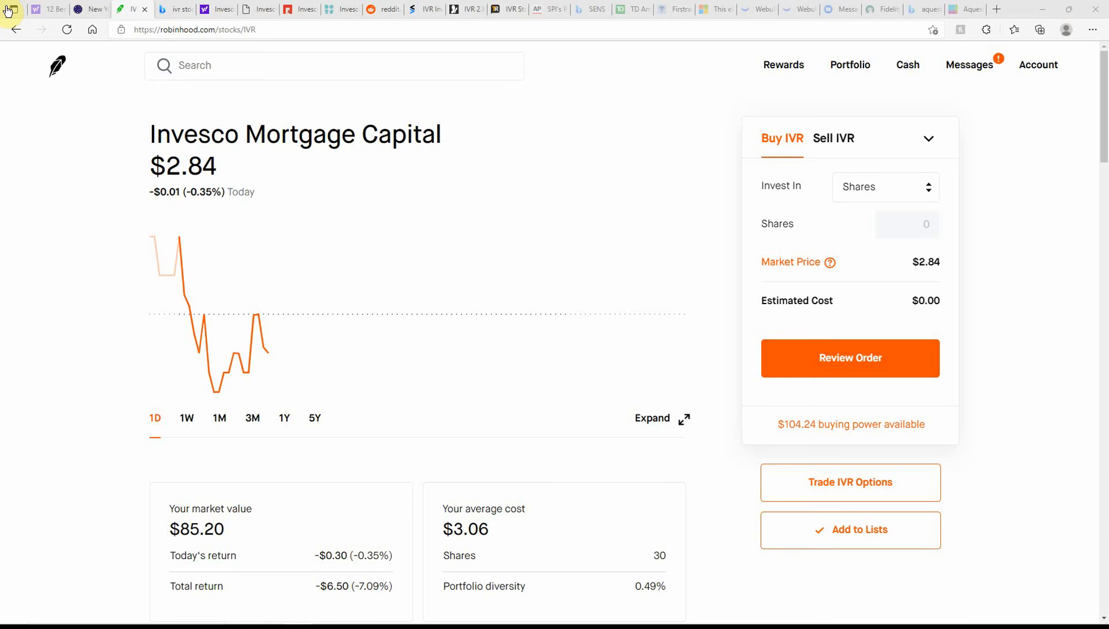
{"action": "mouse_move", "coordinate": [449, 233]}
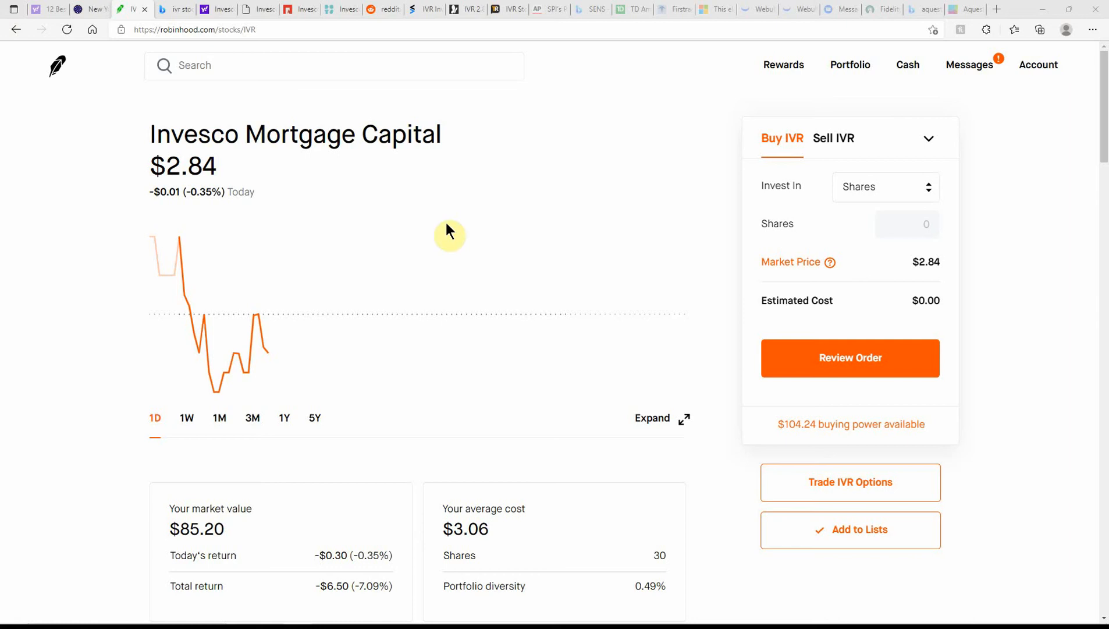
{"action": "mouse_move", "coordinate": [826, 184]}
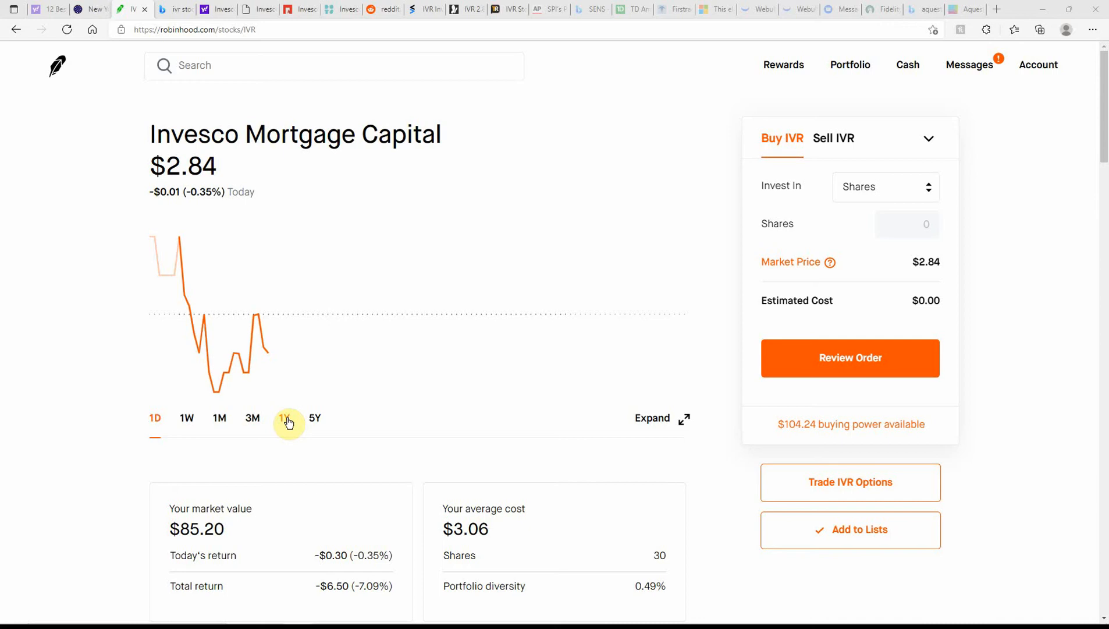
{"action": "mouse_move", "coordinate": [677, 547]}
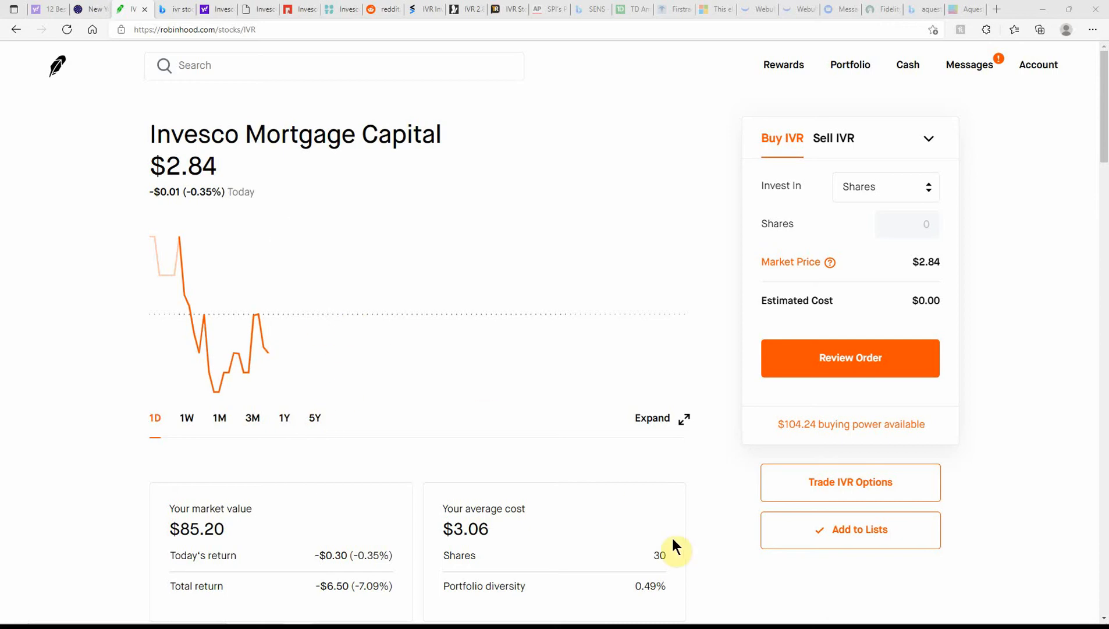
{"action": "mouse_move", "coordinate": [510, 438]}
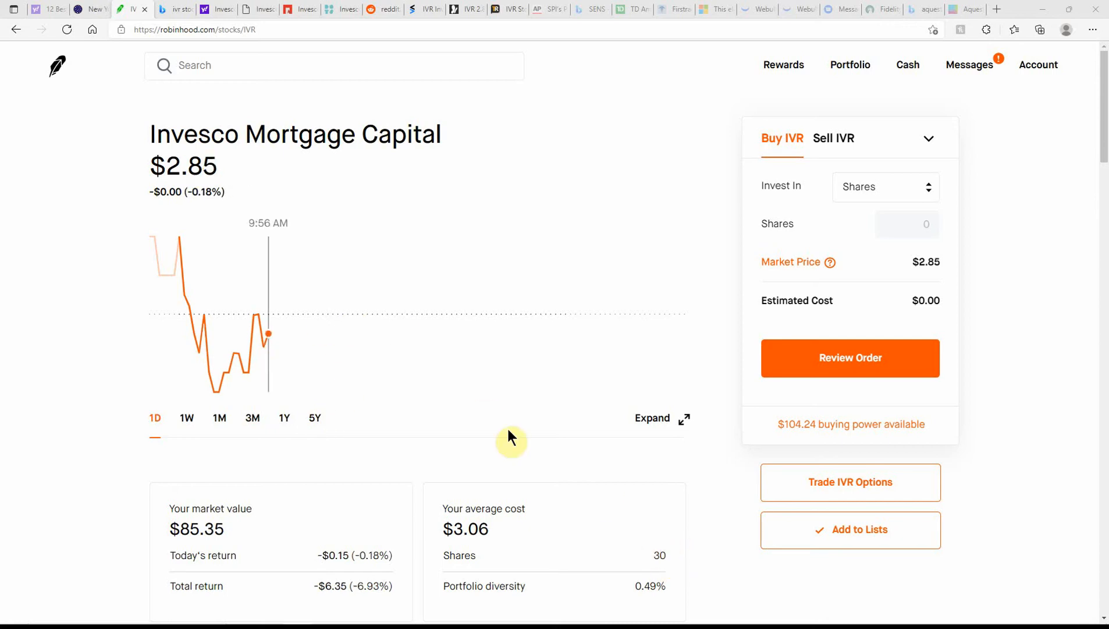
{"action": "mouse_move", "coordinate": [59, 382]}
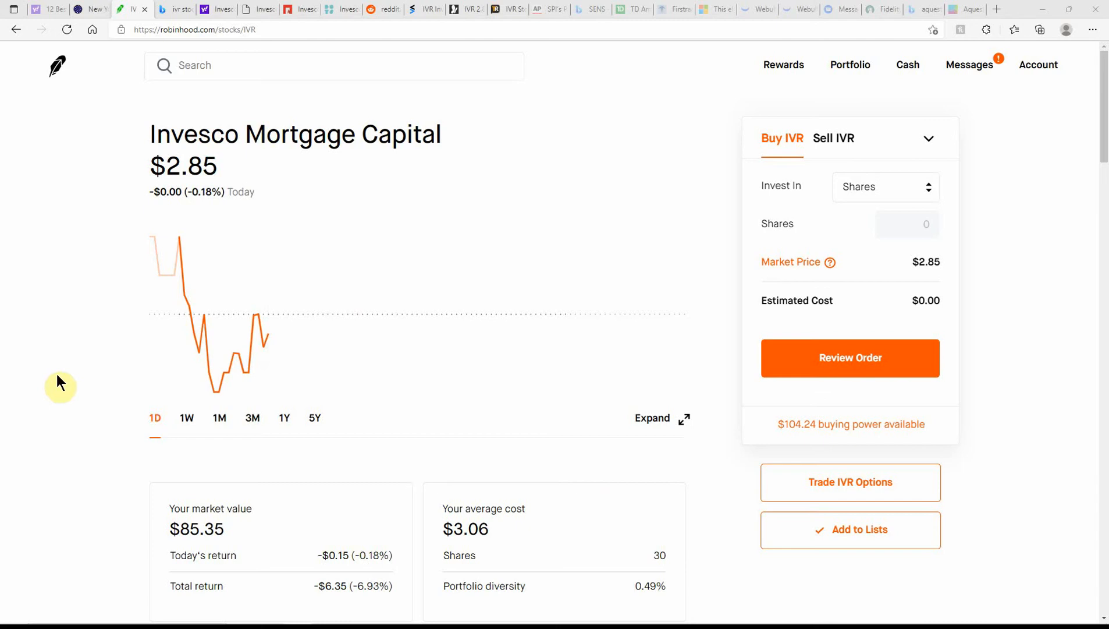
{"action": "mouse_move", "coordinate": [225, 311]}
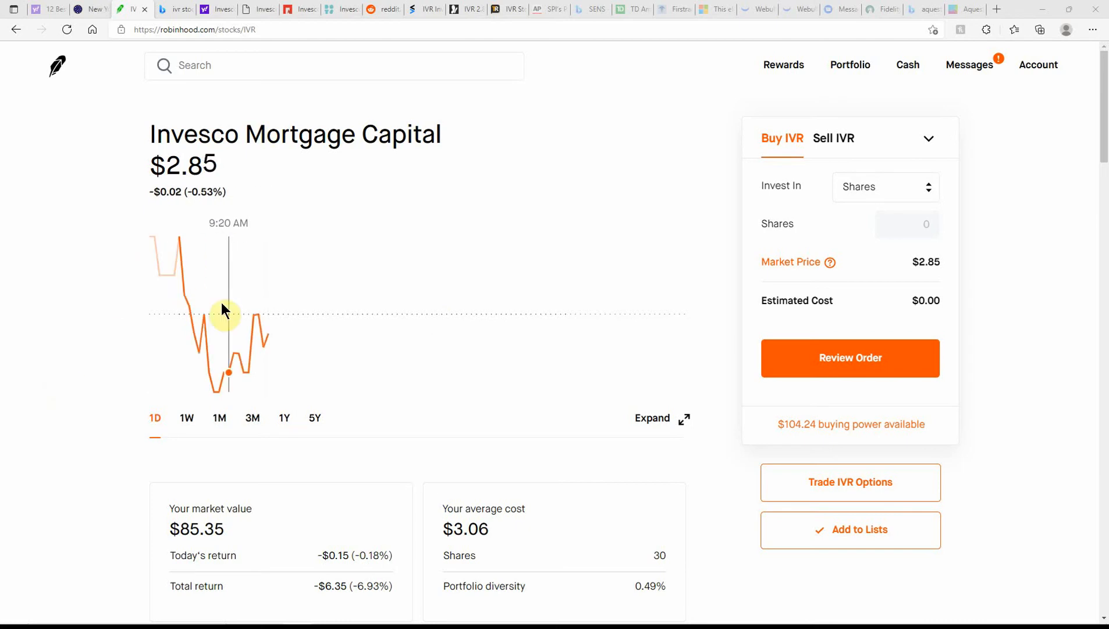
{"action": "mouse_move", "coordinate": [231, 336]}
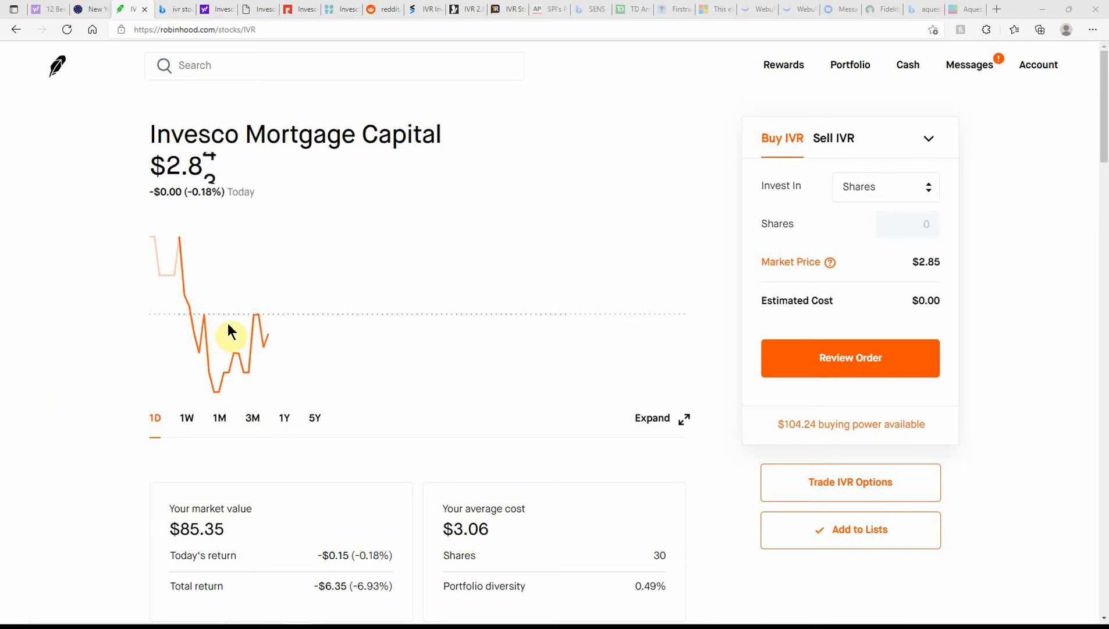
{"action": "mouse_move", "coordinate": [95, 333]}
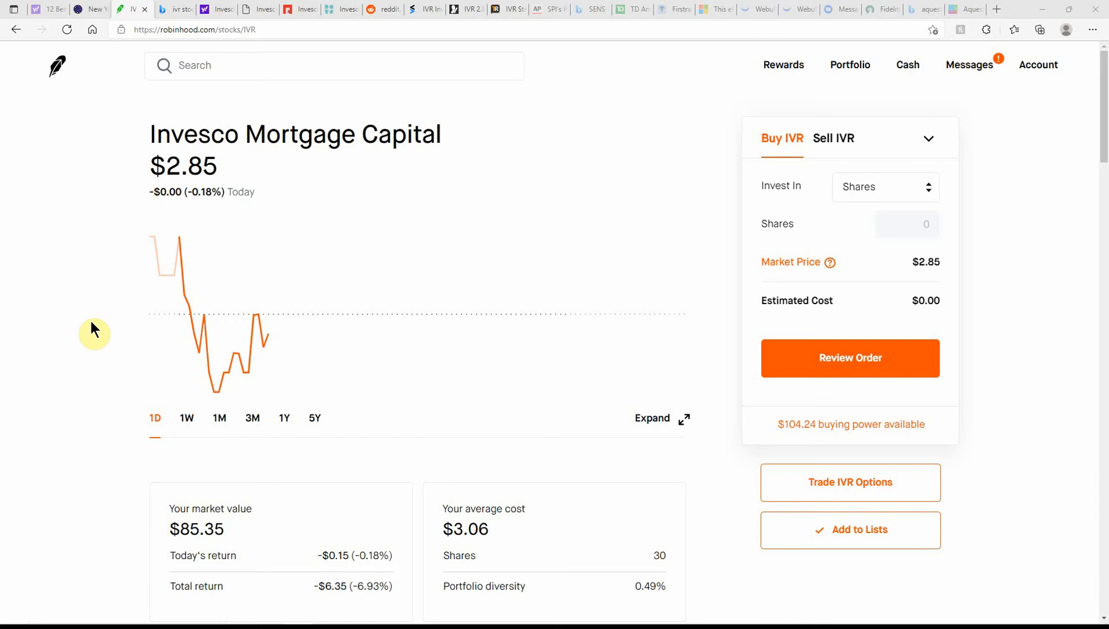
{"action": "mouse_move", "coordinate": [482, 367]}
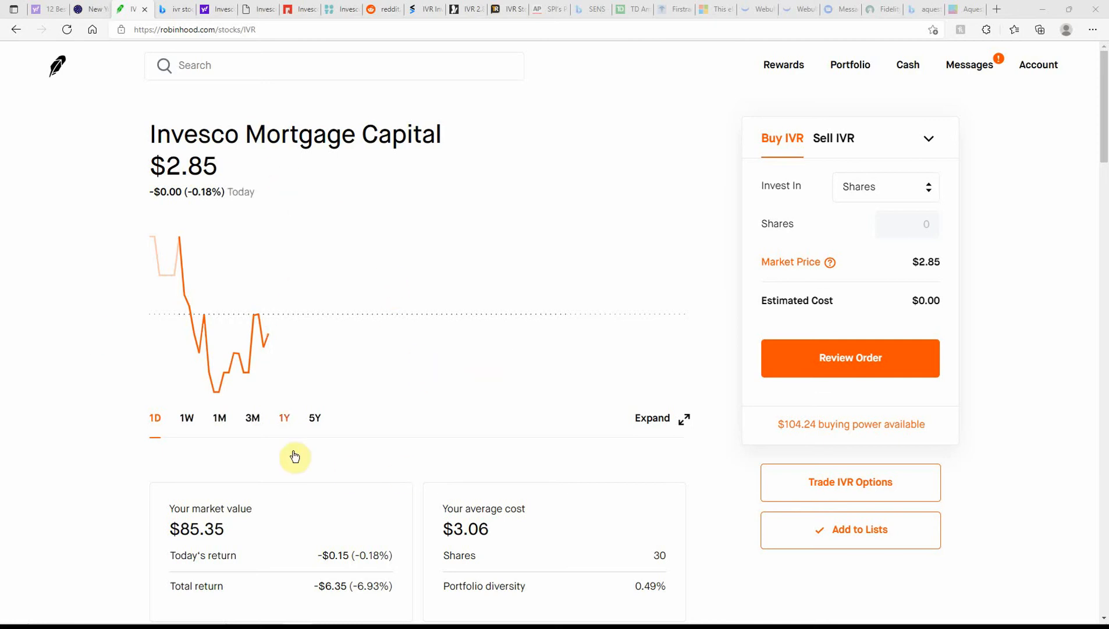
- View IVR's price chart over 1Y, 3M, 1M and 1W, then return to 1D
{"action": "left_click", "coordinate": [284, 418]}
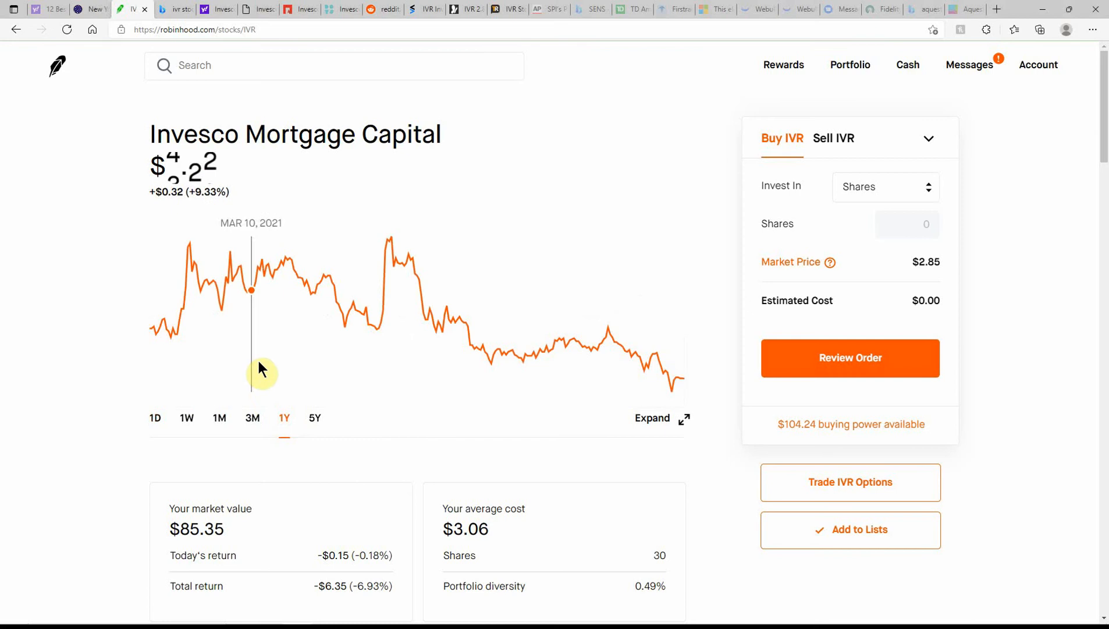
{"action": "mouse_move", "coordinate": [390, 321]}
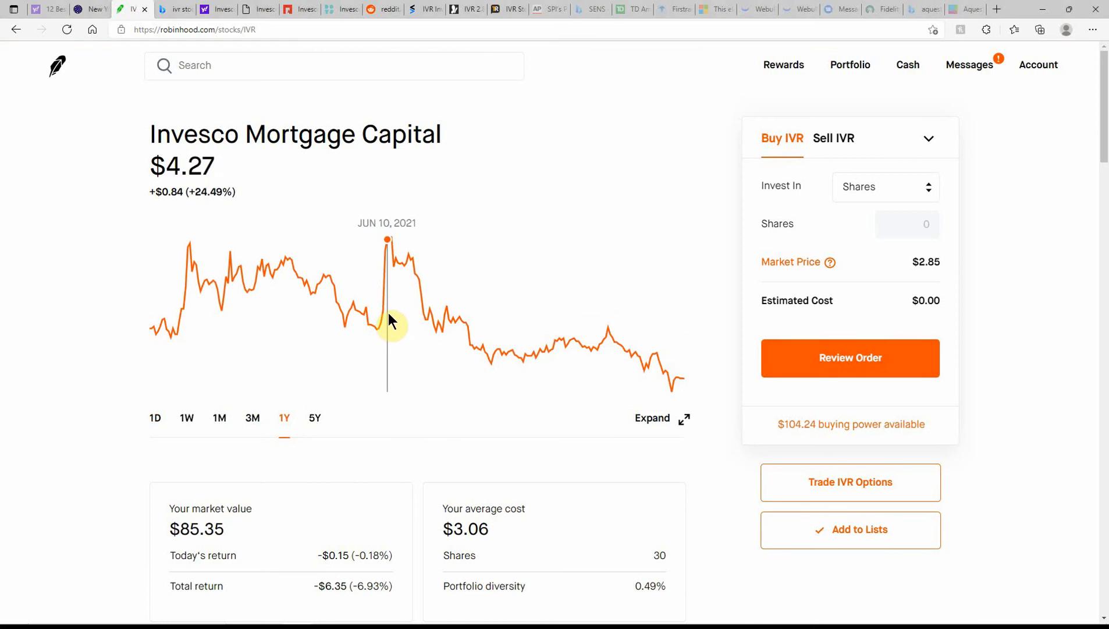
{"action": "mouse_move", "coordinate": [401, 331]}
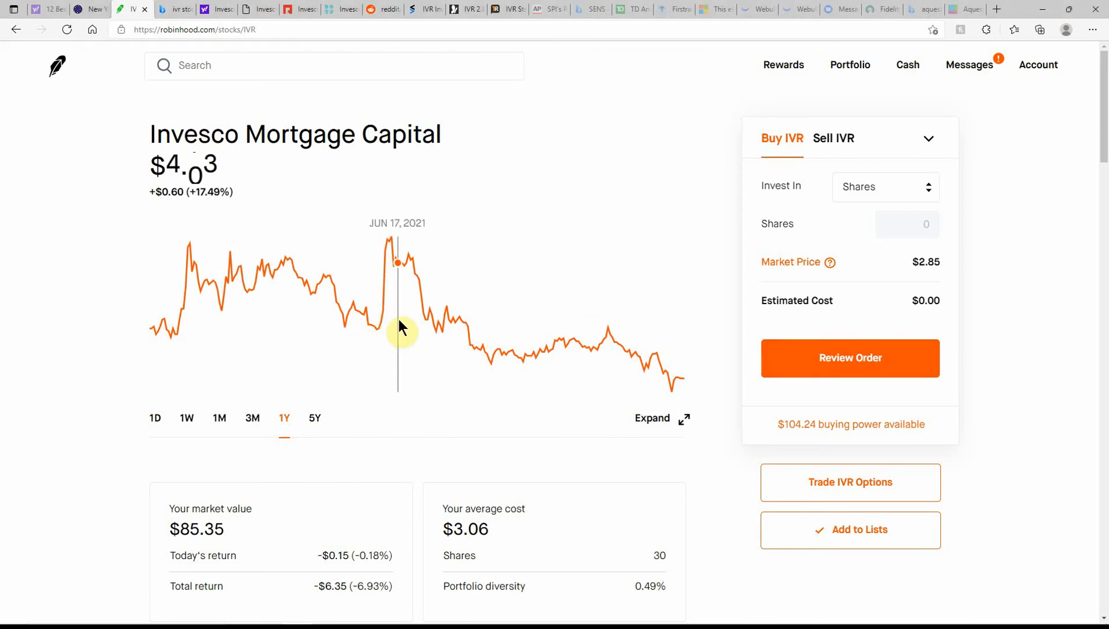
{"action": "mouse_move", "coordinate": [613, 345]}
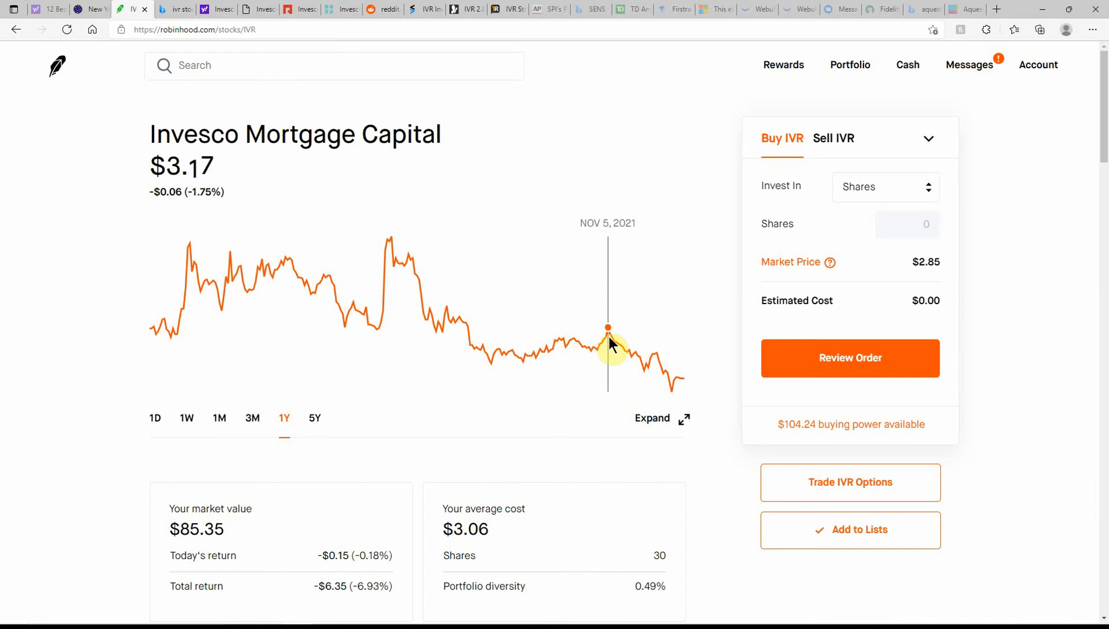
{"action": "mouse_move", "coordinate": [686, 383]}
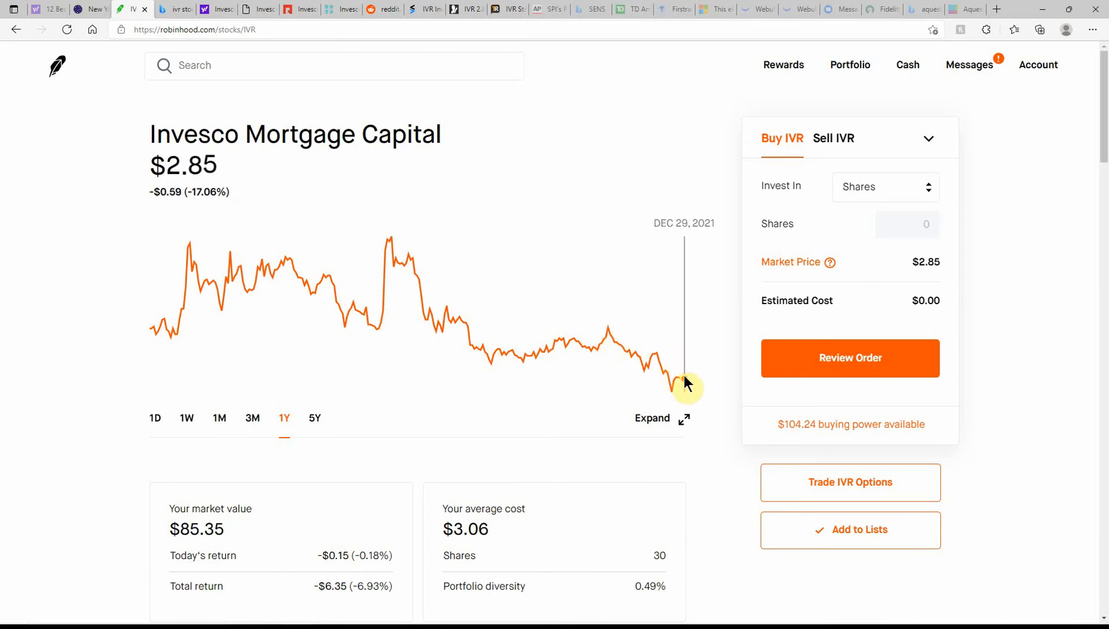
{"action": "mouse_move", "coordinate": [671, 395]}
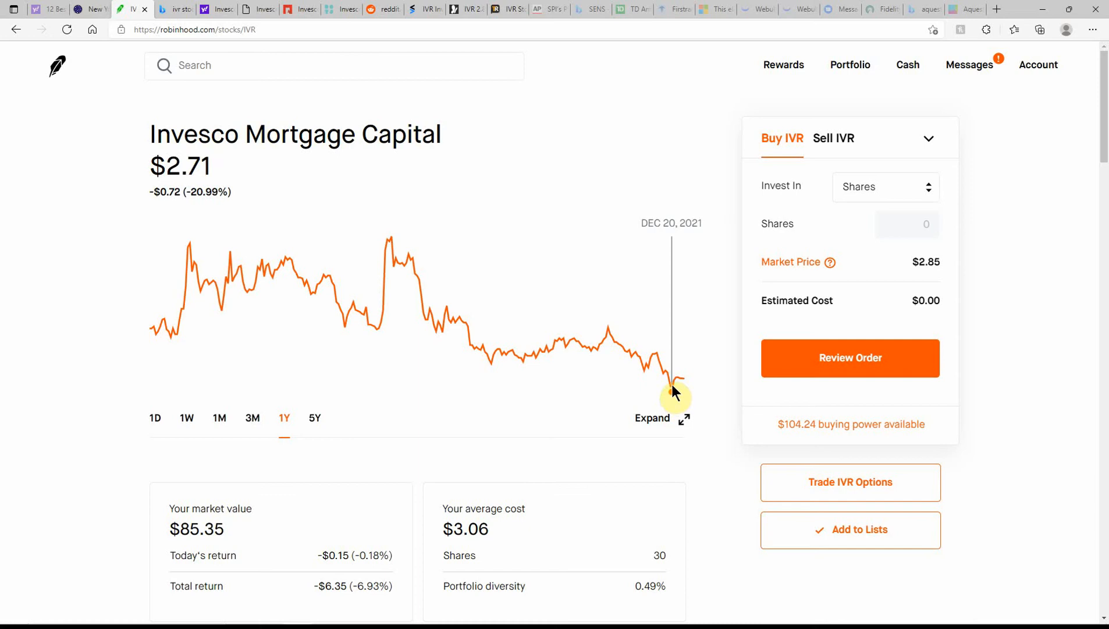
{"action": "mouse_move", "coordinate": [220, 467]}
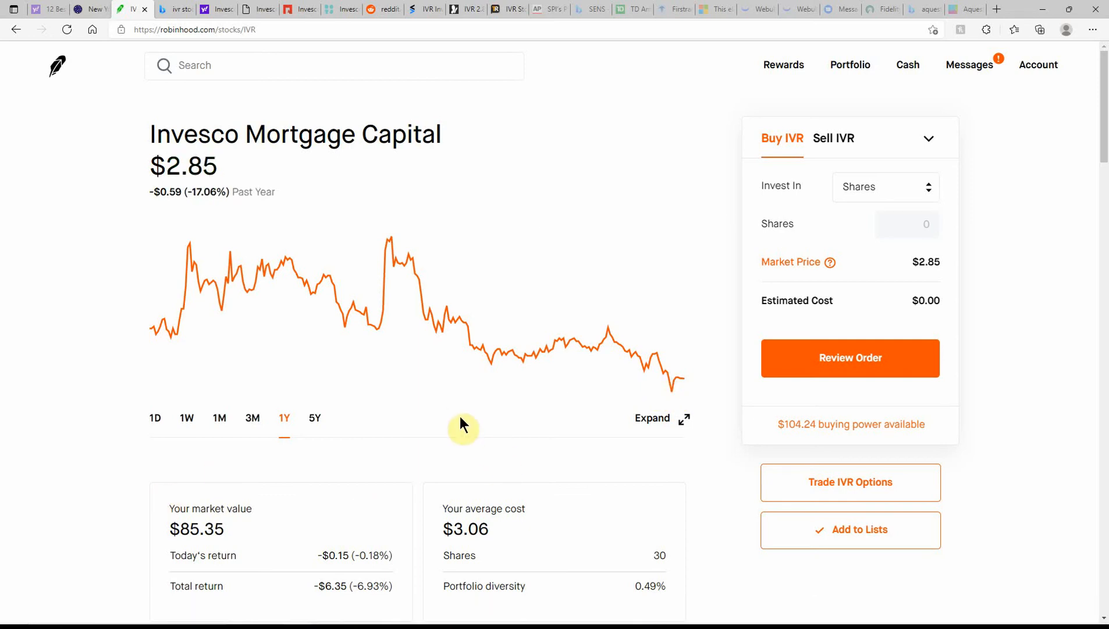
{"action": "scroll", "scroll_direction": "down", "scroll_amount": 3}
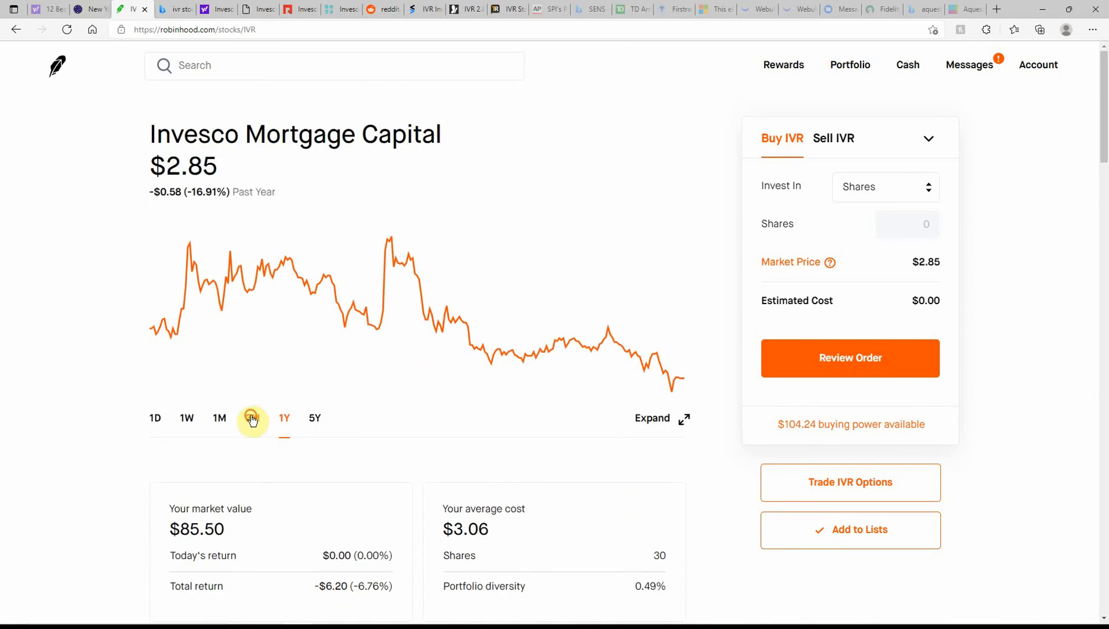
{"action": "left_click", "coordinate": [251, 418]}
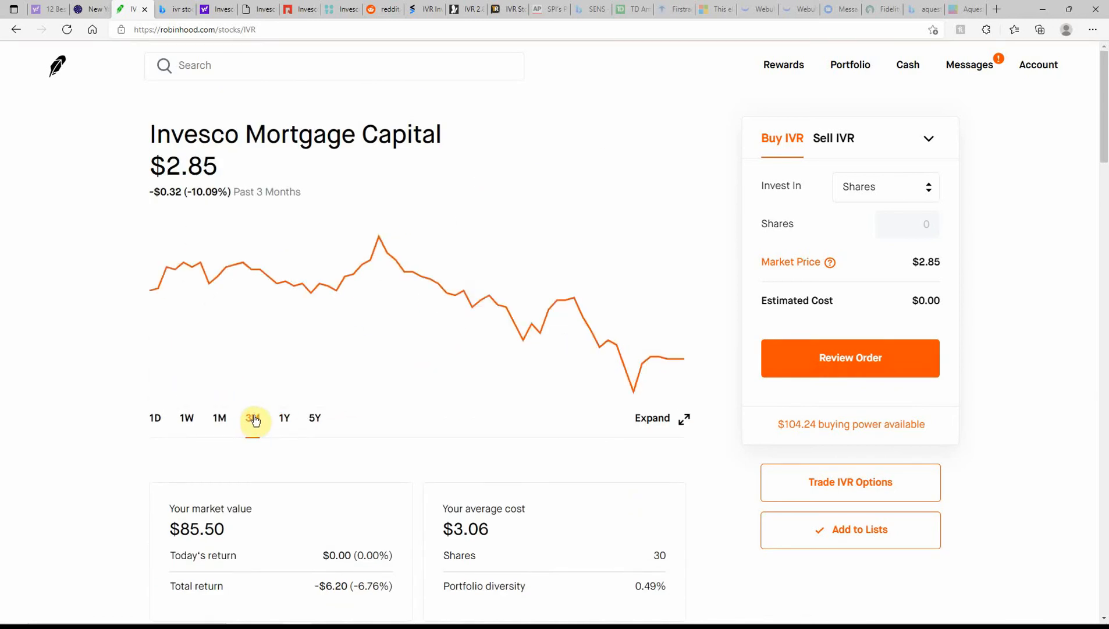
{"action": "left_click", "coordinate": [219, 417]}
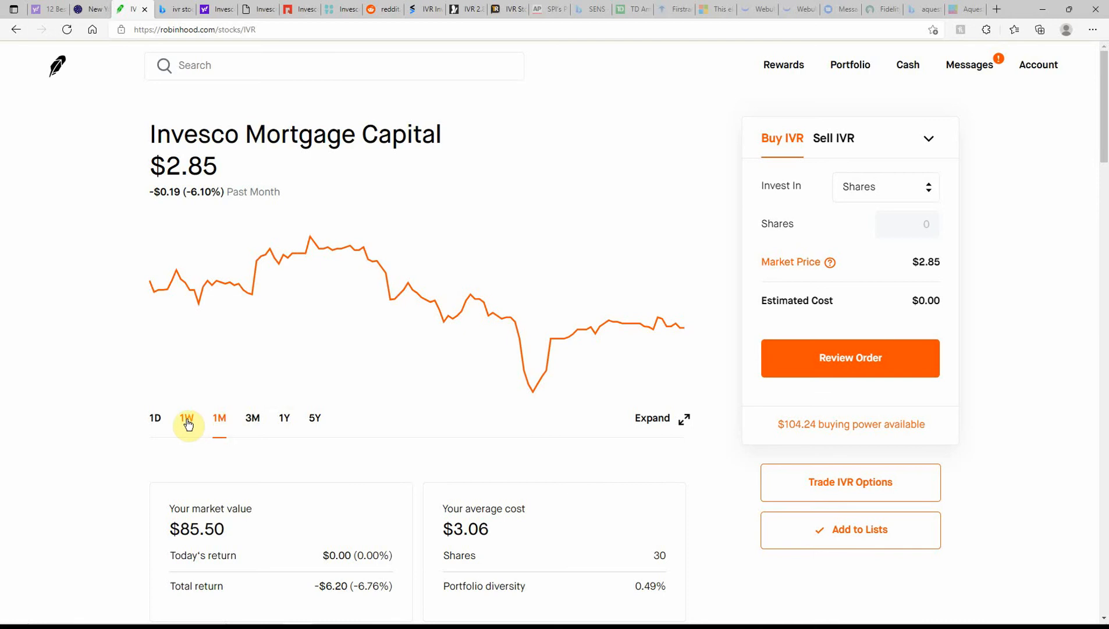
{"action": "left_click", "coordinate": [186, 418]}
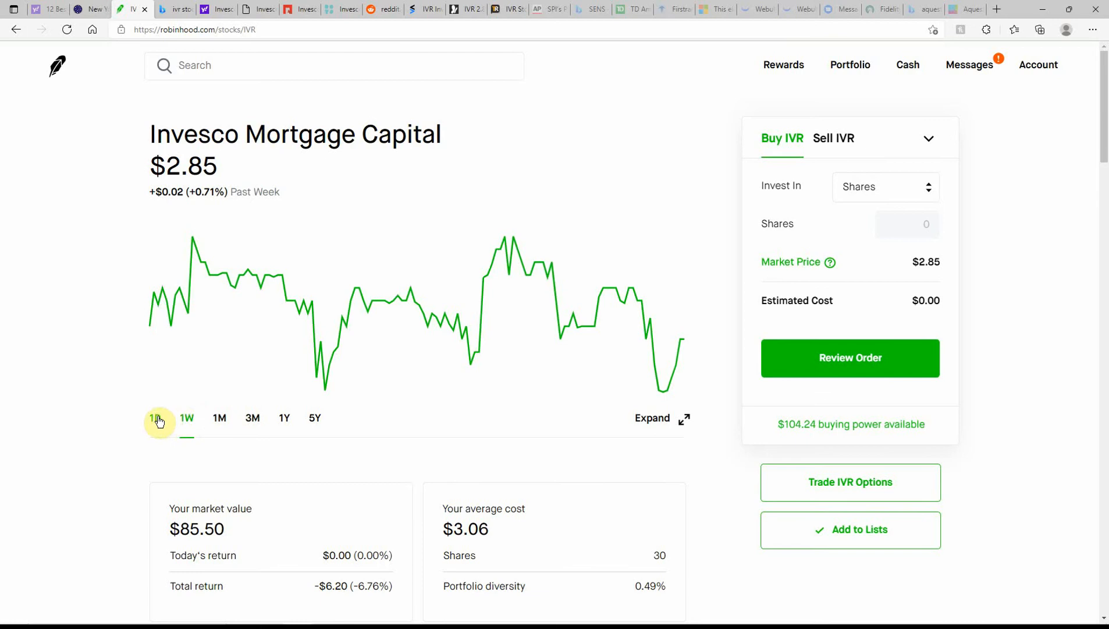
{"action": "left_click", "coordinate": [155, 418]}
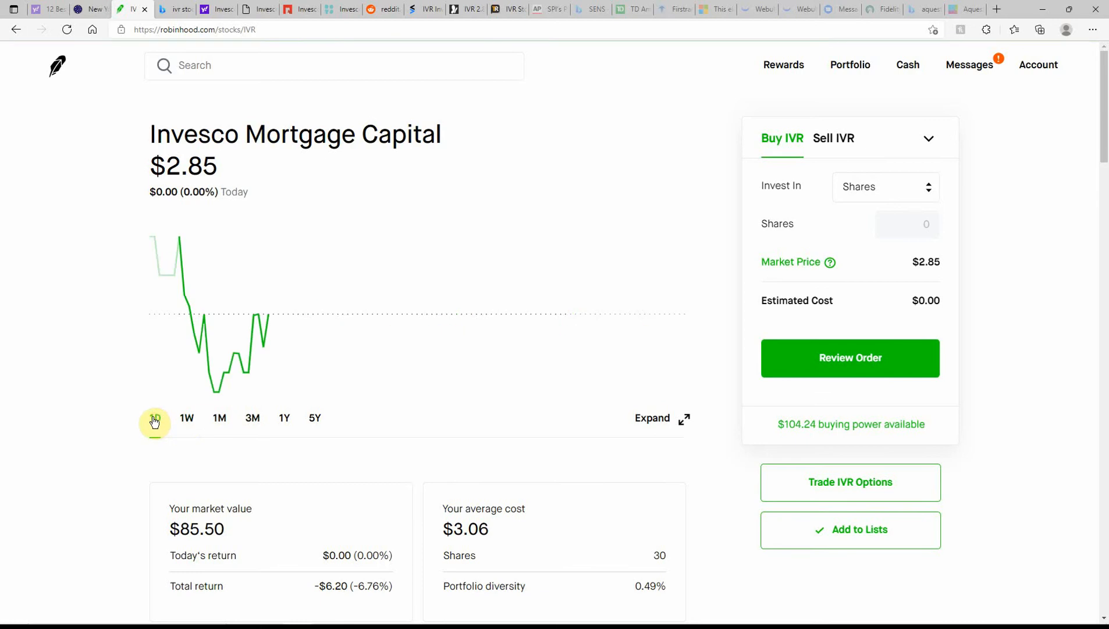
{"action": "left_click", "coordinate": [155, 417]}
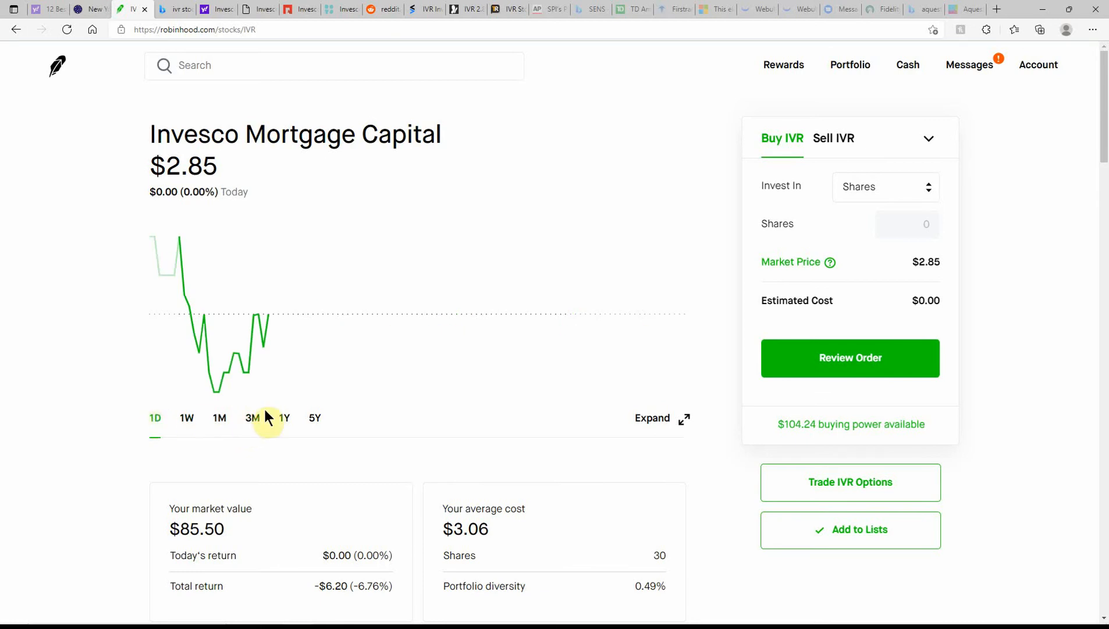
- Scroll through the IVR page, then bring up the Bing 'ivr stock' search results
{"action": "scroll", "scroll_direction": "down", "scroll_amount": 3}
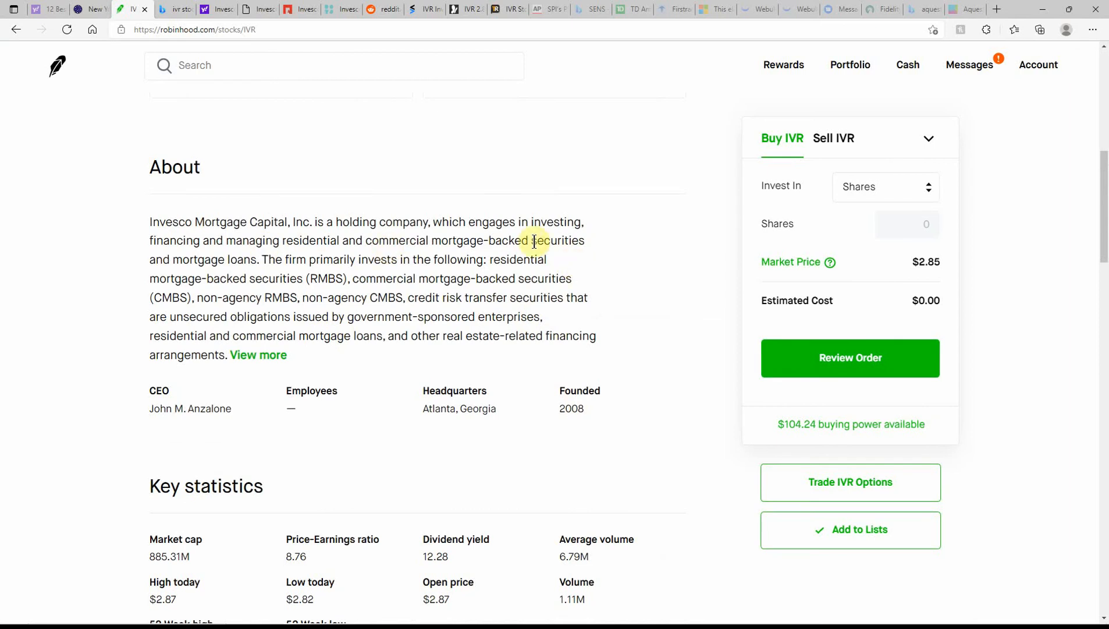
{"action": "mouse_move", "coordinate": [314, 259]}
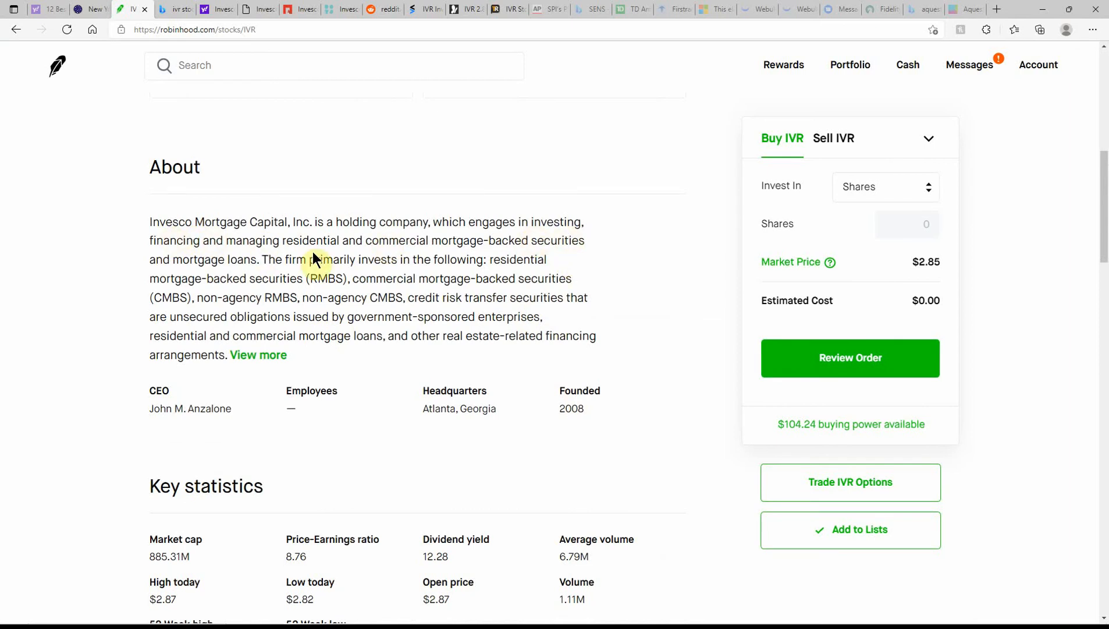
{"action": "mouse_move", "coordinate": [488, 259]}
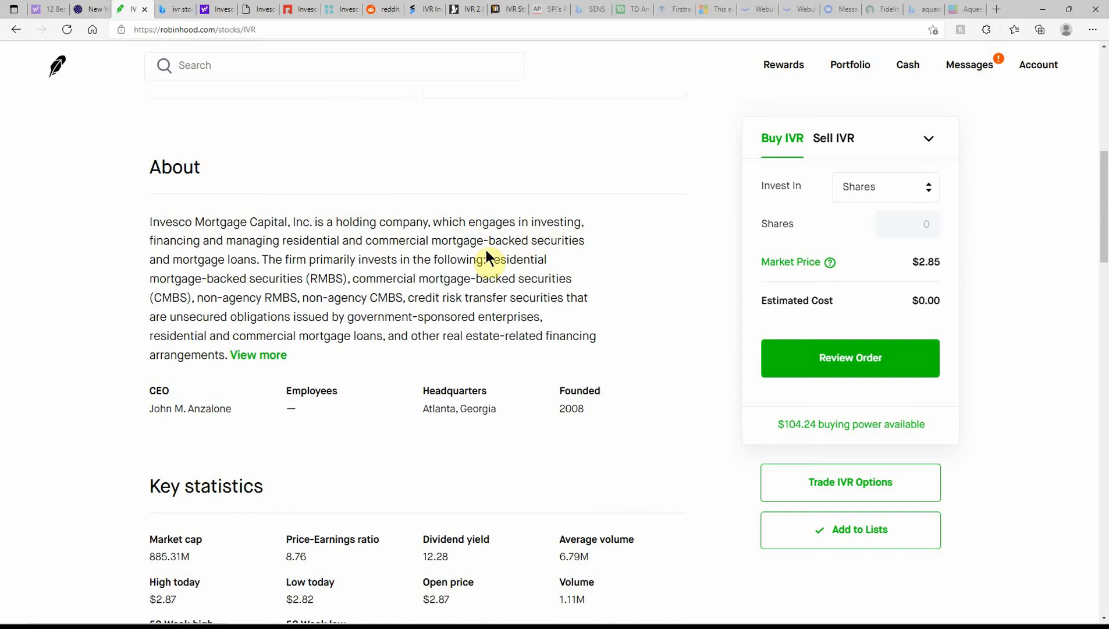
{"action": "mouse_move", "coordinate": [554, 257]}
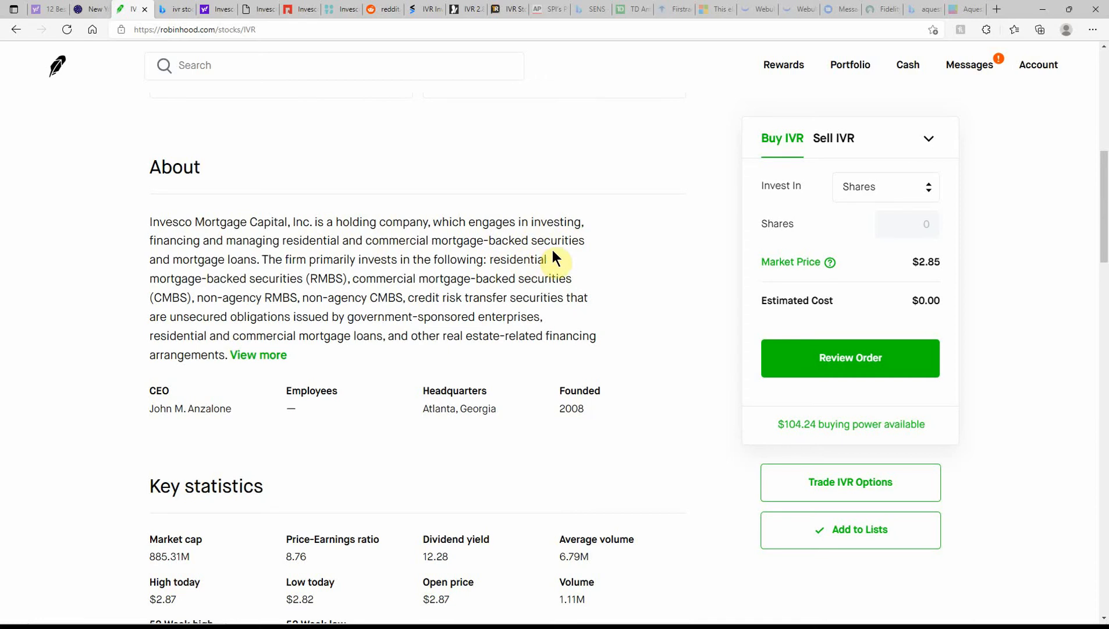
{"action": "scroll", "scroll_direction": "down", "scroll_amount": 3}
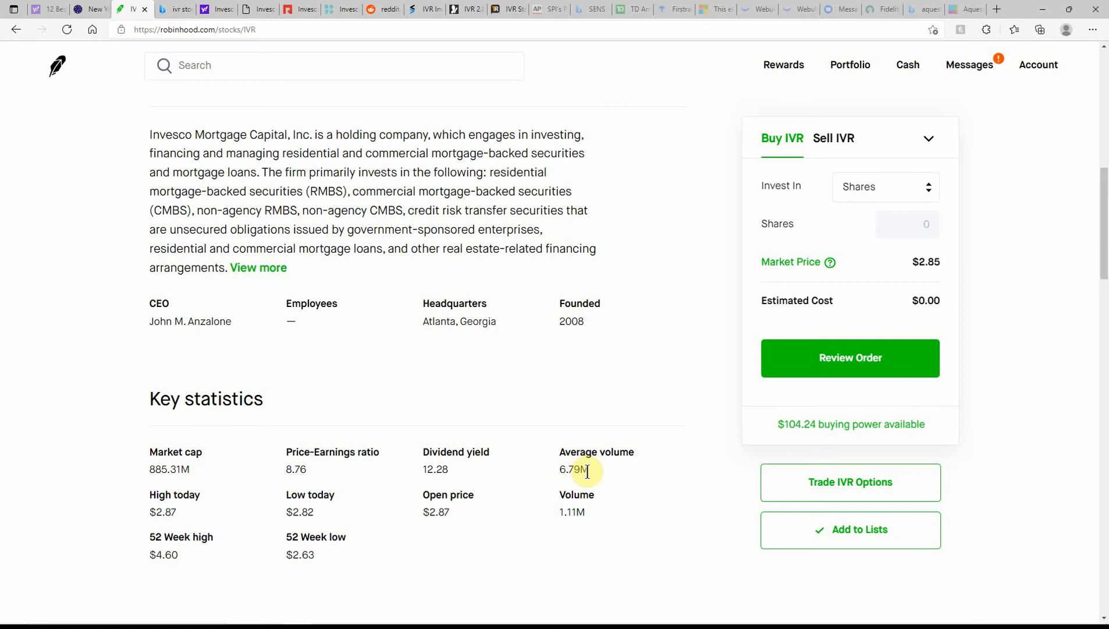
{"action": "mouse_move", "coordinate": [193, 476]}
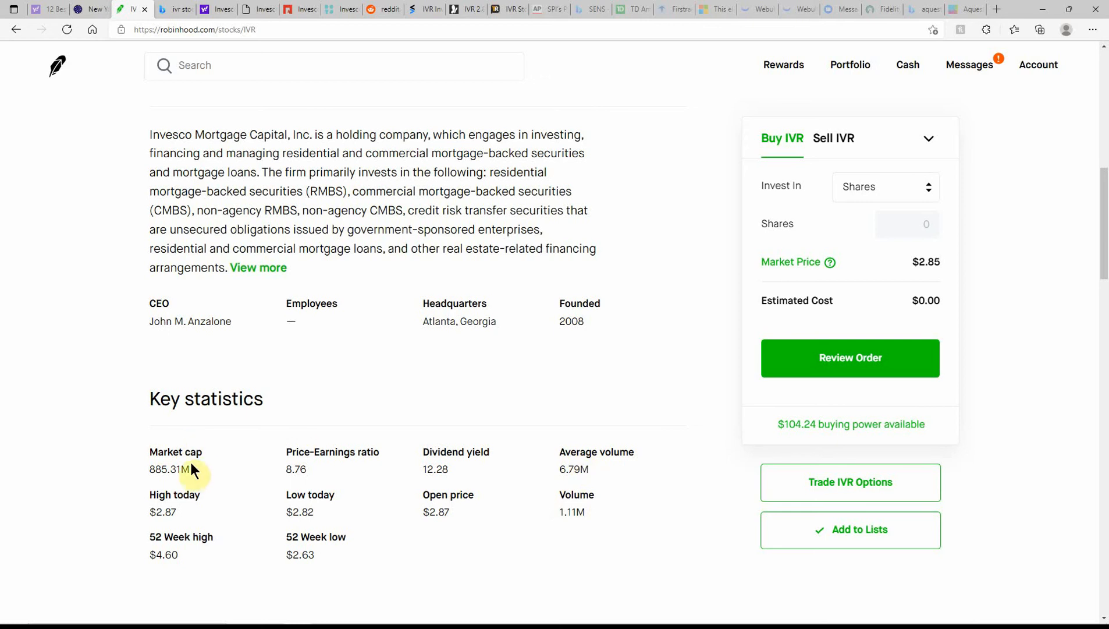
{"action": "mouse_move", "coordinate": [219, 488]}
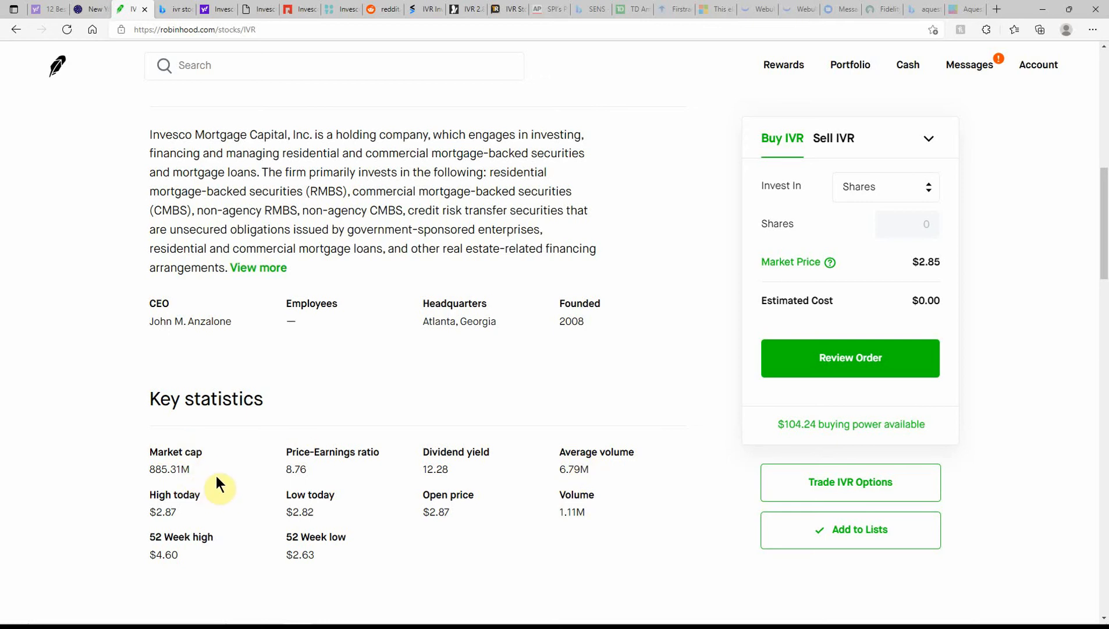
{"action": "scroll", "scroll_direction": "down", "scroll_amount": 3}
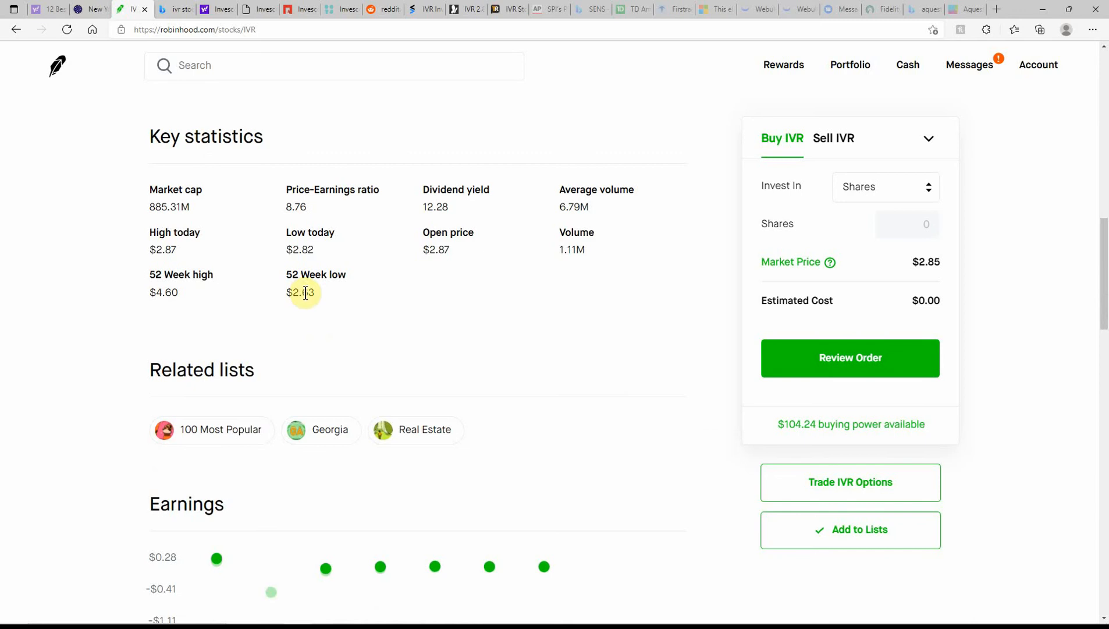
{"action": "mouse_move", "coordinate": [176, 316]}
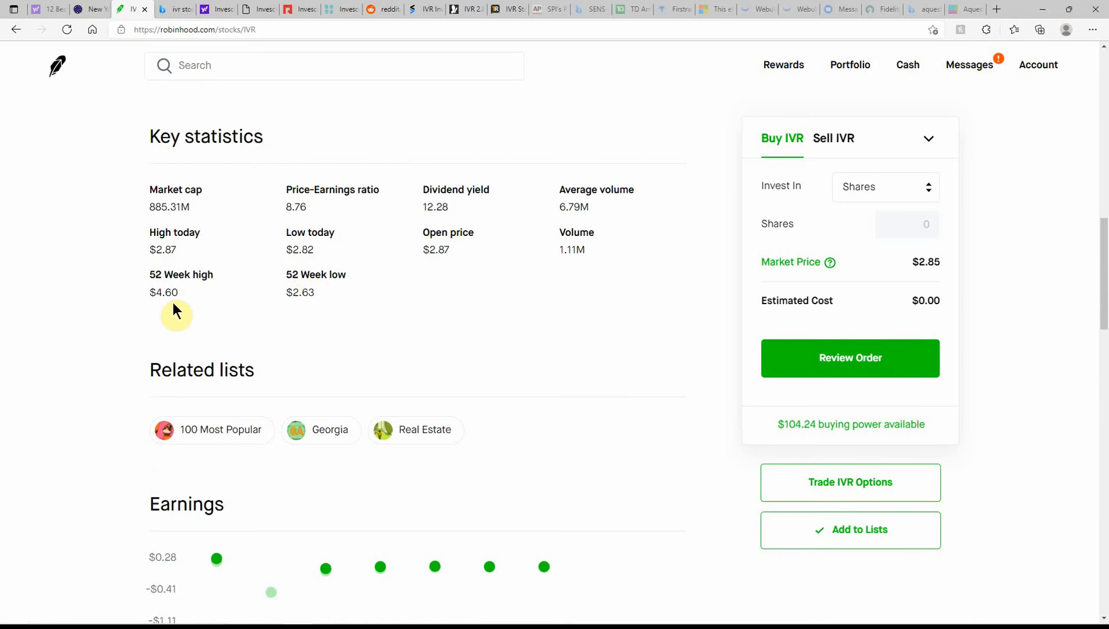
{"action": "mouse_move", "coordinate": [361, 371]}
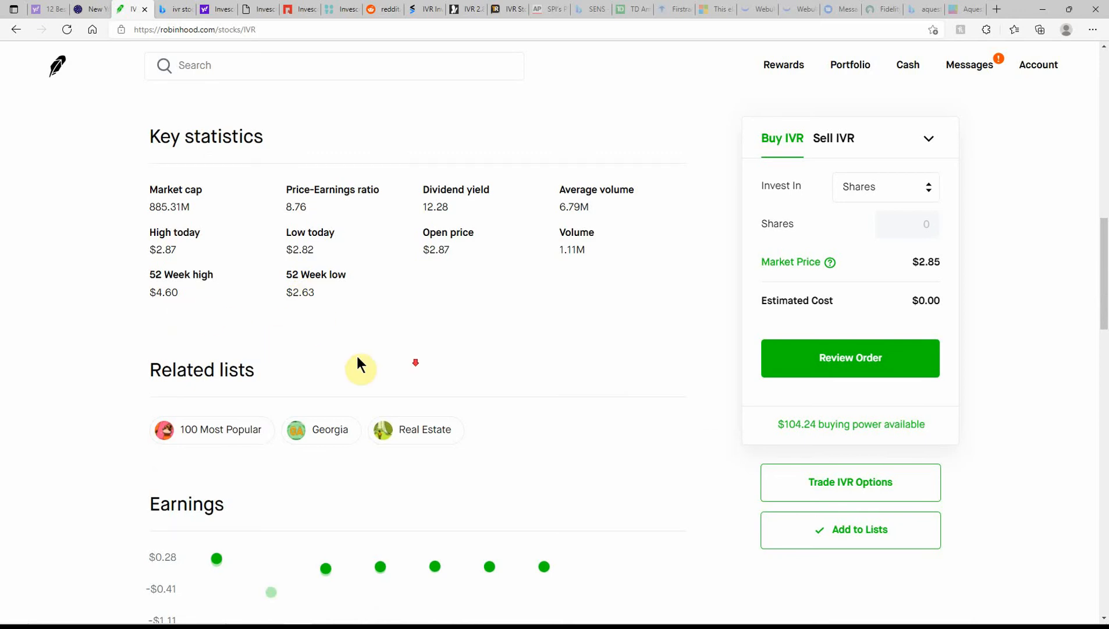
{"action": "scroll", "scroll_direction": "down", "scroll_amount": 3}
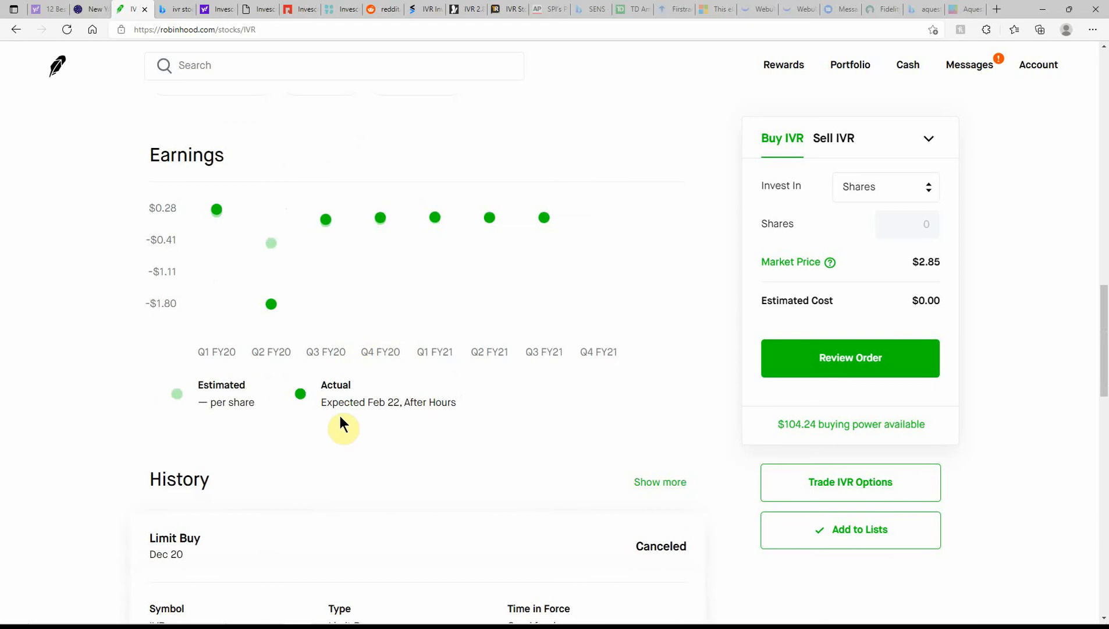
{"action": "mouse_move", "coordinate": [373, 426]}
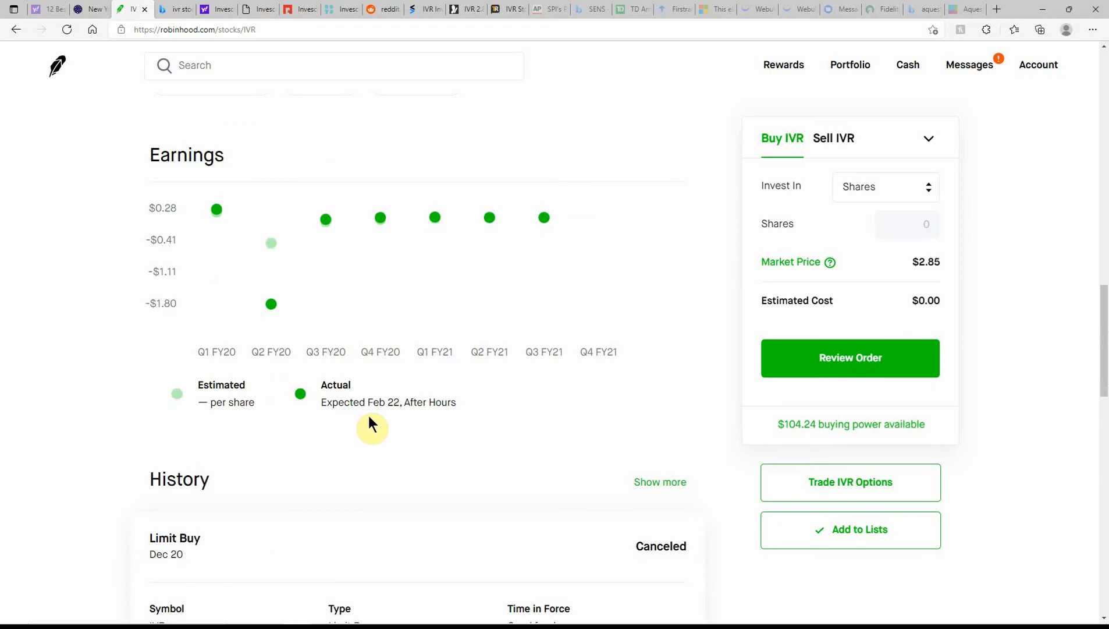
{"action": "mouse_move", "coordinate": [392, 411]}
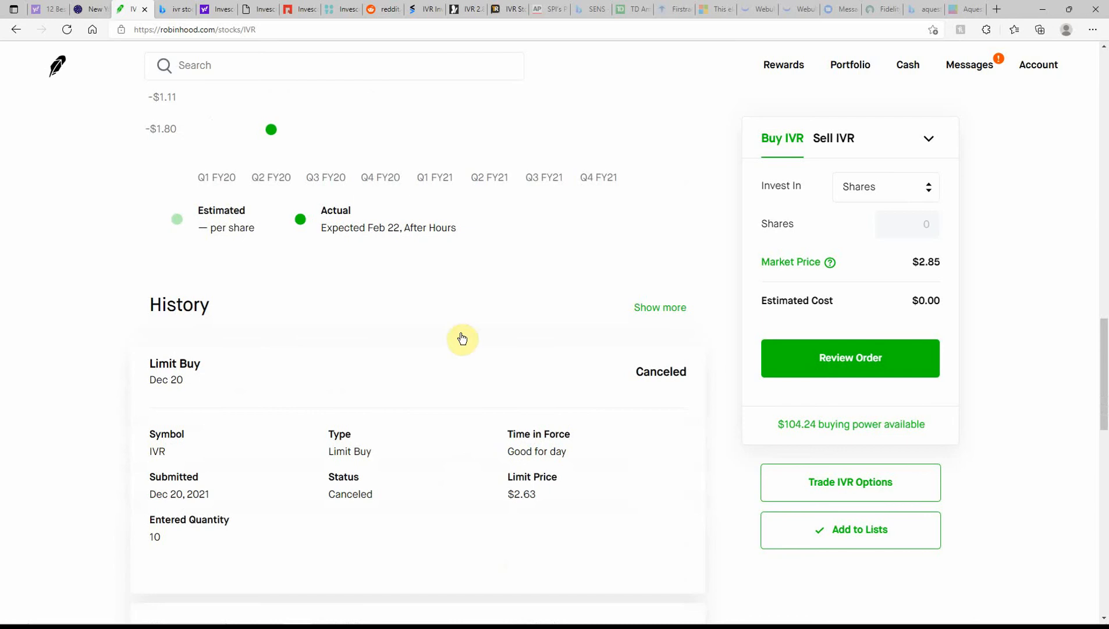
{"action": "mouse_move", "coordinate": [367, 386]}
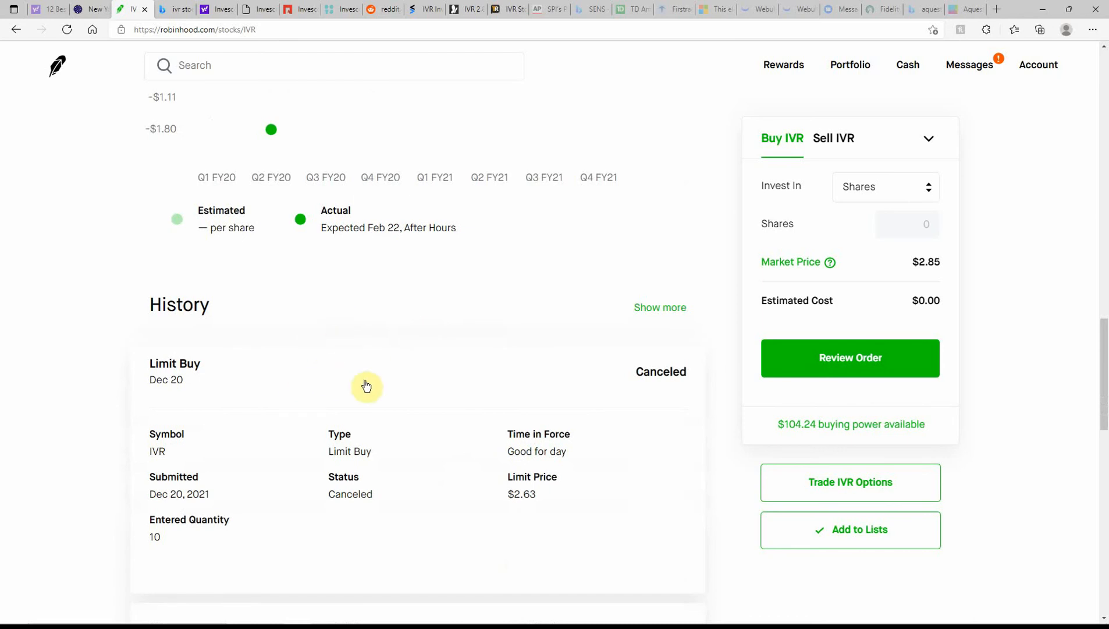
{"action": "scroll", "scroll_direction": "down", "scroll_amount": 3}
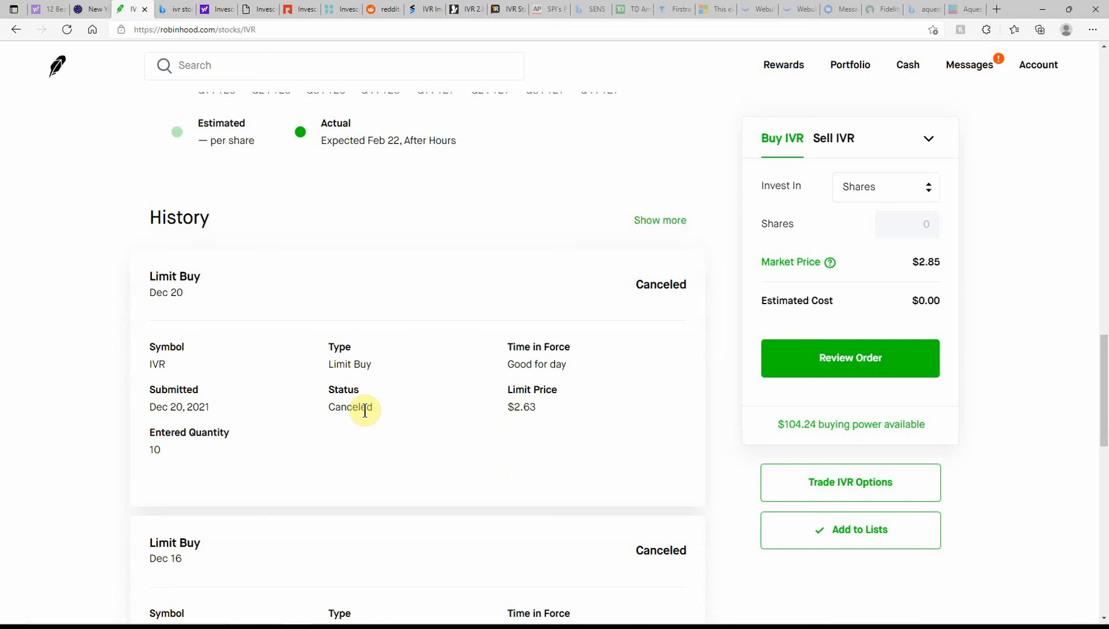
{"action": "scroll", "scroll_direction": "down", "scroll_amount": 3}
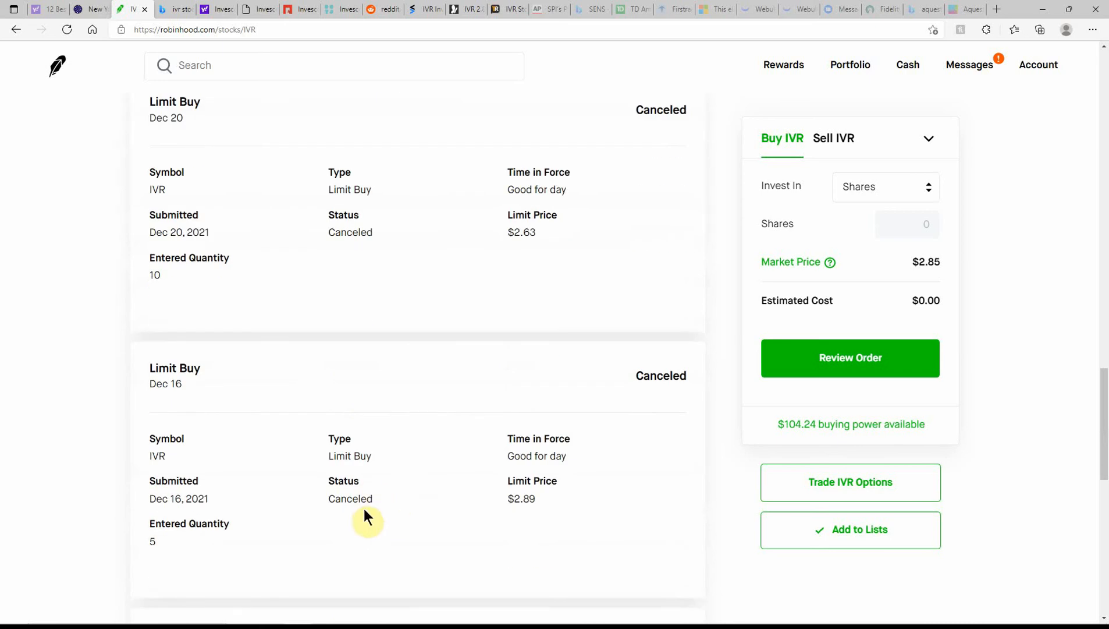
{"action": "mouse_move", "coordinate": [348, 269]}
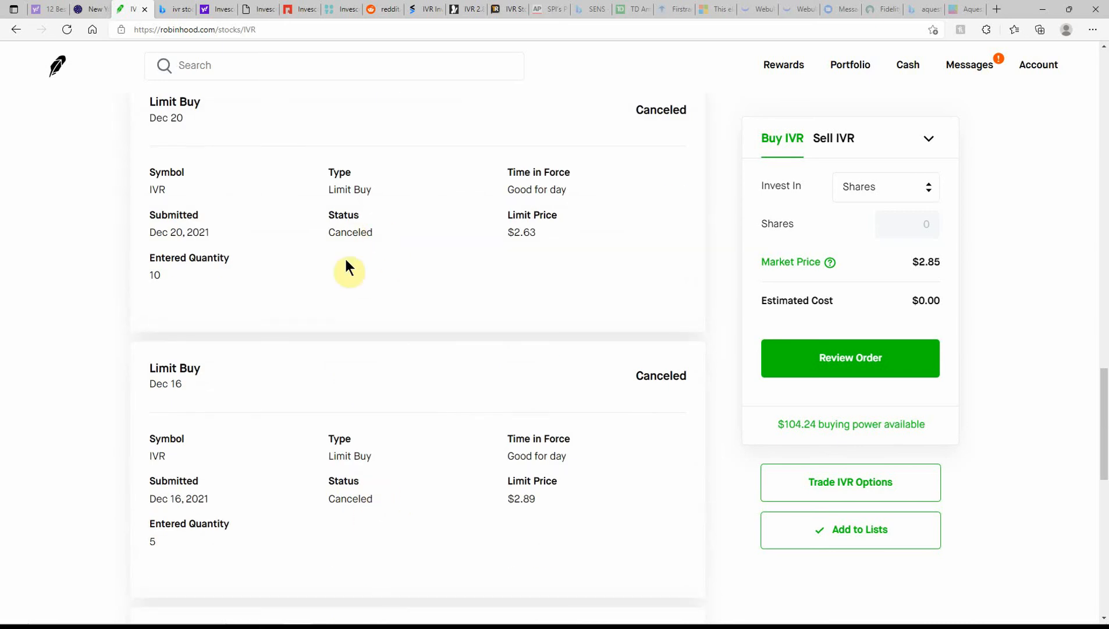
{"action": "scroll", "scroll_direction": "down", "scroll_amount": 3}
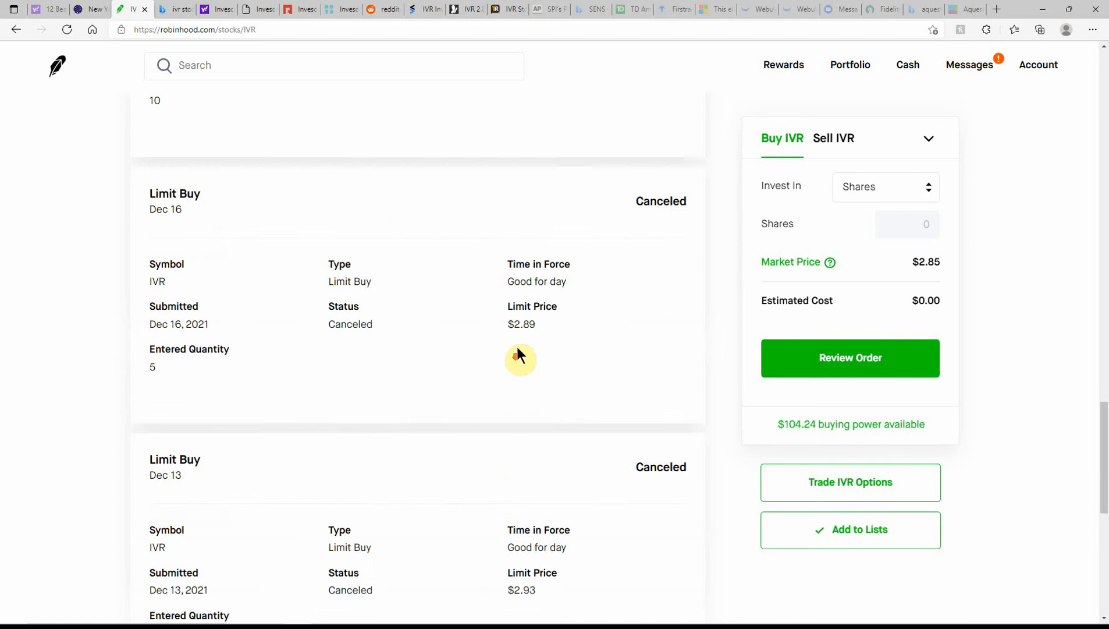
{"action": "scroll", "scroll_direction": "down", "scroll_amount": 3}
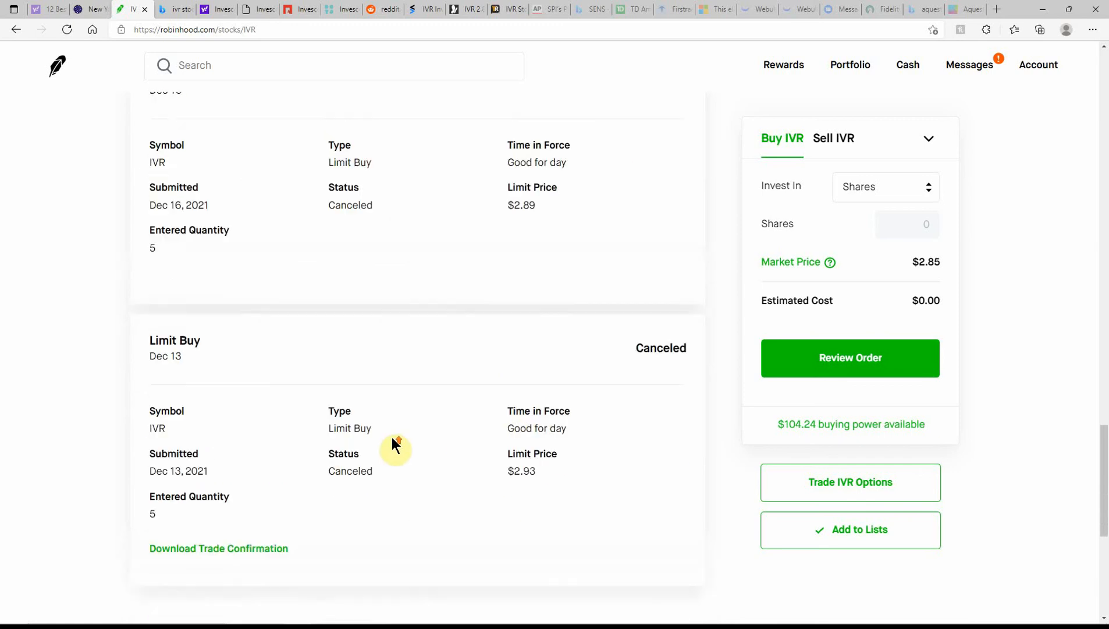
{"action": "scroll", "scroll_direction": "up", "scroll_amount": 3}
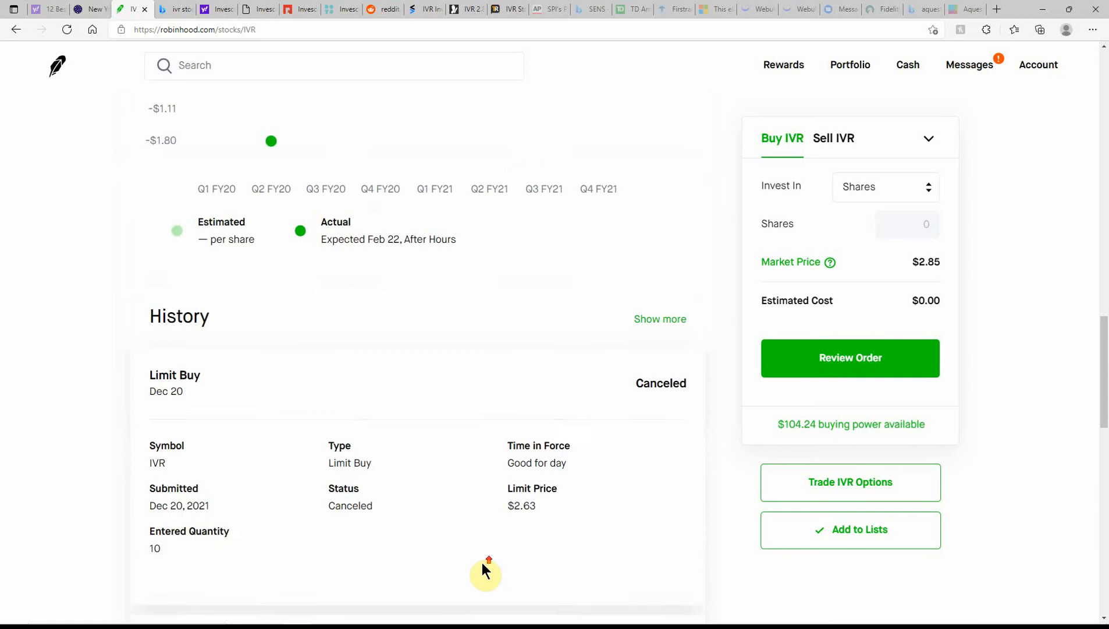
{"action": "scroll", "scroll_direction": "up", "scroll_amount": 3}
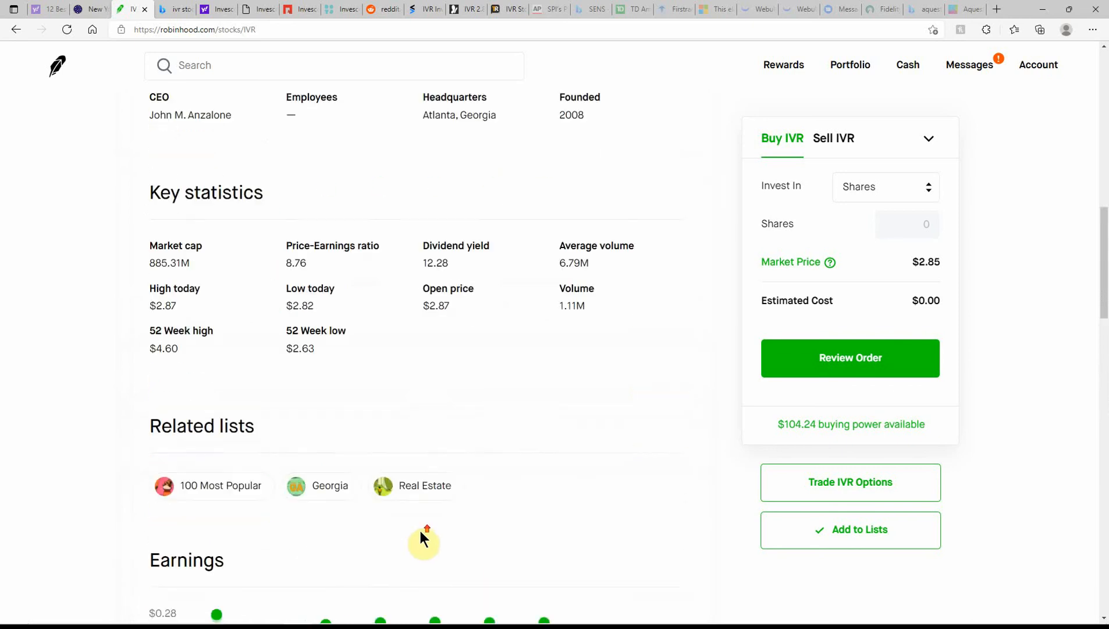
{"action": "scroll", "scroll_direction": "up", "scroll_amount": 3}
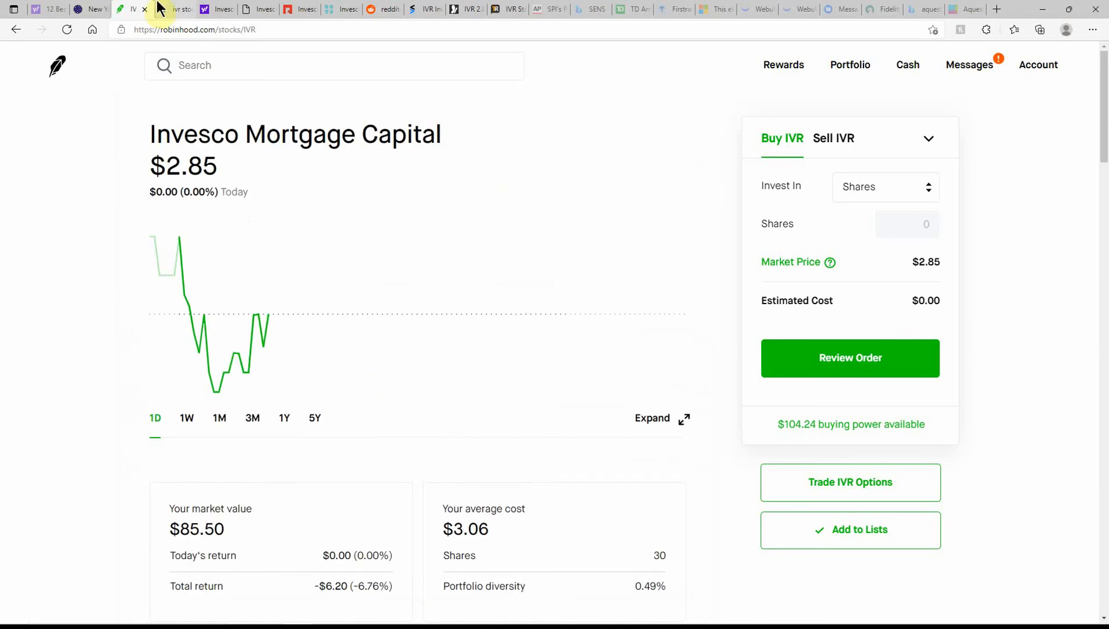
{"action": "left_click", "coordinate": [168, 10]}
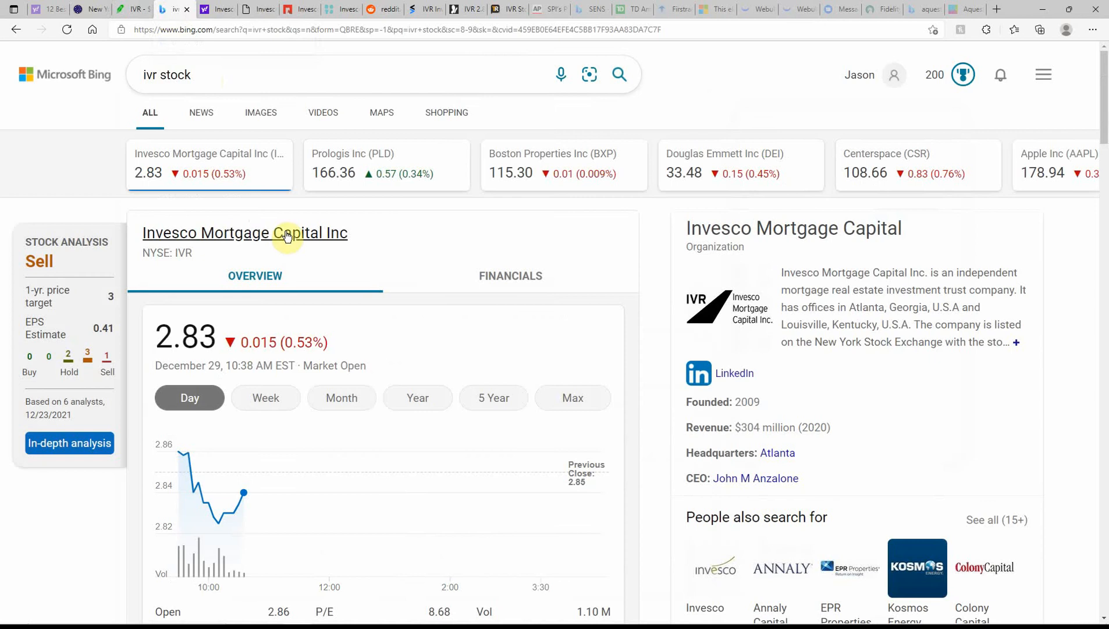
{"action": "mouse_move", "coordinate": [42, 186]}
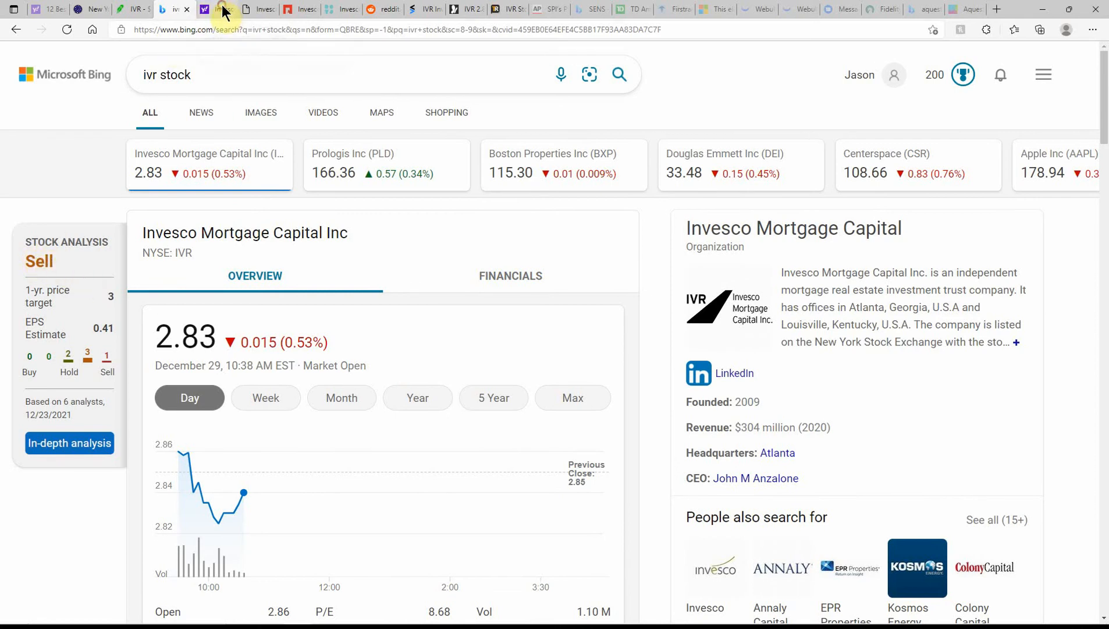
- Read the Yahoo Finance article on Invesco's $0.09 quarterly dividend, payable January 27, 2022
{"action": "left_click", "coordinate": [214, 10]}
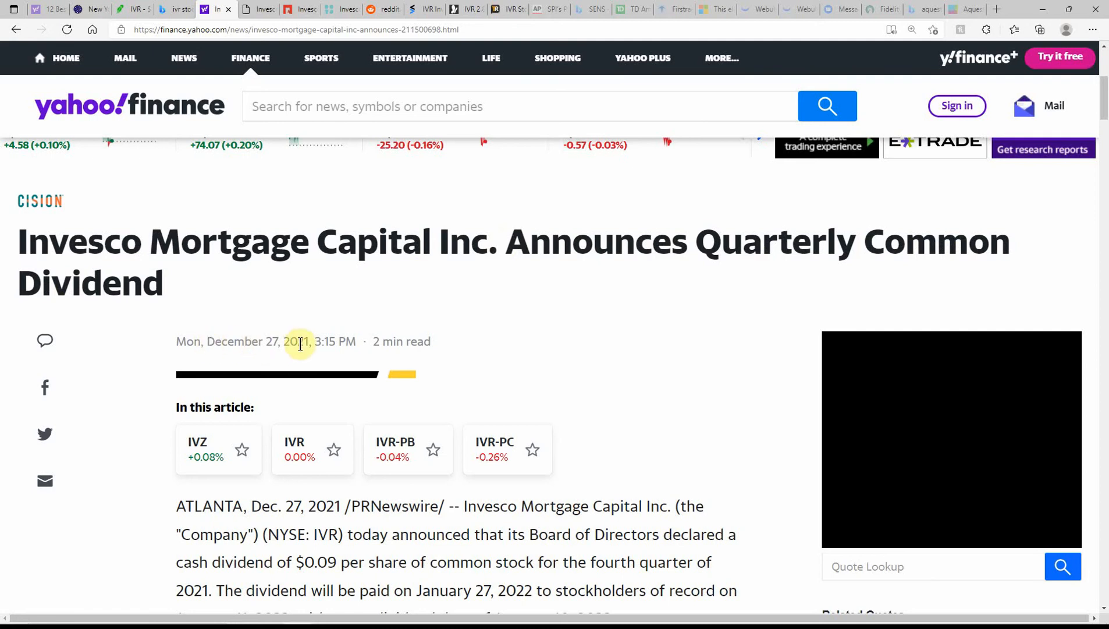
{"action": "mouse_move", "coordinate": [436, 365]}
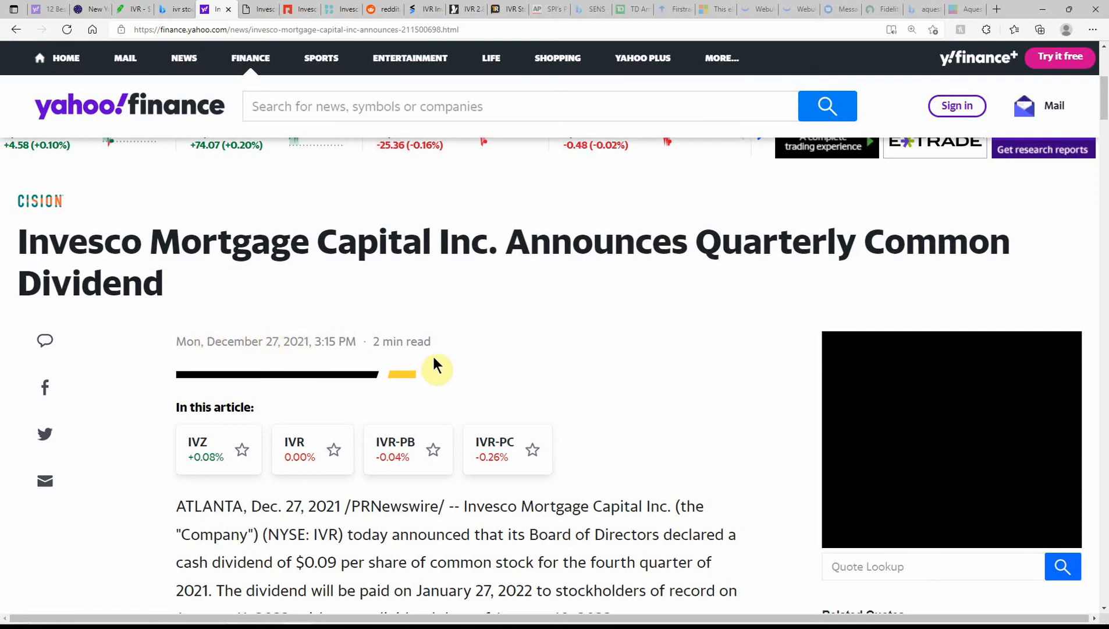
{"action": "scroll", "scroll_direction": "down", "scroll_amount": 3}
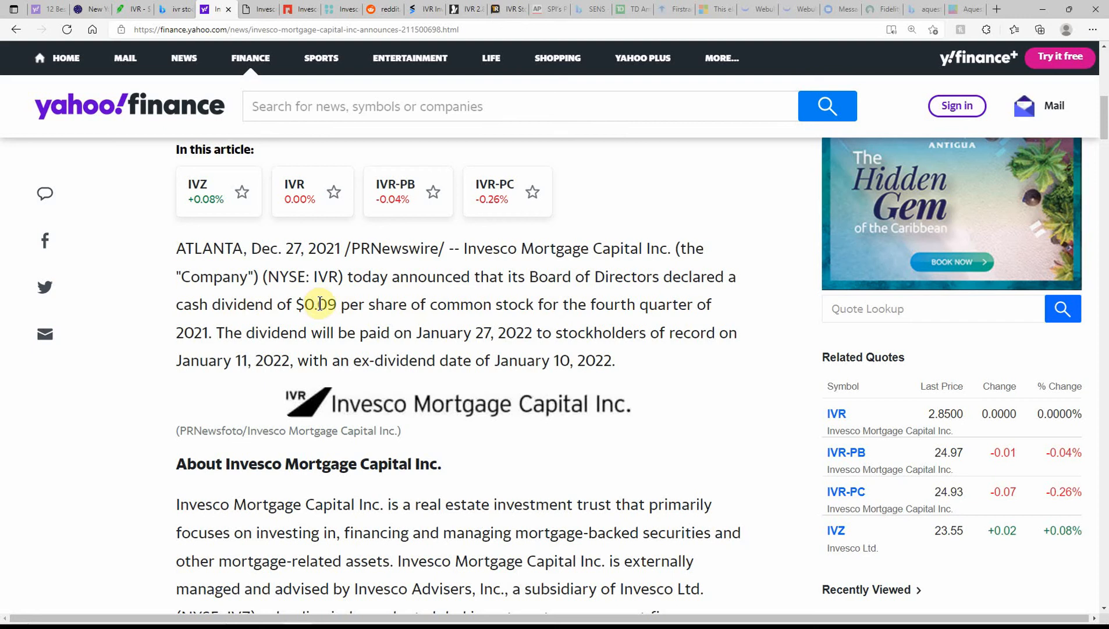
{"action": "mouse_move", "coordinate": [528, 308]}
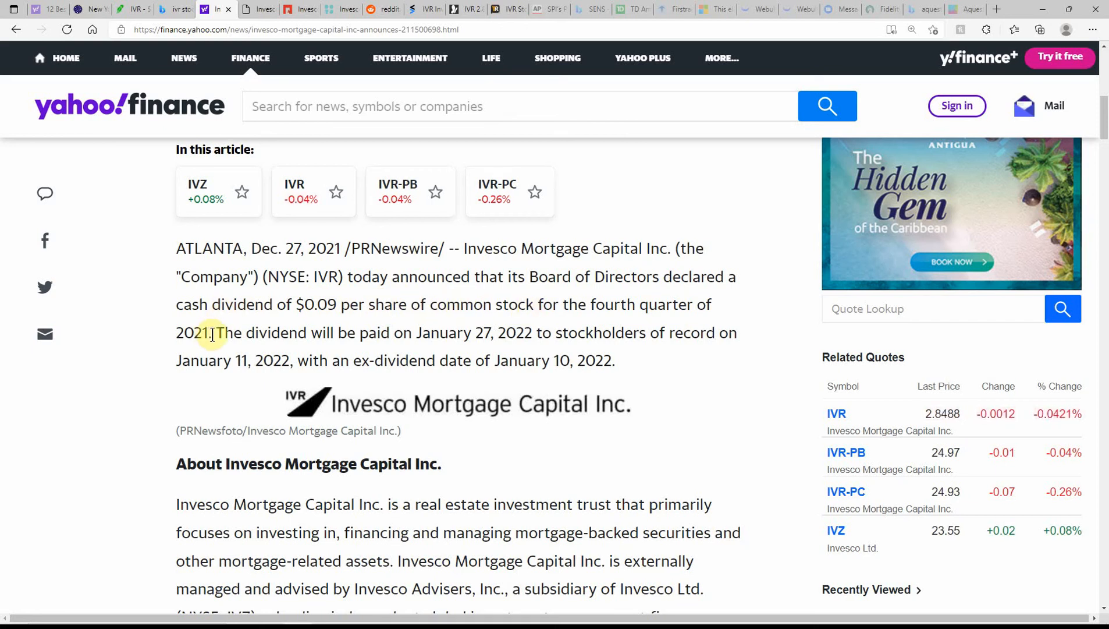
{"action": "mouse_move", "coordinate": [486, 335]}
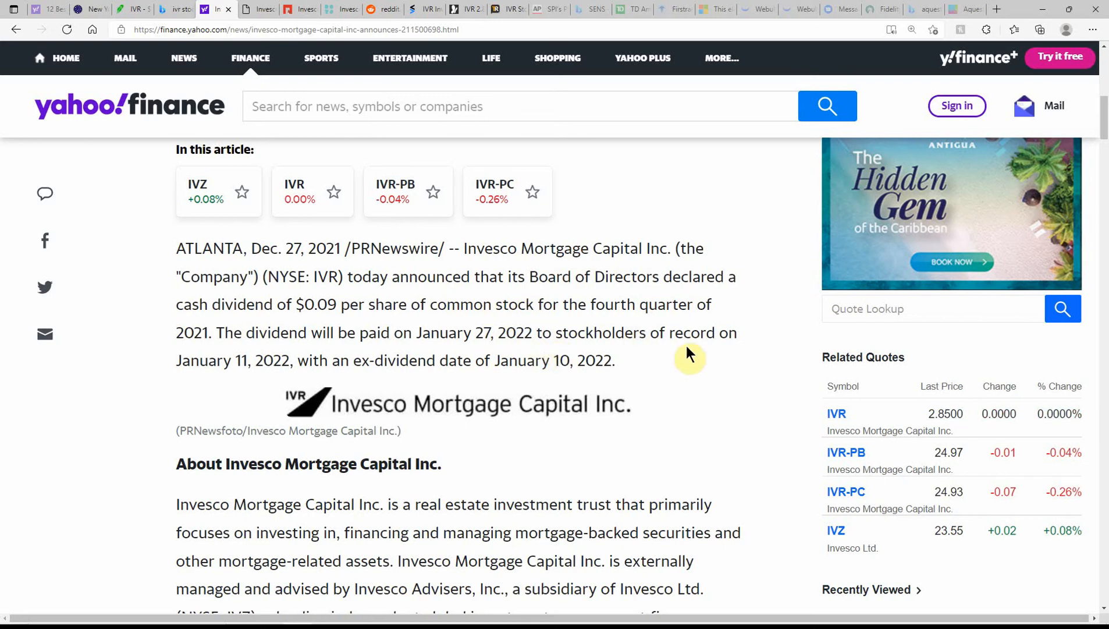
{"action": "mouse_move", "coordinate": [264, 378]}
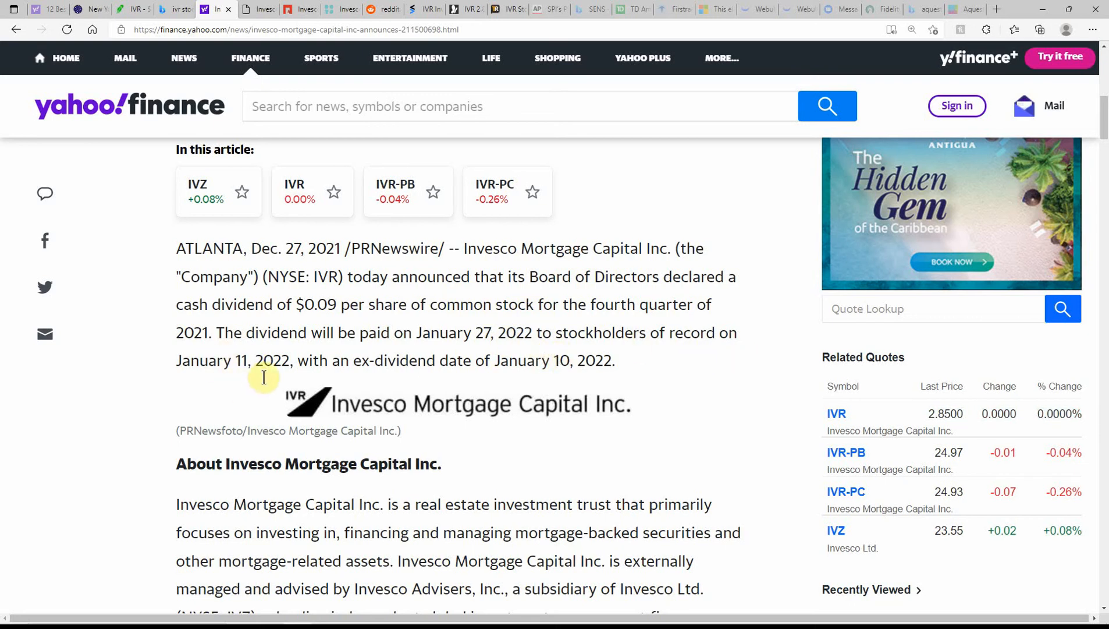
{"action": "mouse_move", "coordinate": [396, 381]}
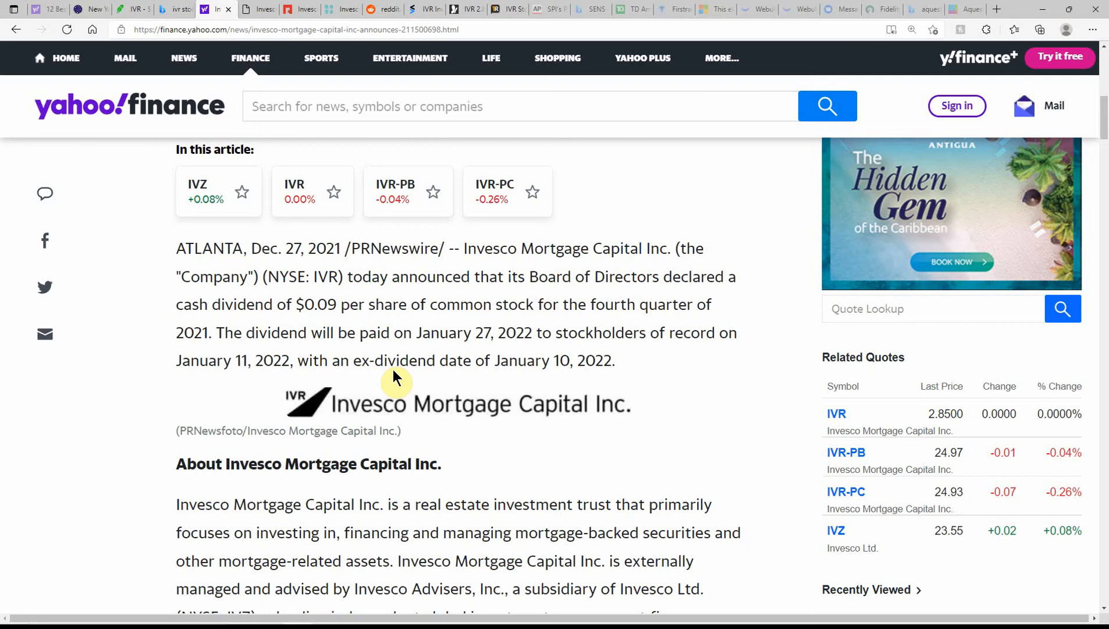
{"action": "mouse_move", "coordinate": [464, 381]}
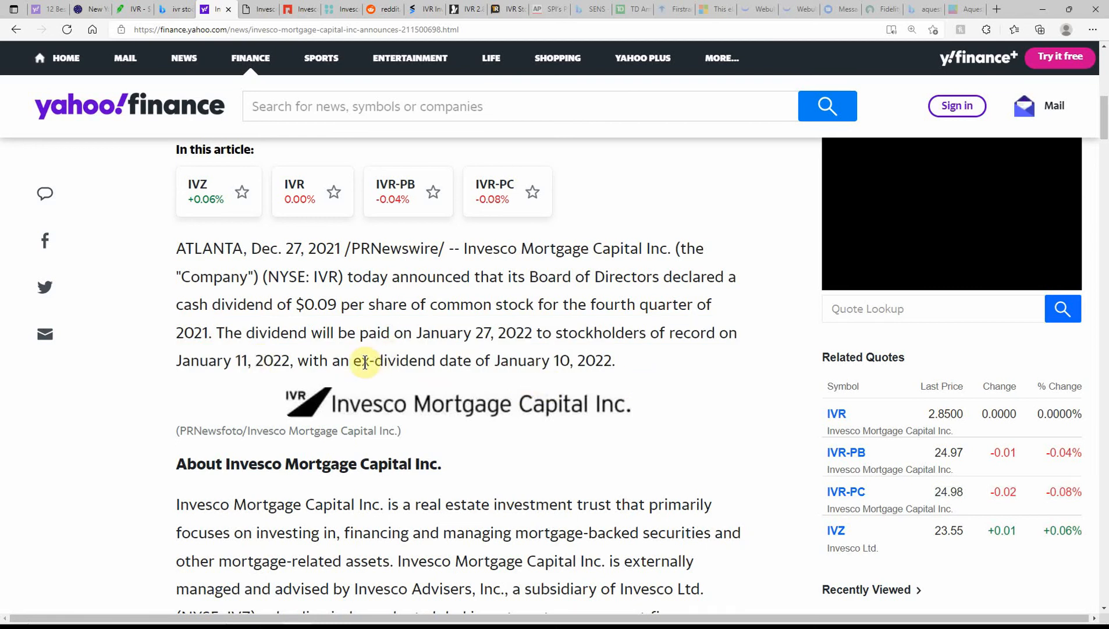
{"action": "mouse_move", "coordinate": [378, 511]}
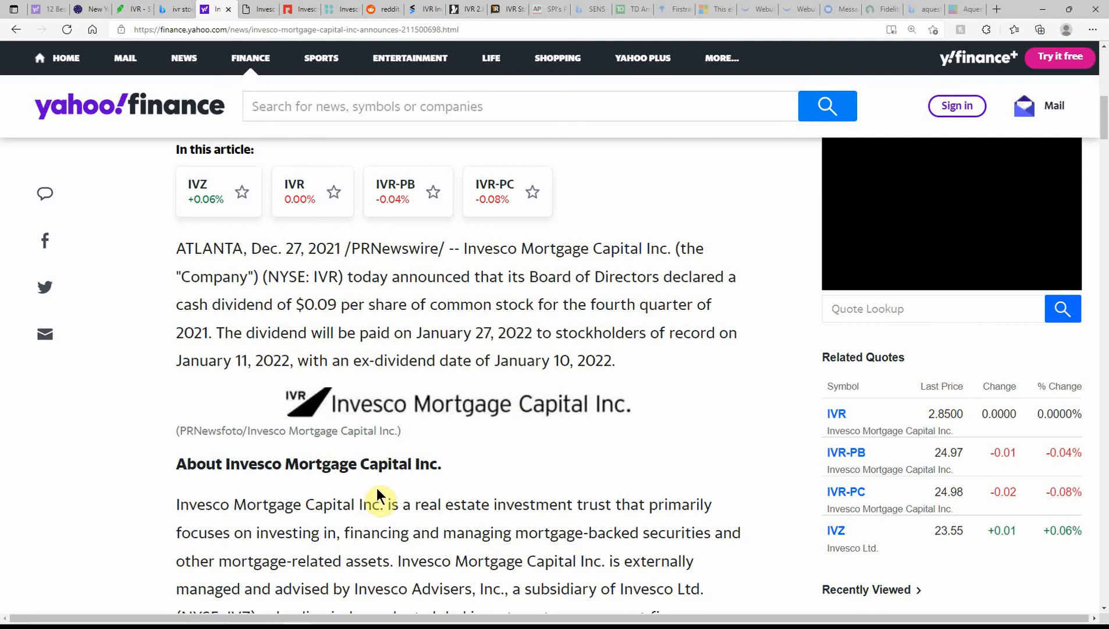
- Scroll to the 'About Invesco Mortgage Capital Inc.' paragraph and select the IVZ ticker
{"action": "scroll", "scroll_direction": "down", "scroll_amount": 3}
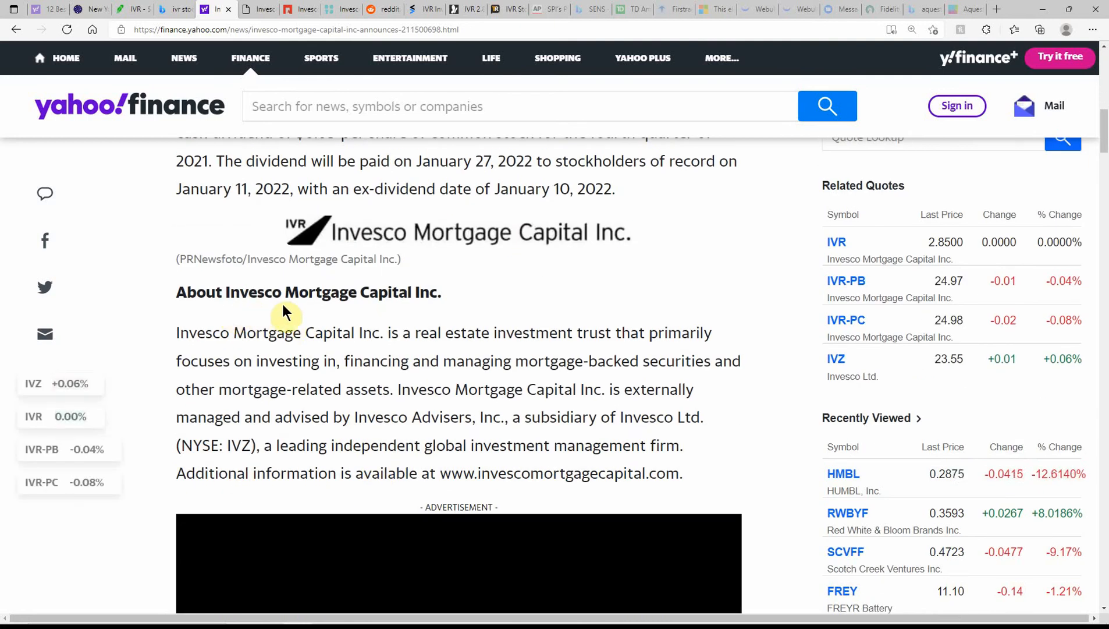
{"action": "mouse_move", "coordinate": [688, 352]}
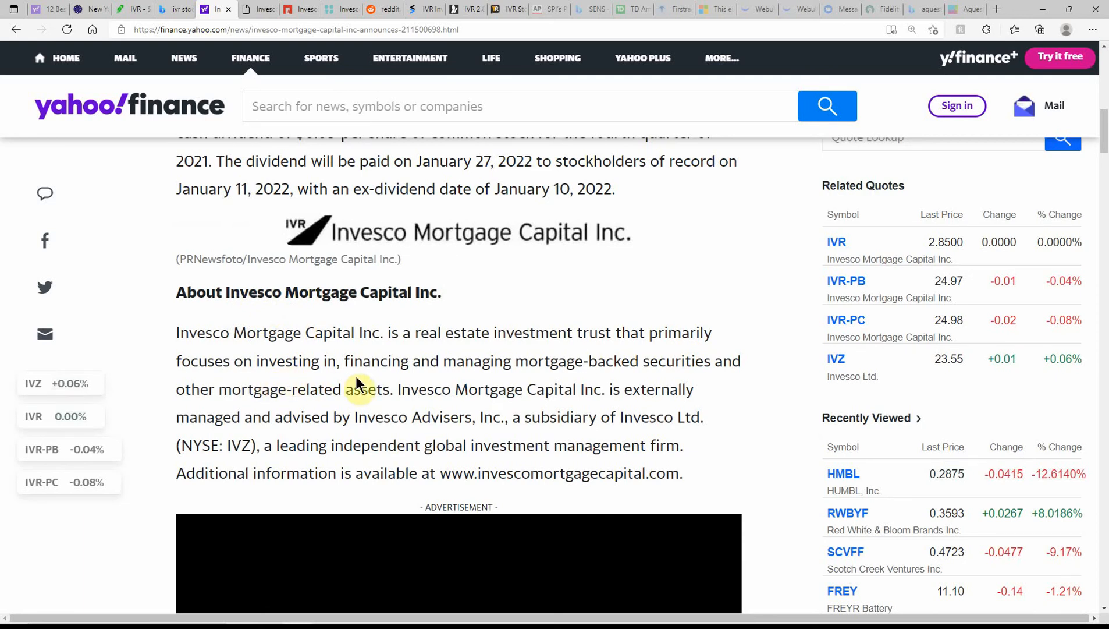
{"action": "mouse_move", "coordinate": [545, 378]}
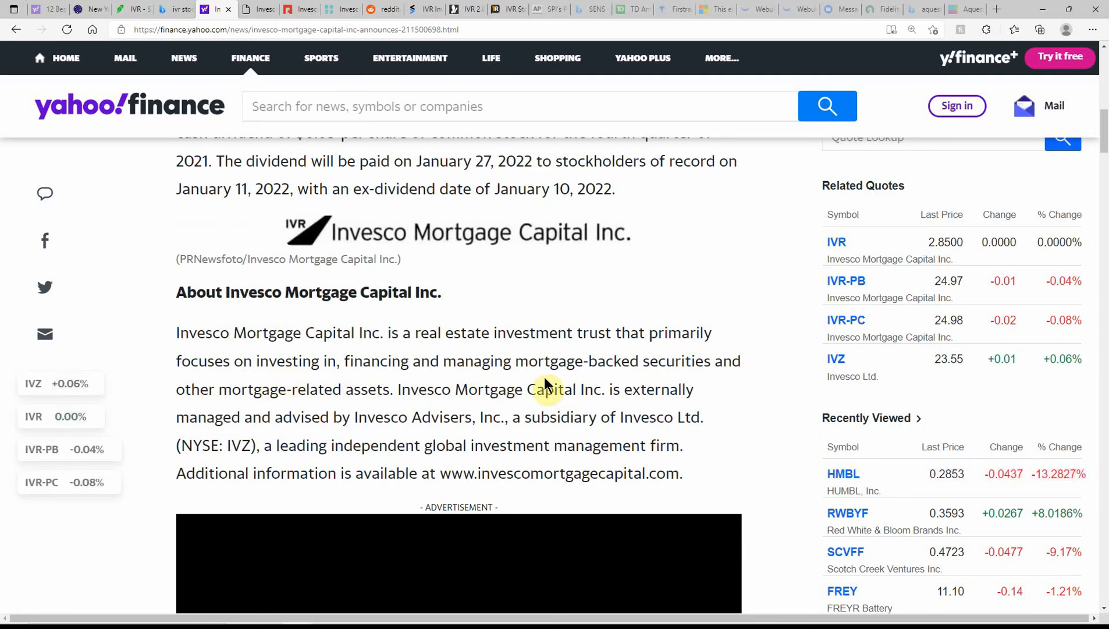
{"action": "mouse_move", "coordinate": [733, 384]}
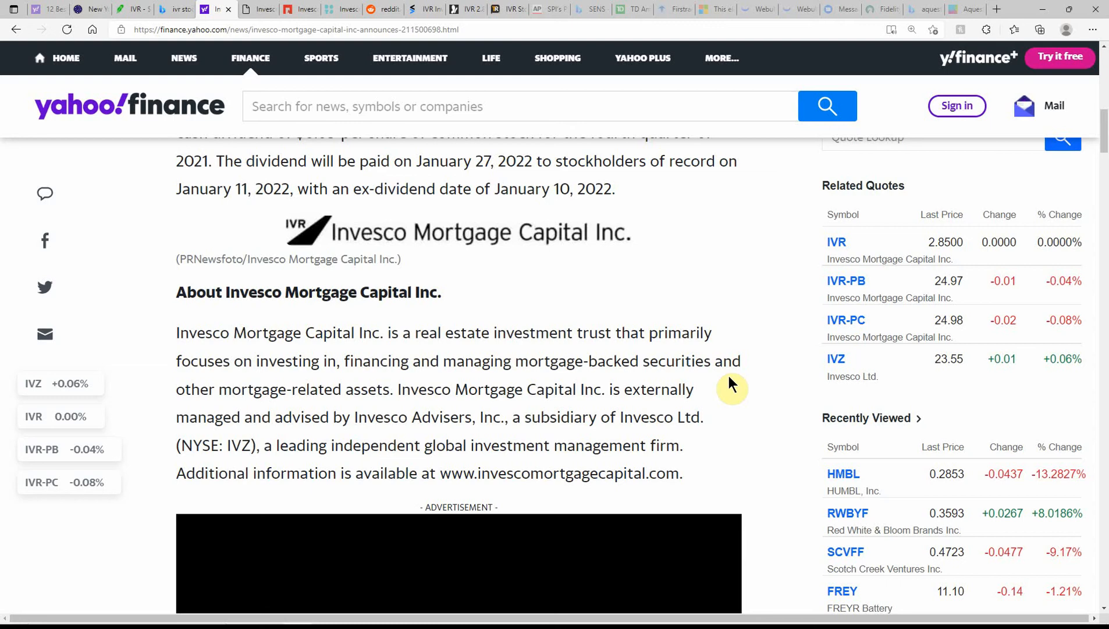
{"action": "mouse_move", "coordinate": [368, 414]}
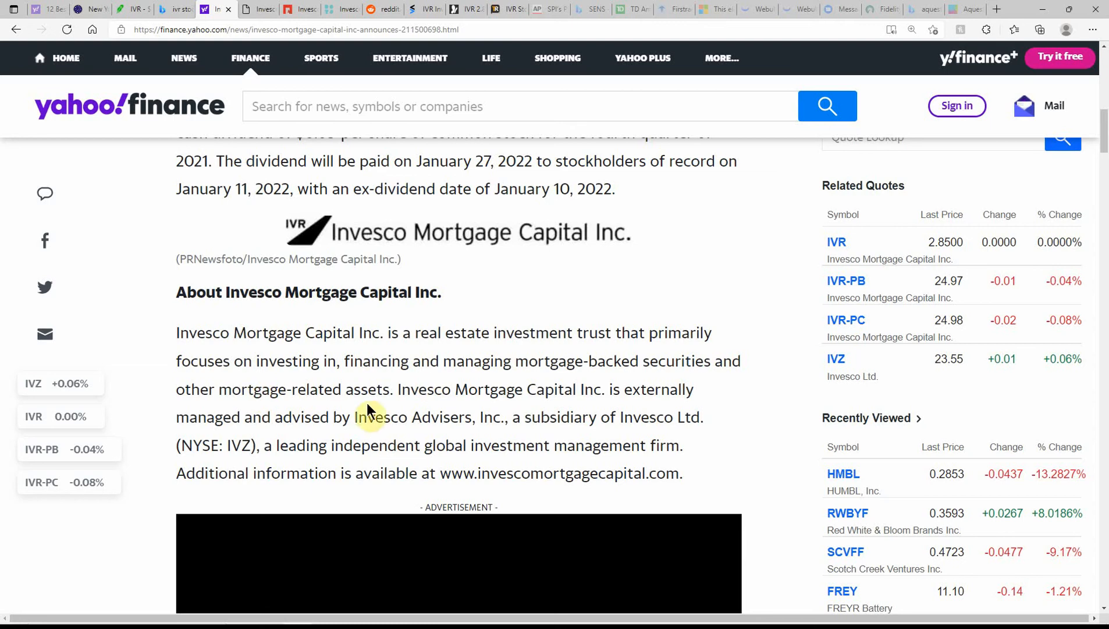
{"action": "mouse_move", "coordinate": [657, 406]}
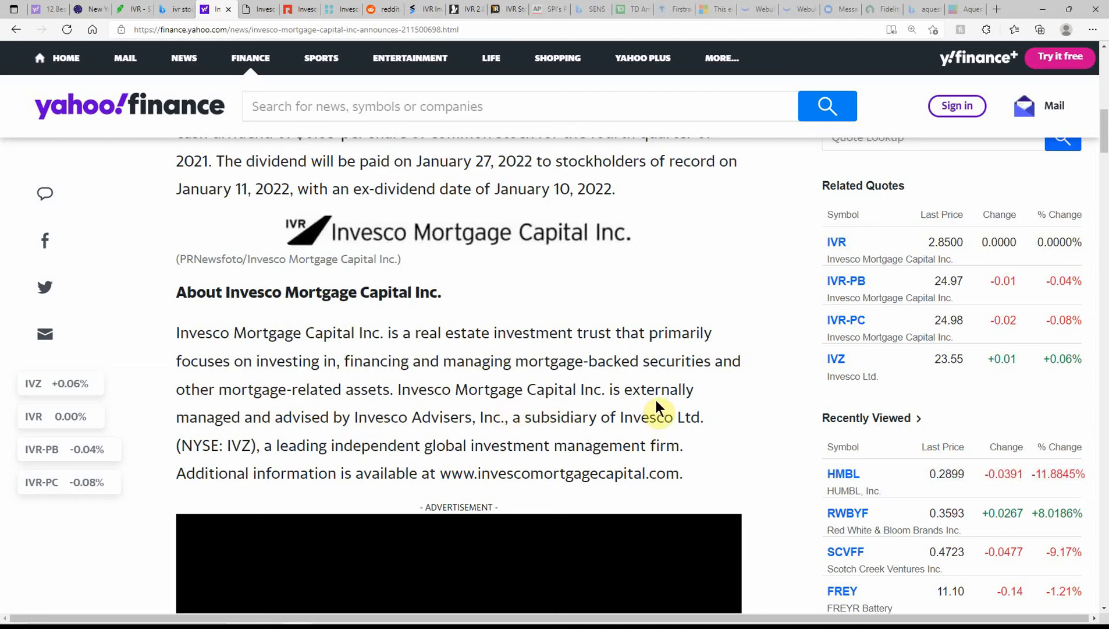
{"action": "mouse_move", "coordinate": [242, 436]}
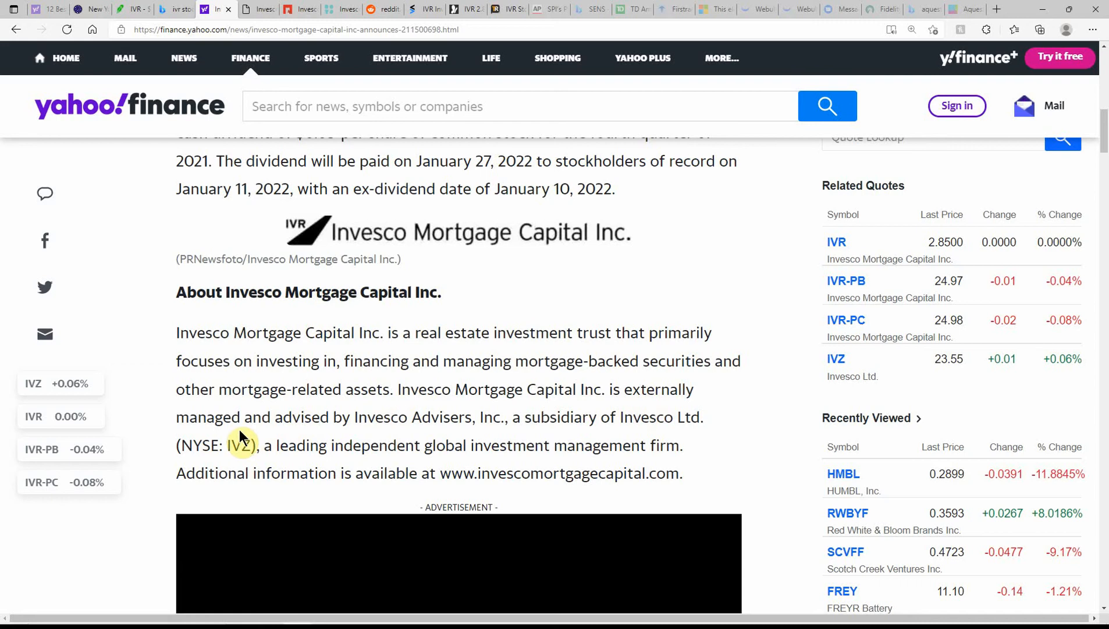
{"action": "mouse_move", "coordinate": [424, 434]}
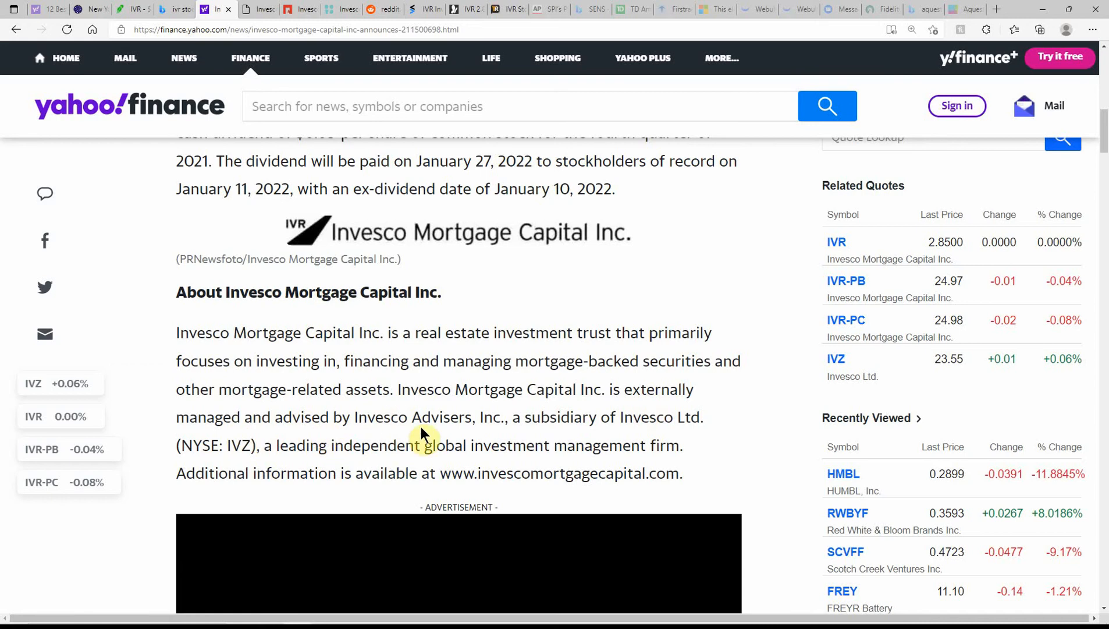
{"action": "mouse_move", "coordinate": [492, 451]}
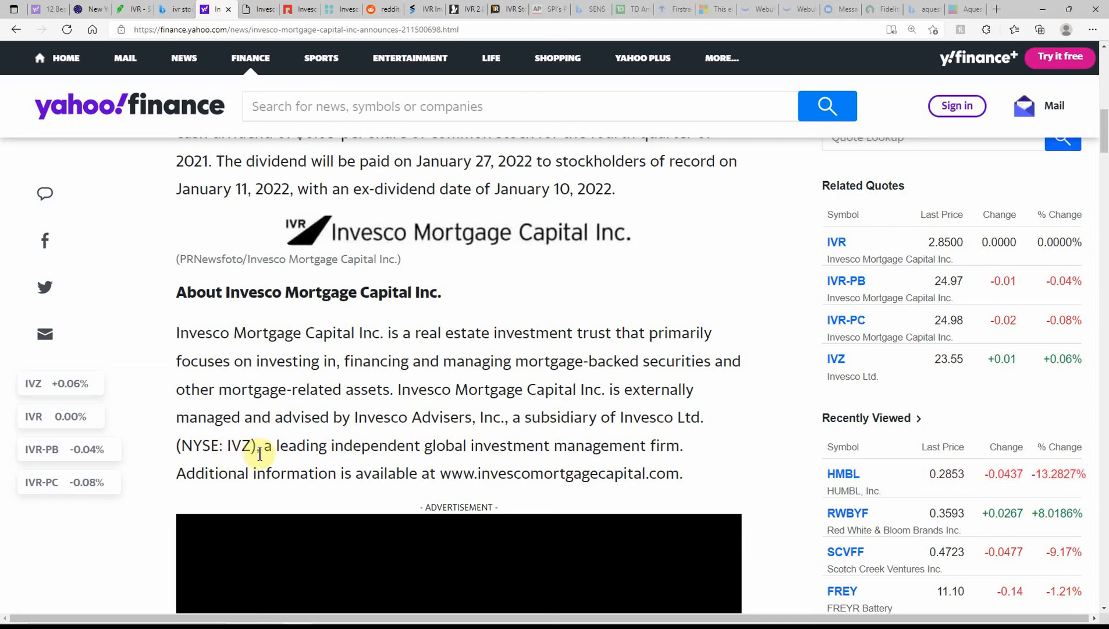
{"action": "mouse_move", "coordinate": [697, 423]}
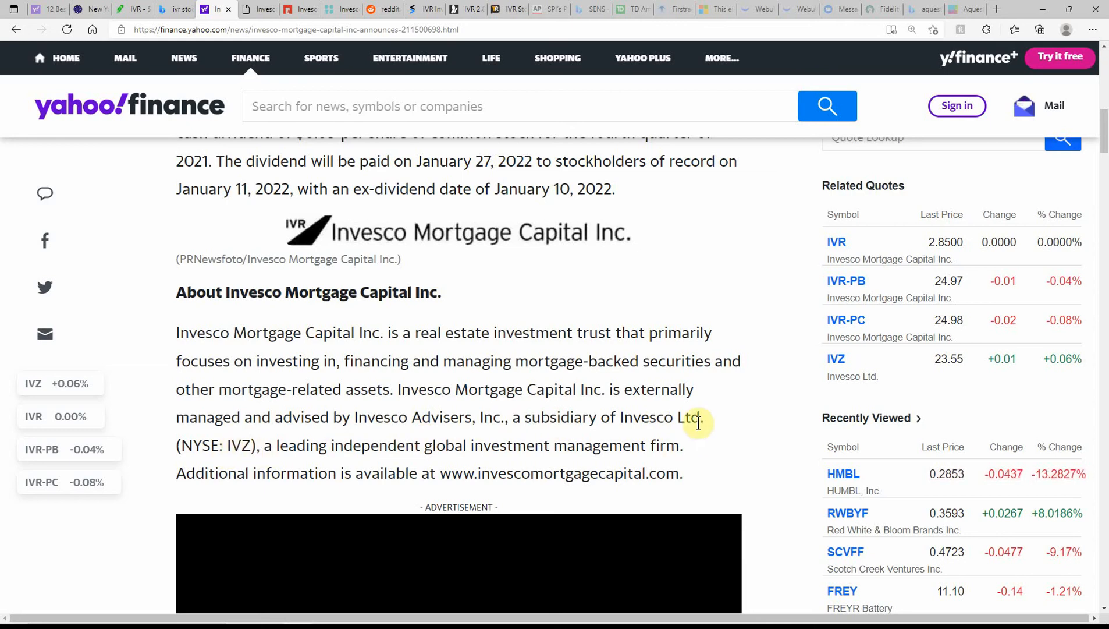
{"action": "double_click", "coordinate": [234, 444]}
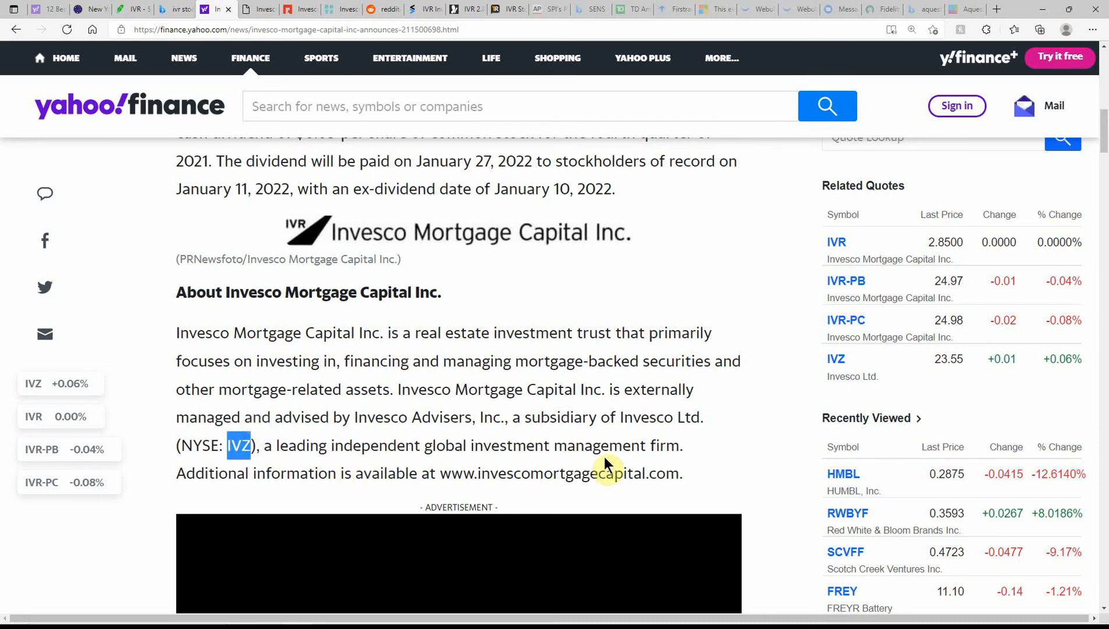
{"action": "mouse_move", "coordinate": [291, 492]}
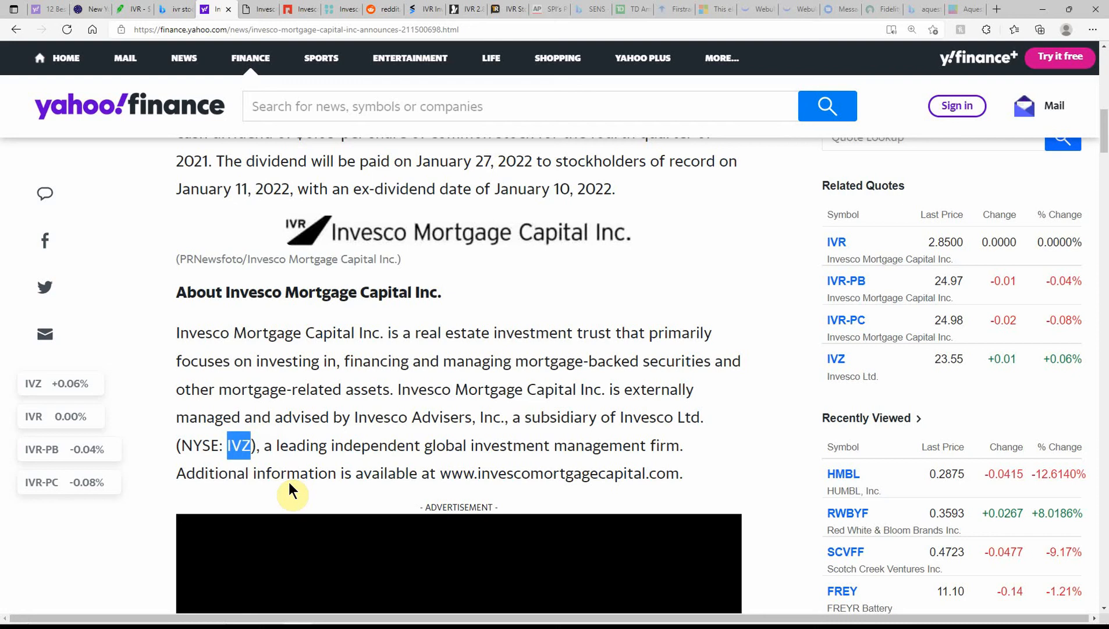
- Scroll through the Yahoo Finance dividend press release to its end
{"action": "scroll", "scroll_direction": "down", "scroll_amount": 3}
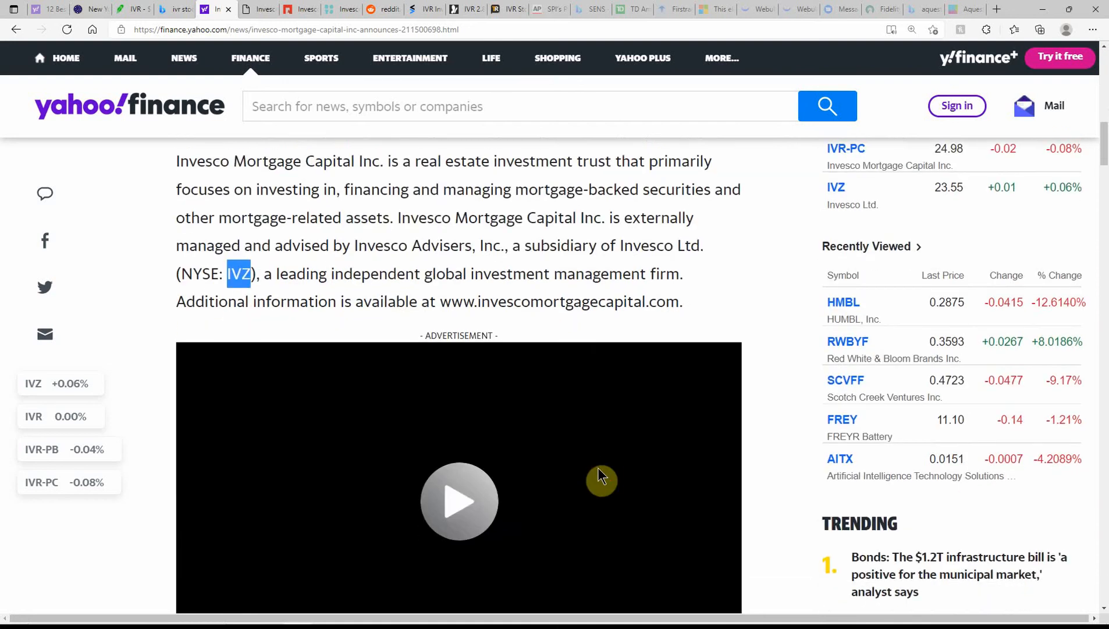
{"action": "scroll", "scroll_direction": "down", "scroll_amount": 3}
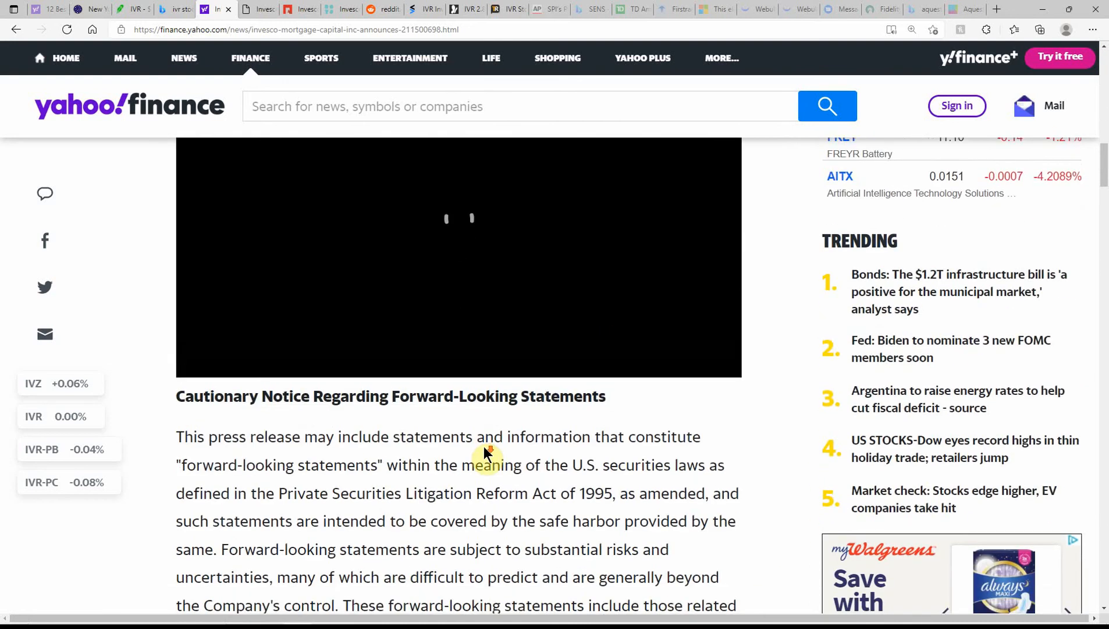
{"action": "scroll", "scroll_direction": "down", "scroll_amount": 3}
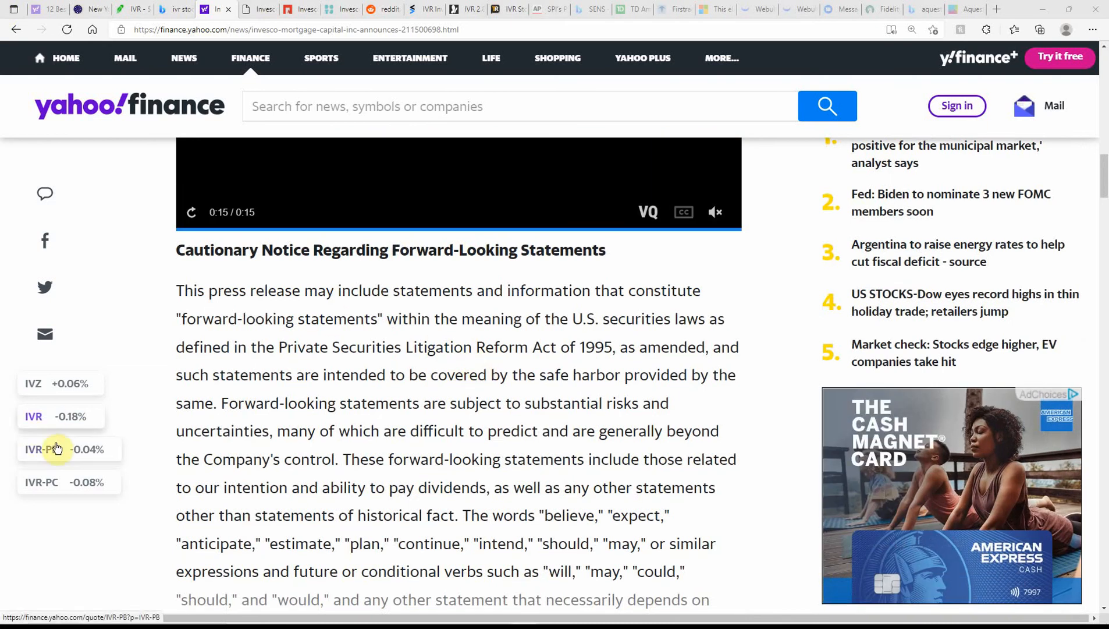
{"action": "scroll", "scroll_direction": "down", "scroll_amount": 3}
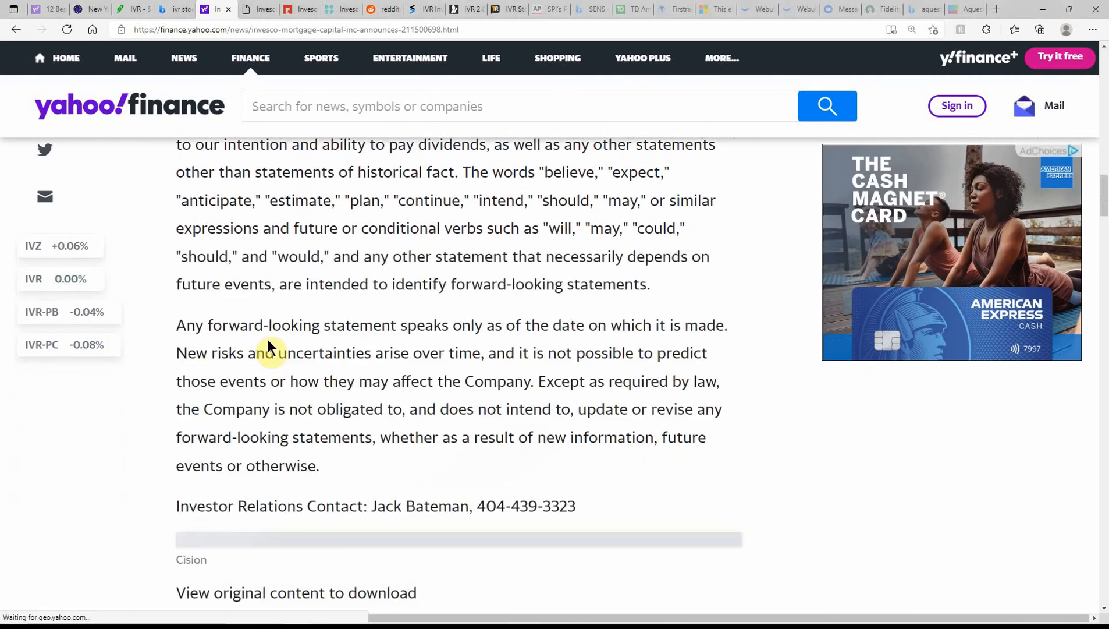
{"action": "scroll", "scroll_direction": "down", "scroll_amount": 3}
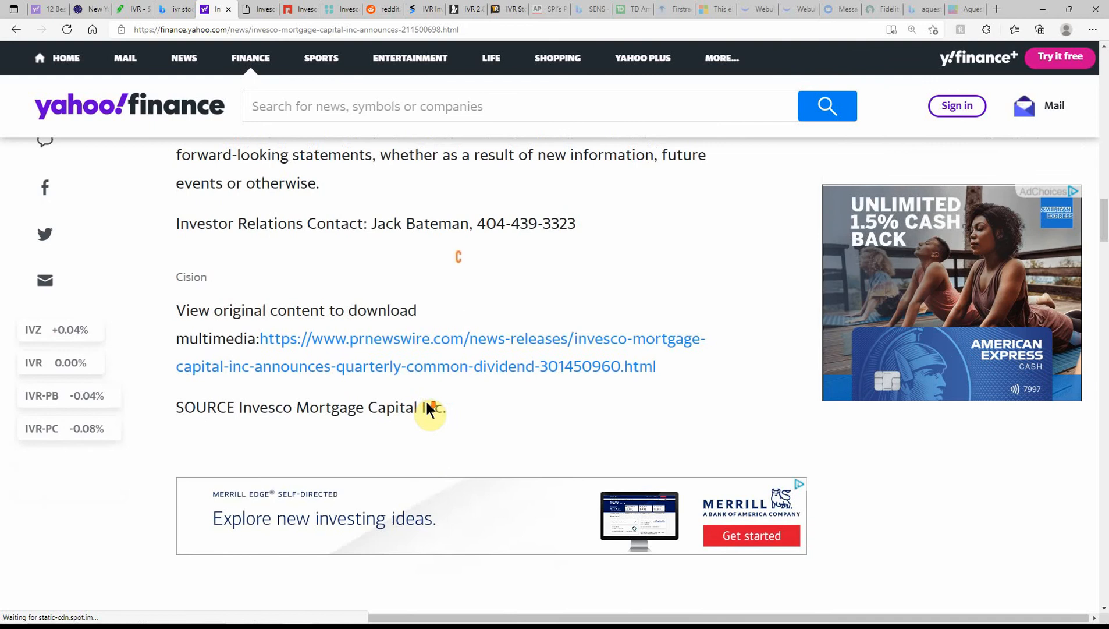
{"action": "scroll", "scroll_direction": "down", "scroll_amount": 3}
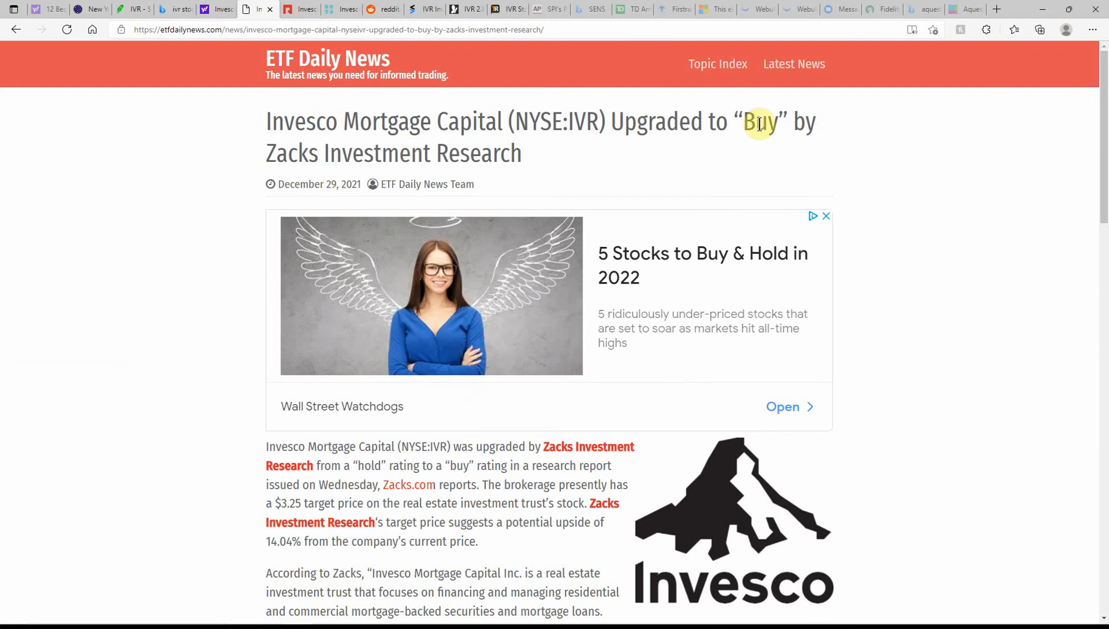
- Highlight the Zacks IVR upgrade headline and read to the $0.10 EPS beat and insider buying
{"action": "triple_click", "coordinate": [760, 121]}
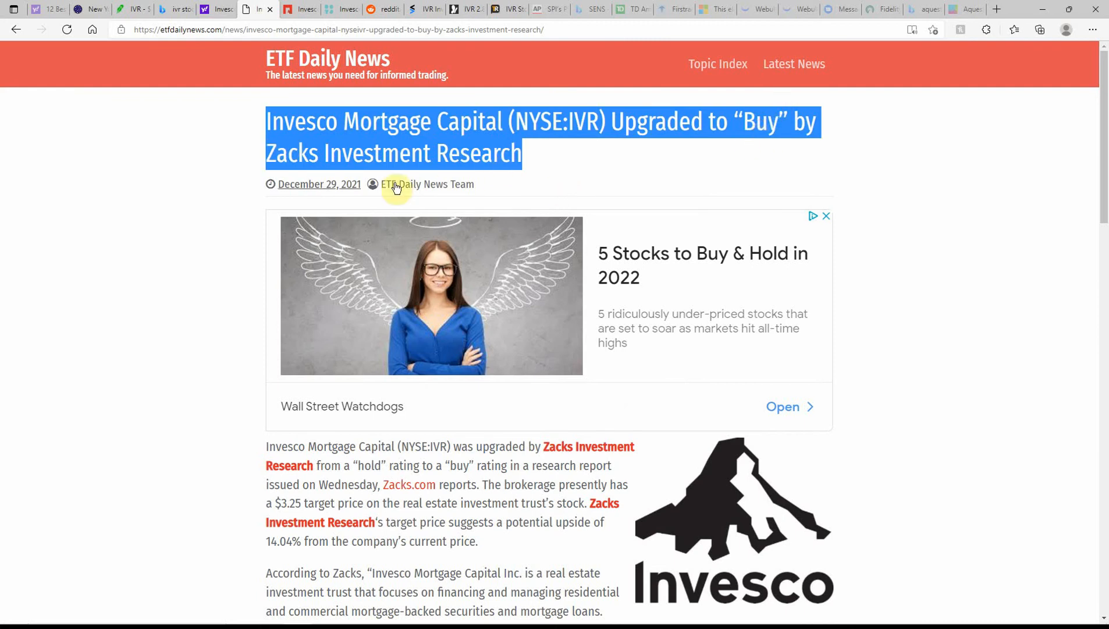
{"action": "mouse_move", "coordinate": [653, 248]}
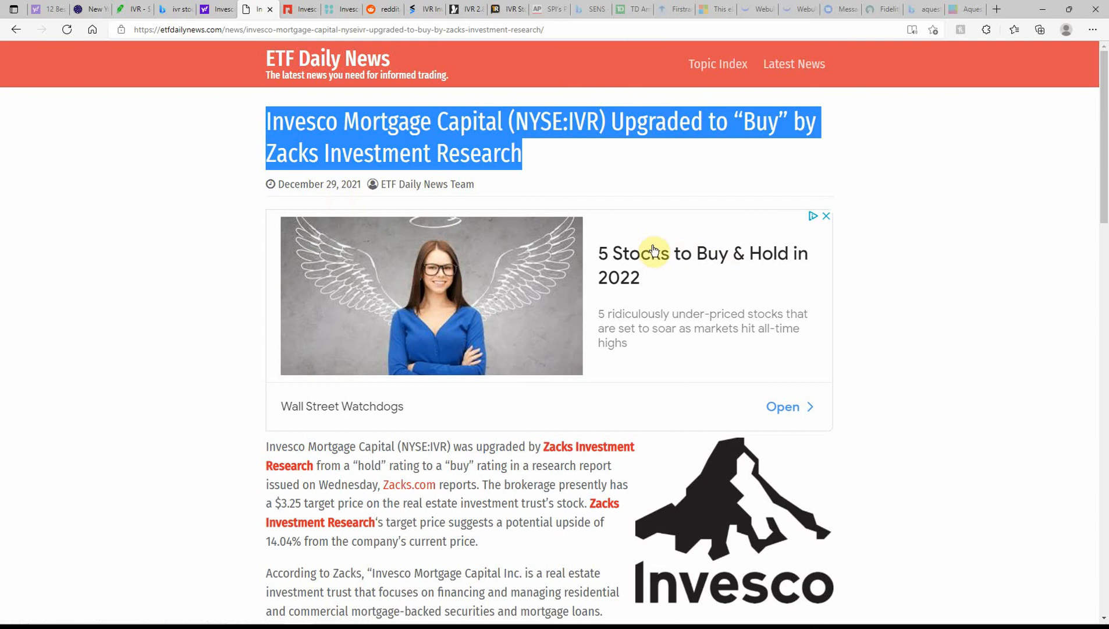
{"action": "mouse_move", "coordinate": [481, 515]}
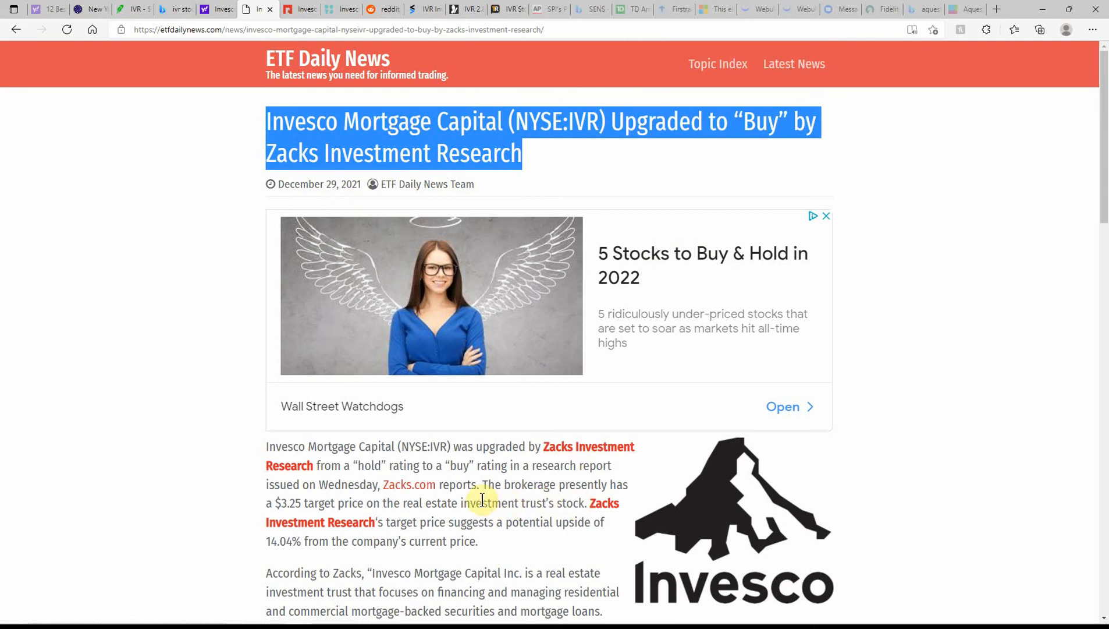
{"action": "scroll", "scroll_direction": "down", "scroll_amount": 3}
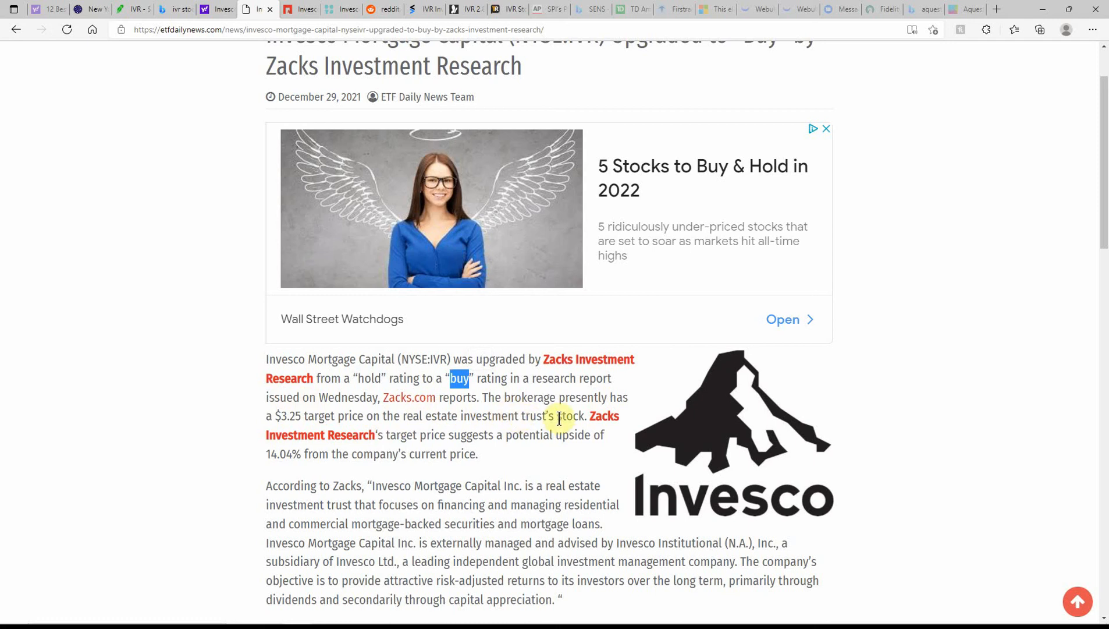
{"action": "mouse_move", "coordinate": [565, 410]}
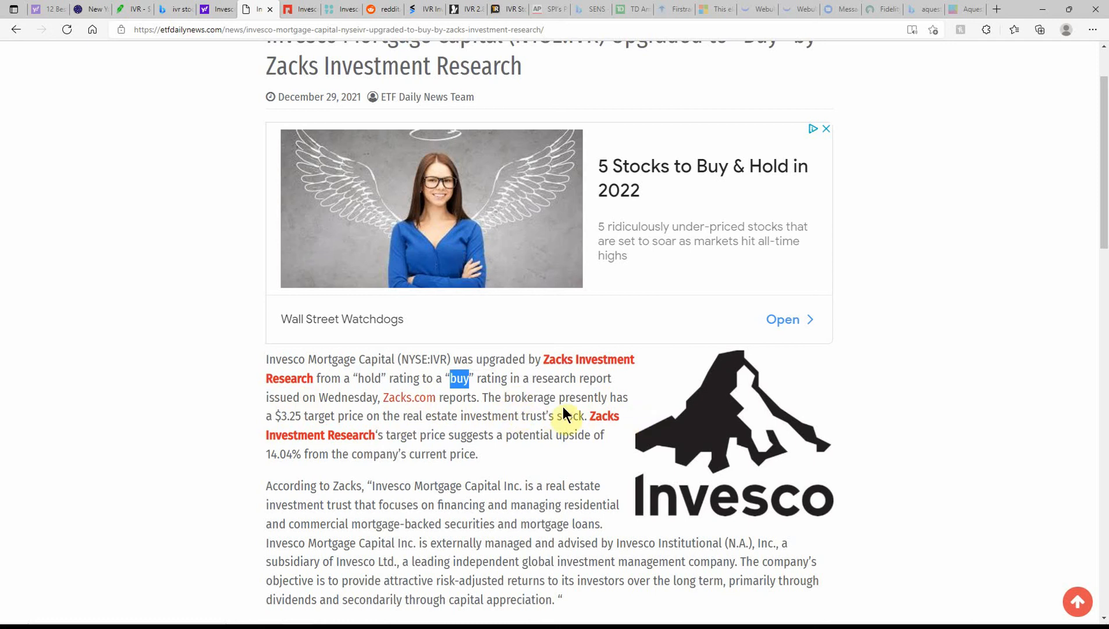
{"action": "mouse_move", "coordinate": [304, 434]}
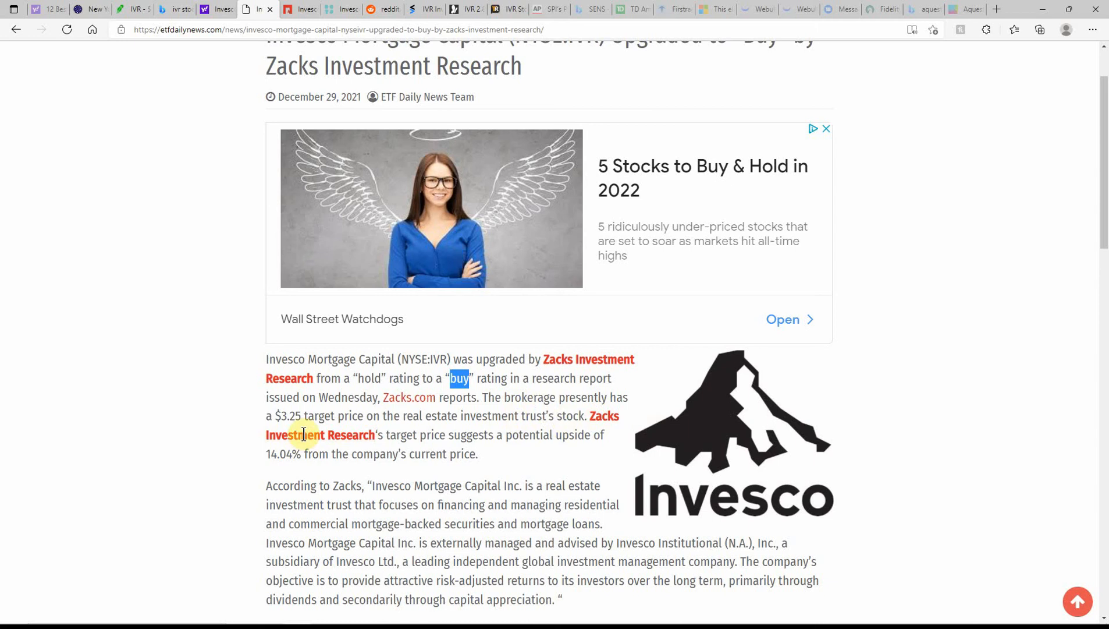
{"action": "mouse_move", "coordinate": [439, 435]}
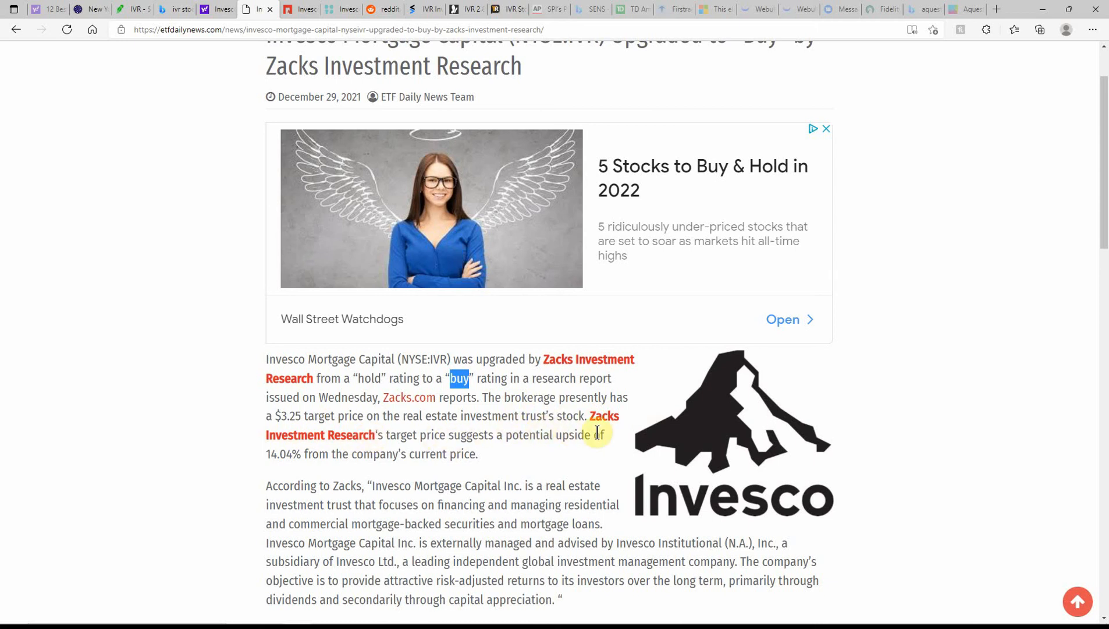
{"action": "scroll", "scroll_direction": "down", "scroll_amount": 3}
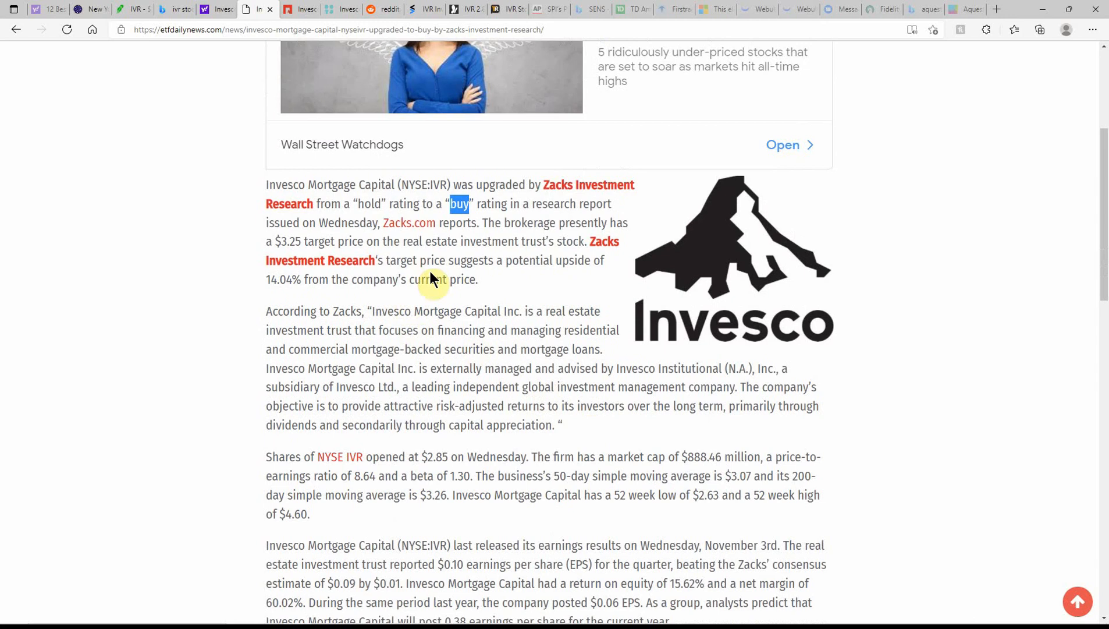
{"action": "mouse_move", "coordinate": [592, 284]}
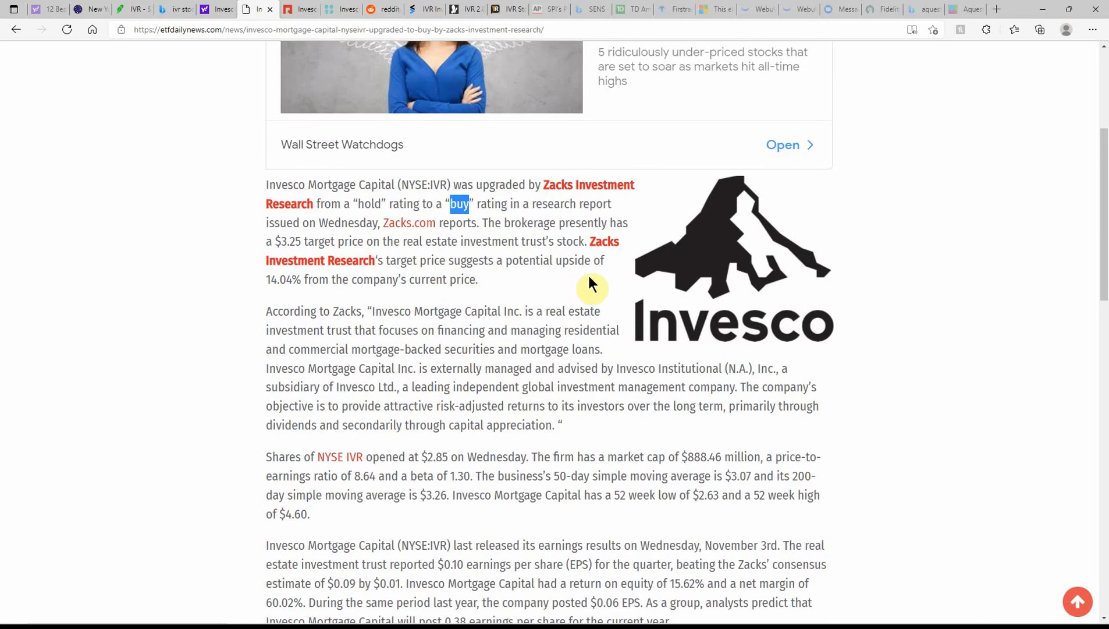
{"action": "mouse_move", "coordinate": [286, 287]}
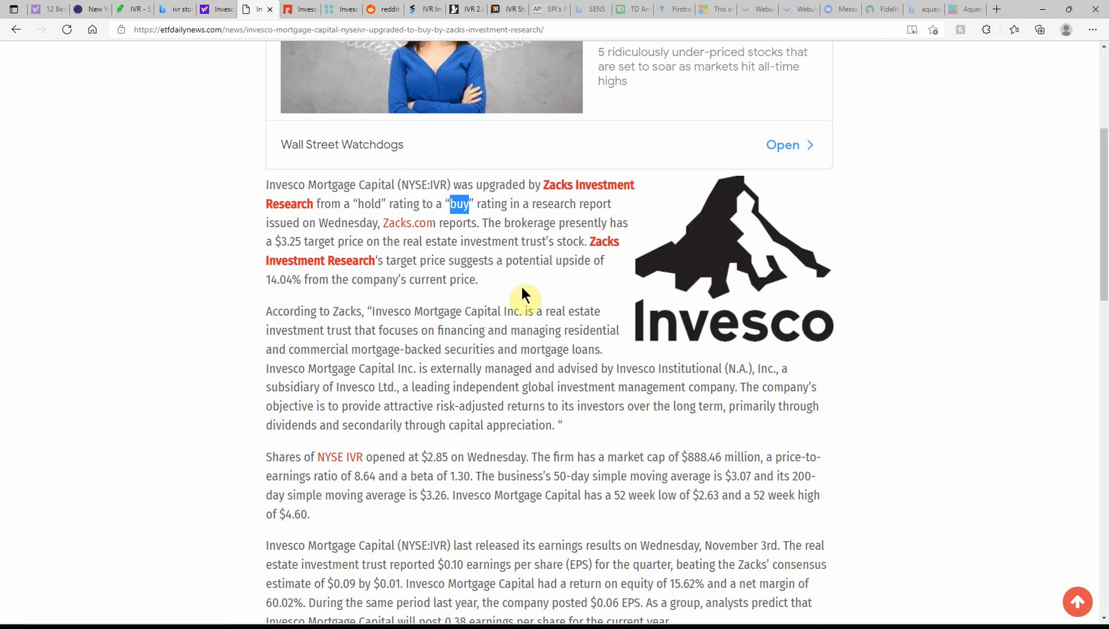
{"action": "mouse_move", "coordinate": [600, 440]}
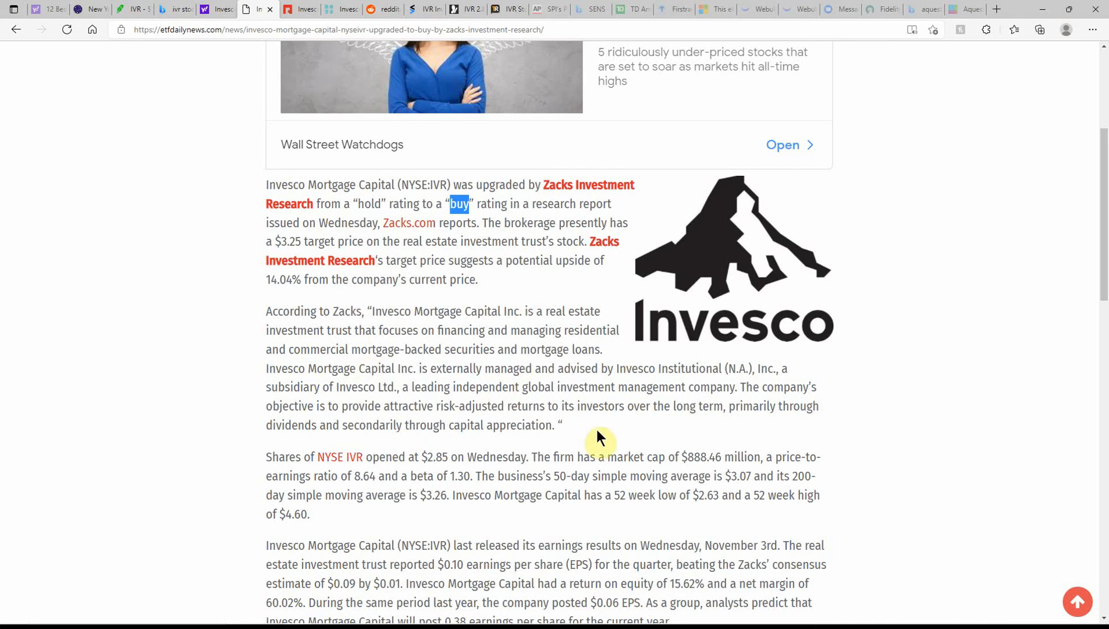
{"action": "mouse_move", "coordinate": [592, 431]}
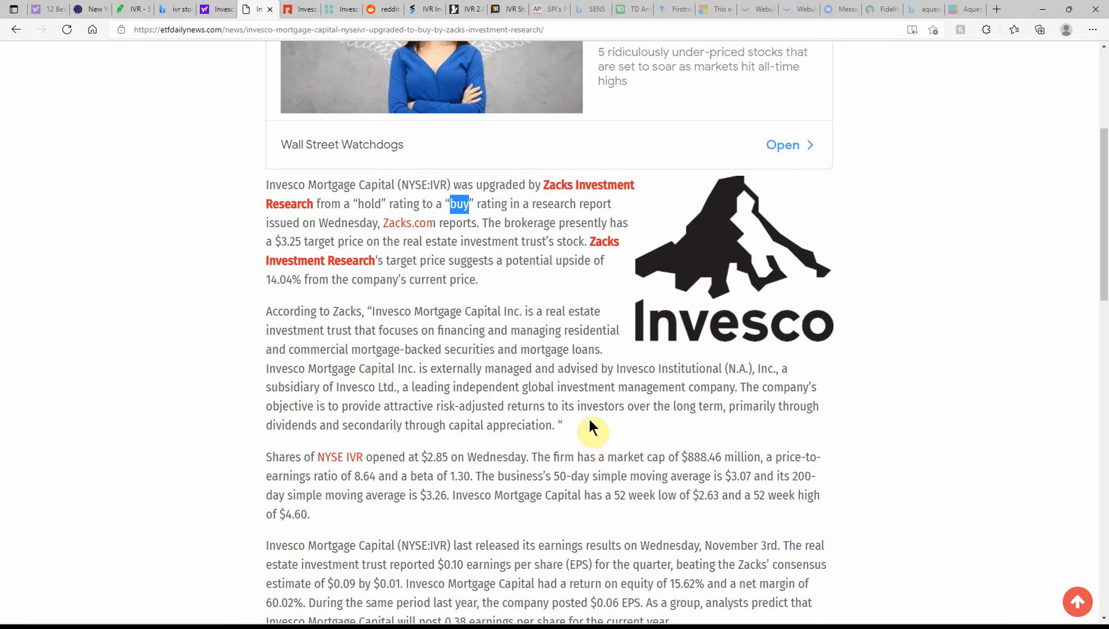
{"action": "mouse_move", "coordinate": [554, 296]}
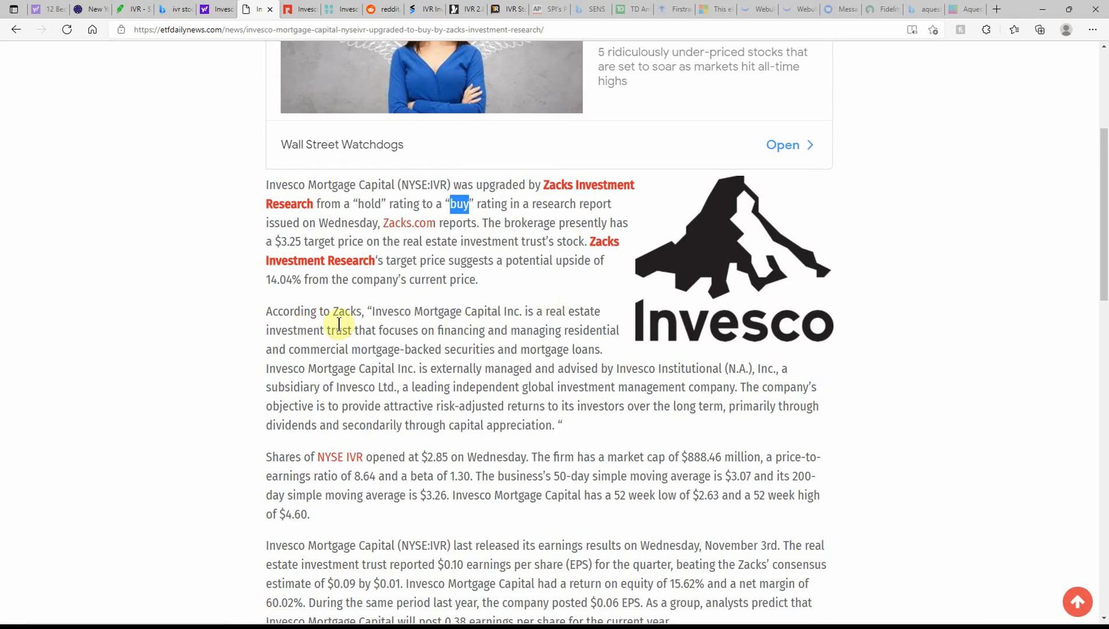
{"action": "mouse_move", "coordinate": [509, 329]}
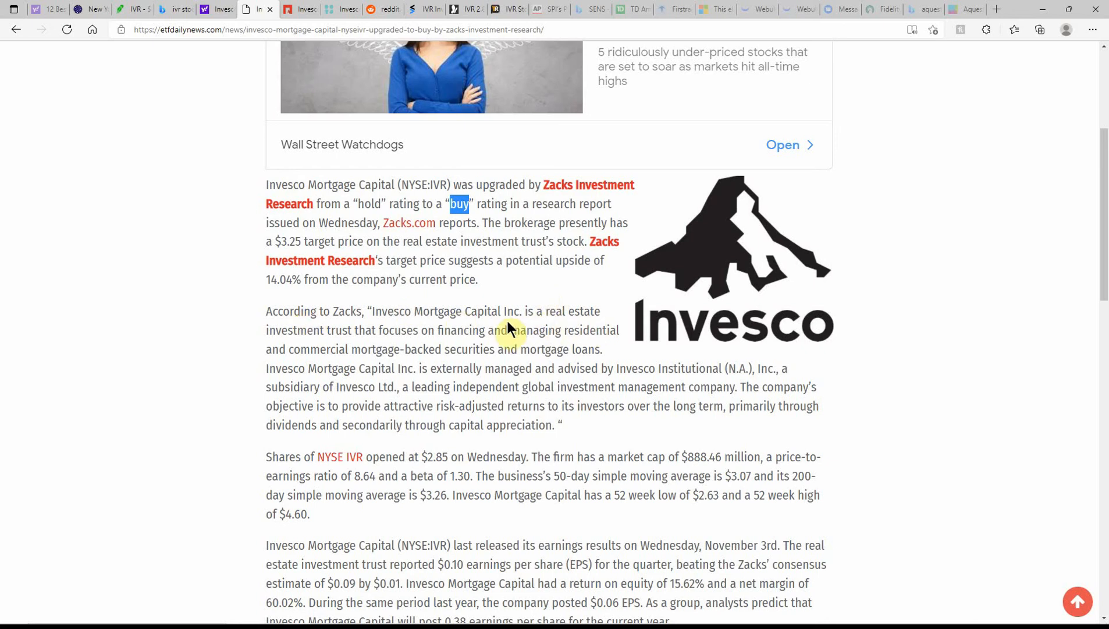
{"action": "mouse_move", "coordinate": [330, 346]}
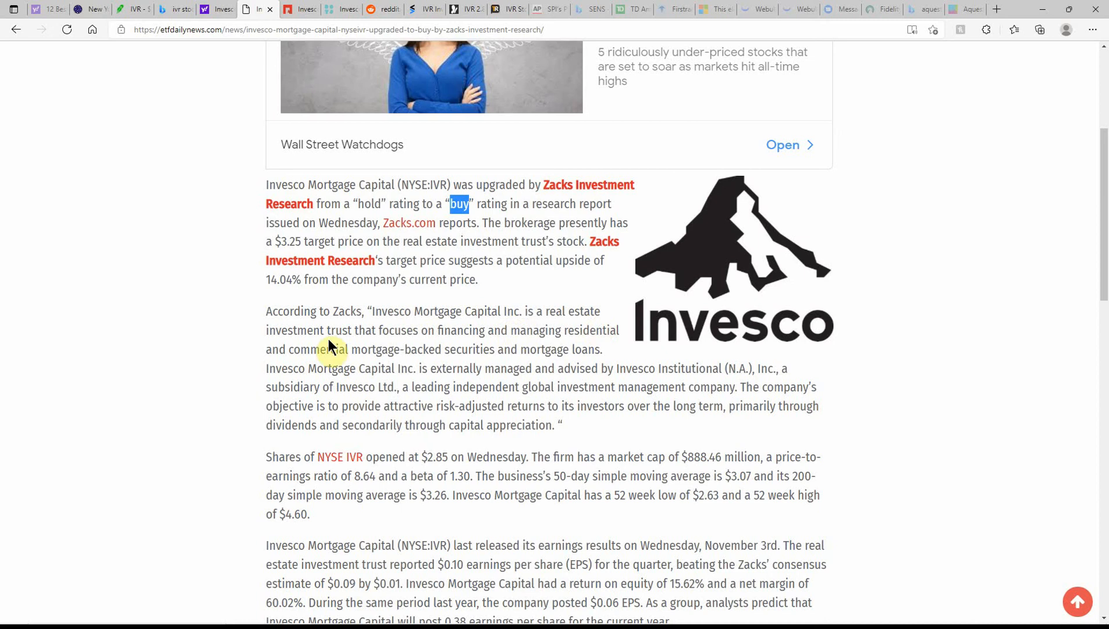
{"action": "mouse_move", "coordinate": [351, 350]}
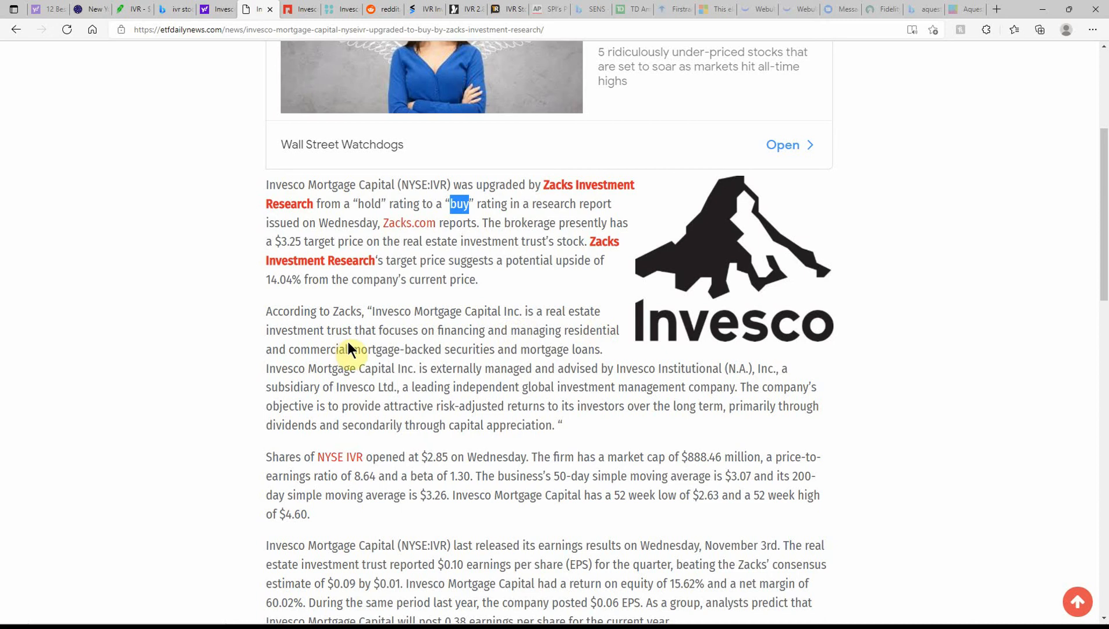
{"action": "mouse_move", "coordinate": [614, 351]}
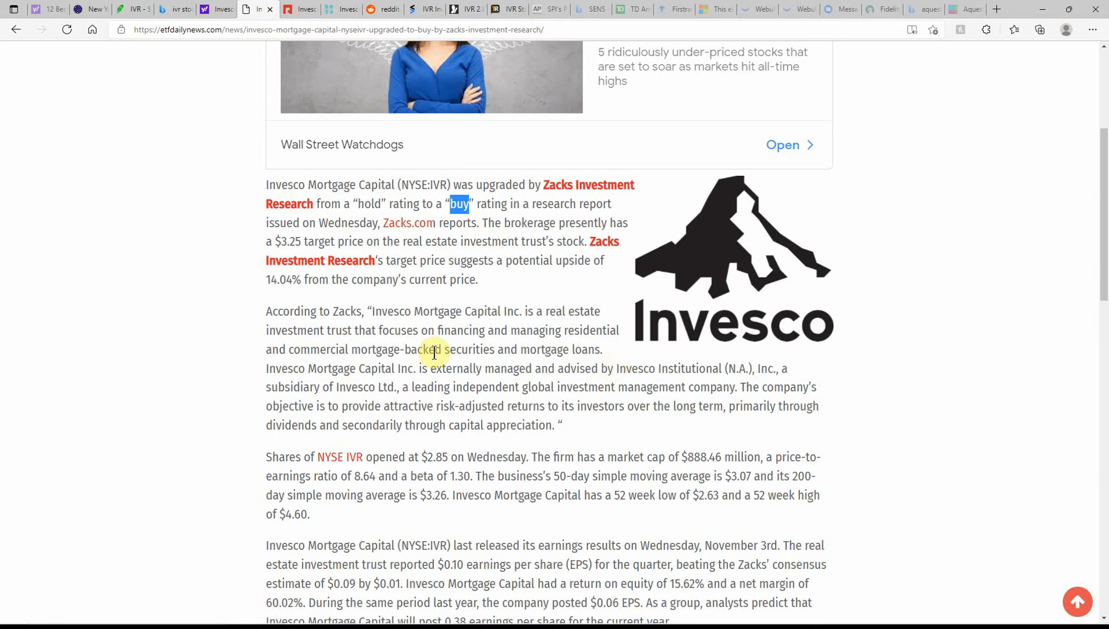
{"action": "mouse_move", "coordinate": [645, 369]}
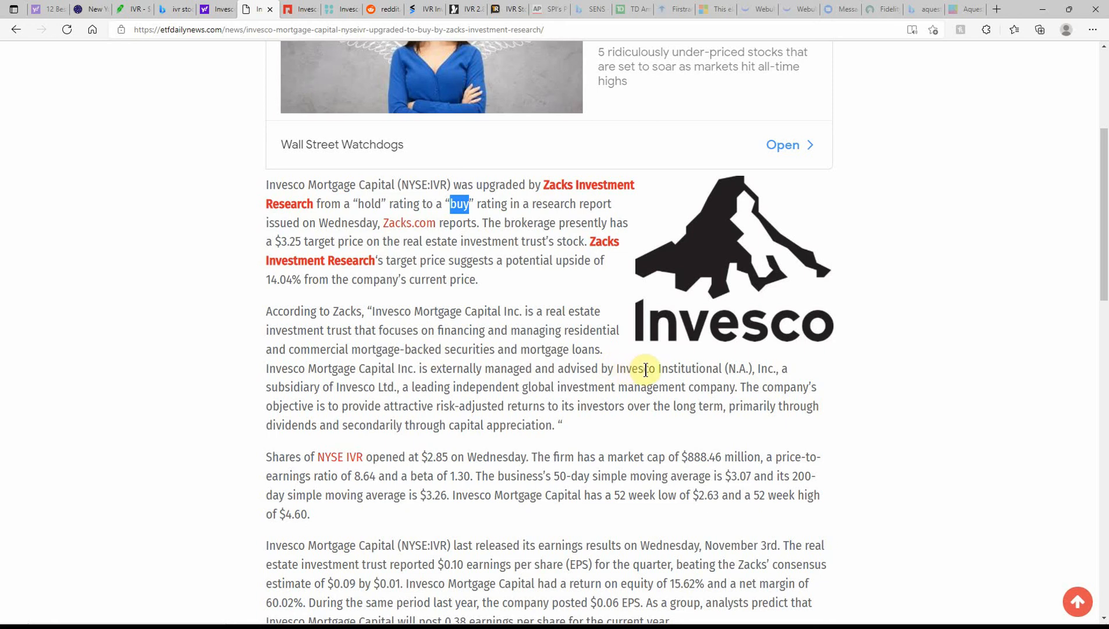
{"action": "mouse_move", "coordinate": [728, 362]}
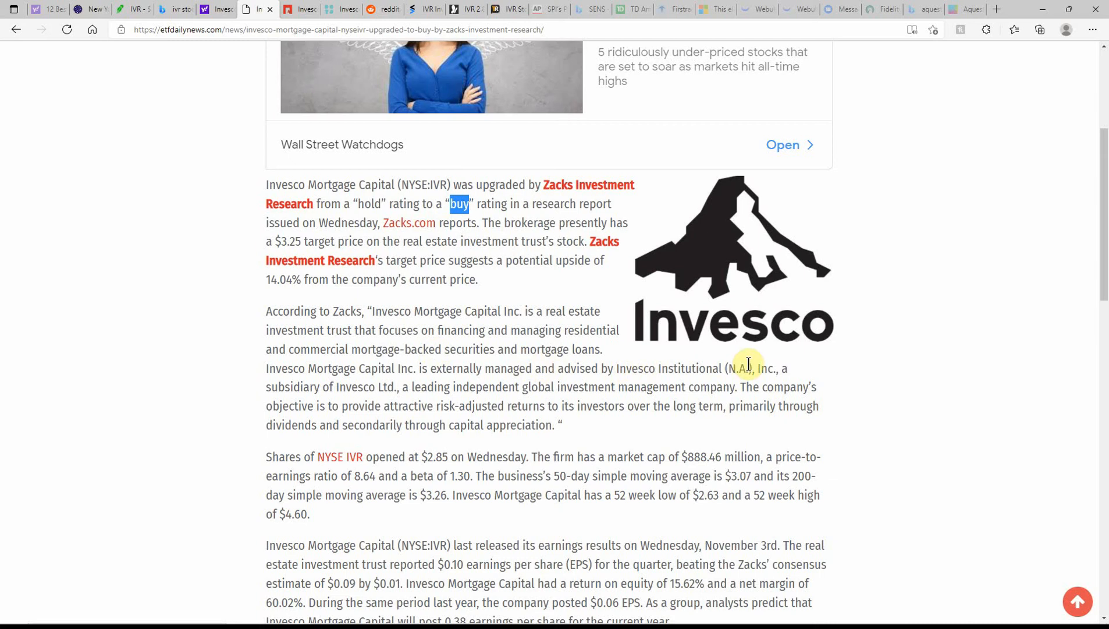
{"action": "mouse_move", "coordinate": [769, 366]}
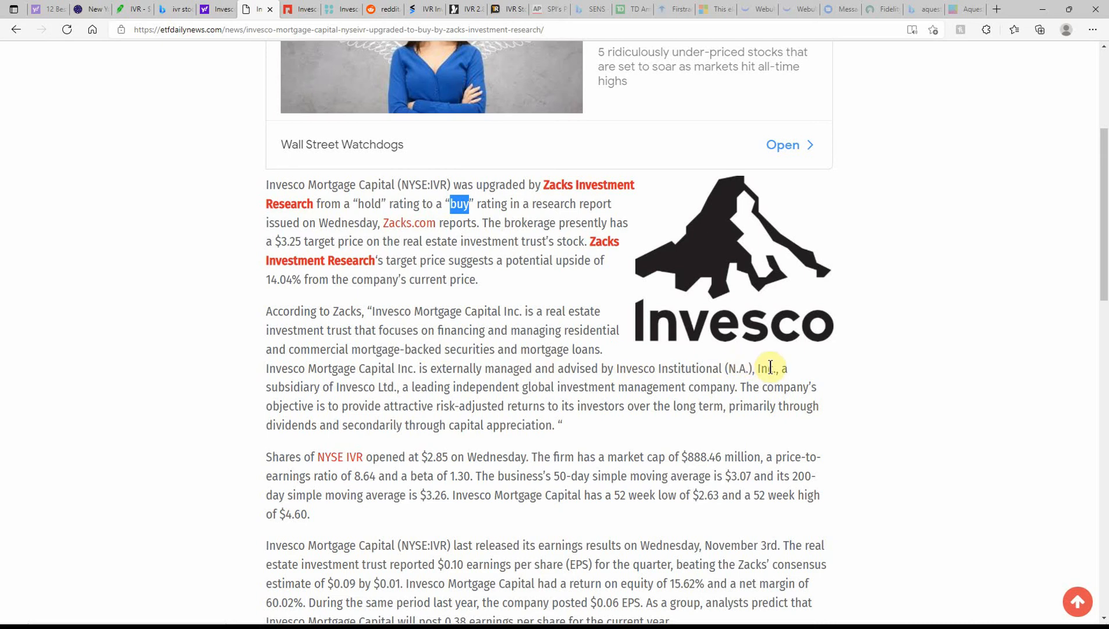
{"action": "mouse_move", "coordinate": [397, 393]}
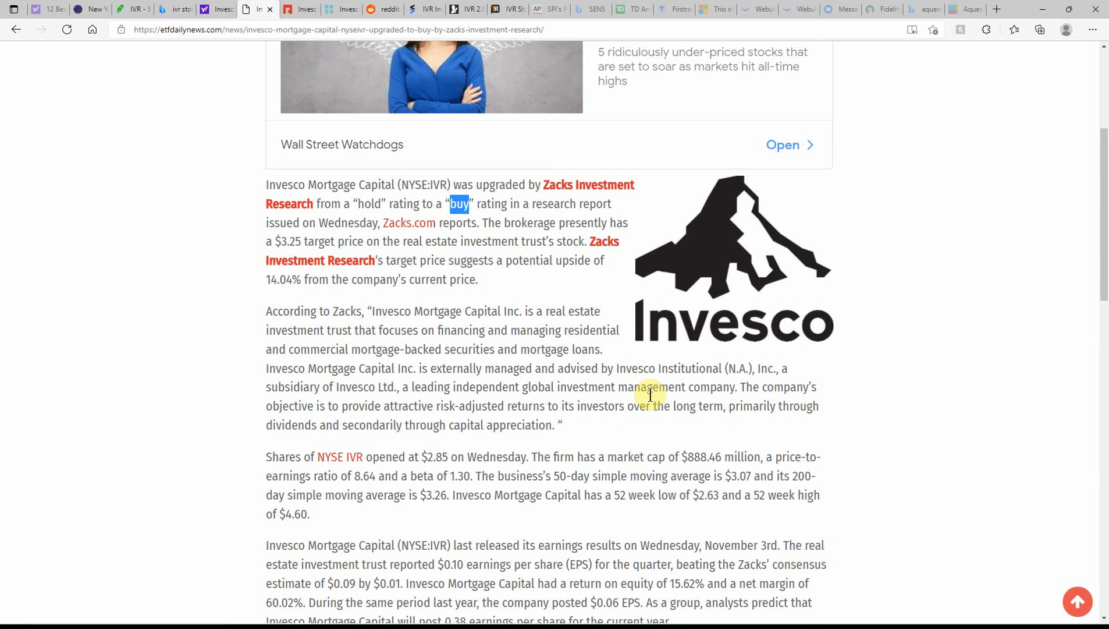
{"action": "scroll", "scroll_direction": "down", "scroll_amount": 3}
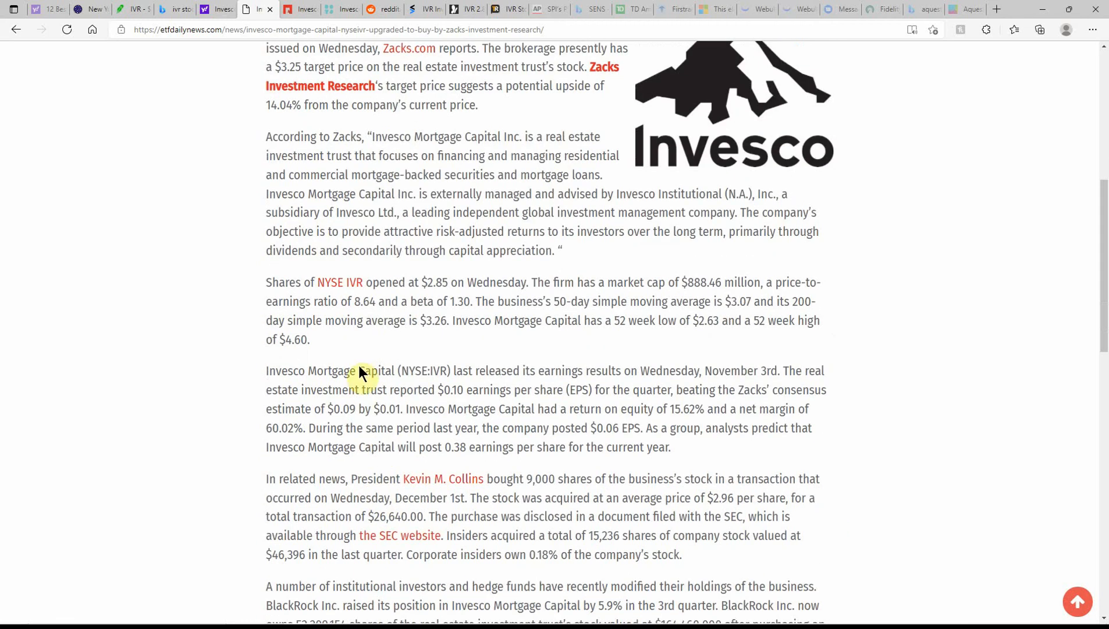
{"action": "mouse_move", "coordinate": [512, 290]}
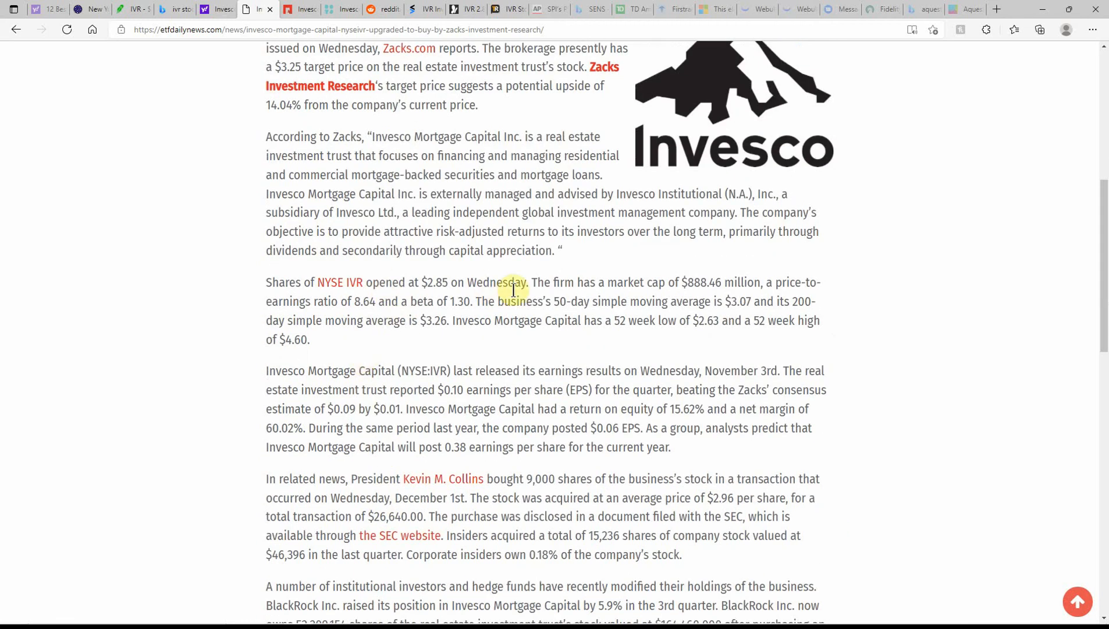
{"action": "mouse_move", "coordinate": [650, 300]}
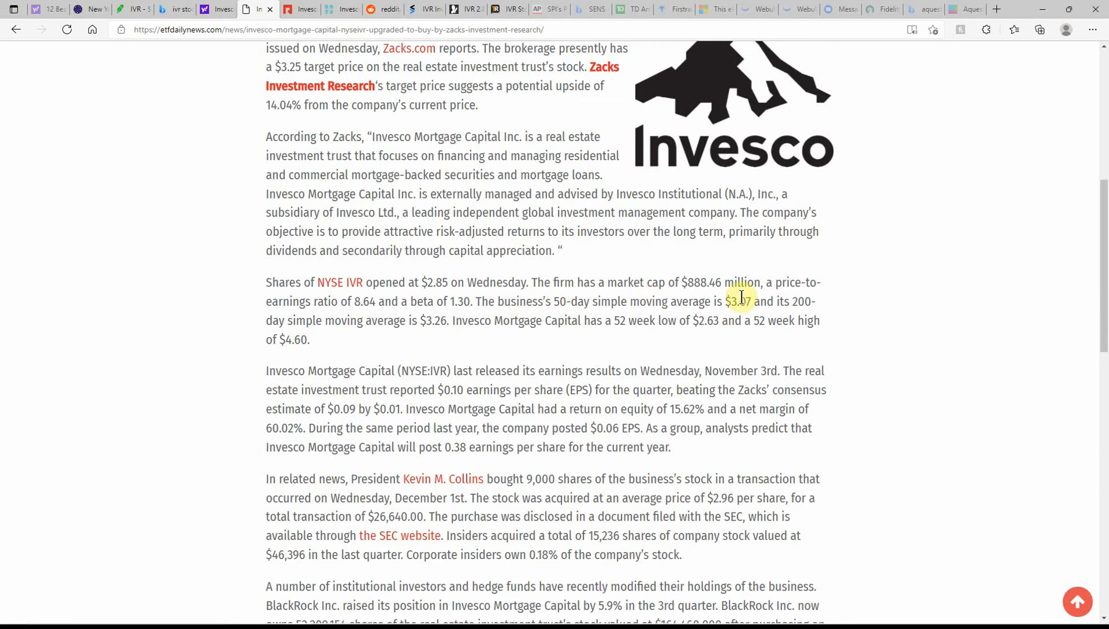
{"action": "mouse_move", "coordinate": [685, 301]}
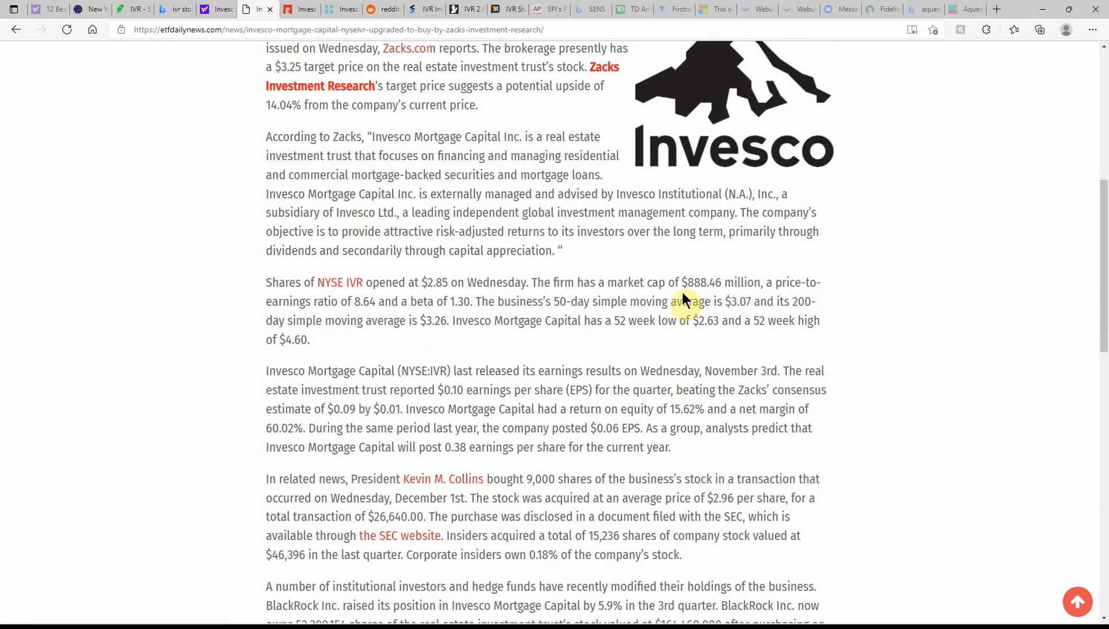
{"action": "mouse_move", "coordinate": [365, 309]}
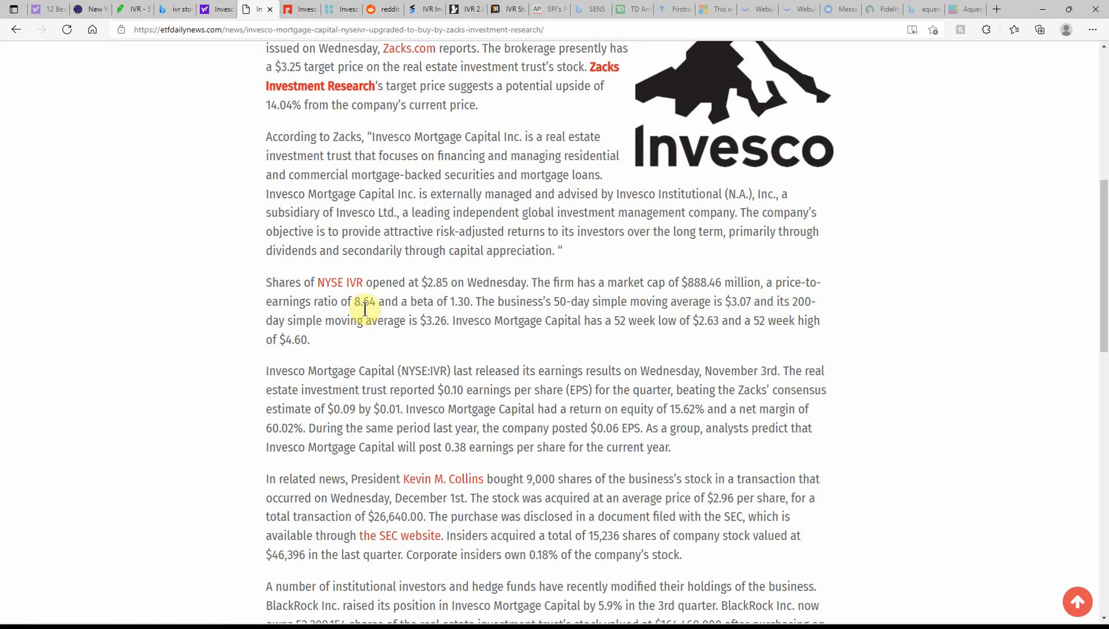
{"action": "mouse_move", "coordinate": [475, 318]}
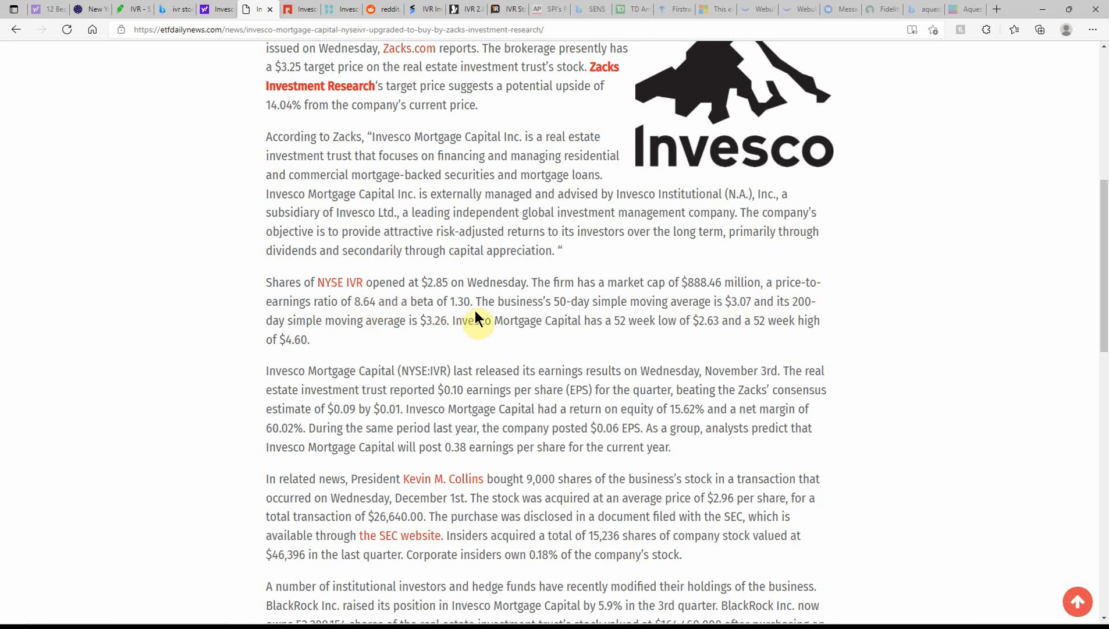
{"action": "mouse_move", "coordinate": [632, 319]}
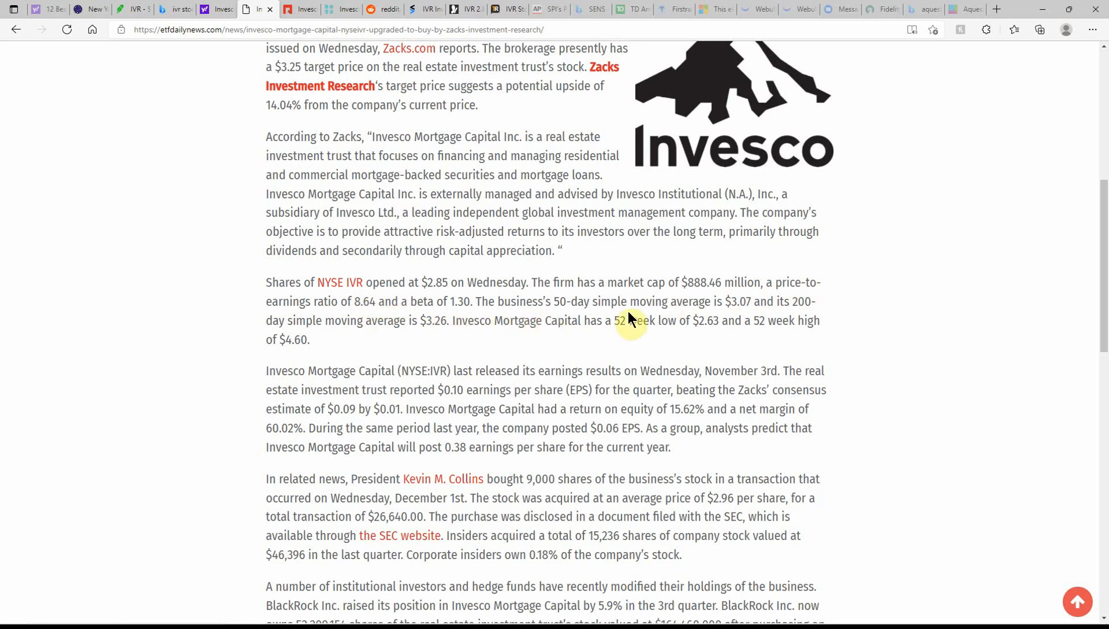
{"action": "mouse_move", "coordinate": [744, 318]}
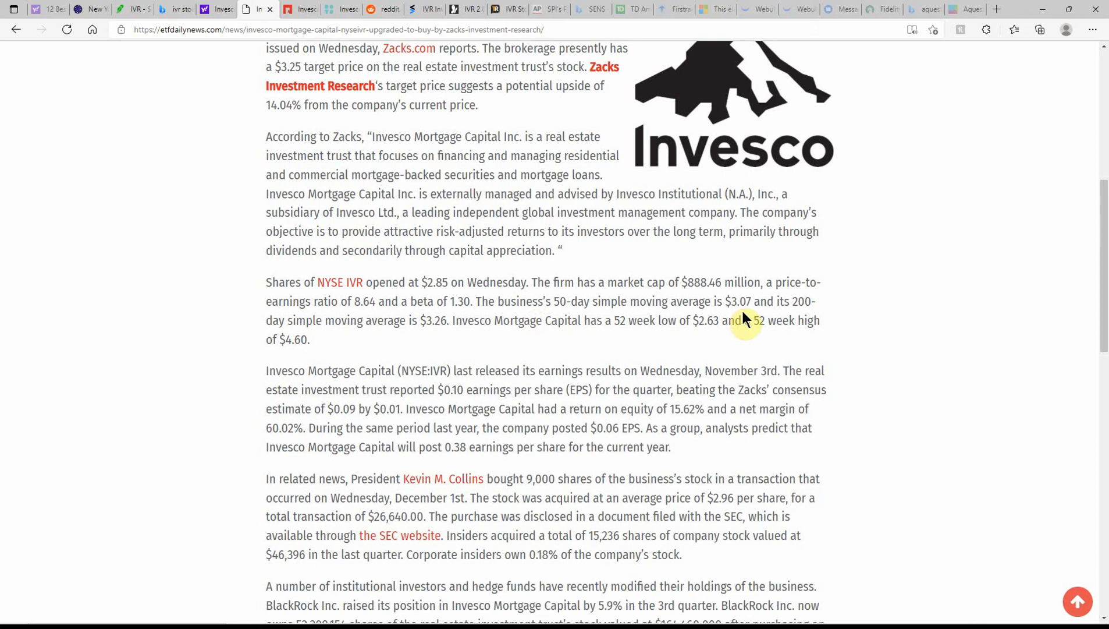
{"action": "mouse_move", "coordinate": [351, 343]}
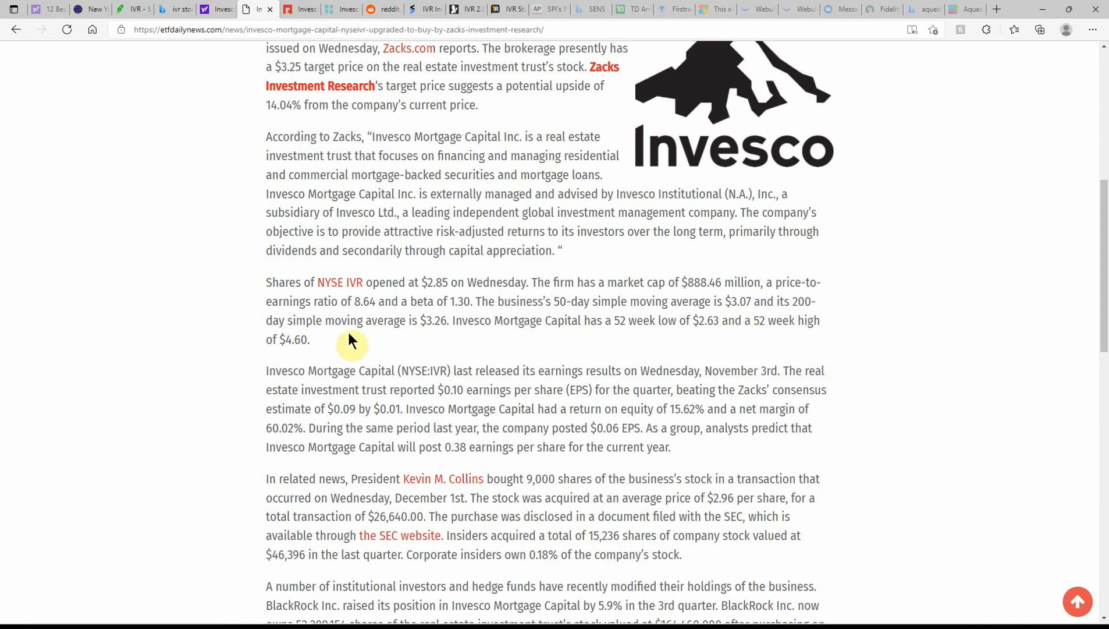
{"action": "mouse_move", "coordinate": [419, 342]}
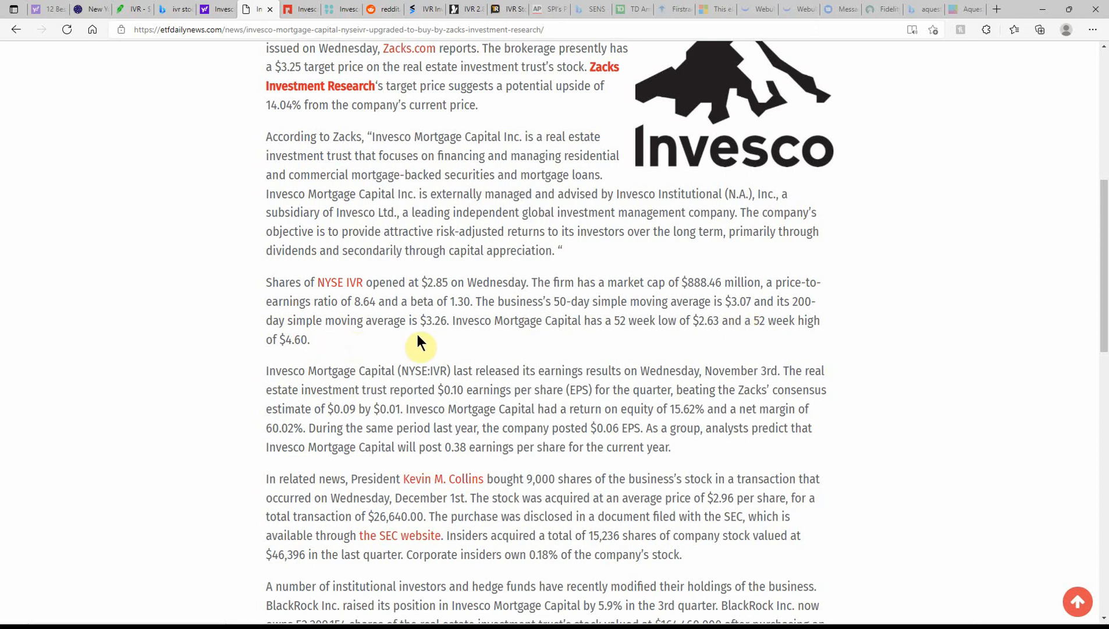
{"action": "mouse_move", "coordinate": [557, 344]}
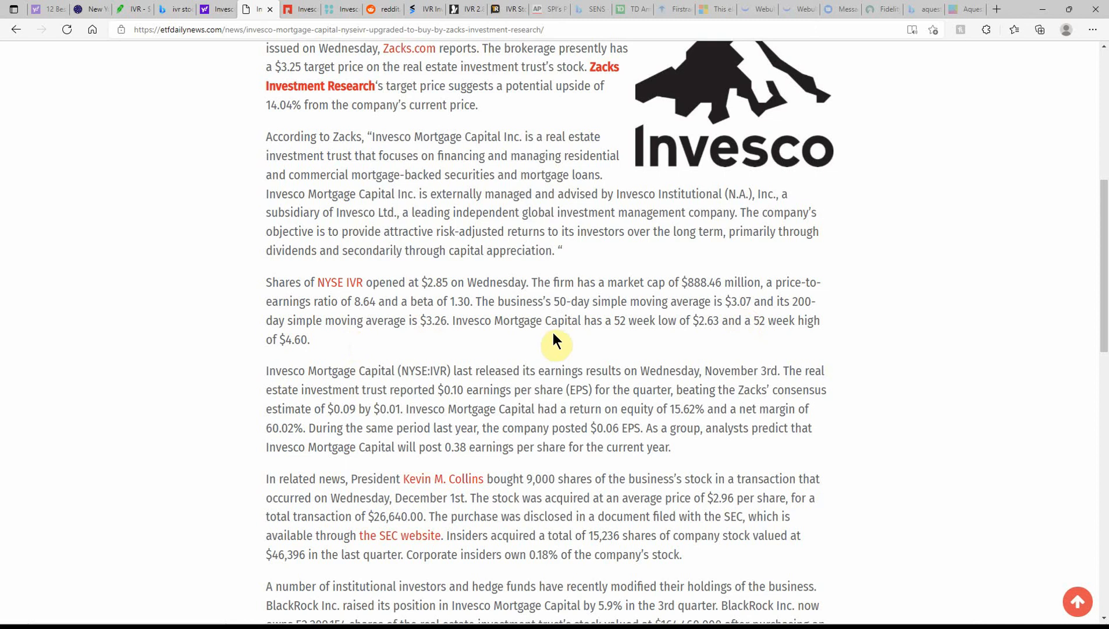
{"action": "mouse_move", "coordinate": [664, 339]}
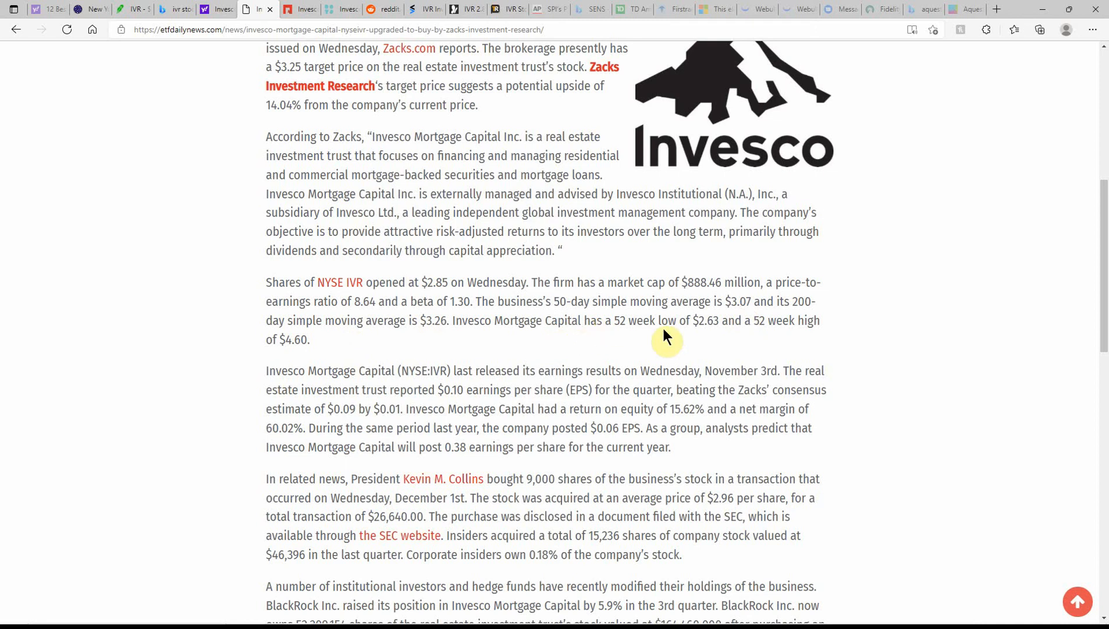
{"action": "mouse_move", "coordinate": [782, 337]}
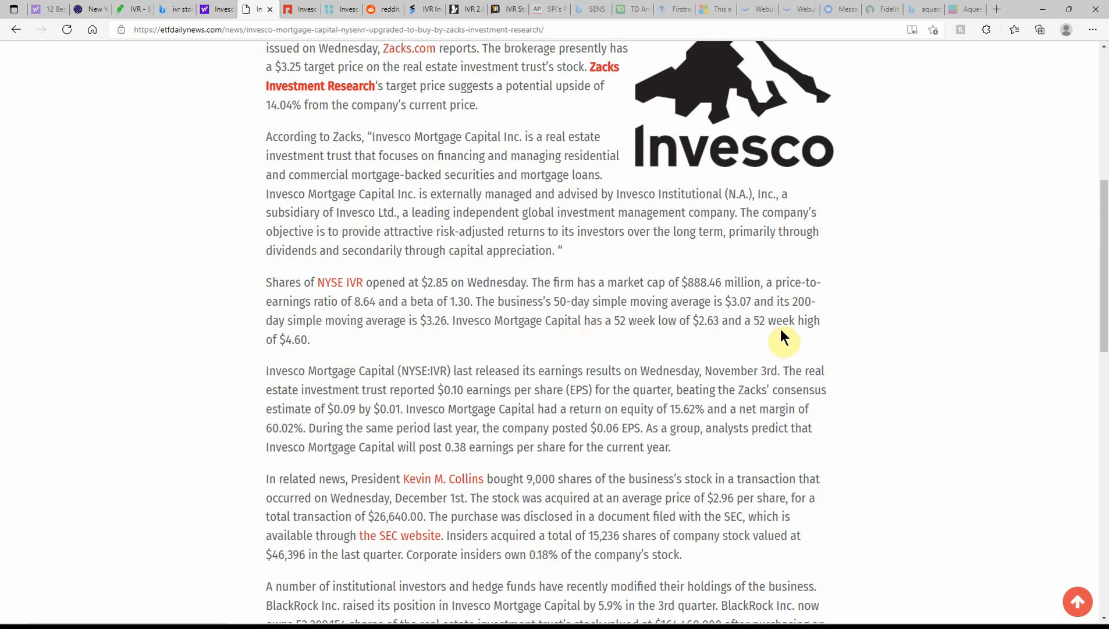
{"action": "mouse_move", "coordinate": [370, 344]}
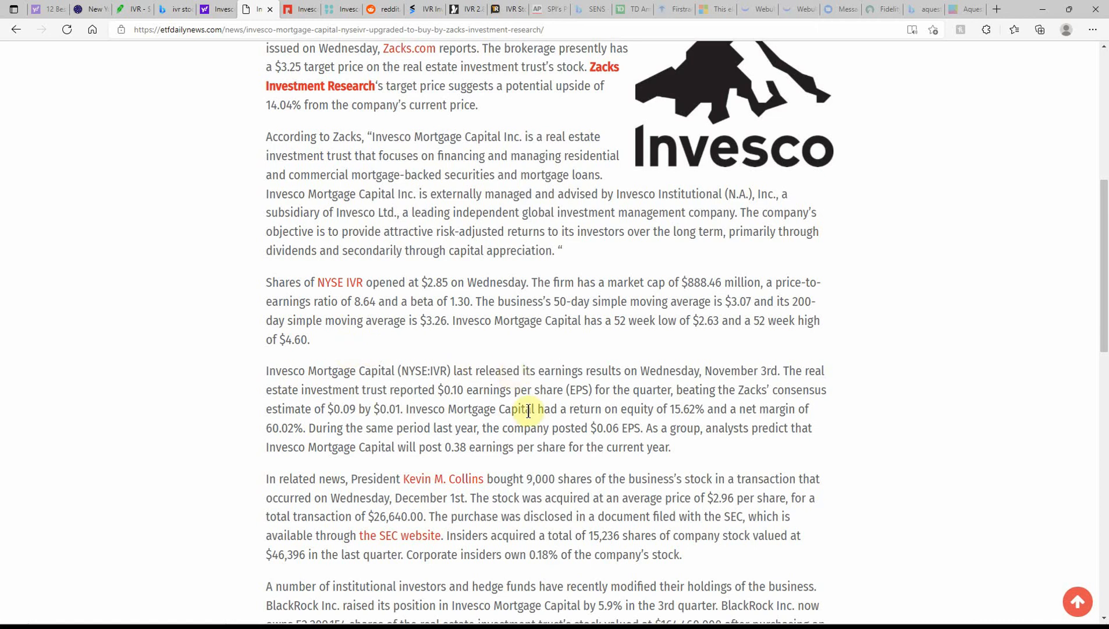
{"action": "scroll", "scroll_direction": "down", "scroll_amount": 3}
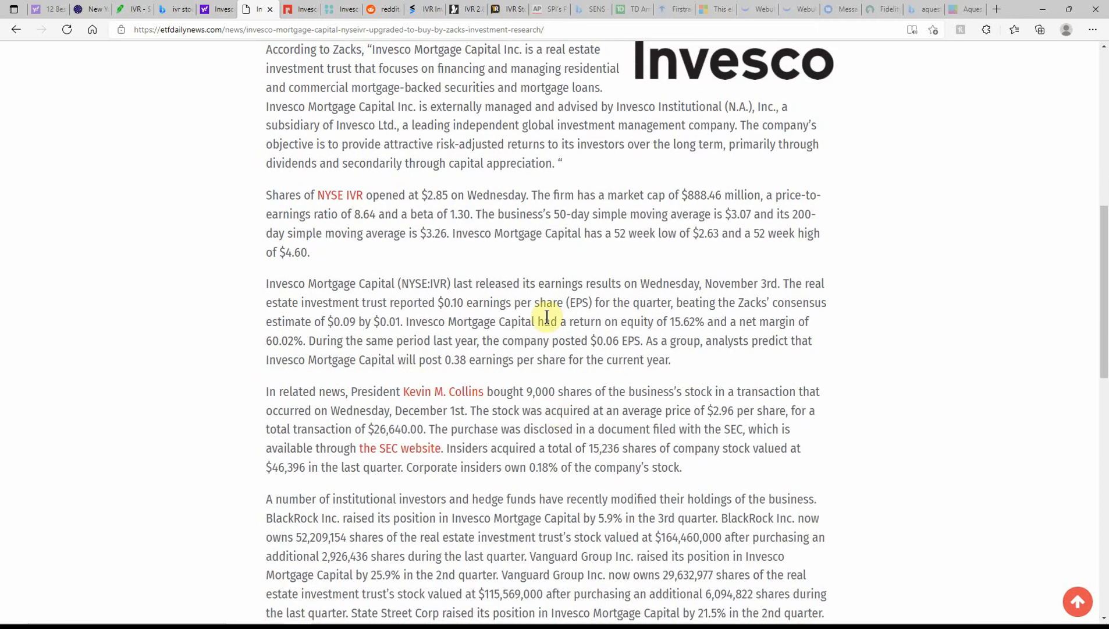
{"action": "mouse_move", "coordinate": [633, 318]}
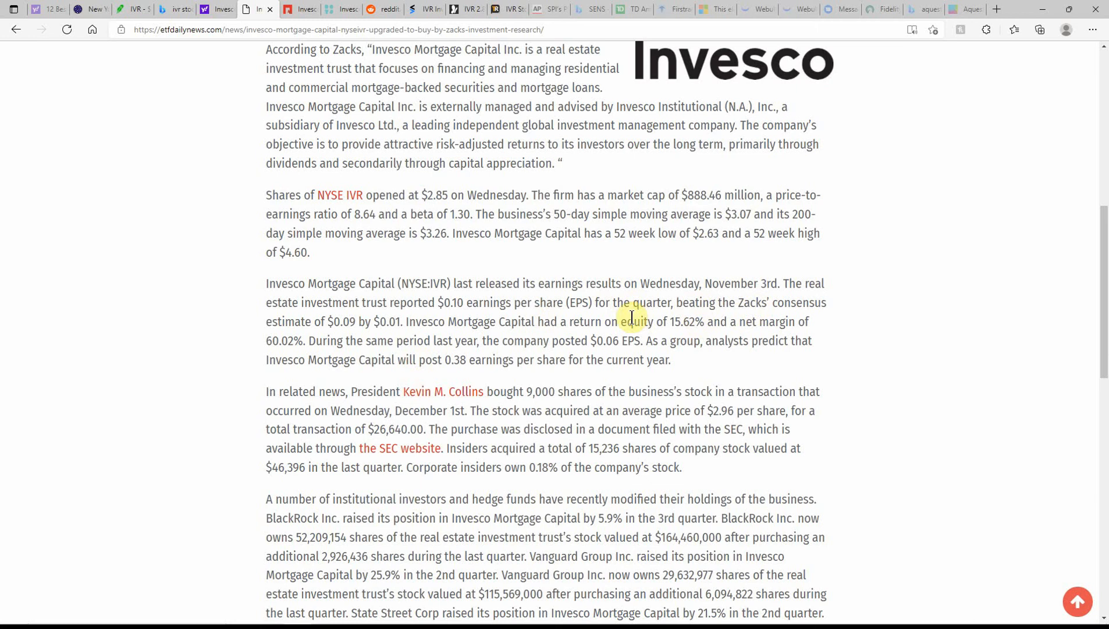
{"action": "mouse_move", "coordinate": [676, 347]}
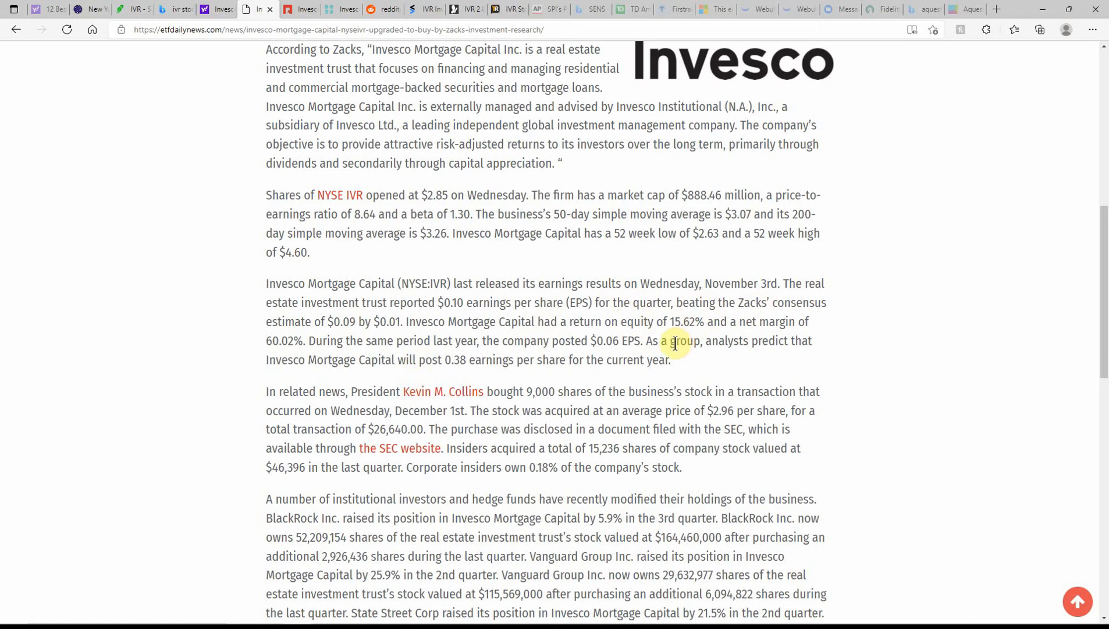
- Finish the ETF Daily News company profile and switch to the DBT News IVR article
{"action": "scroll", "scroll_direction": "down", "scroll_amount": 3}
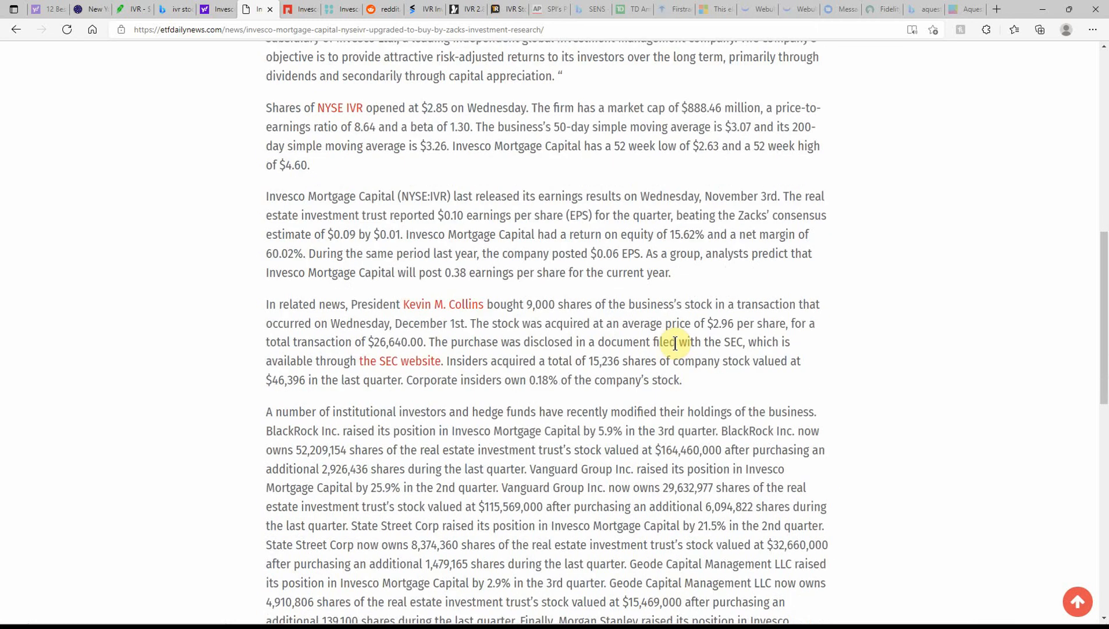
{"action": "scroll", "scroll_direction": "down", "scroll_amount": 3}
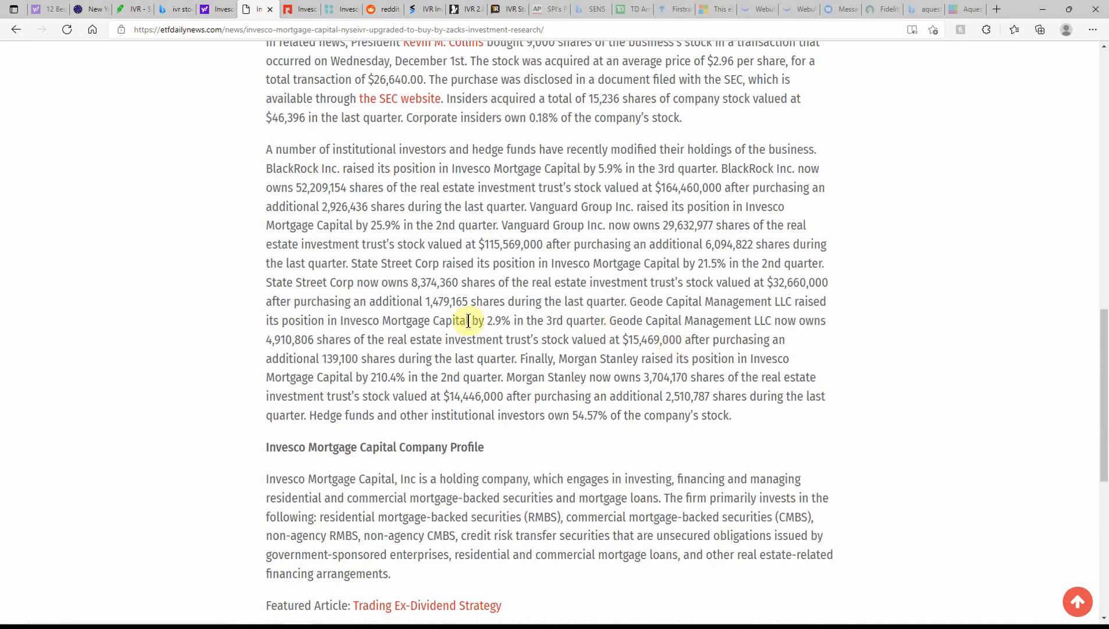
{"action": "mouse_move", "coordinate": [341, 478]}
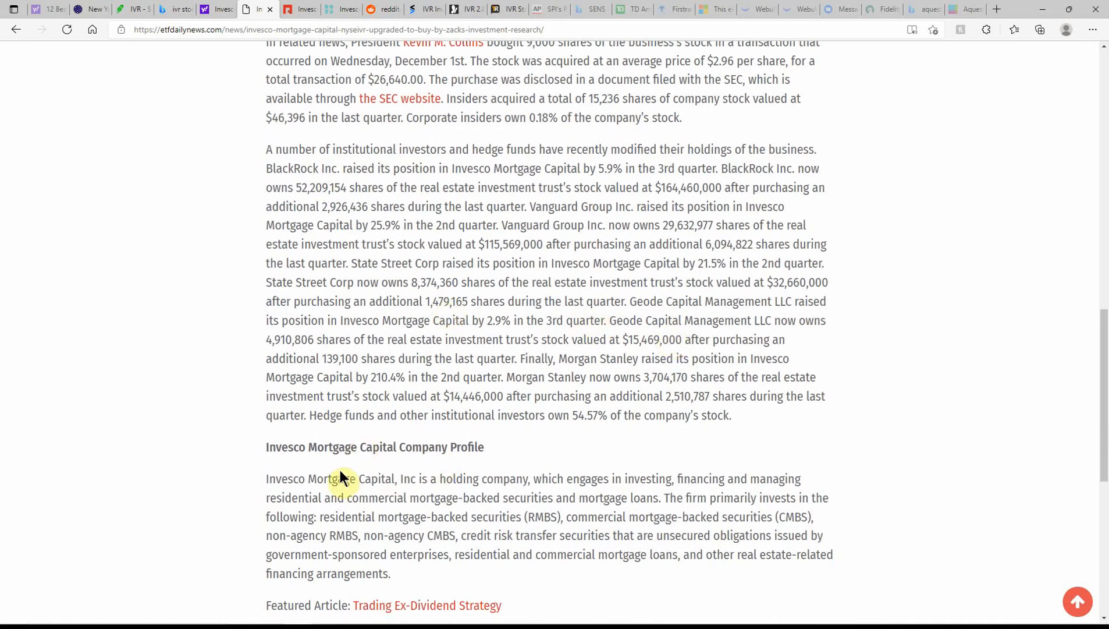
{"action": "mouse_move", "coordinate": [451, 478]}
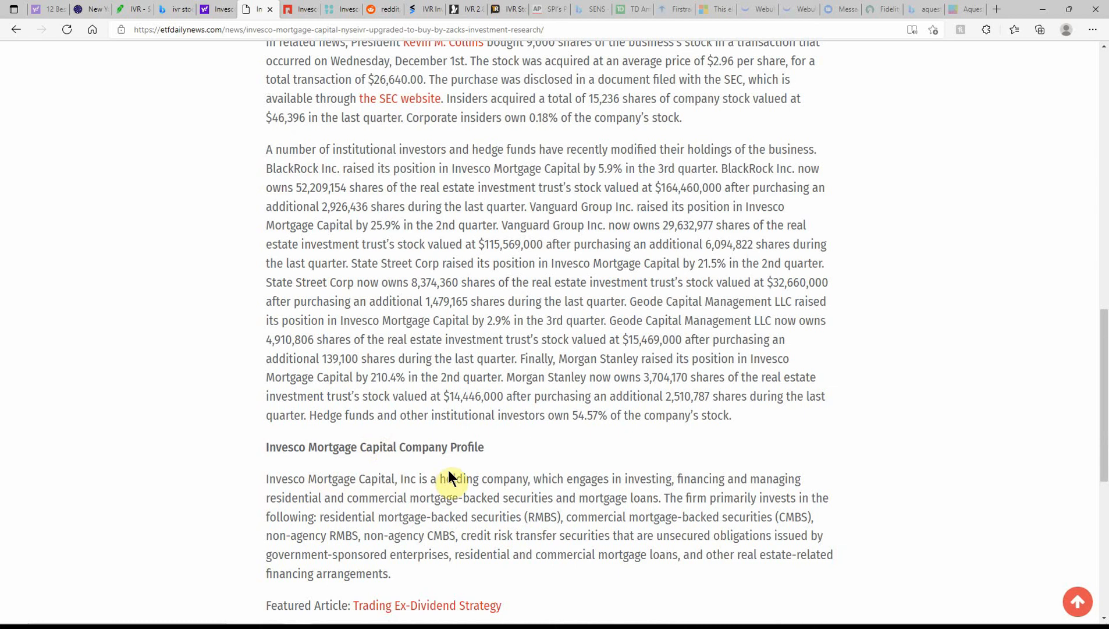
{"action": "mouse_move", "coordinate": [238, 246]}
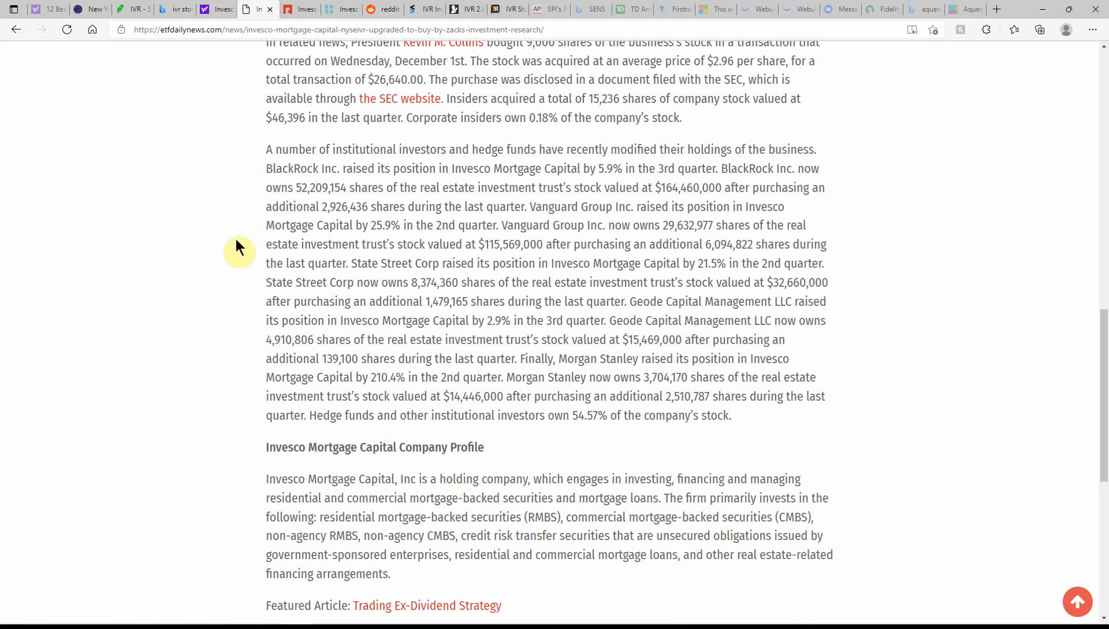
{"action": "mouse_move", "coordinate": [542, 218]}
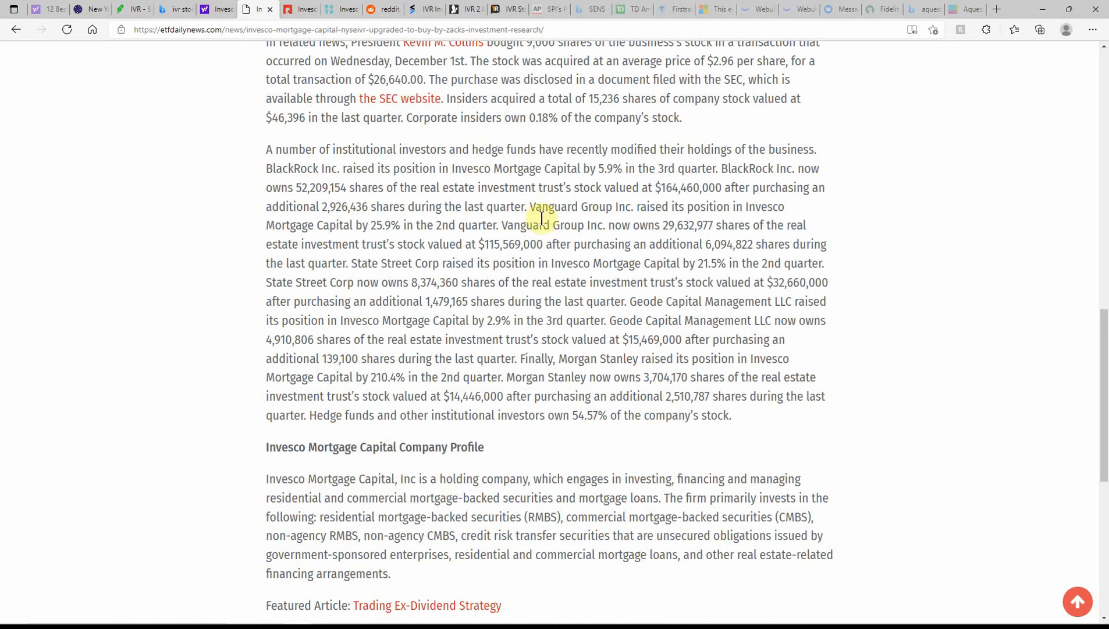
{"action": "left_click", "coordinate": [302, 9]}
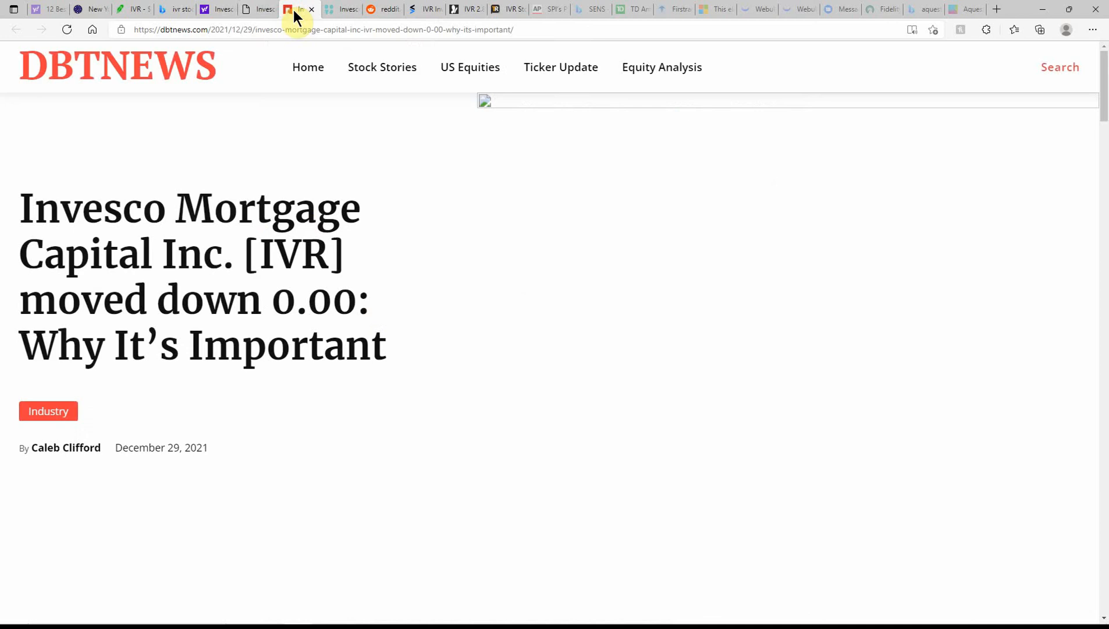
- Scroll the DBT News article down to the $2.85 close and $0.09 dividend text
{"action": "scroll", "scroll_direction": "down", "scroll_amount": 3}
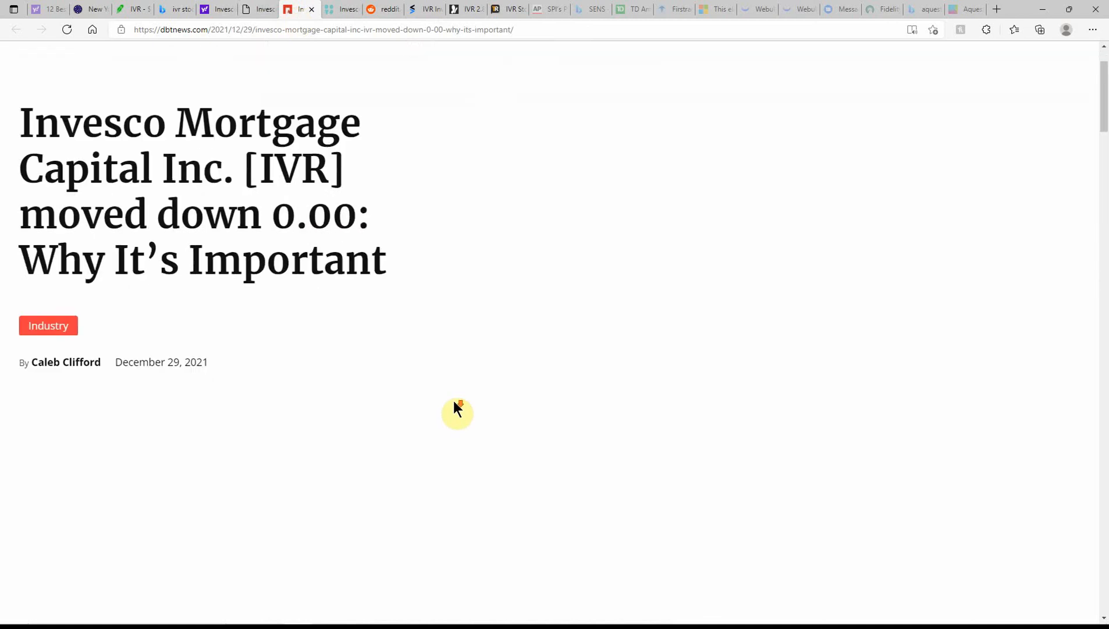
{"action": "scroll", "scroll_direction": "down", "scroll_amount": 3}
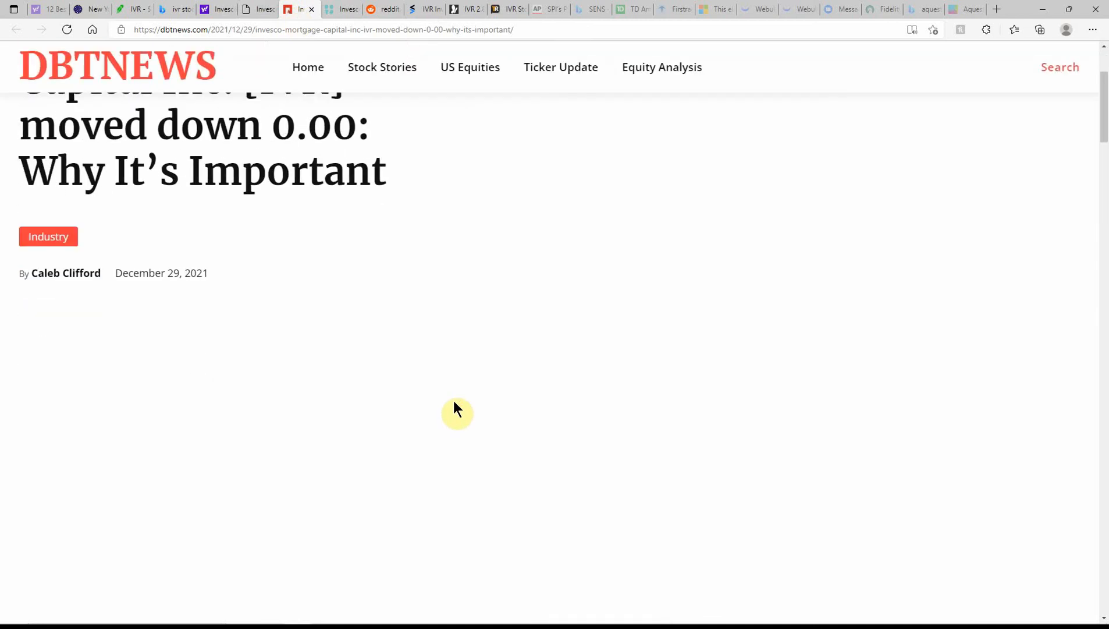
{"action": "scroll", "scroll_direction": "down", "scroll_amount": 3}
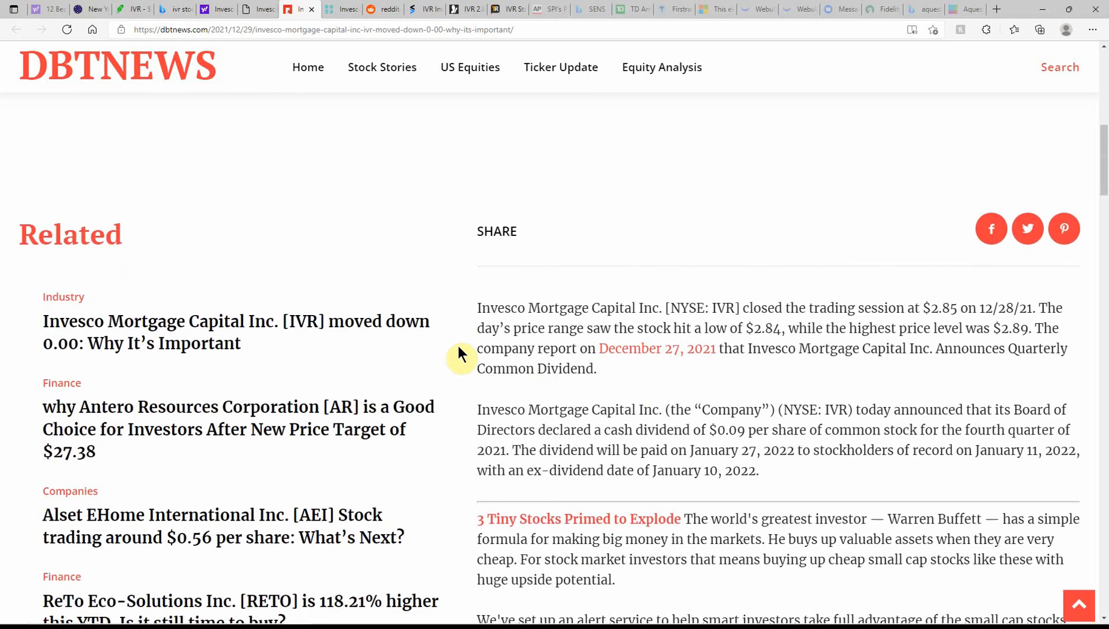
{"action": "mouse_move", "coordinate": [906, 397]}
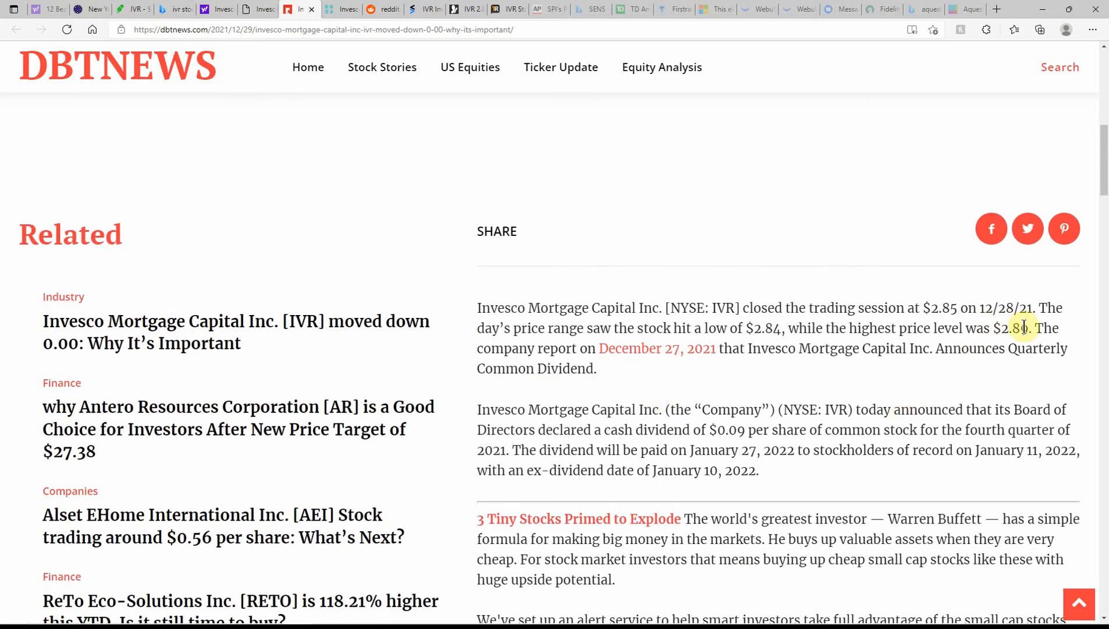
{"action": "mouse_move", "coordinate": [554, 386]}
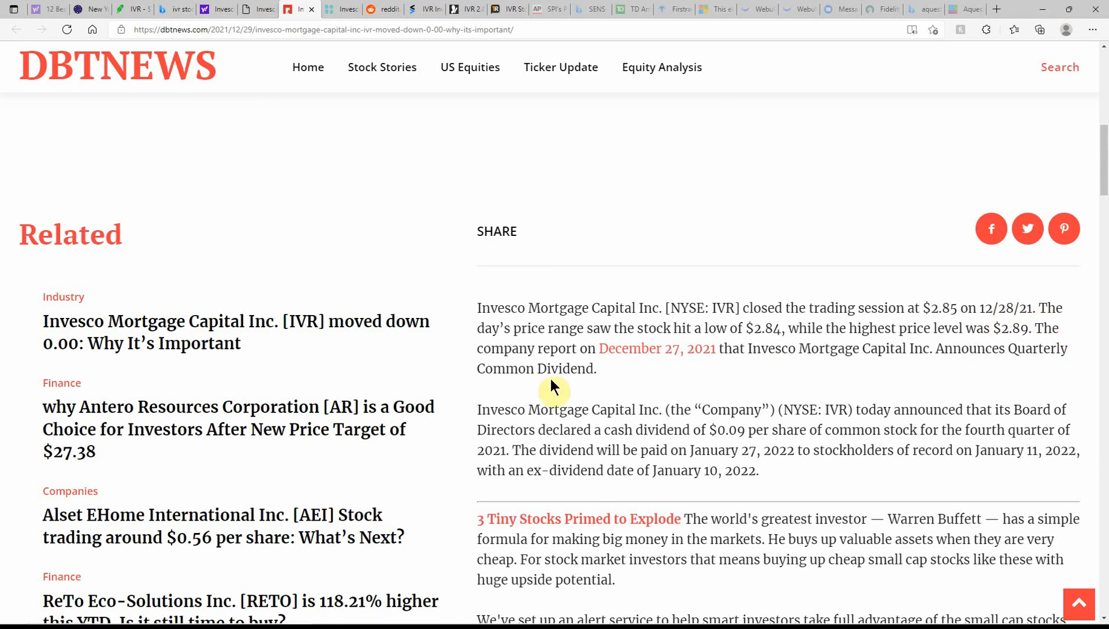
{"action": "mouse_move", "coordinate": [707, 354]}
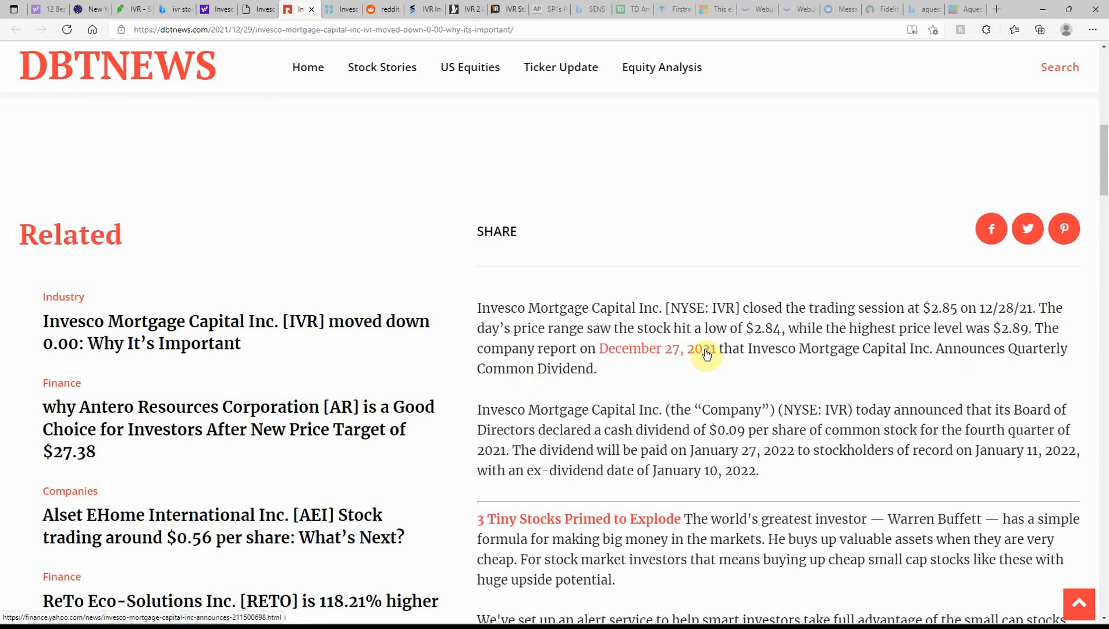
{"action": "mouse_move", "coordinate": [918, 348]}
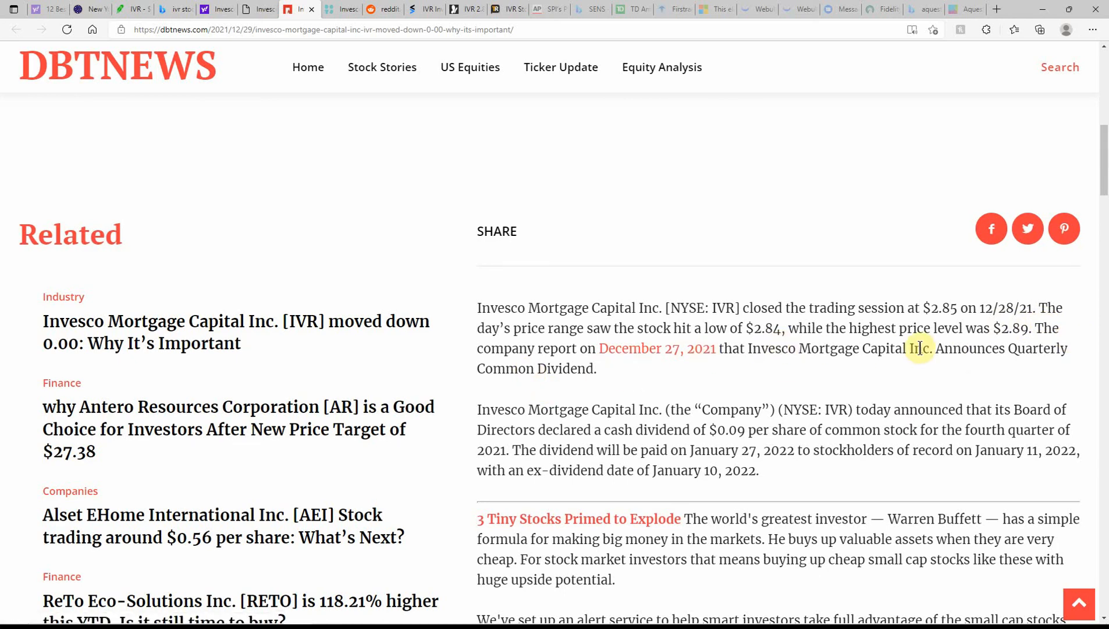
{"action": "mouse_move", "coordinate": [1002, 338]}
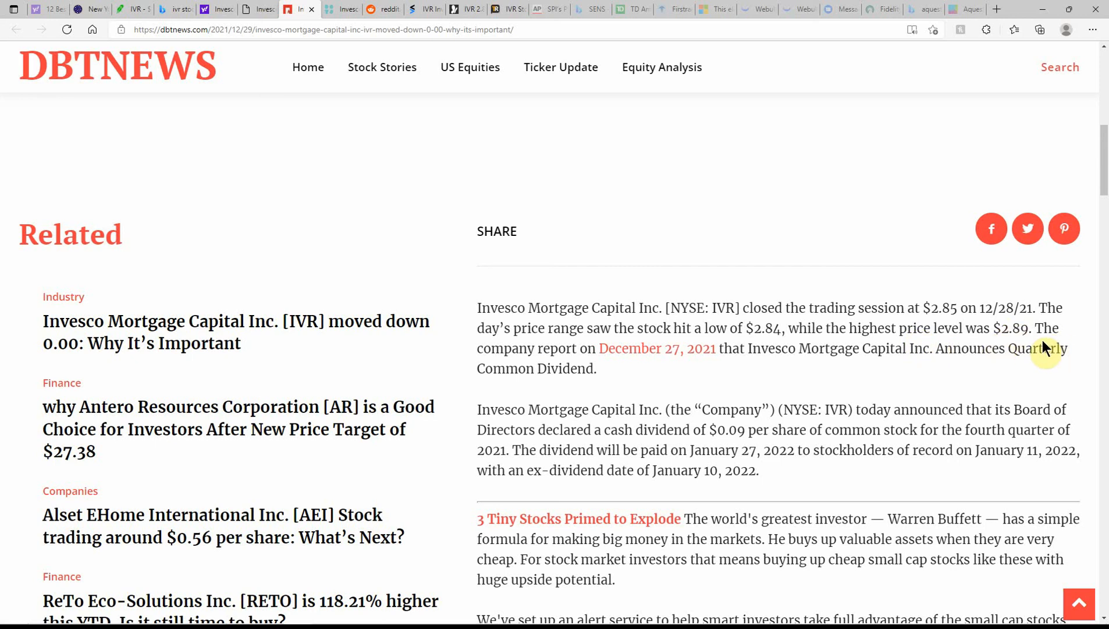
{"action": "mouse_move", "coordinate": [688, 372]}
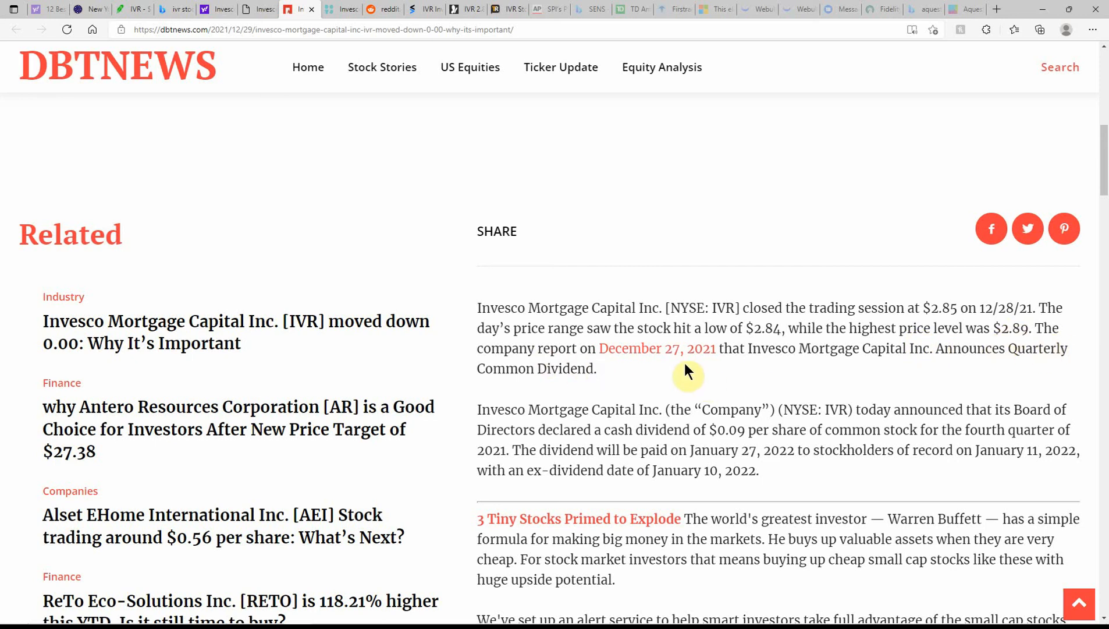
{"action": "mouse_move", "coordinate": [905, 368]}
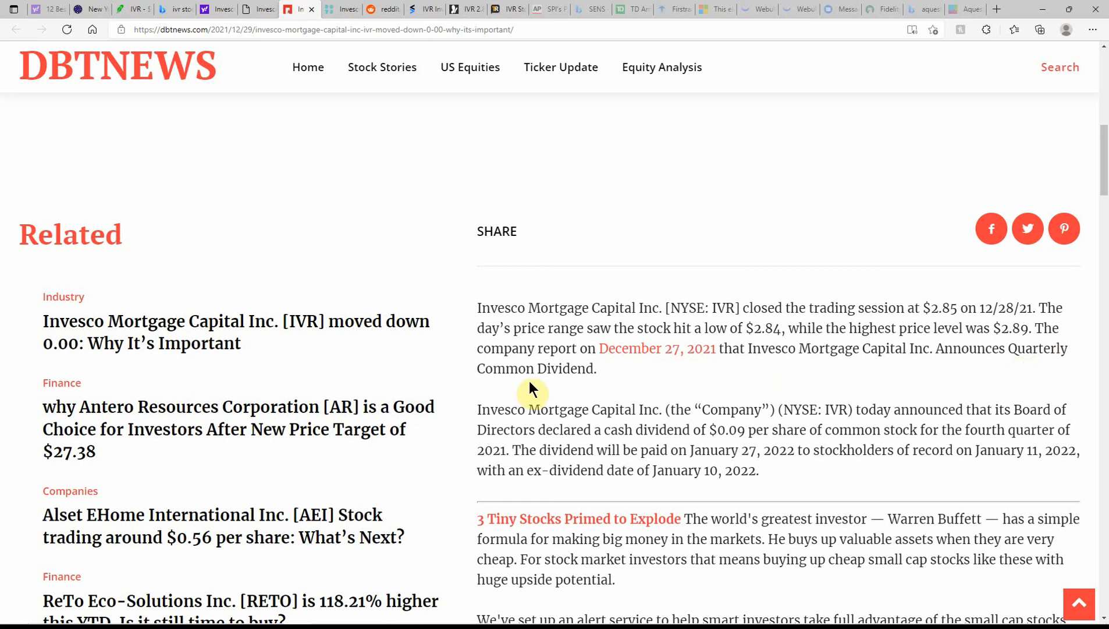
{"action": "mouse_move", "coordinate": [560, 405]}
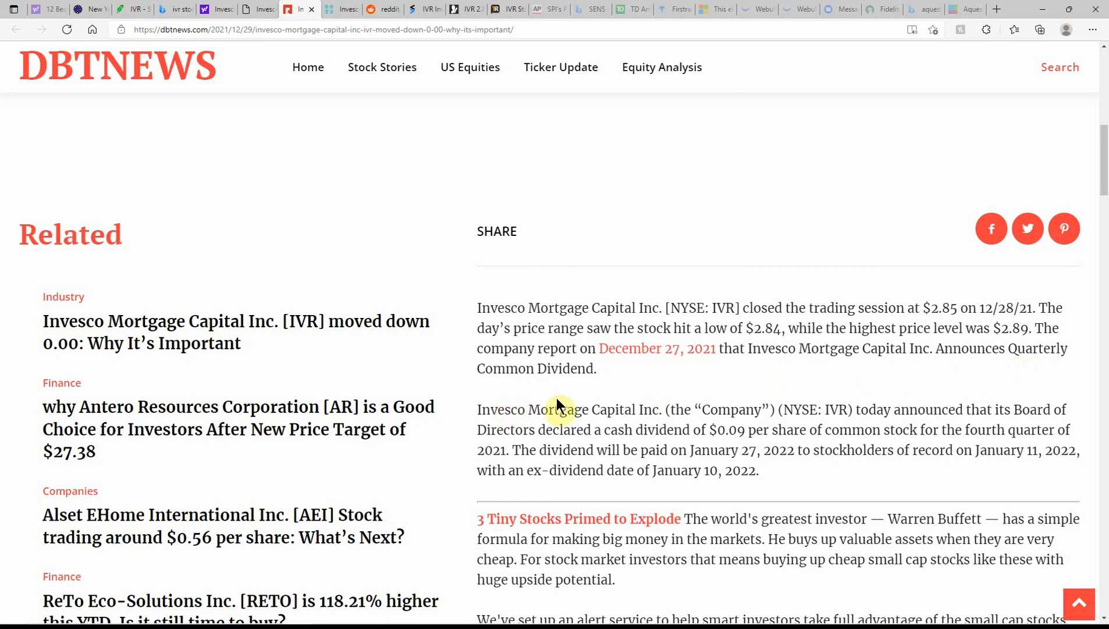
{"action": "mouse_move", "coordinate": [807, 377]}
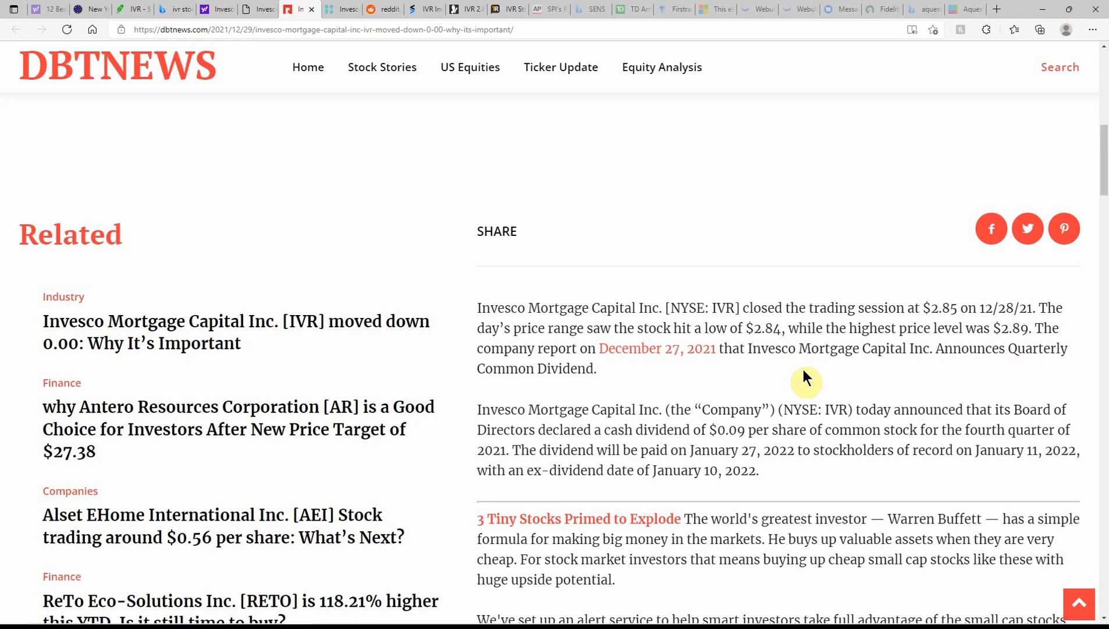
{"action": "mouse_move", "coordinate": [1021, 385]}
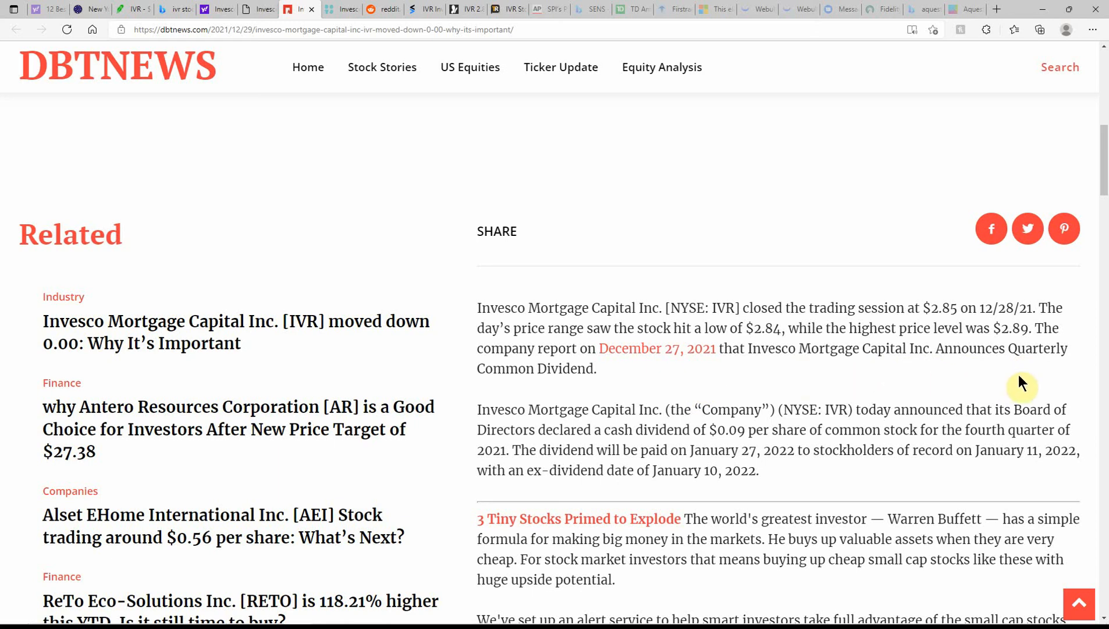
{"action": "mouse_move", "coordinate": [745, 388]}
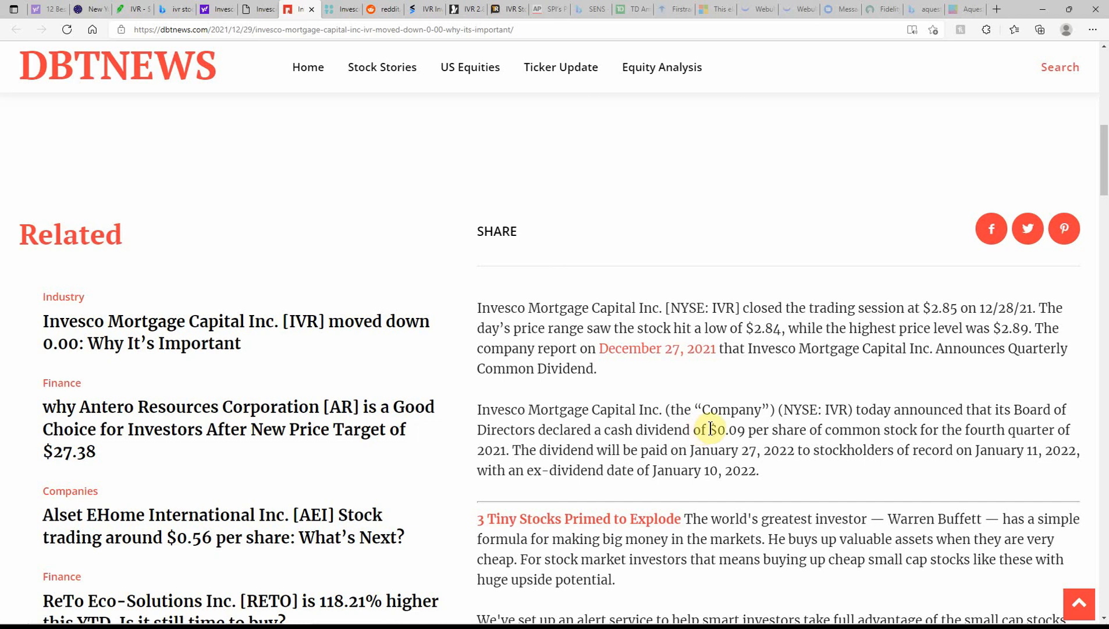
- Highlight the $0.09 dividend phrase, then the January 27 payment and record dates sentence
{"action": "left_click_drag", "start_coordinate": [709, 429], "coordinate": [939, 429]}
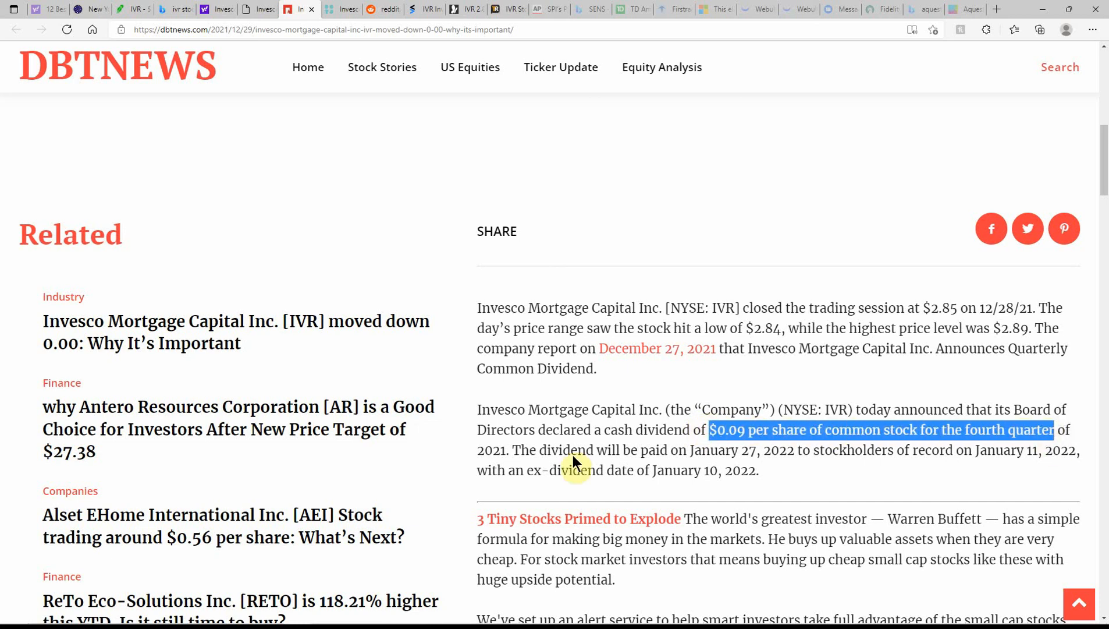
{"action": "mouse_move", "coordinate": [779, 453]}
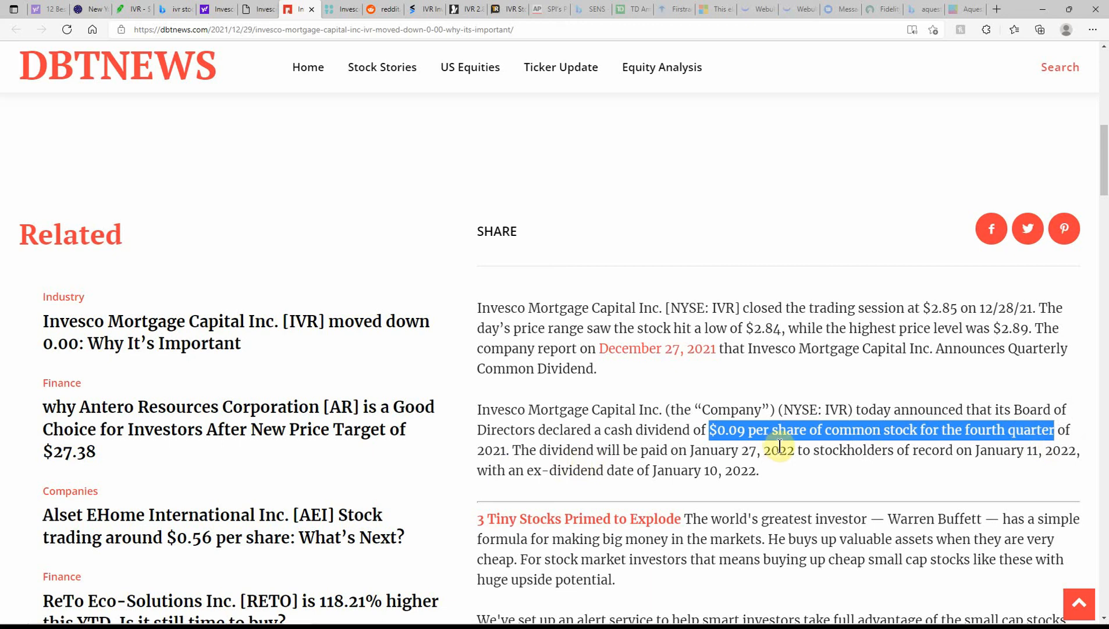
{"action": "mouse_move", "coordinate": [787, 454]}
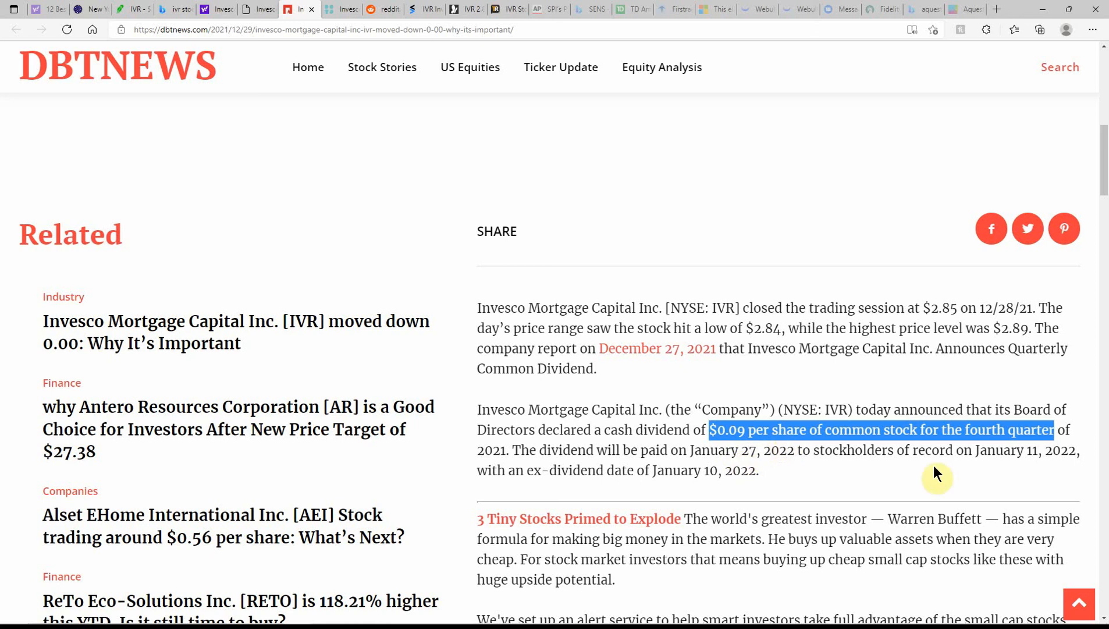
{"action": "left_click", "coordinate": [515, 449]}
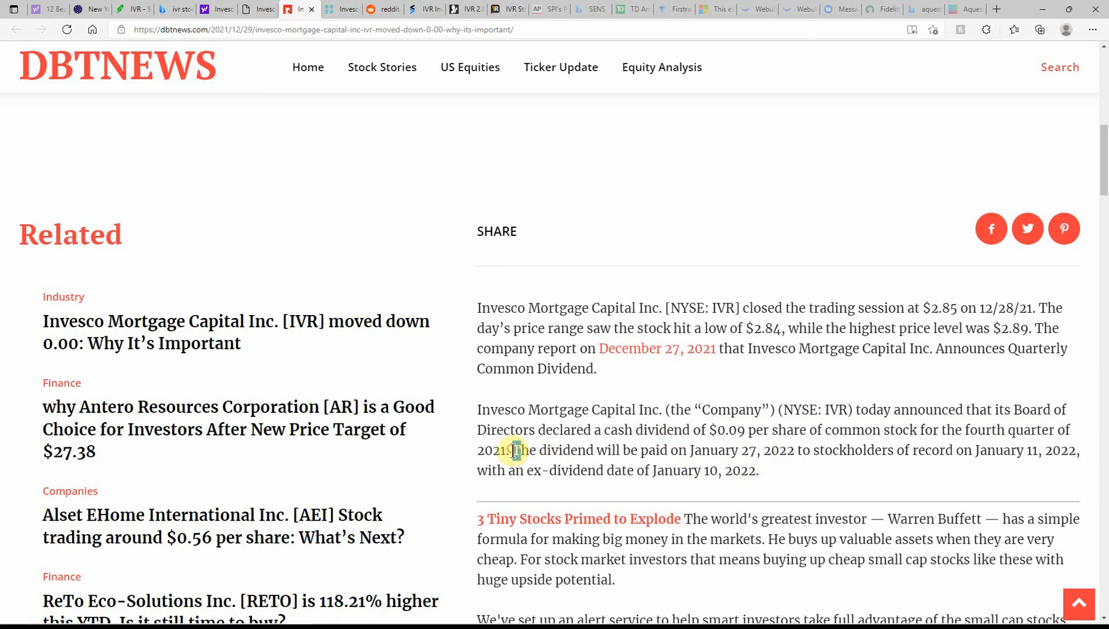
{"action": "left_click_drag", "start_coordinate": [515, 449], "coordinate": [758, 470]}
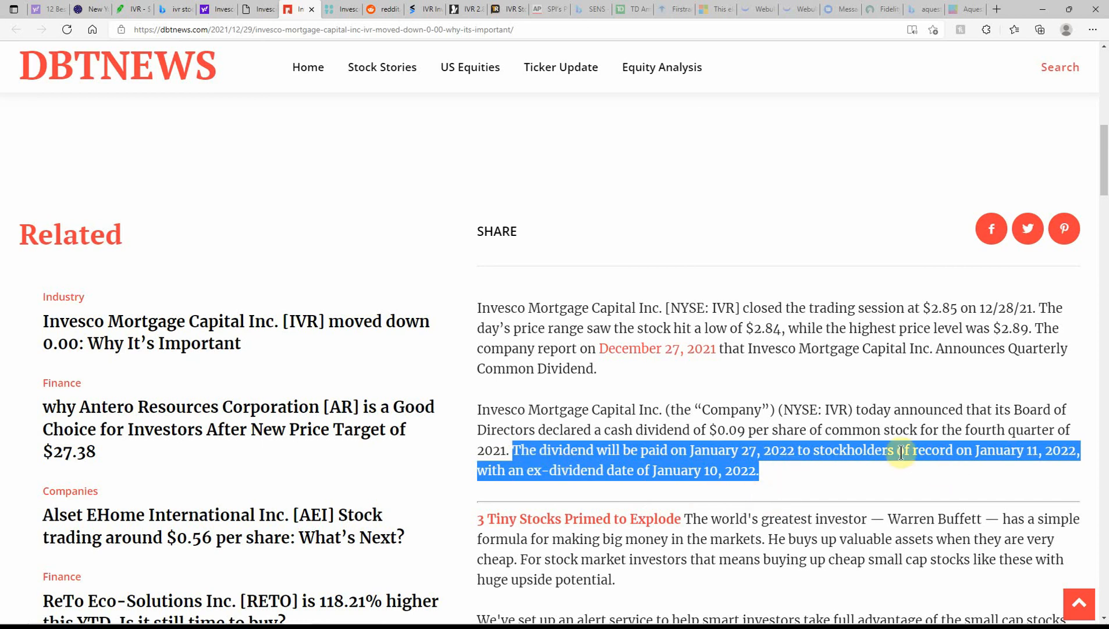
{"action": "mouse_move", "coordinate": [990, 450]}
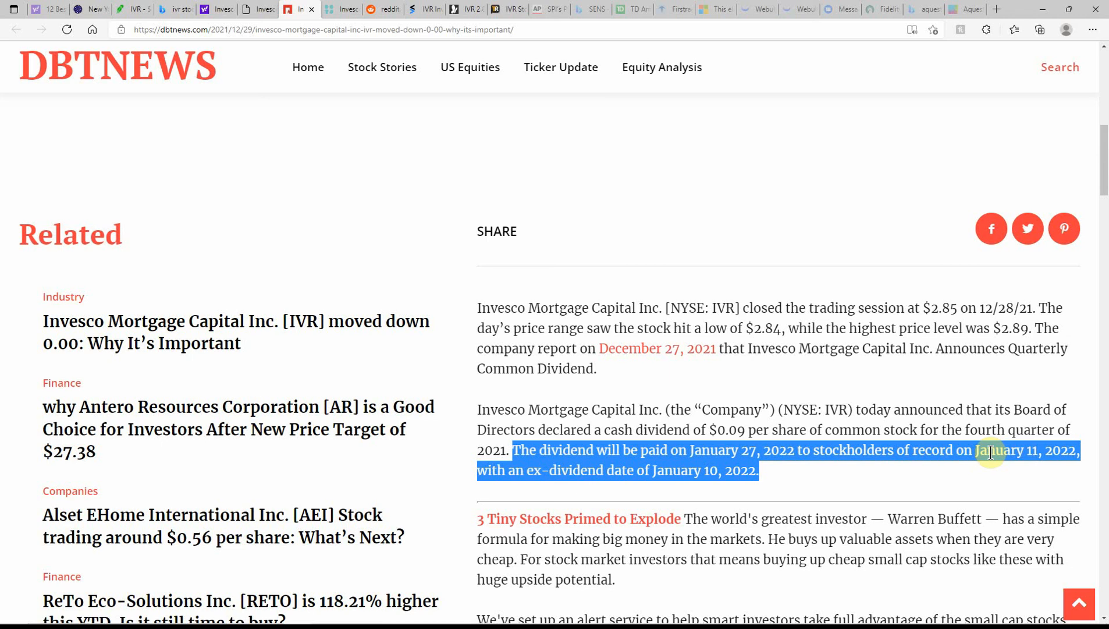
{"action": "scroll", "scroll_direction": "down", "scroll_amount": 3}
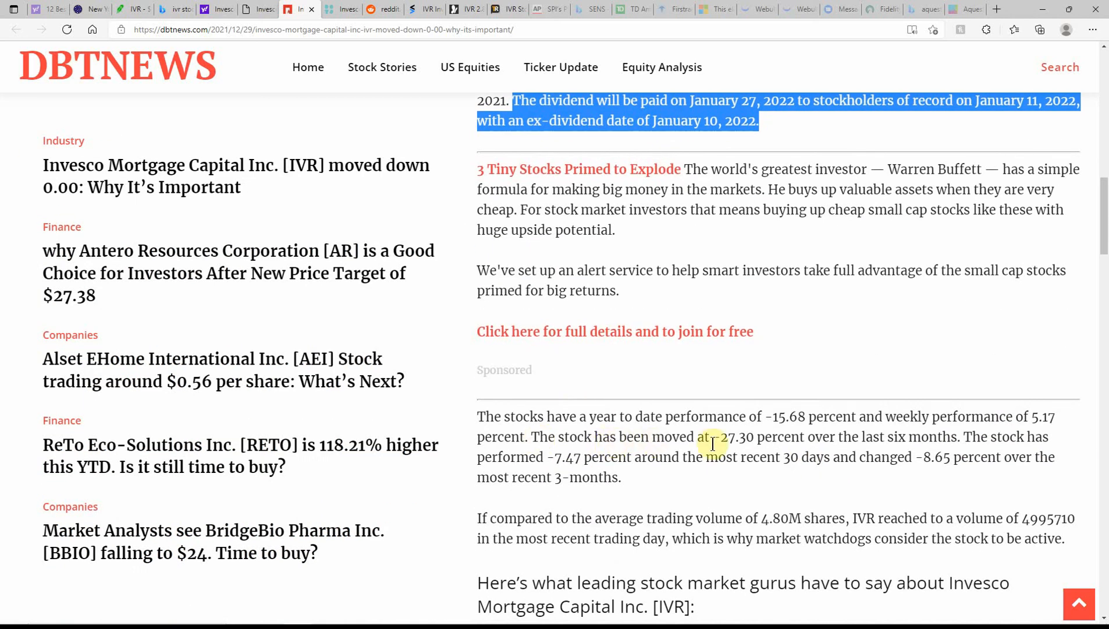
{"action": "mouse_move", "coordinate": [794, 432]}
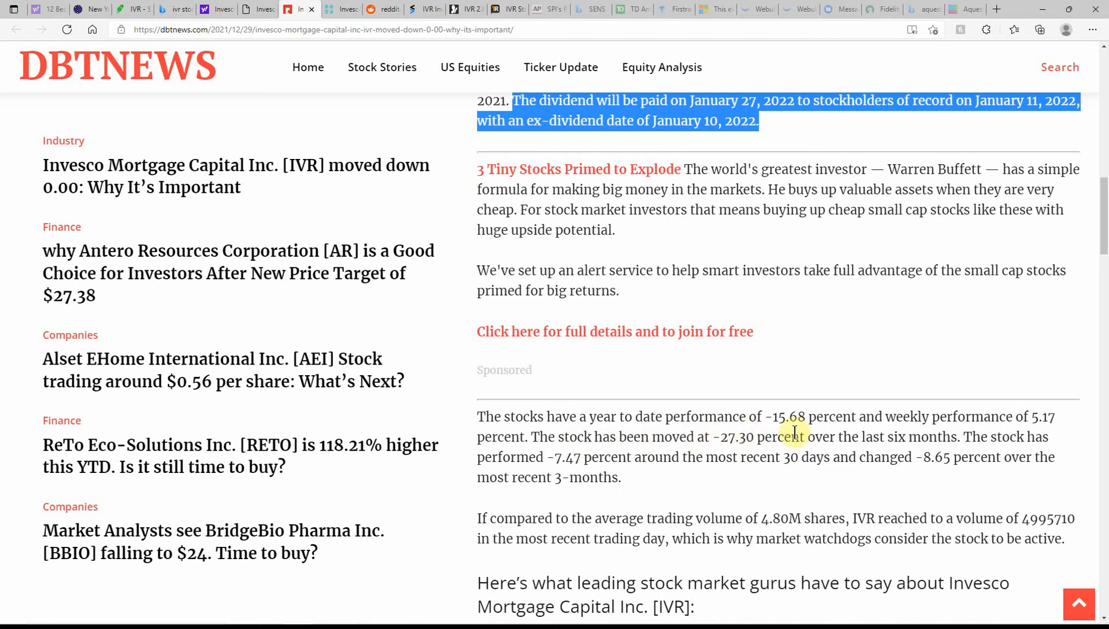
{"action": "mouse_move", "coordinate": [843, 437]}
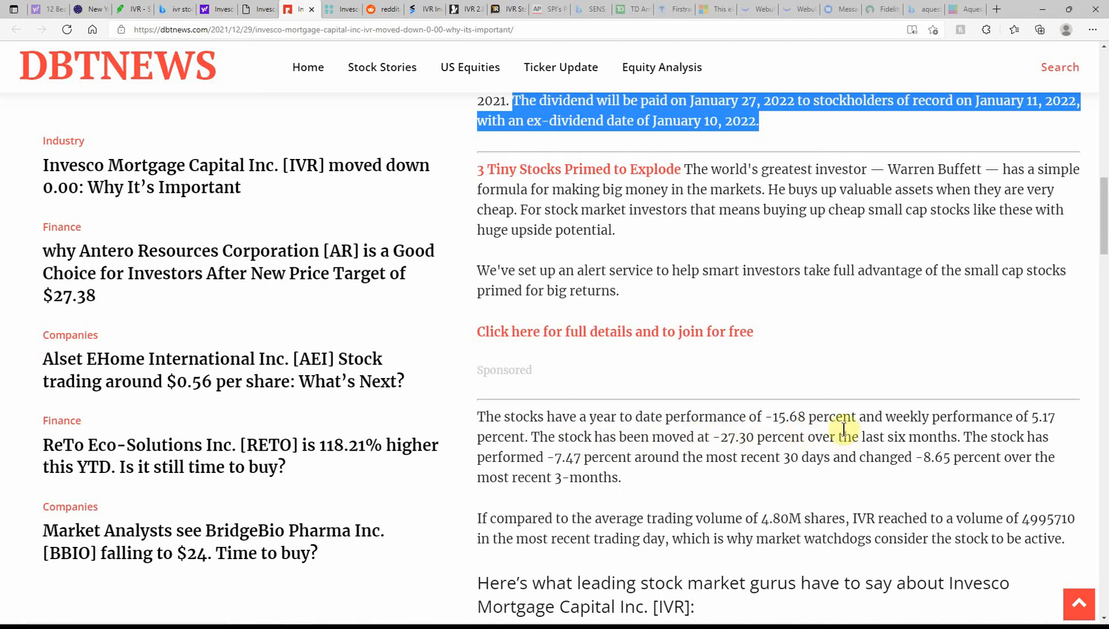
{"action": "mouse_move", "coordinate": [1057, 443]}
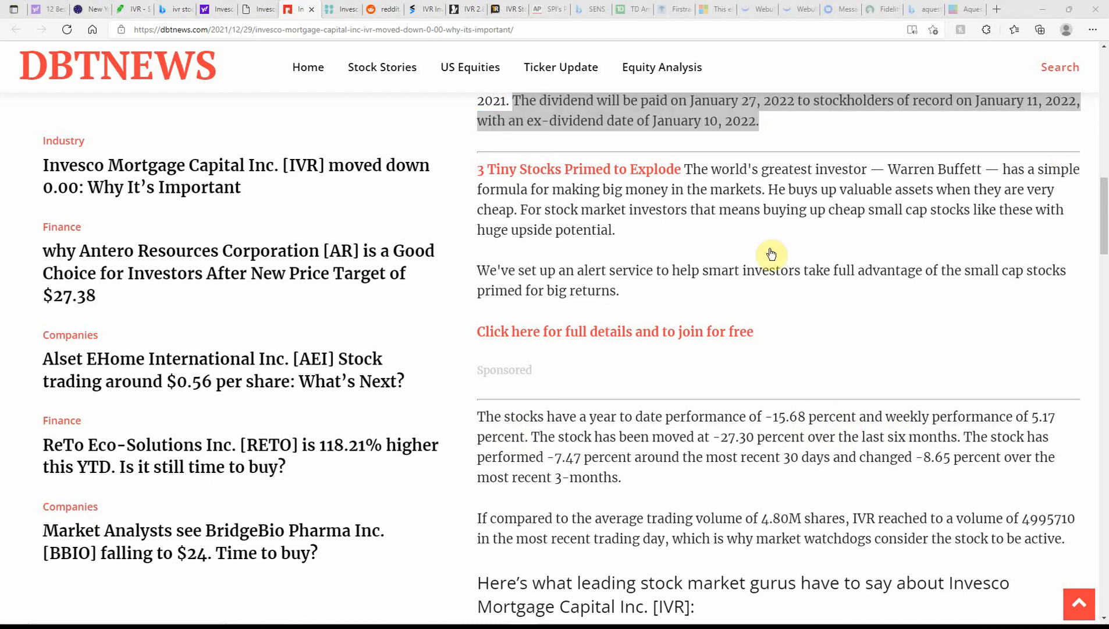
{"action": "scroll", "scroll_direction": "down", "scroll_amount": 3}
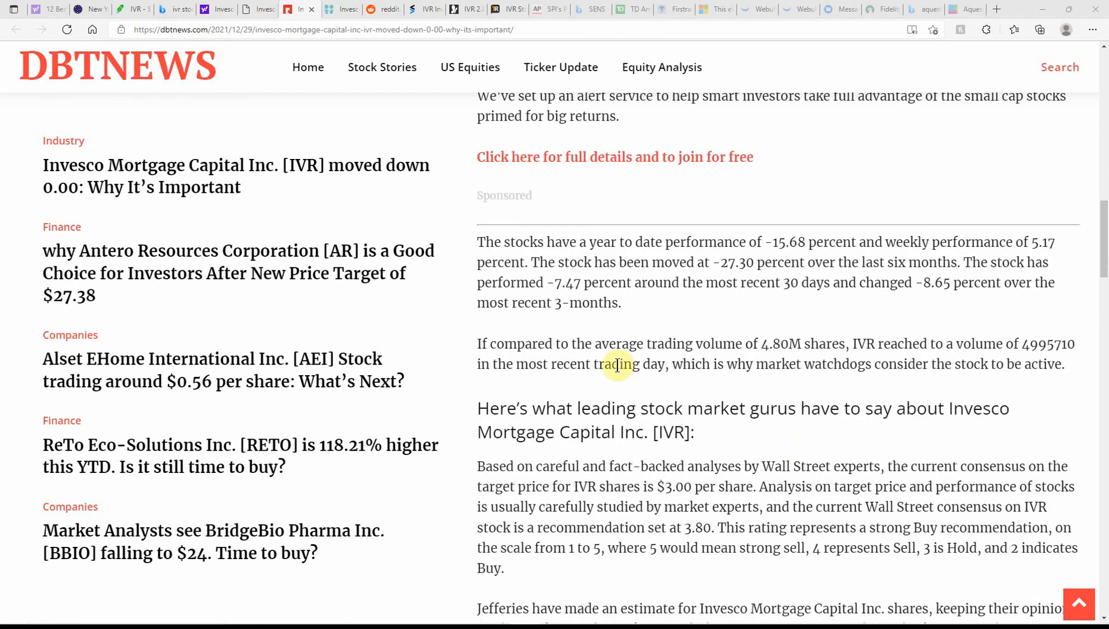
{"action": "mouse_move", "coordinate": [778, 396]}
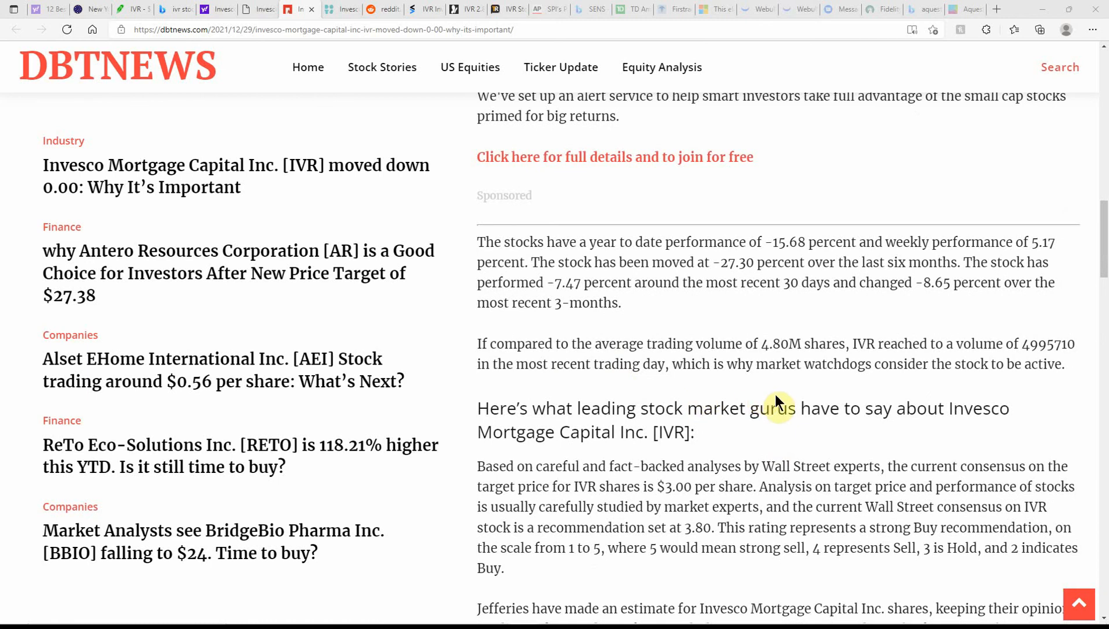
{"action": "mouse_move", "coordinate": [833, 360]}
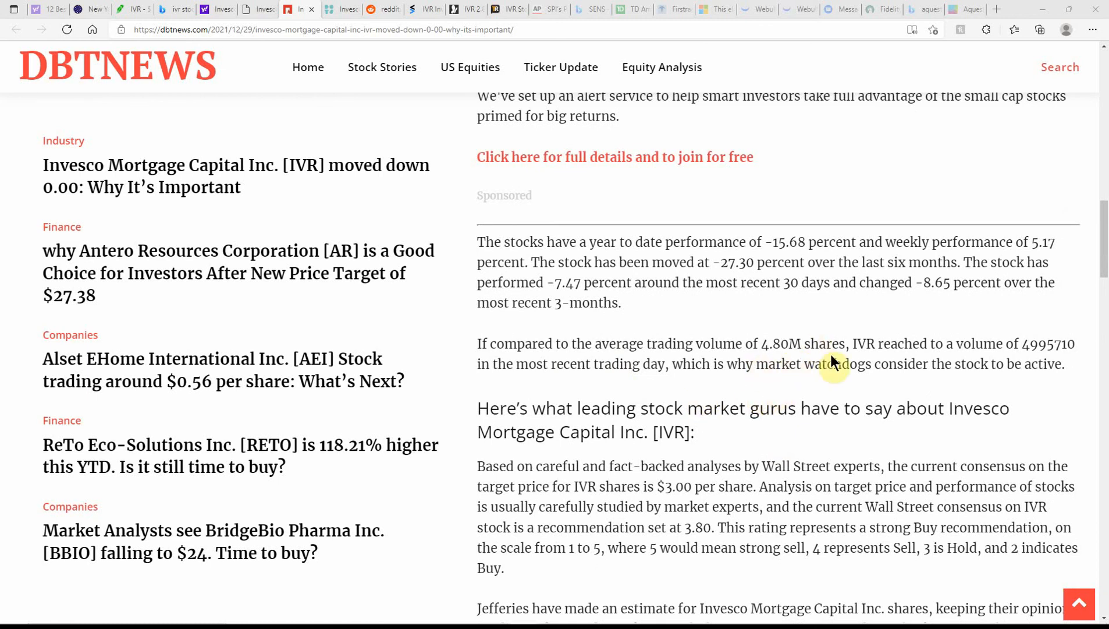
{"action": "mouse_move", "coordinate": [1077, 371]}
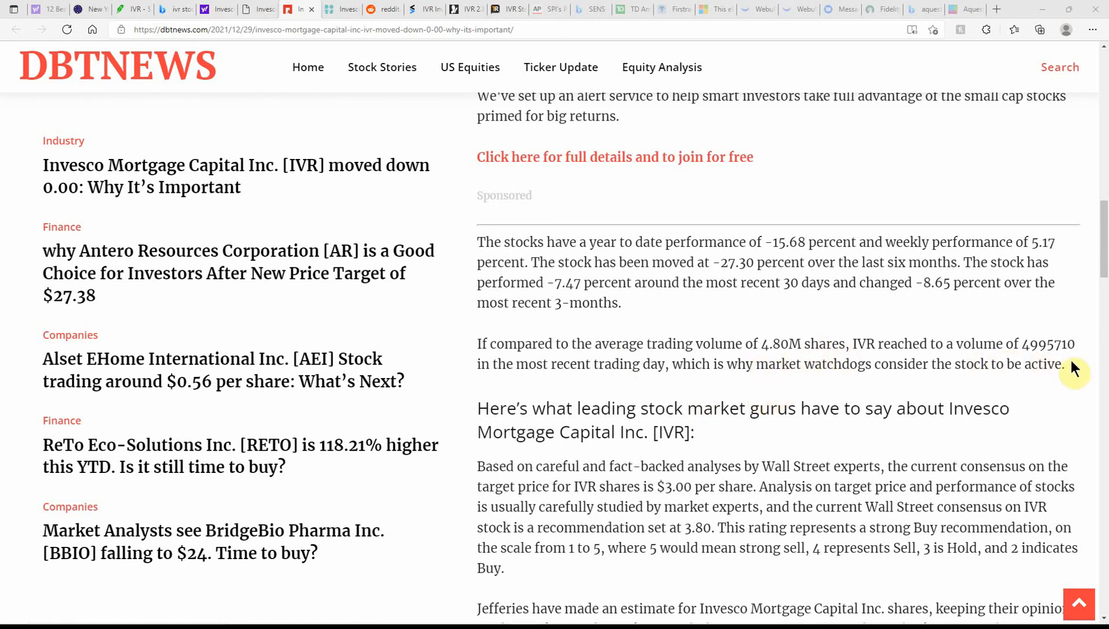
{"action": "mouse_move", "coordinate": [1045, 376]}
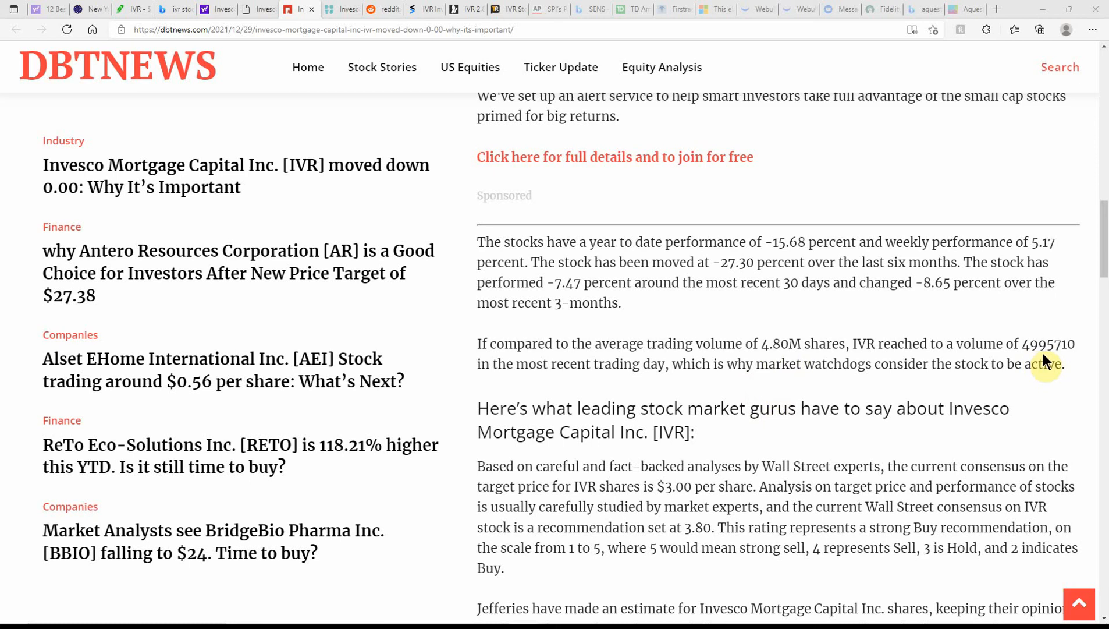
{"action": "mouse_move", "coordinate": [1052, 374]}
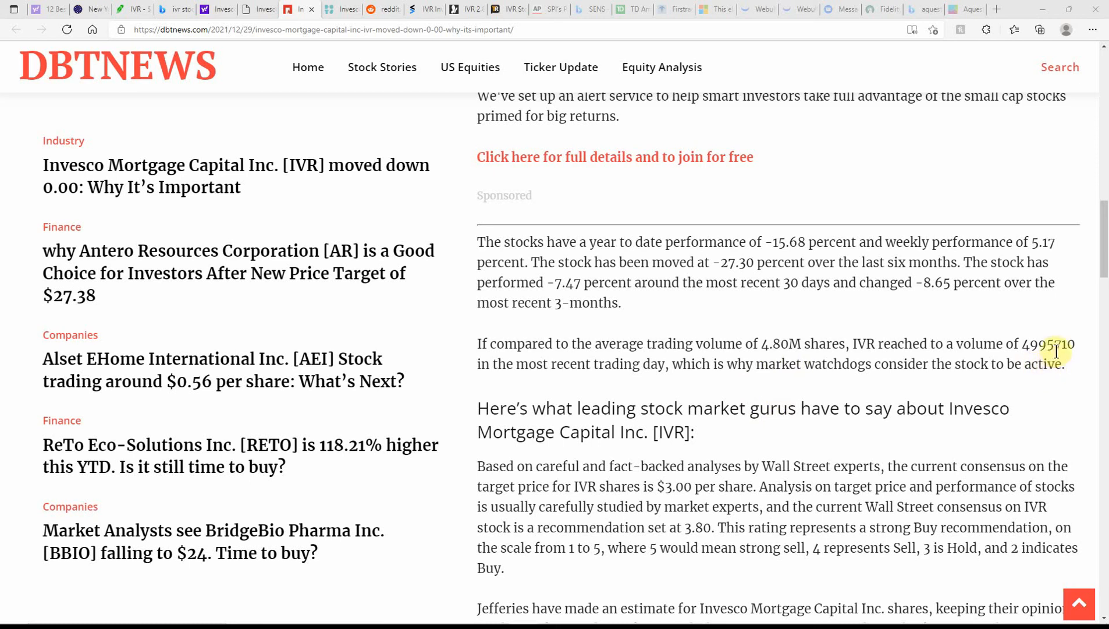
{"action": "mouse_move", "coordinate": [778, 383]}
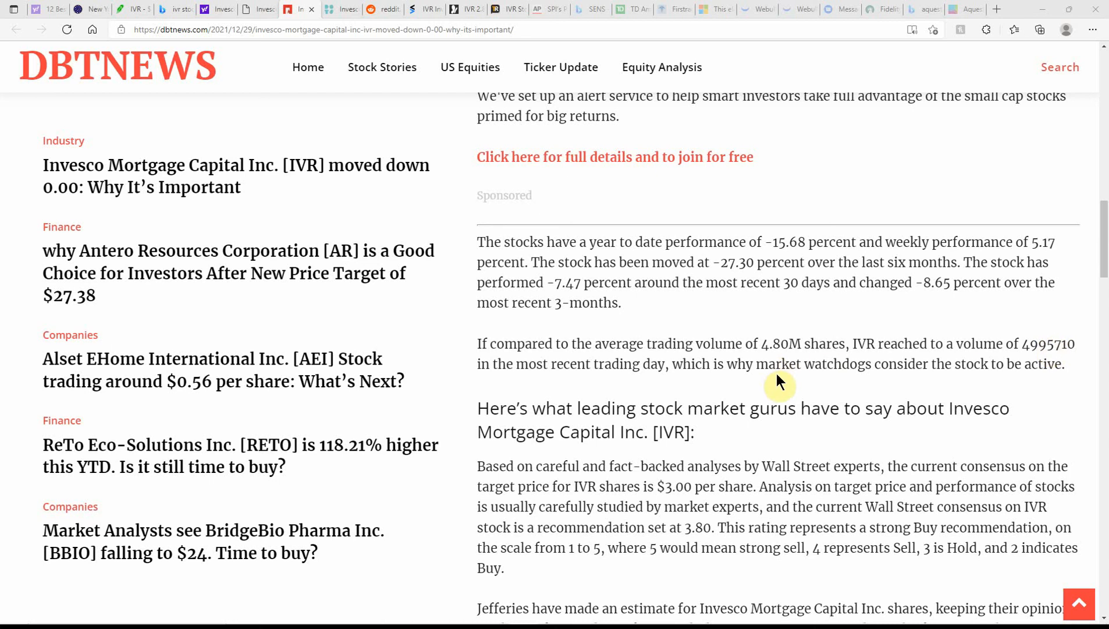
{"action": "mouse_move", "coordinate": [682, 395]}
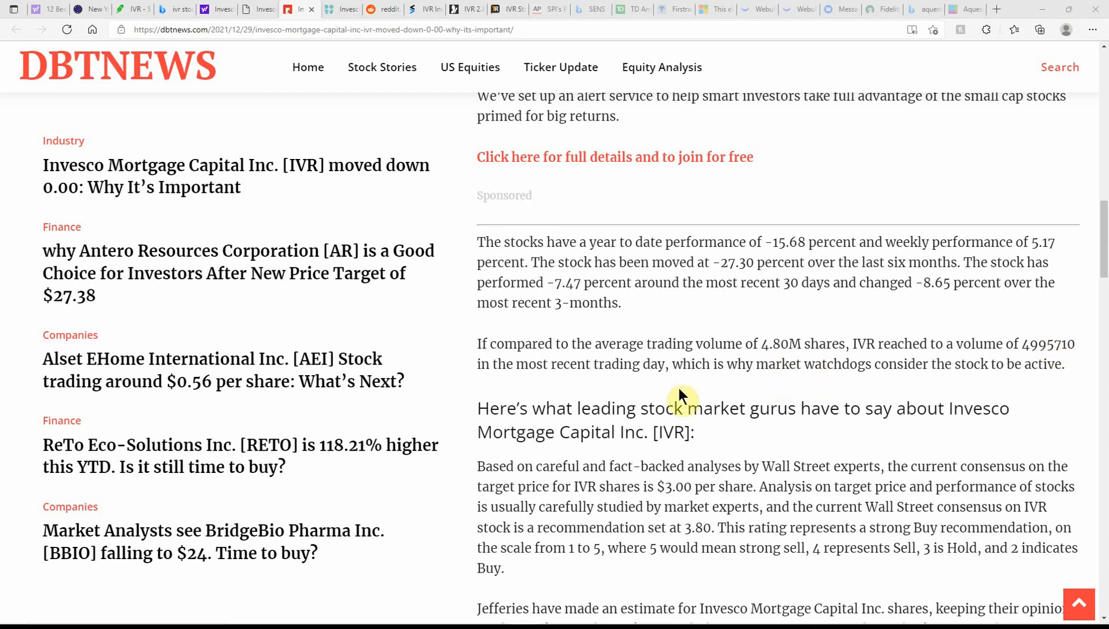
- Scroll to the Jefferies and Barclays ratings, 0.09 ATR and 4.56 price-to-sales passages
{"action": "scroll", "scroll_direction": "down", "scroll_amount": 3}
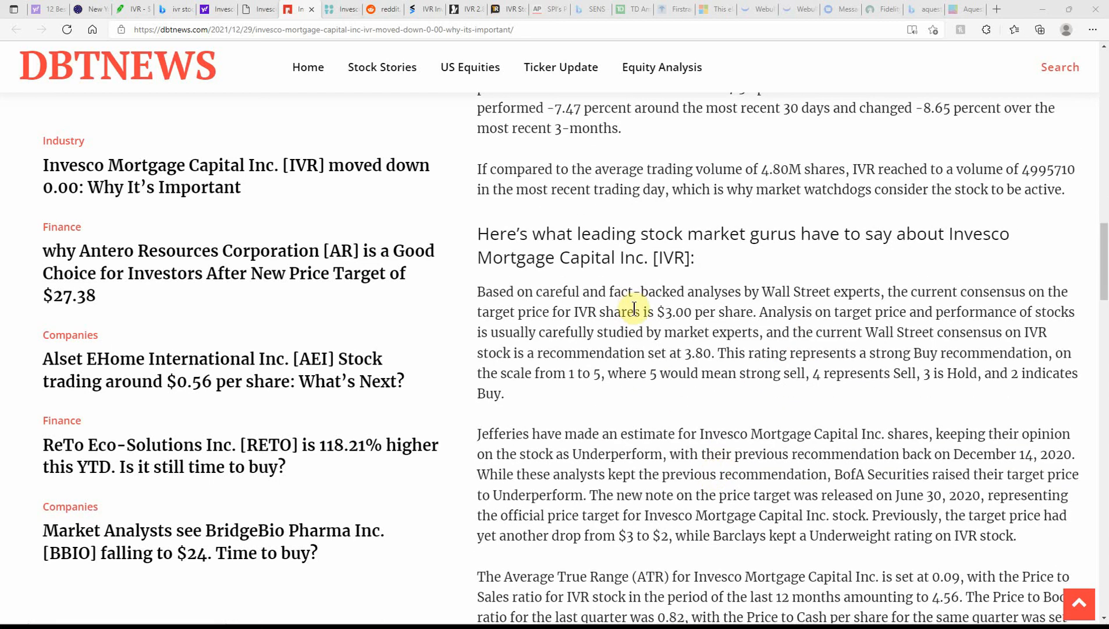
{"action": "mouse_move", "coordinate": [603, 373]}
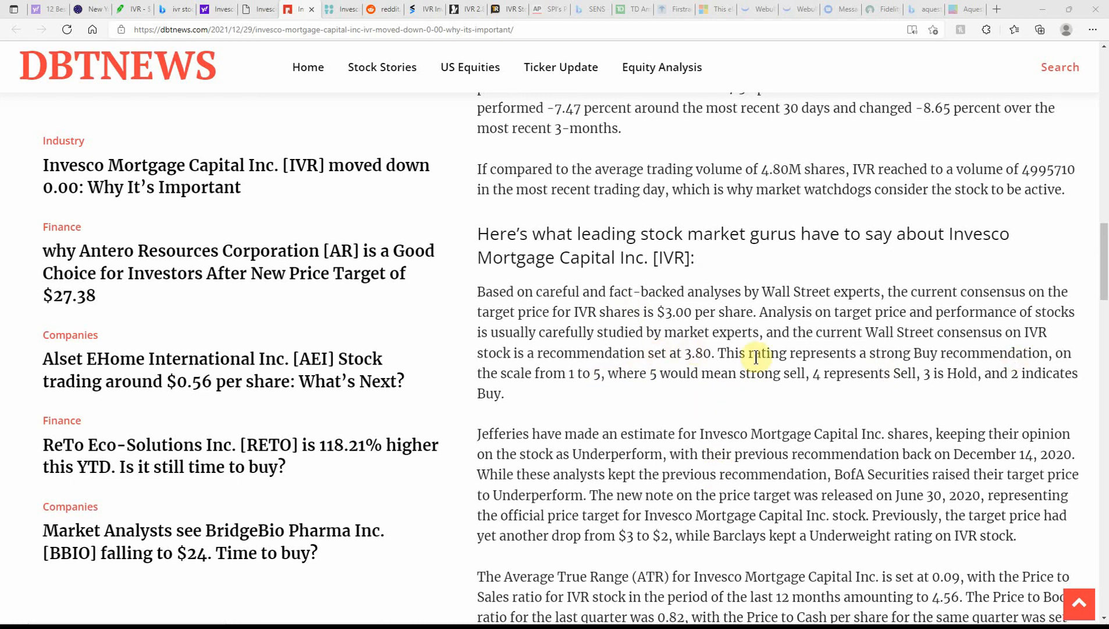
{"action": "mouse_move", "coordinate": [1001, 386]}
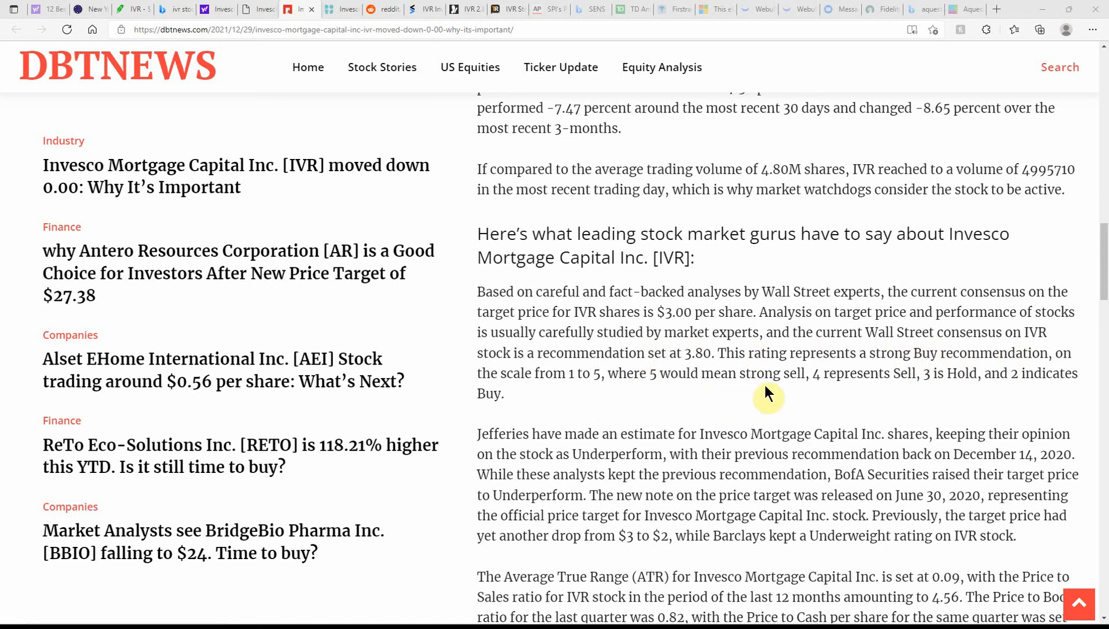
{"action": "mouse_move", "coordinate": [811, 401]}
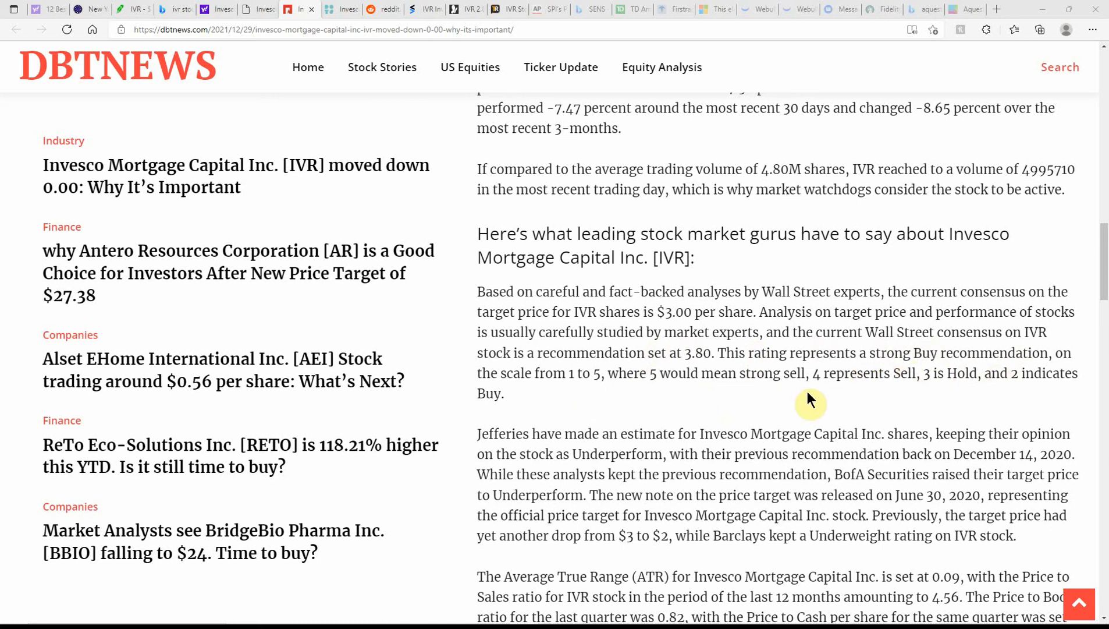
{"action": "scroll", "scroll_direction": "down", "scroll_amount": 3}
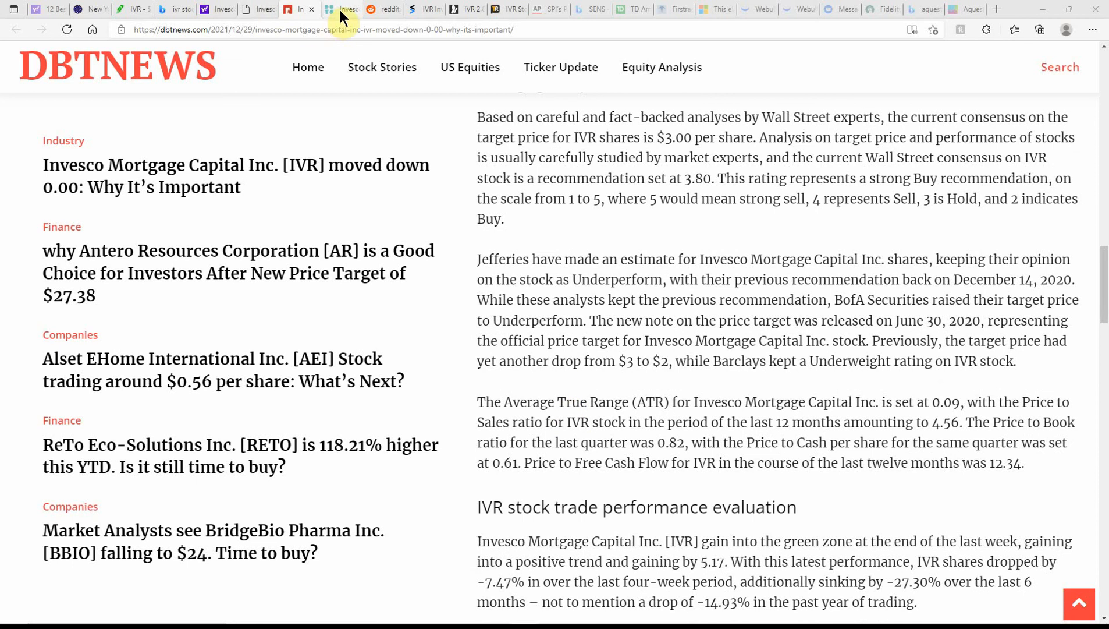
- Read the Marketing Sentinel IVR article through its 1.29 beta and Underweight 3.80 consensus
{"action": "left_click", "coordinate": [339, 10]}
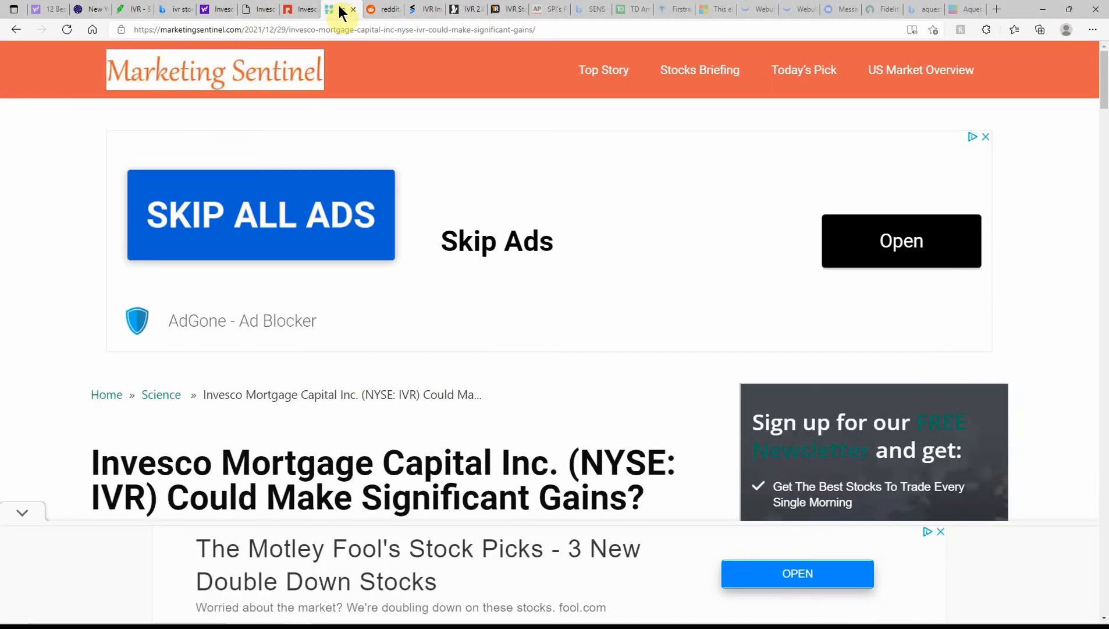
{"action": "scroll", "scroll_direction": "down", "scroll_amount": 3}
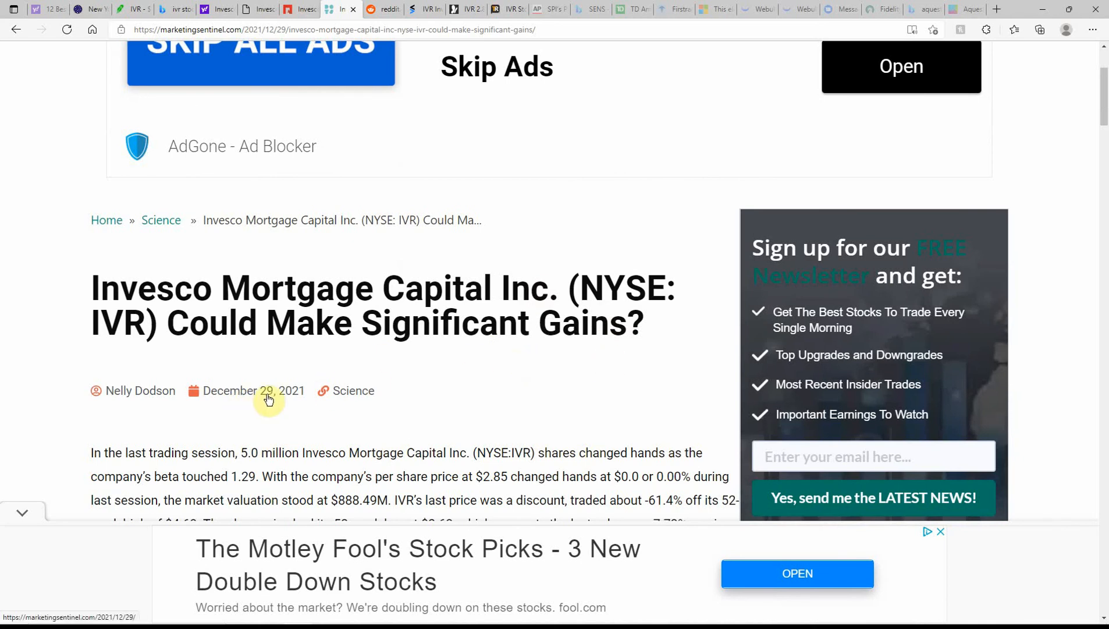
{"action": "scroll", "scroll_direction": "down", "scroll_amount": 3}
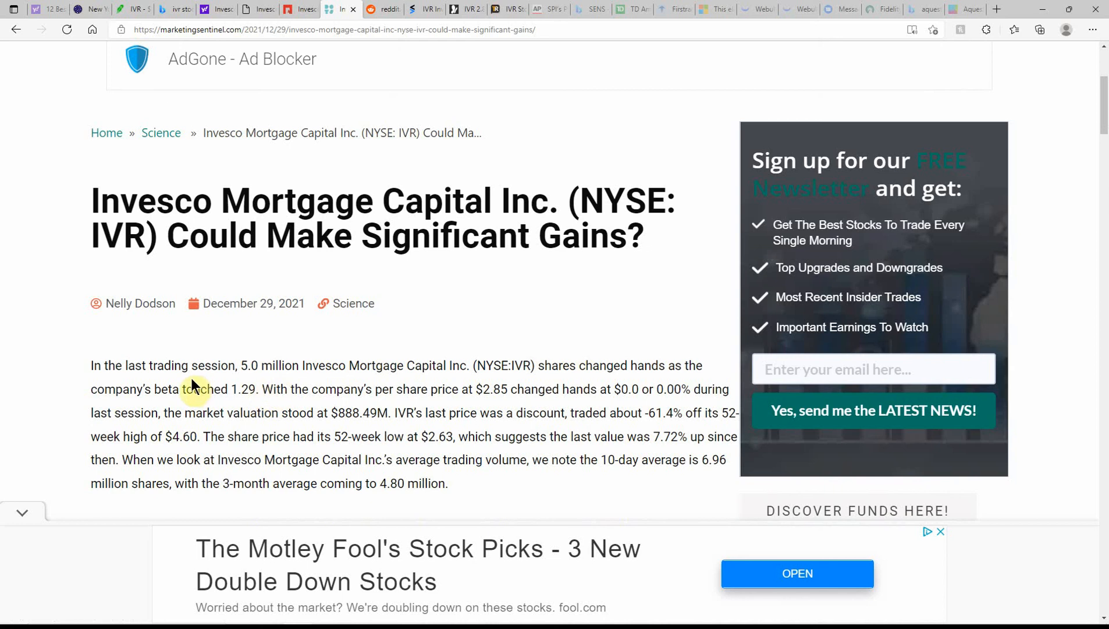
{"action": "mouse_move", "coordinate": [318, 383]}
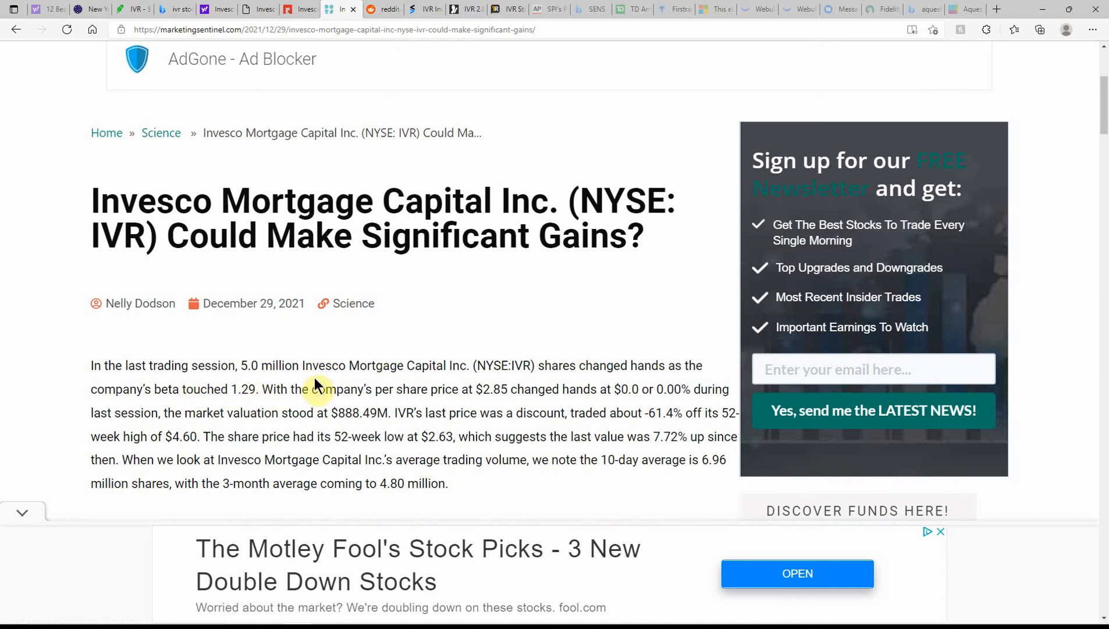
{"action": "mouse_move", "coordinate": [571, 382]}
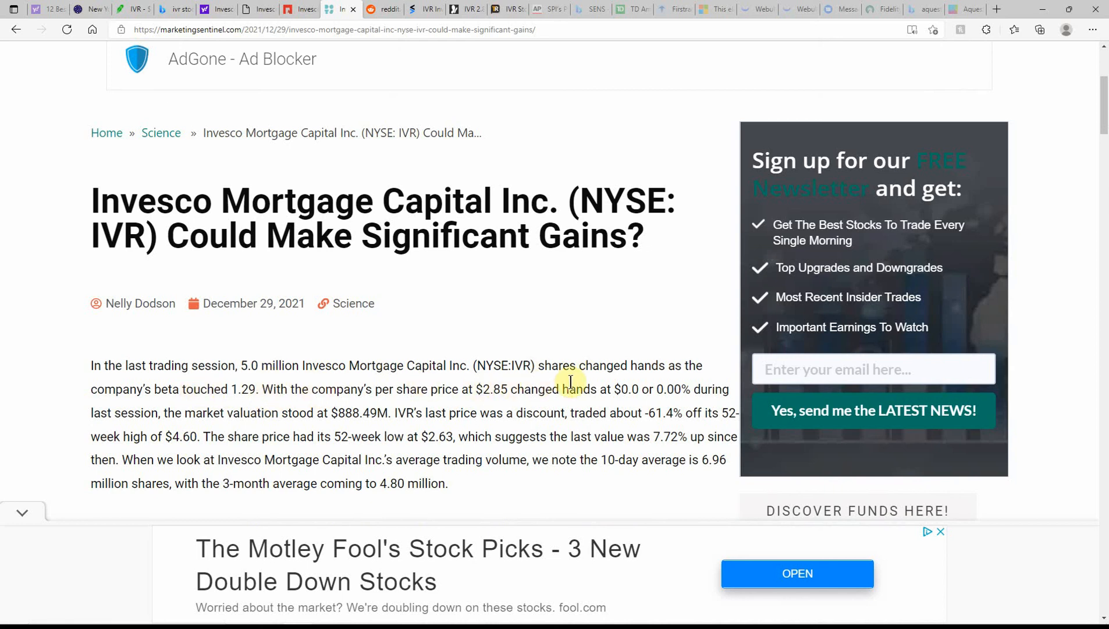
{"action": "mouse_move", "coordinate": [362, 392]}
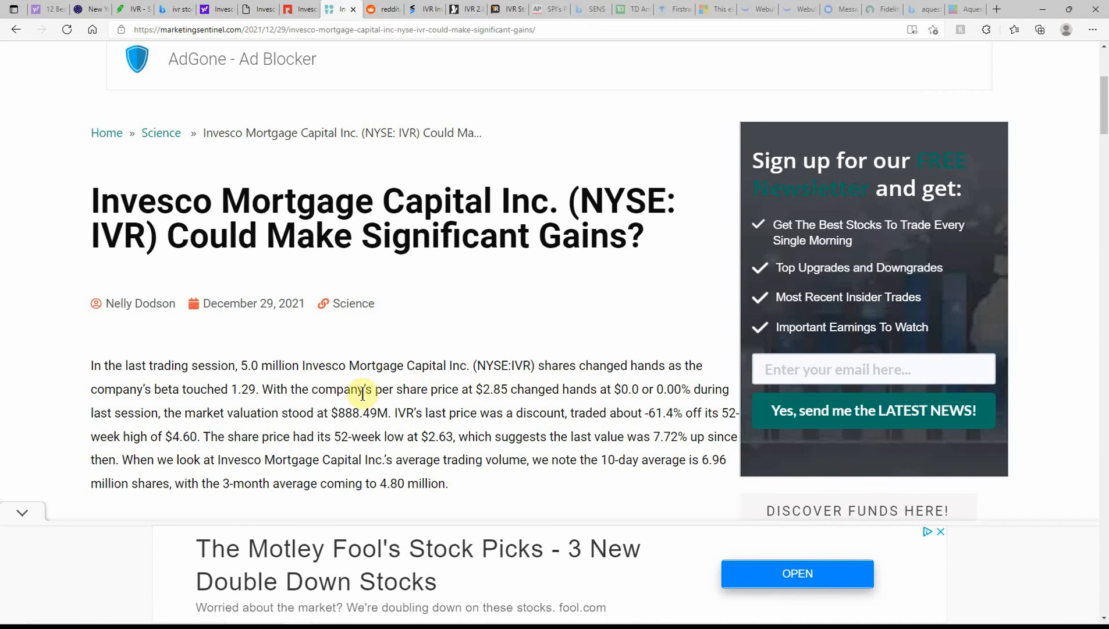
{"action": "mouse_move", "coordinate": [225, 370]}
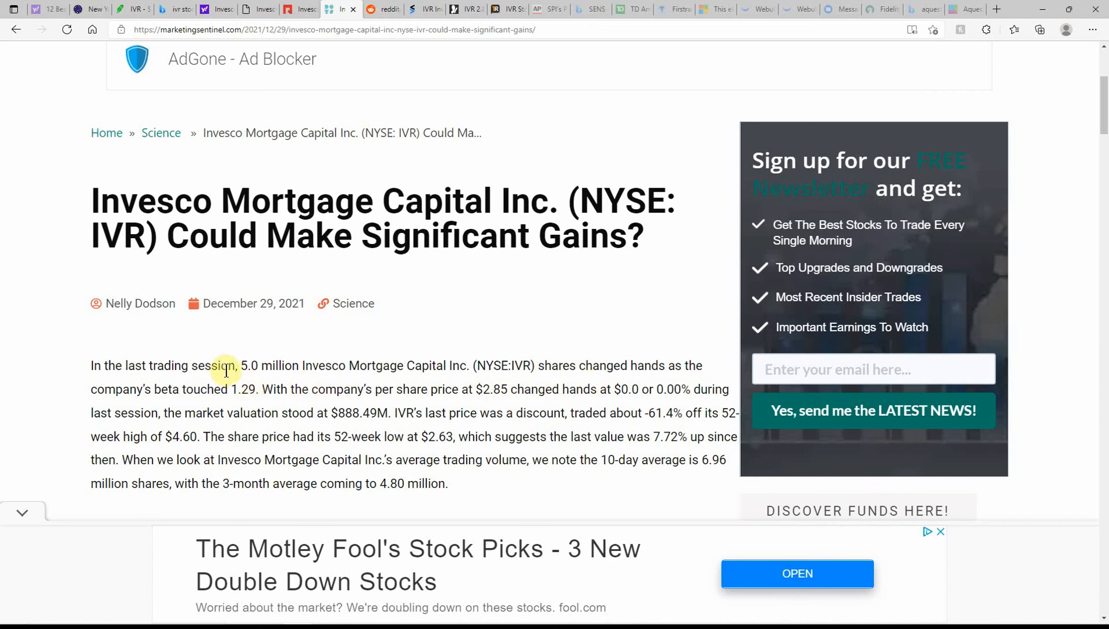
{"action": "mouse_move", "coordinate": [433, 365]}
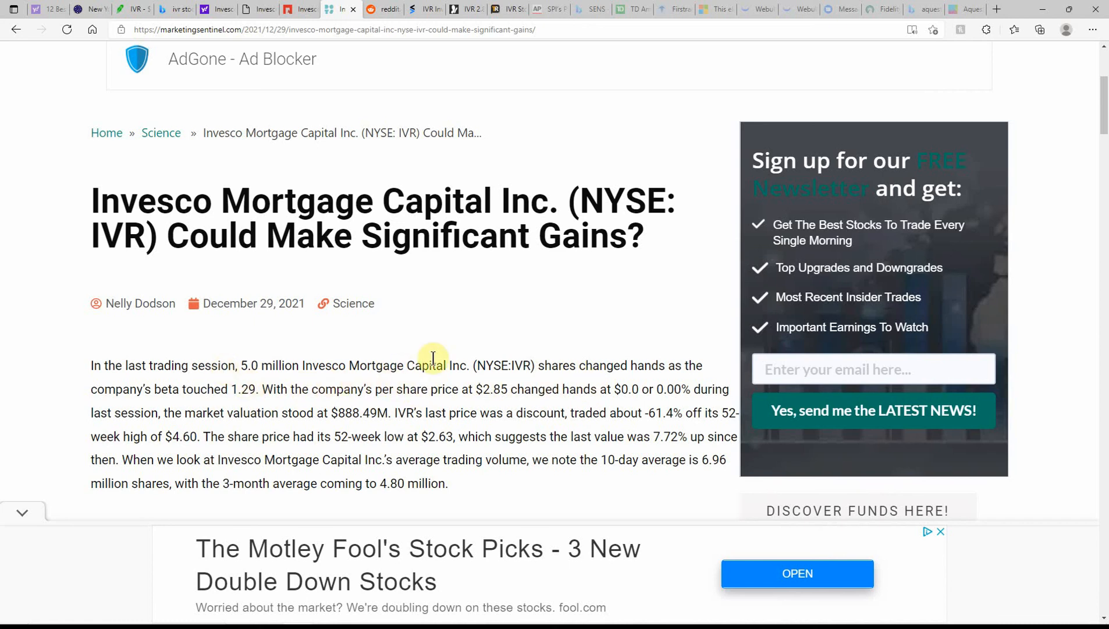
{"action": "mouse_move", "coordinate": [626, 394]}
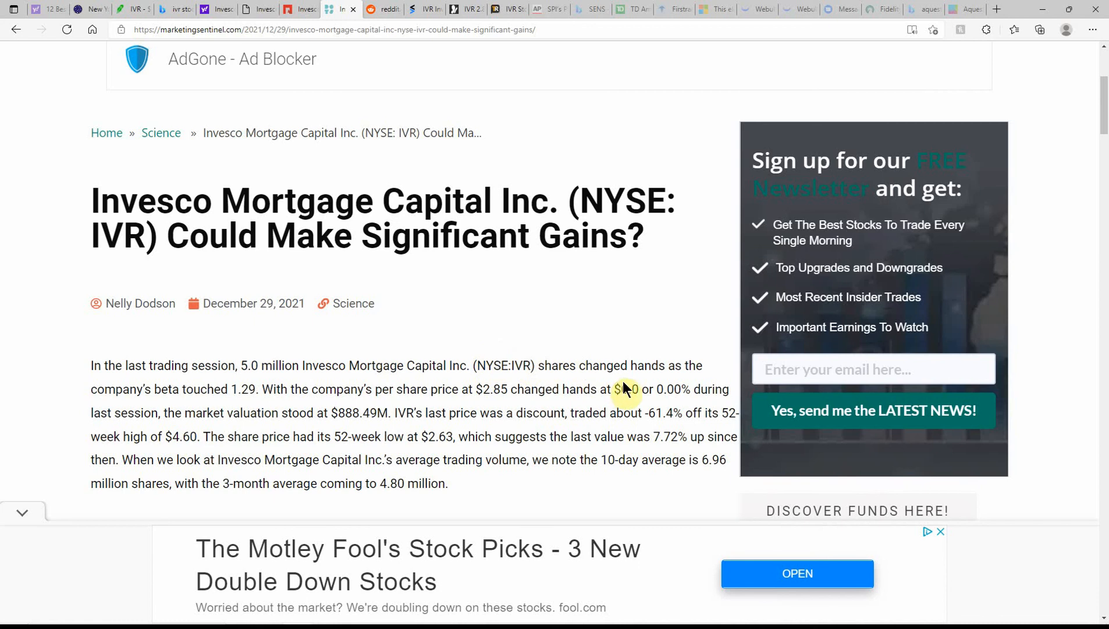
{"action": "mouse_move", "coordinate": [670, 363]}
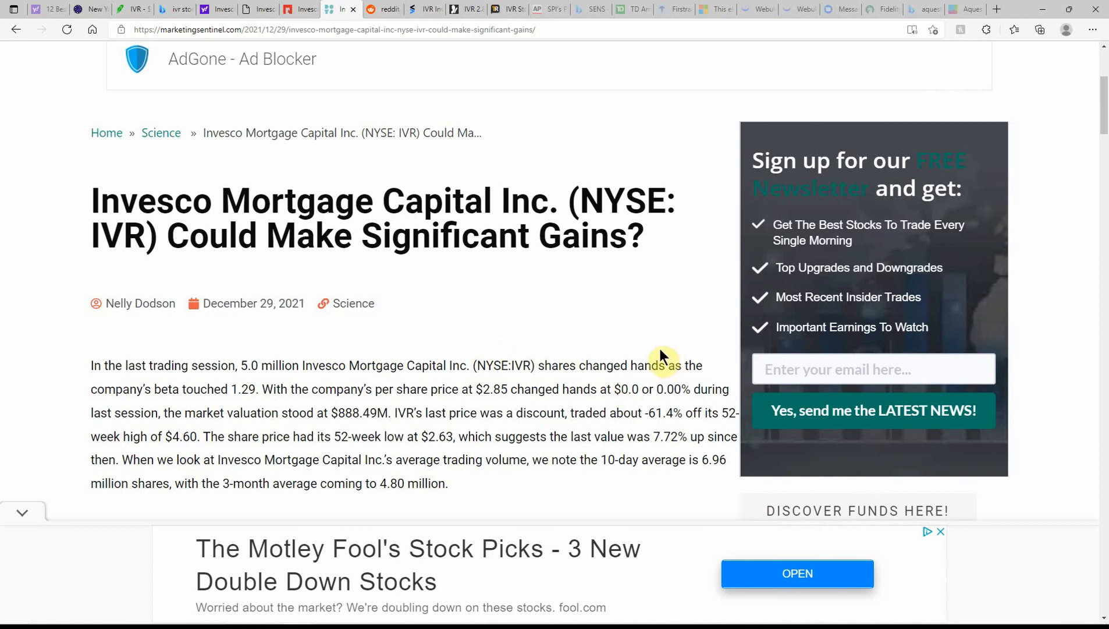
{"action": "mouse_move", "coordinate": [582, 413]}
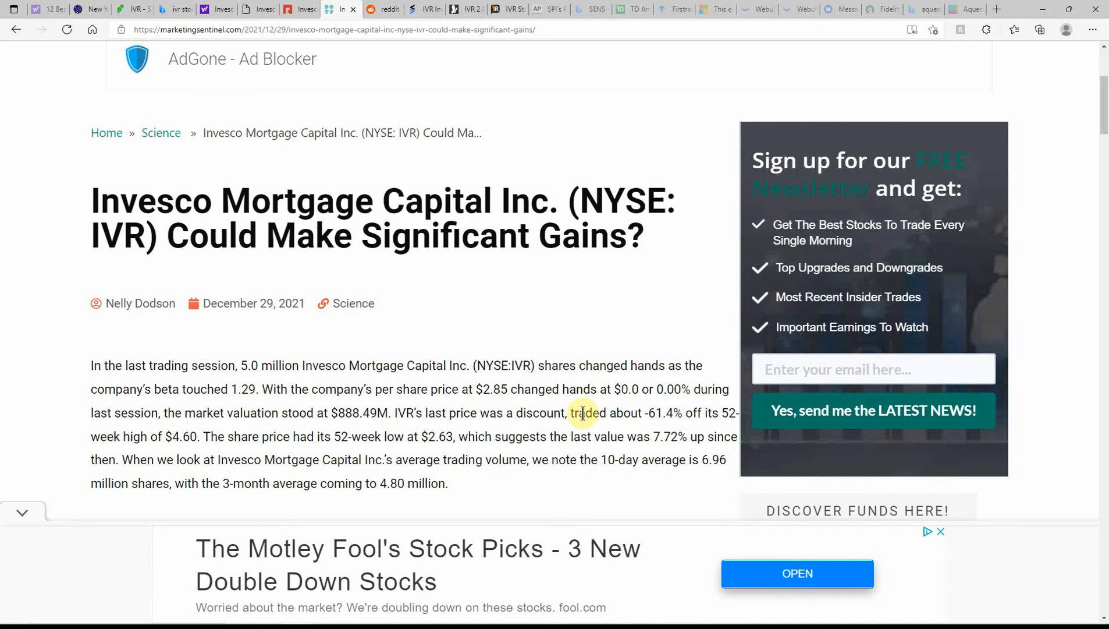
{"action": "scroll", "scroll_direction": "down", "scroll_amount": 3}
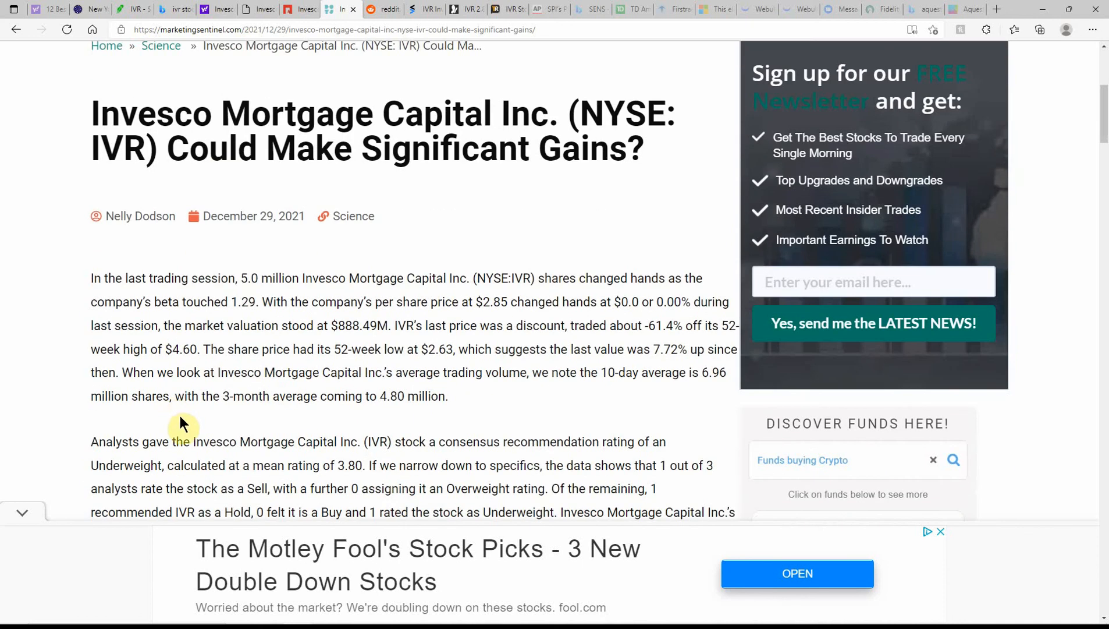
{"action": "mouse_move", "coordinate": [359, 341]}
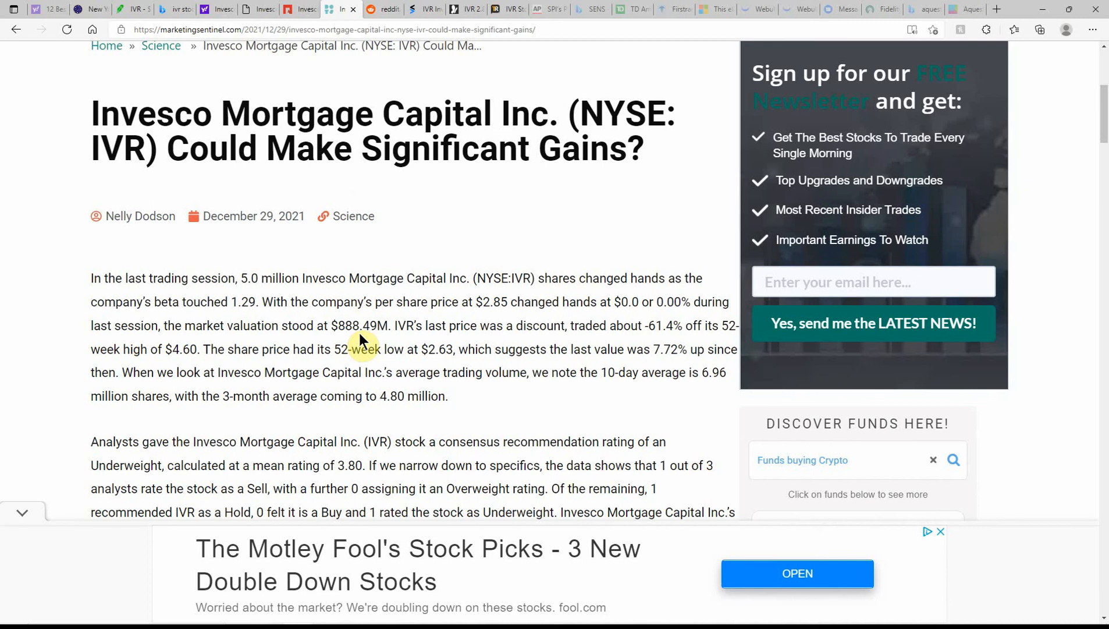
{"action": "mouse_move", "coordinate": [651, 331]}
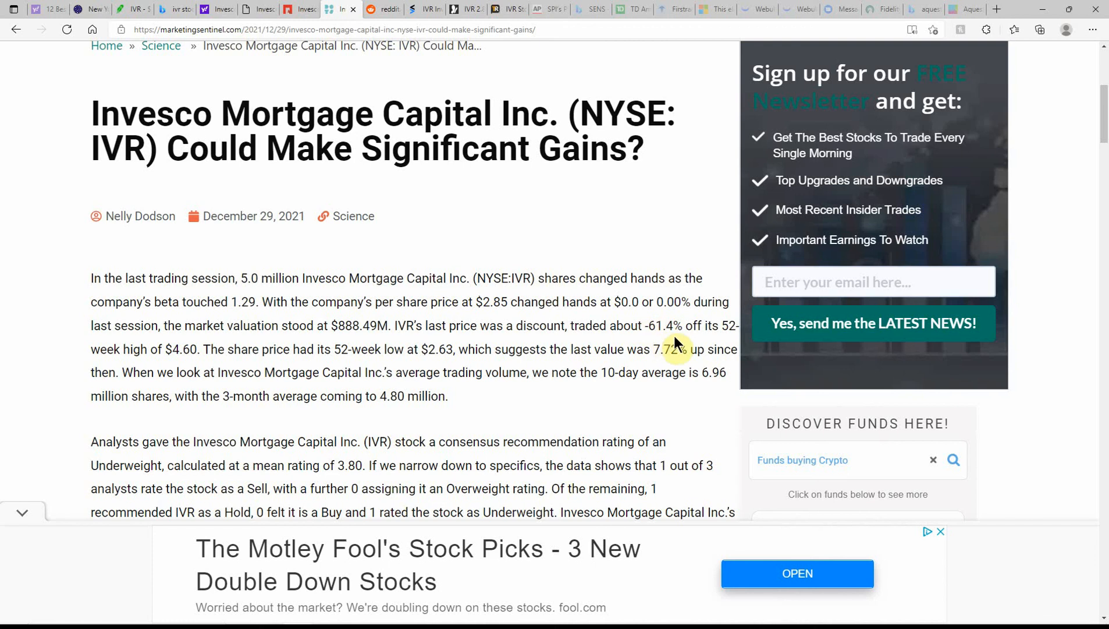
{"action": "mouse_move", "coordinate": [197, 371]}
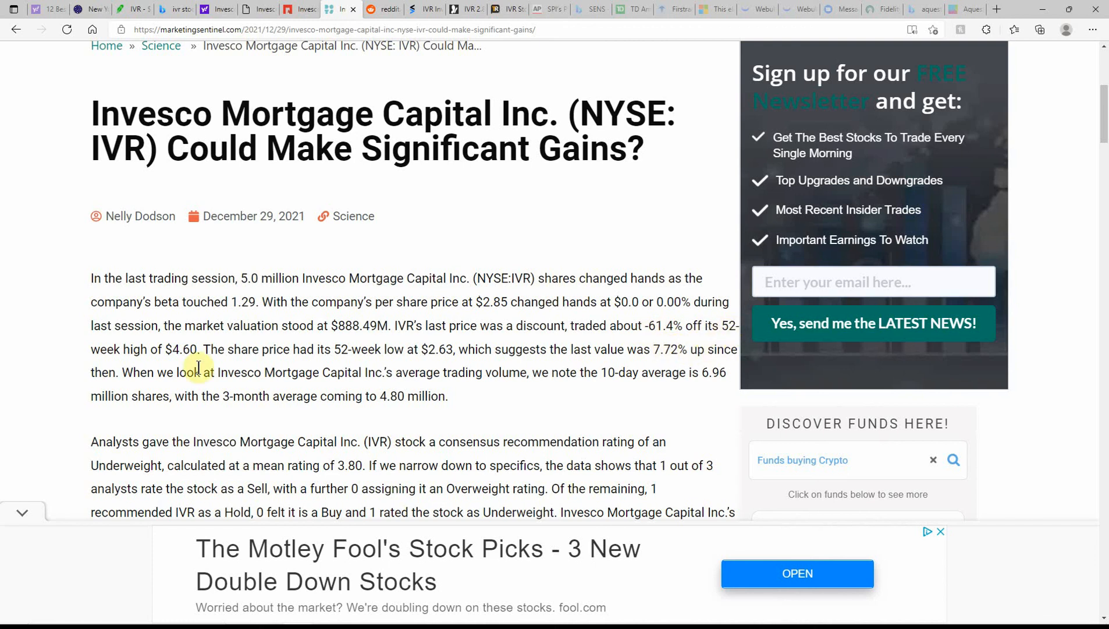
{"action": "mouse_move", "coordinate": [215, 354]}
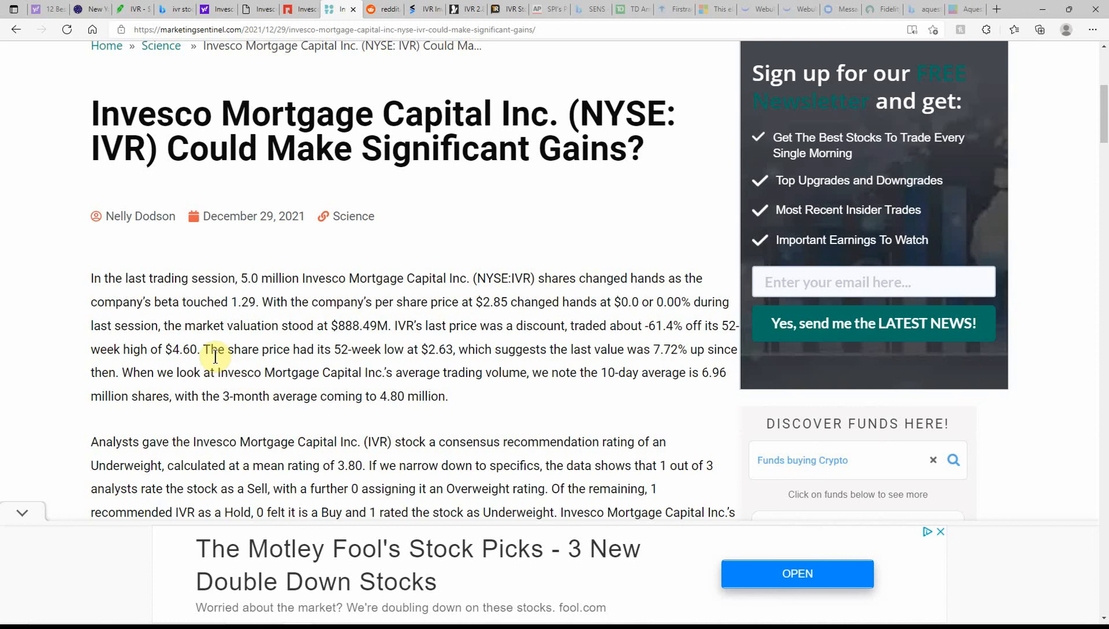
{"action": "mouse_move", "coordinate": [418, 365]}
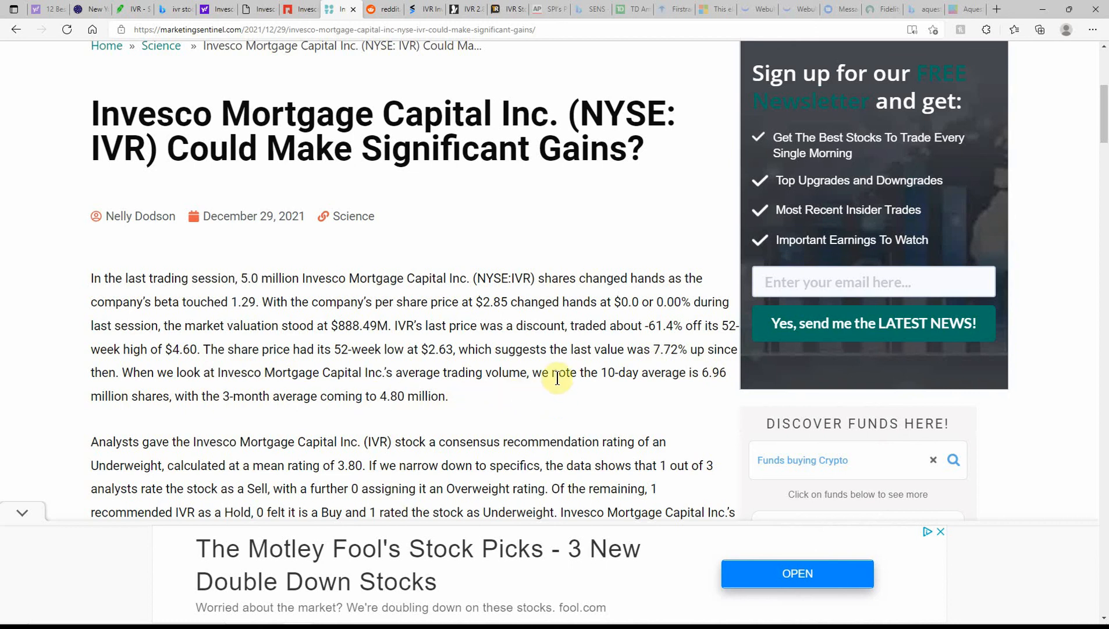
{"action": "mouse_move", "coordinate": [533, 405]}
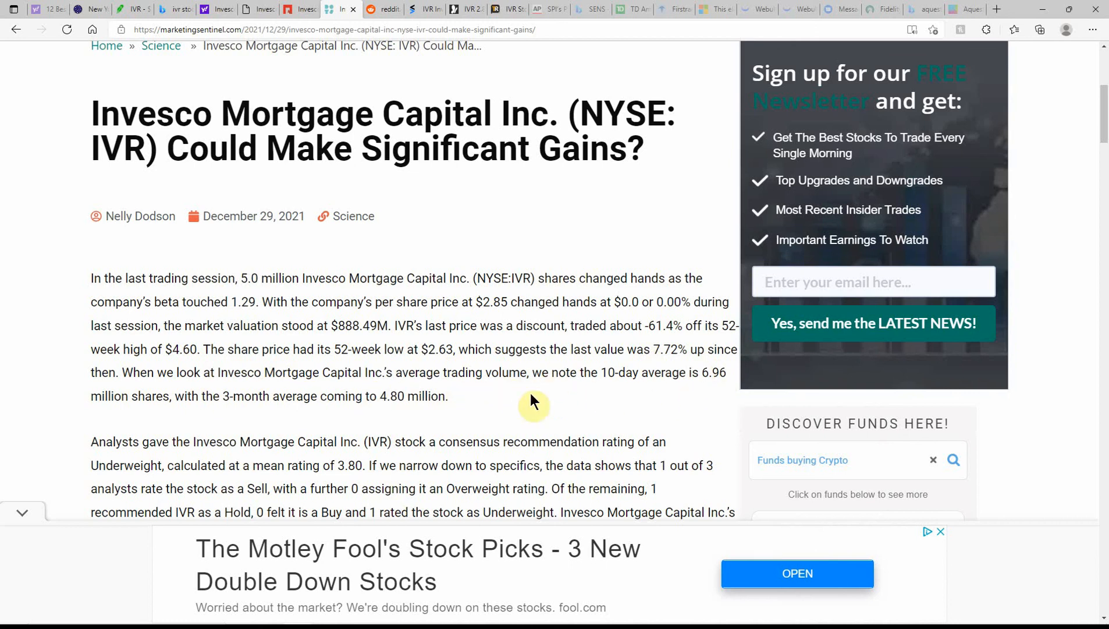
{"action": "mouse_move", "coordinate": [192, 402]}
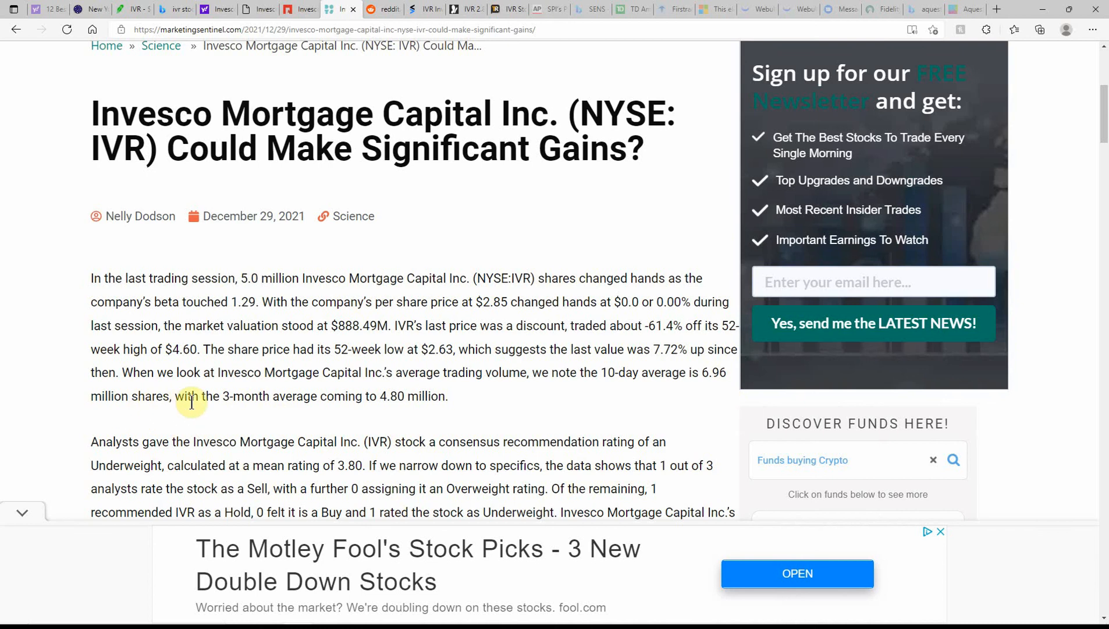
{"action": "mouse_move", "coordinate": [523, 407]}
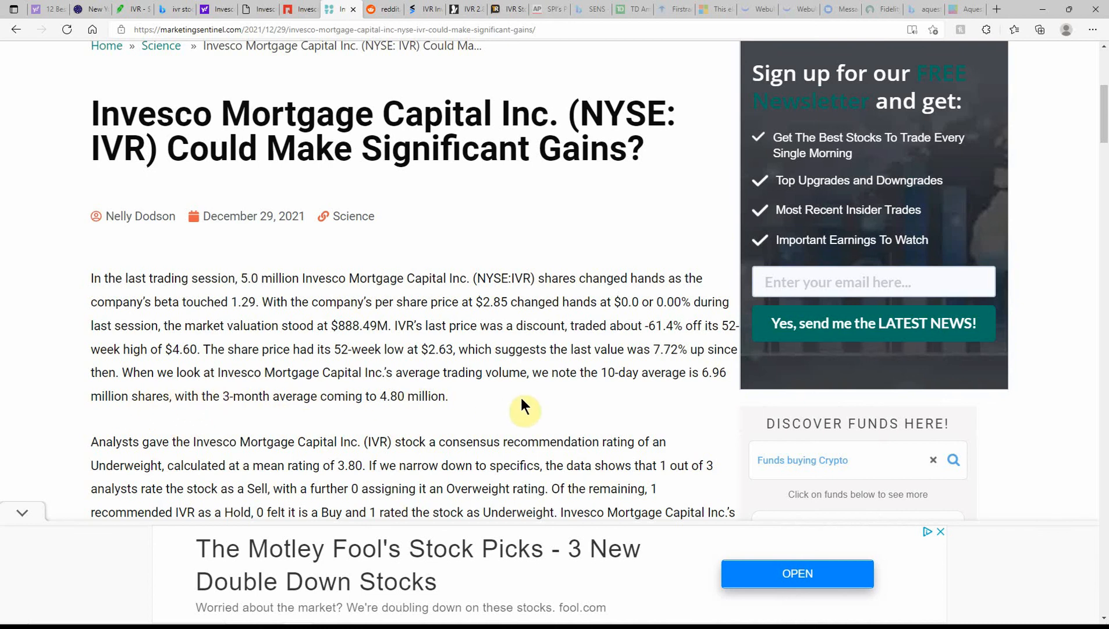
{"action": "scroll", "scroll_direction": "down", "scroll_amount": 3}
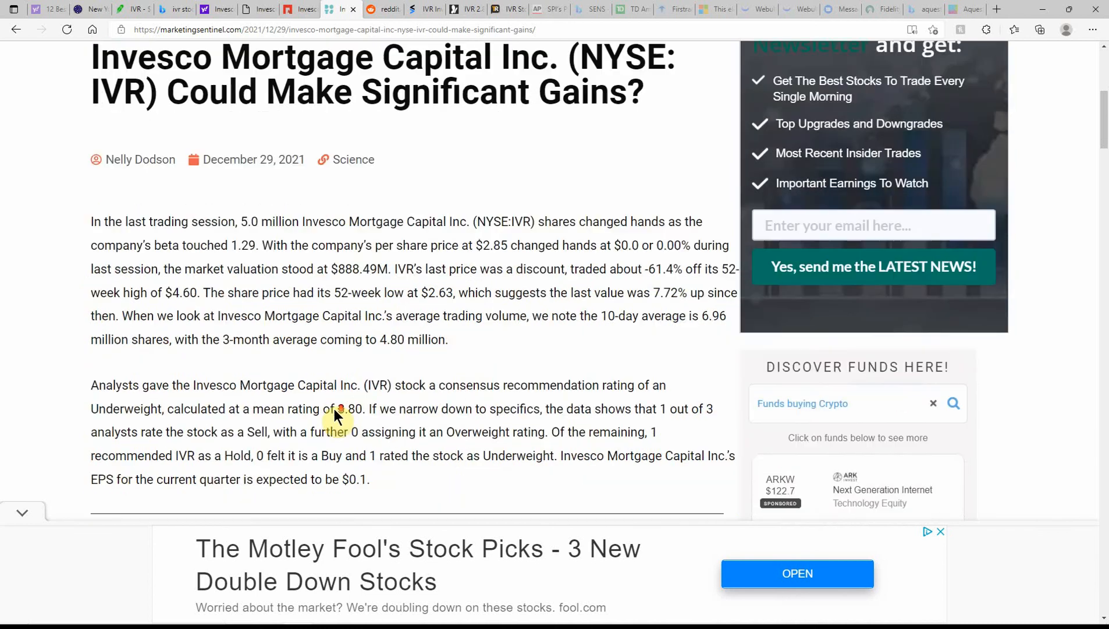
{"action": "scroll", "scroll_direction": "down", "scroll_amount": 3}
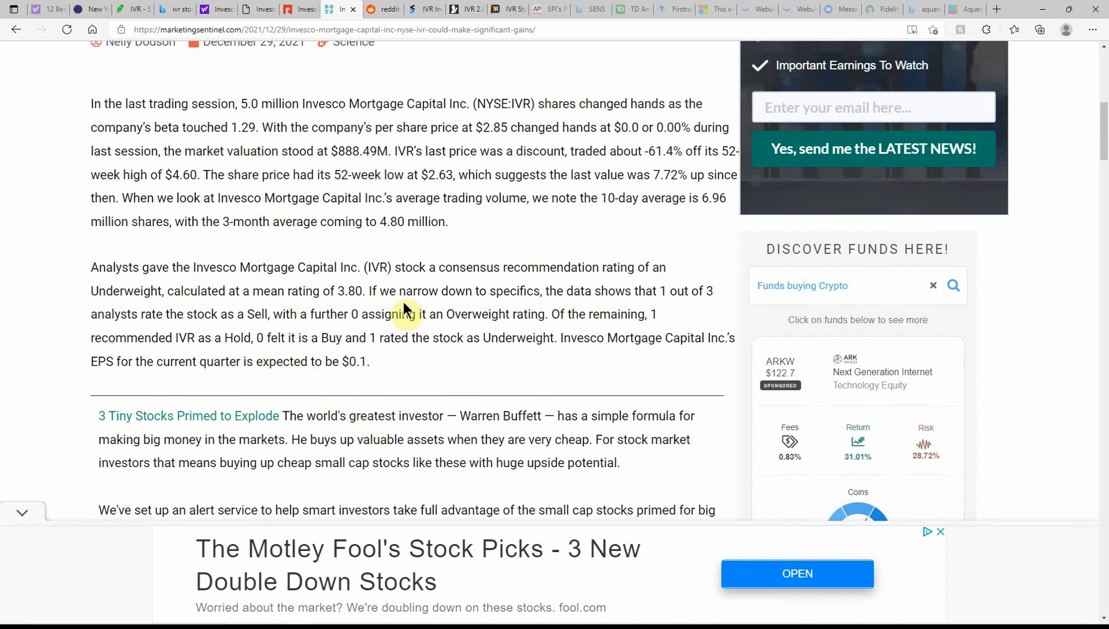
{"action": "mouse_move", "coordinate": [163, 329]}
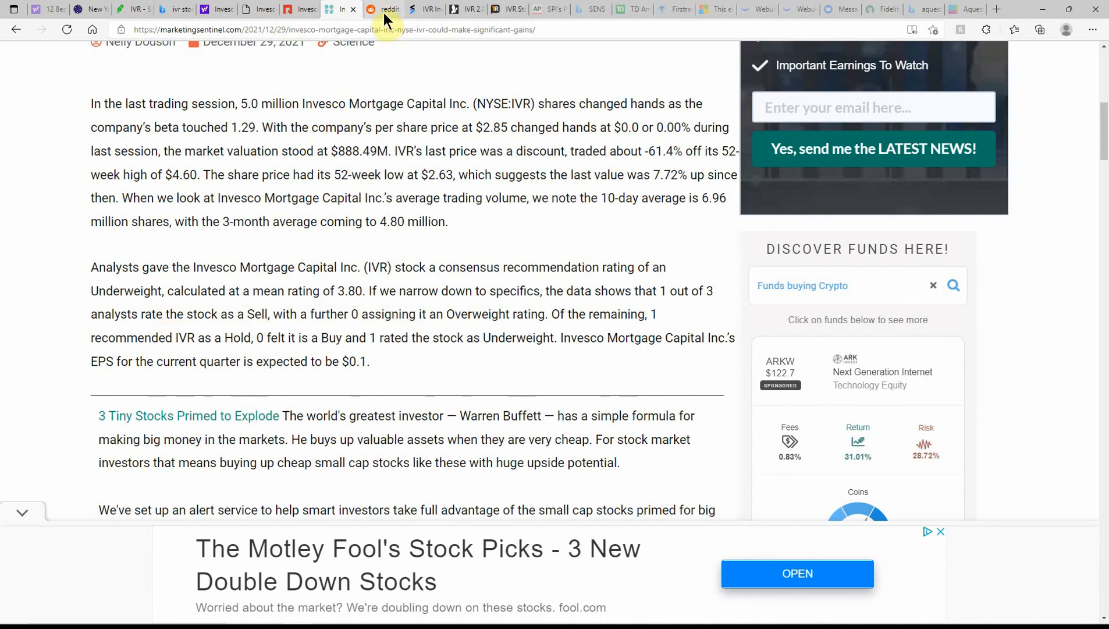
- Bring up Reddit's 'ivr' search results, including the post 'Any thoughts on IVR??'
{"action": "left_click", "coordinate": [384, 9]}
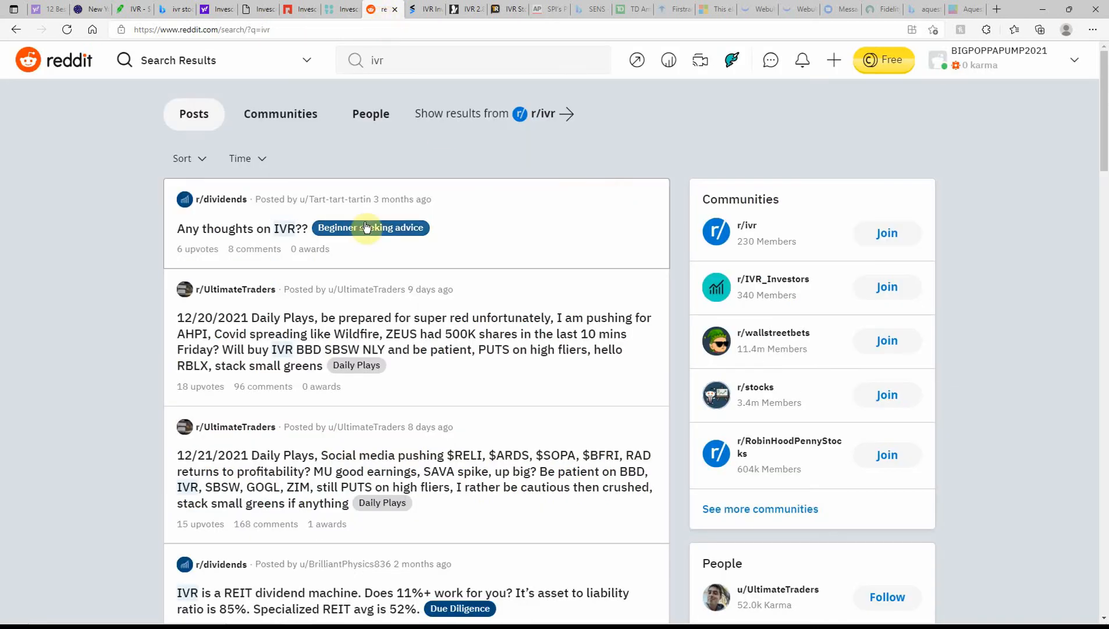
{"action": "mouse_move", "coordinate": [257, 329]}
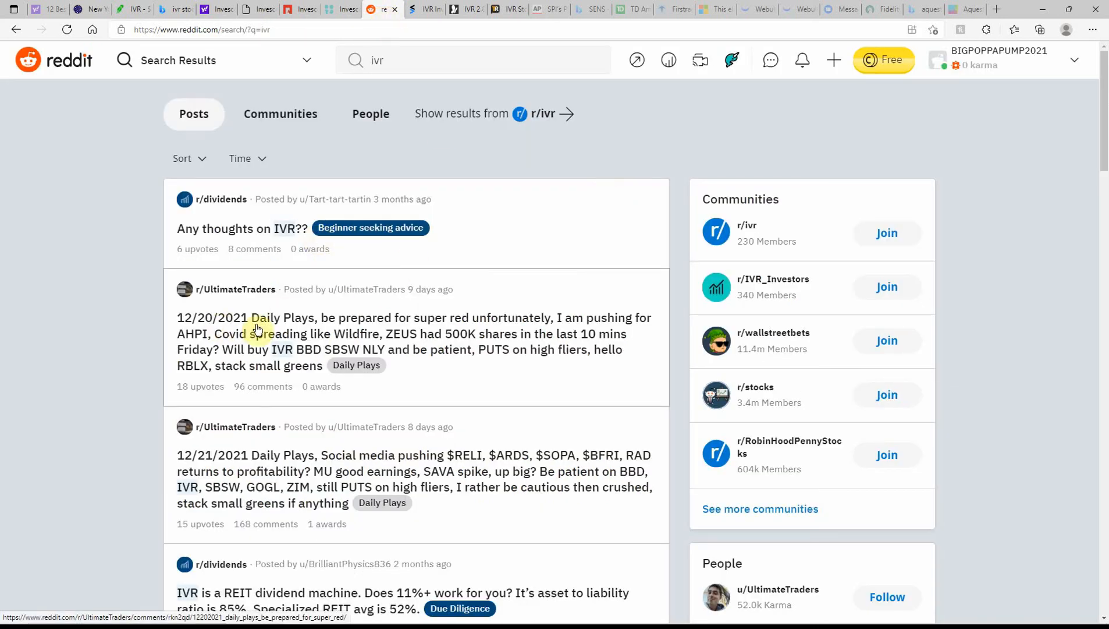
{"action": "mouse_move", "coordinate": [304, 351]}
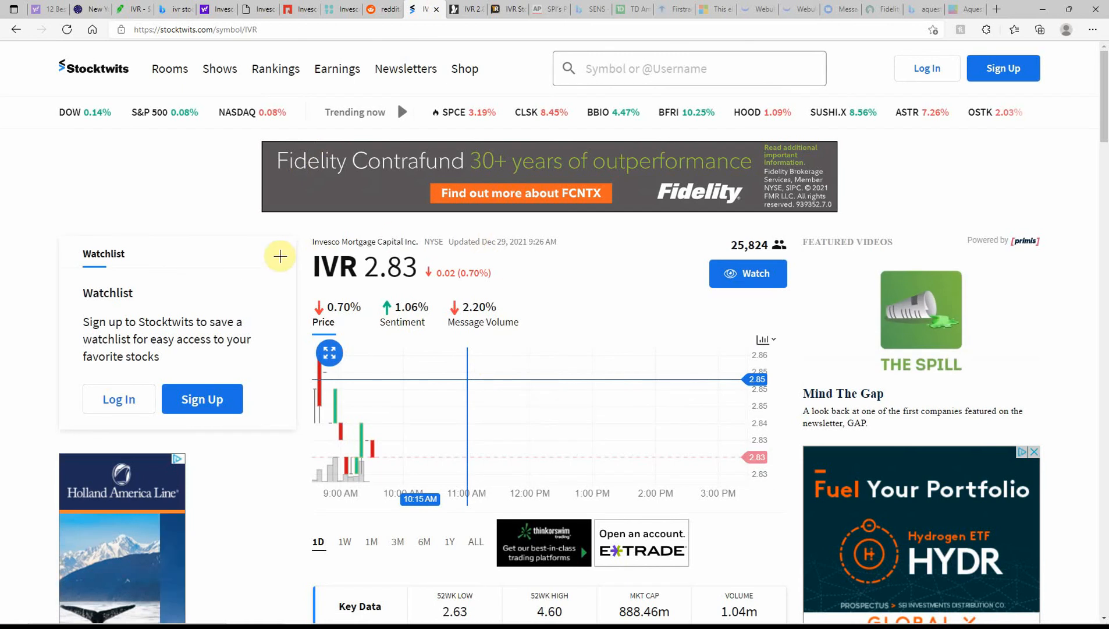
- Browse the Stocktwits IVR message stream, then bring up TipRanks' IVR forecast page
{"action": "scroll", "scroll_direction": "down", "scroll_amount": 3}
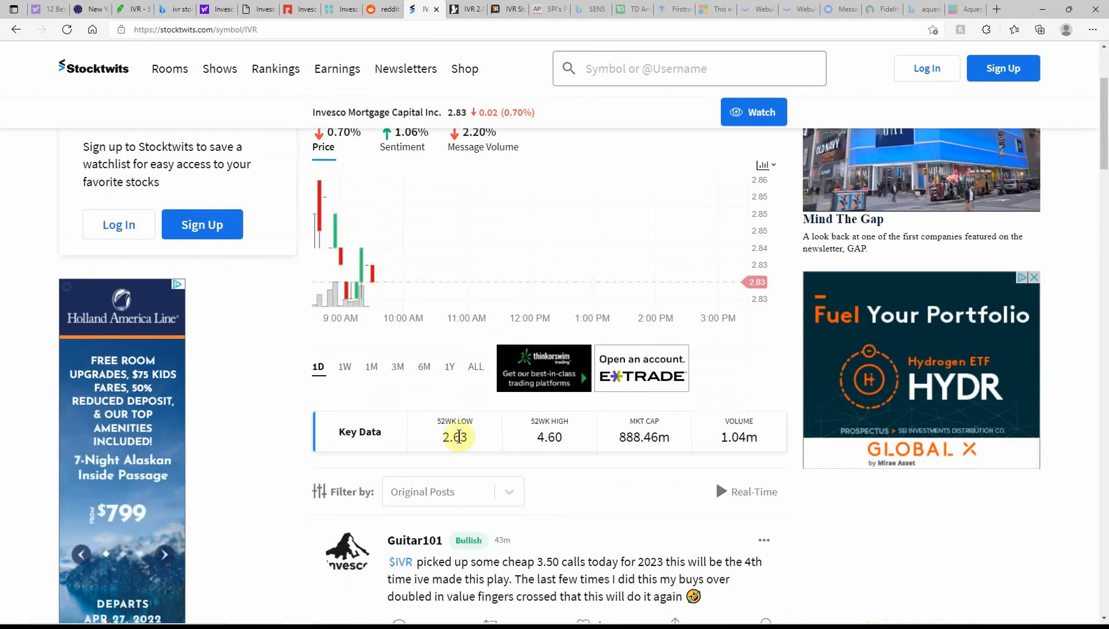
{"action": "mouse_move", "coordinate": [485, 447]}
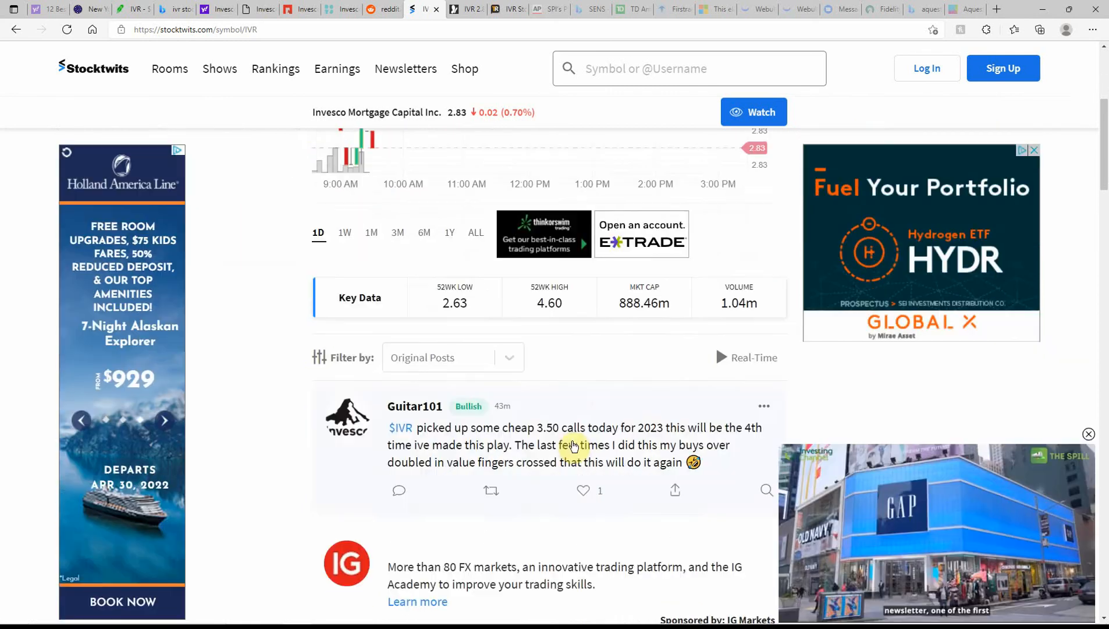
{"action": "scroll", "scroll_direction": "down", "scroll_amount": 3}
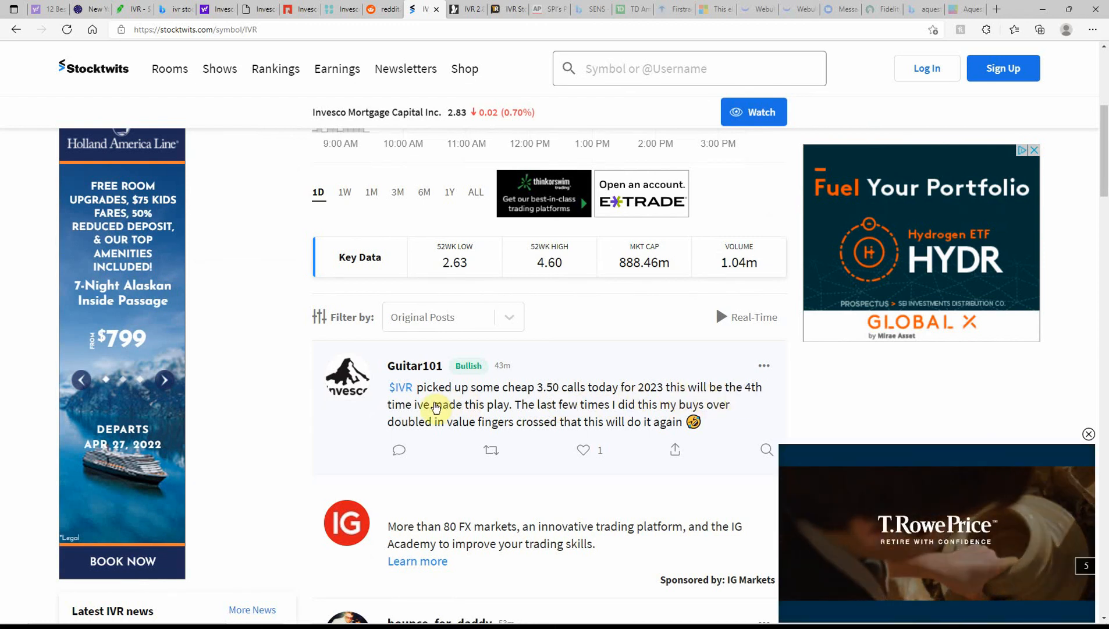
{"action": "mouse_move", "coordinate": [556, 414]}
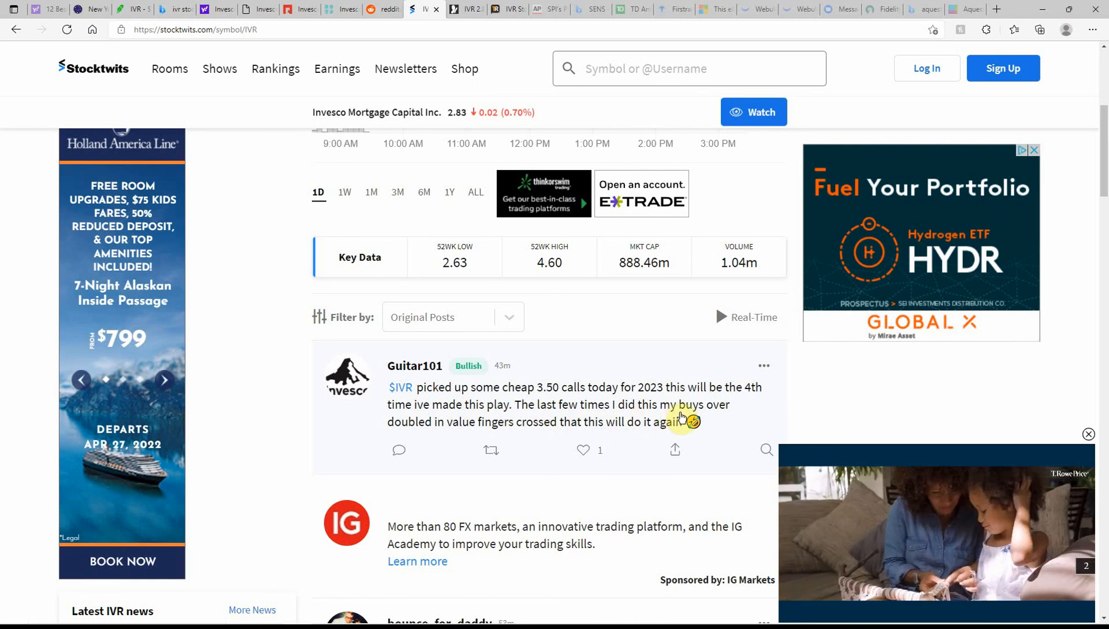
{"action": "mouse_move", "coordinate": [478, 430]}
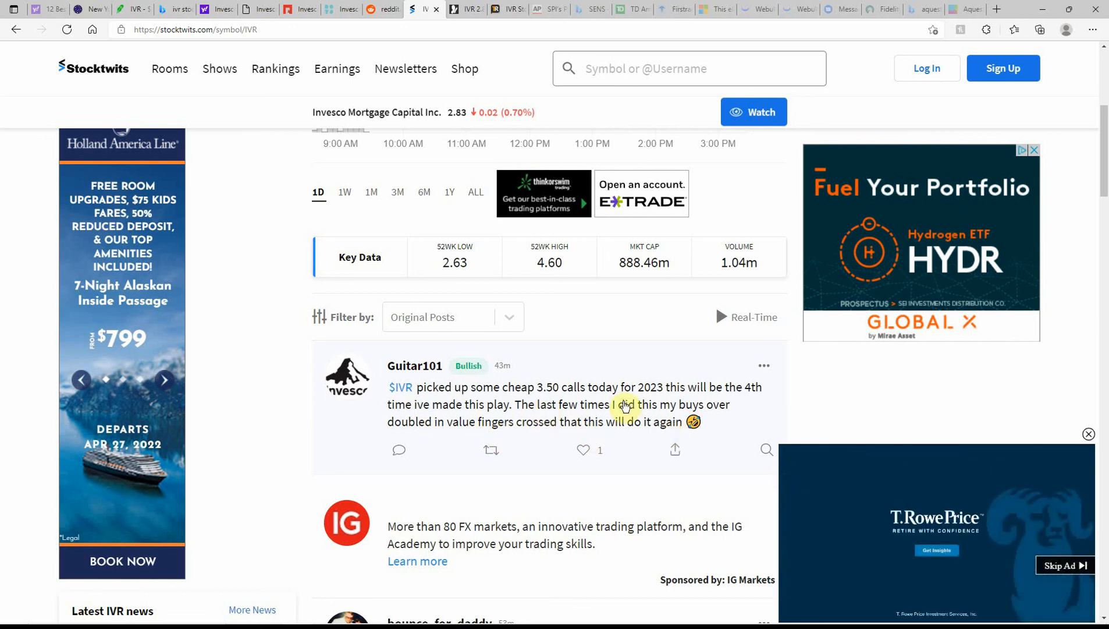
{"action": "mouse_move", "coordinate": [520, 394]}
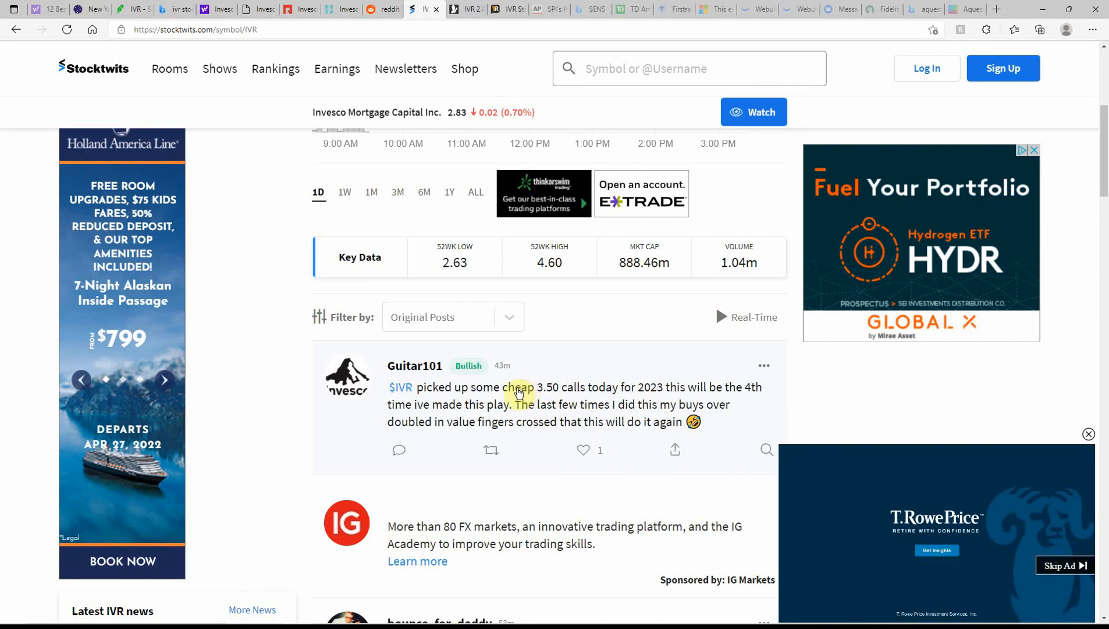
{"action": "scroll", "scroll_direction": "down", "scroll_amount": 3}
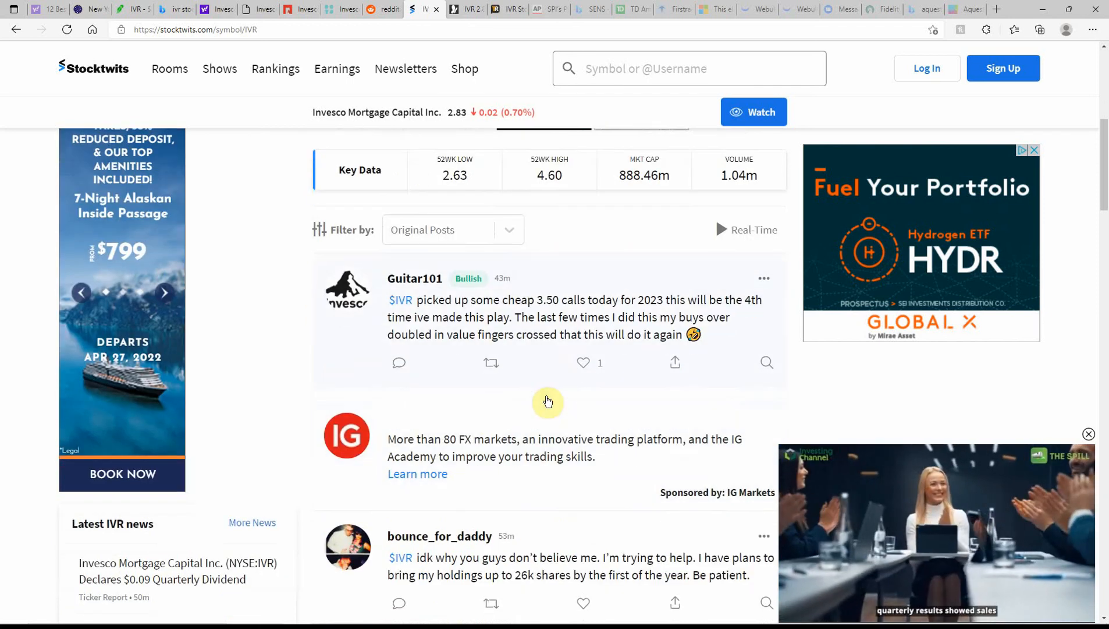
{"action": "scroll", "scroll_direction": "down", "scroll_amount": 3}
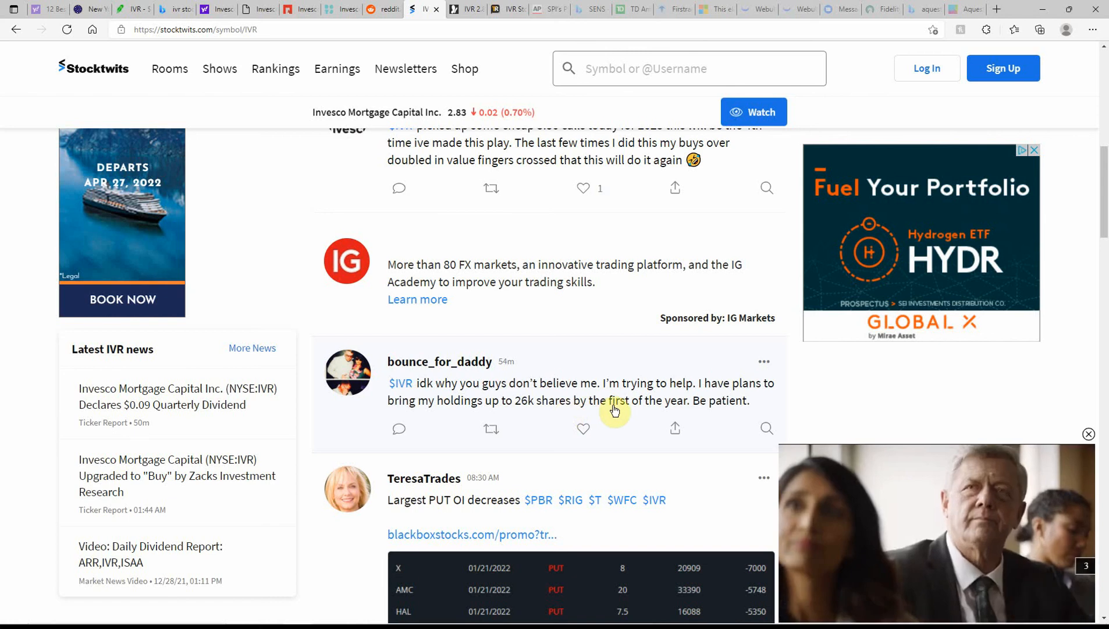
{"action": "mouse_move", "coordinate": [627, 397]}
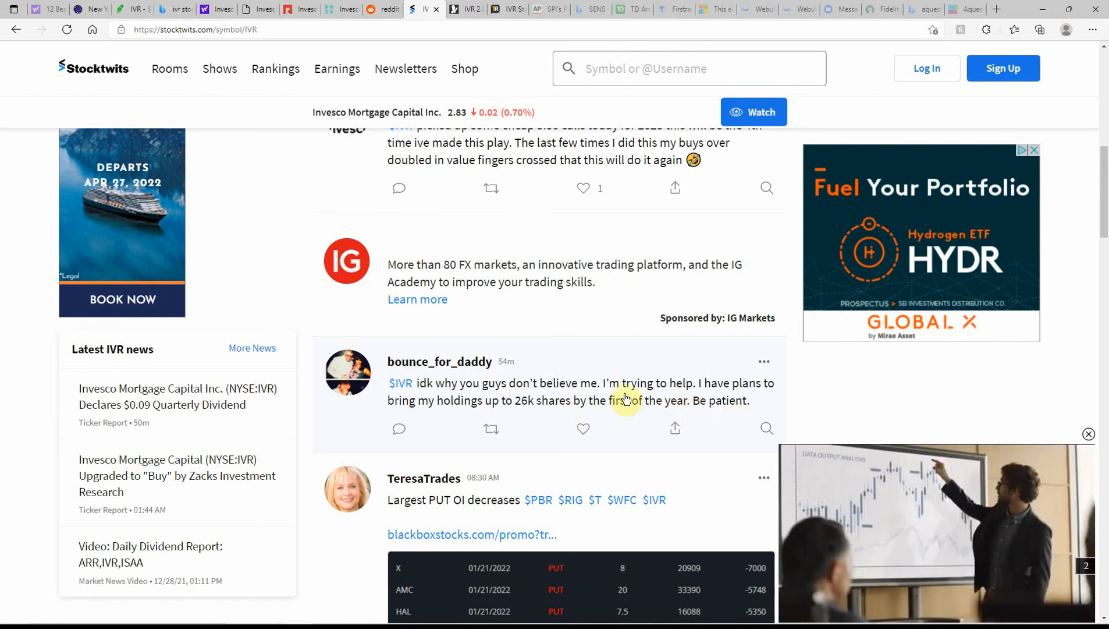
{"action": "scroll", "scroll_direction": "down", "scroll_amount": 3}
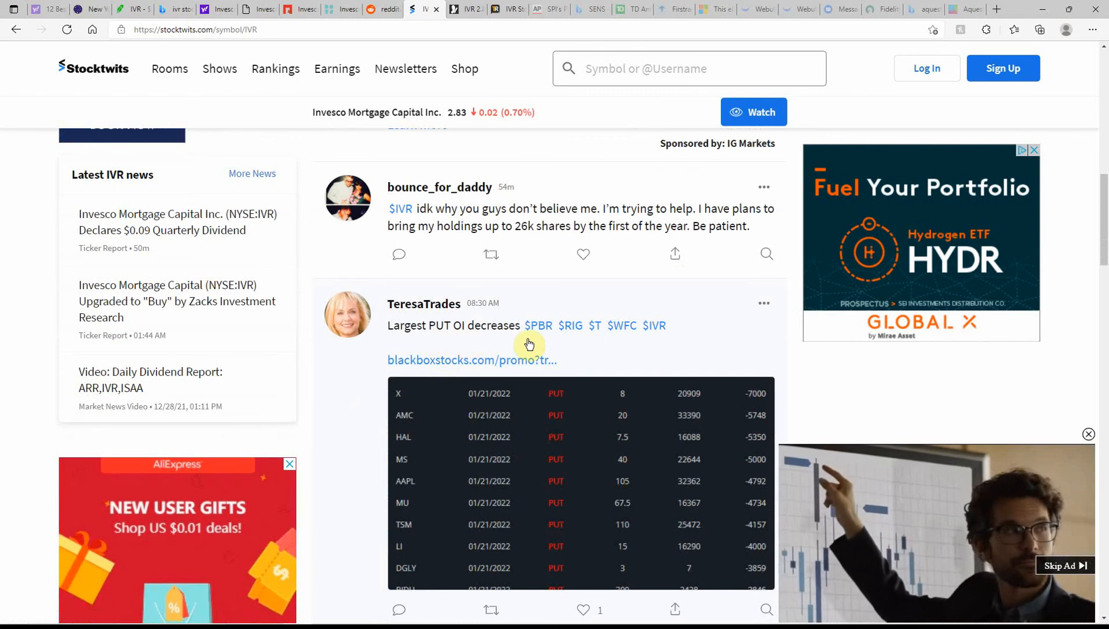
{"action": "scroll", "scroll_direction": "down", "scroll_amount": 3}
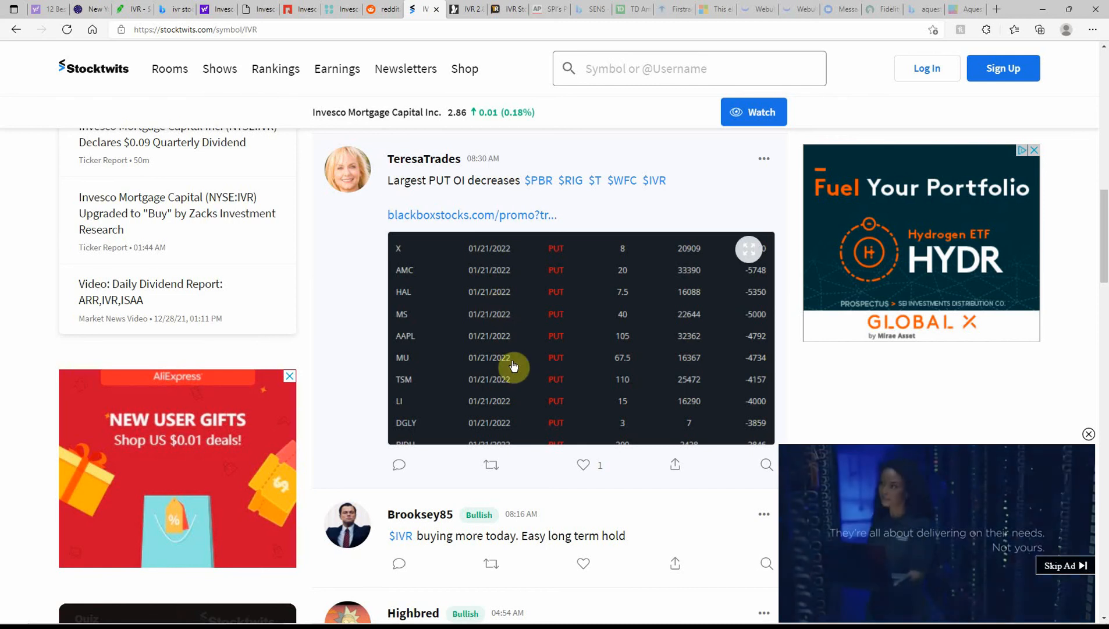
{"action": "mouse_move", "coordinate": [656, 180]}
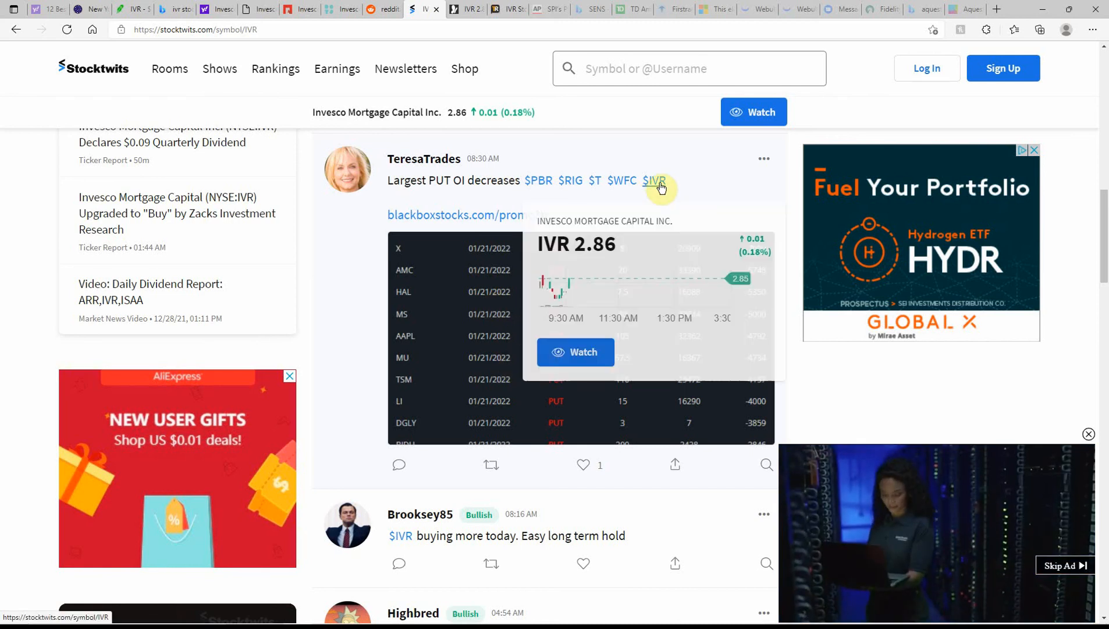
{"action": "mouse_move", "coordinate": [623, 181]}
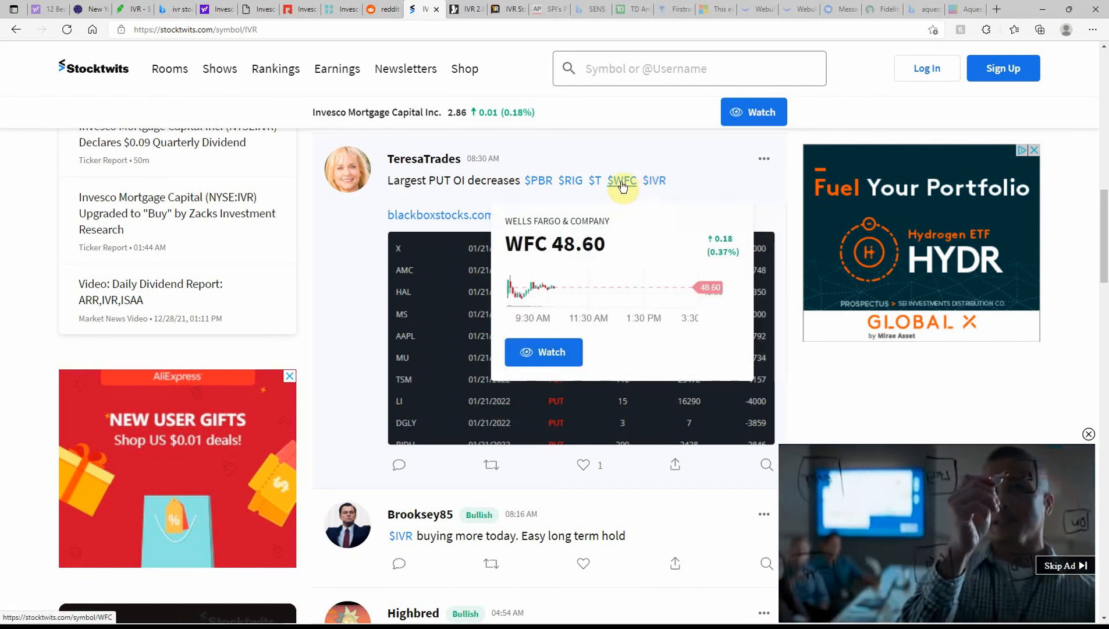
{"action": "mouse_move", "coordinate": [594, 180]}
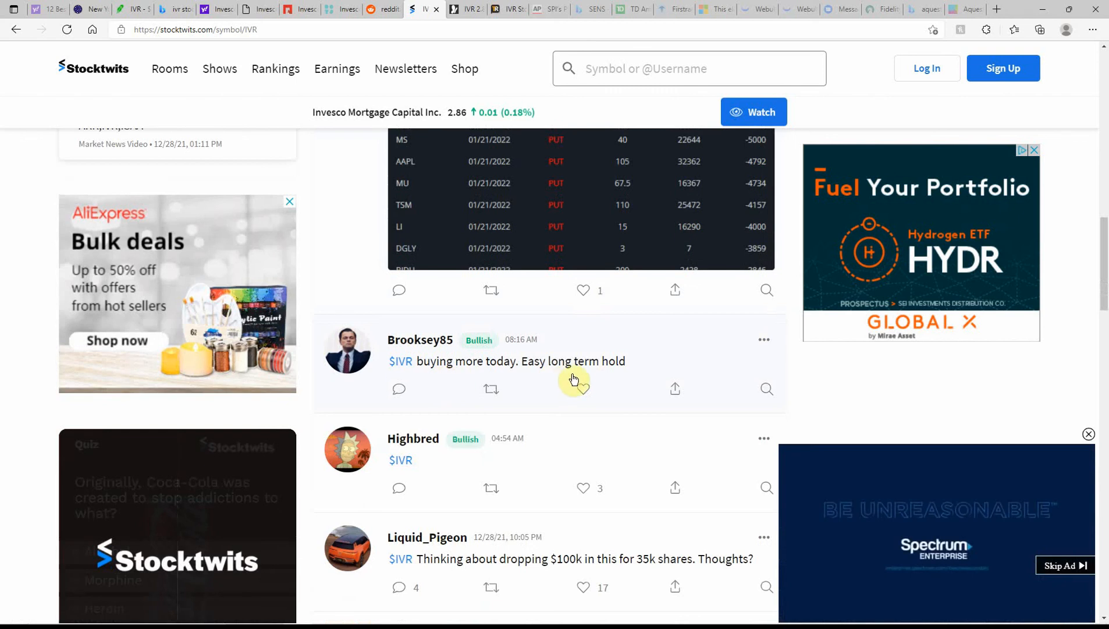
{"action": "scroll", "scroll_direction": "down", "scroll_amount": 3}
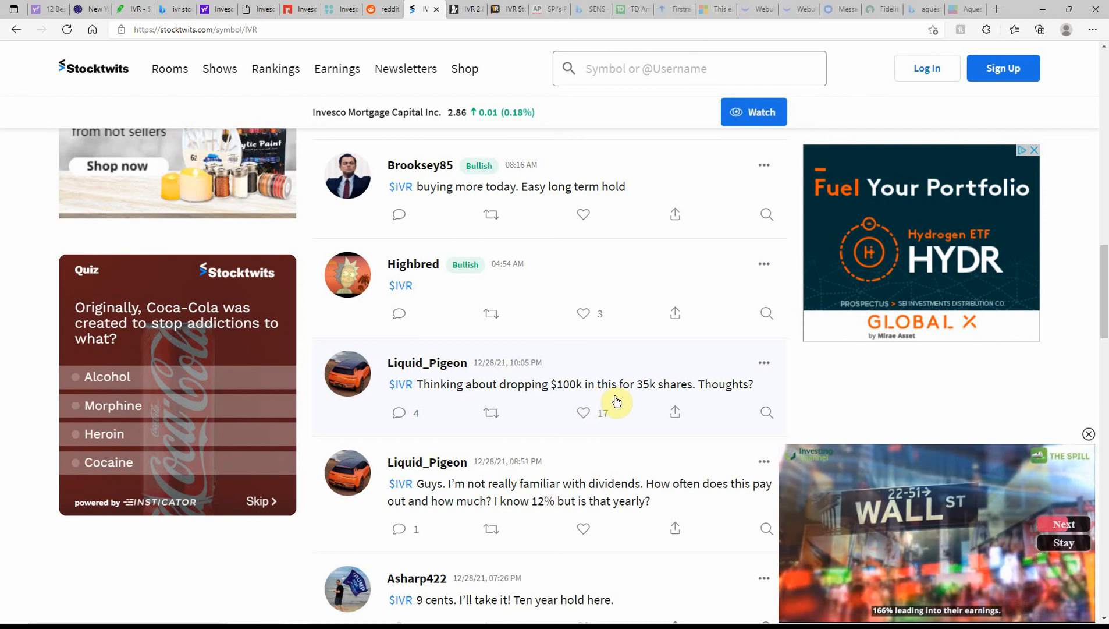
{"action": "mouse_move", "coordinate": [655, 397]}
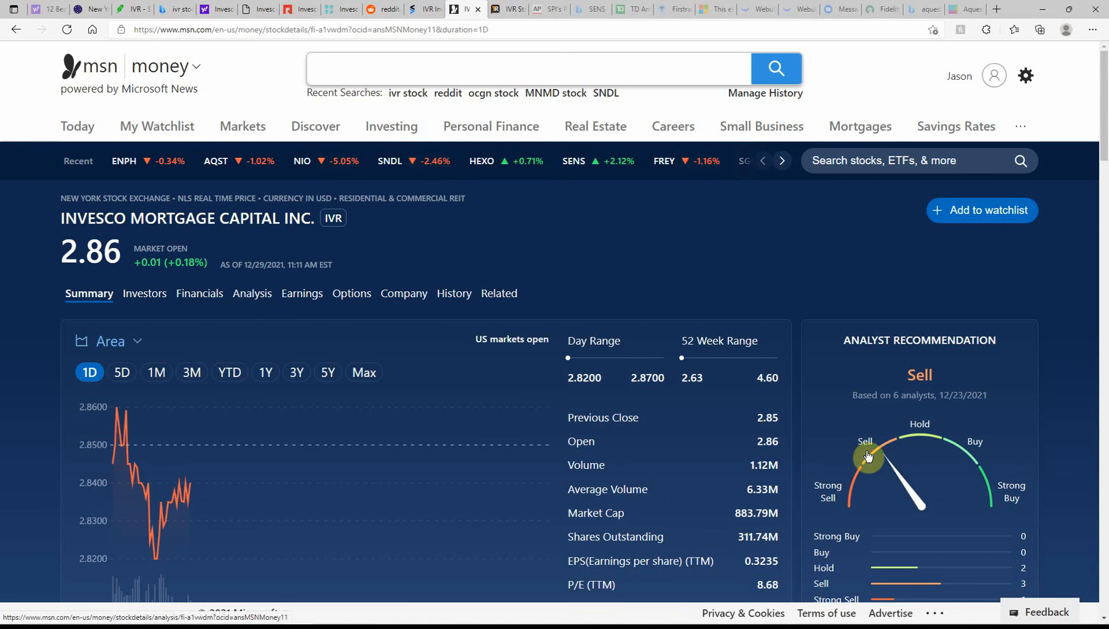
{"action": "left_click", "coordinate": [495, 9]}
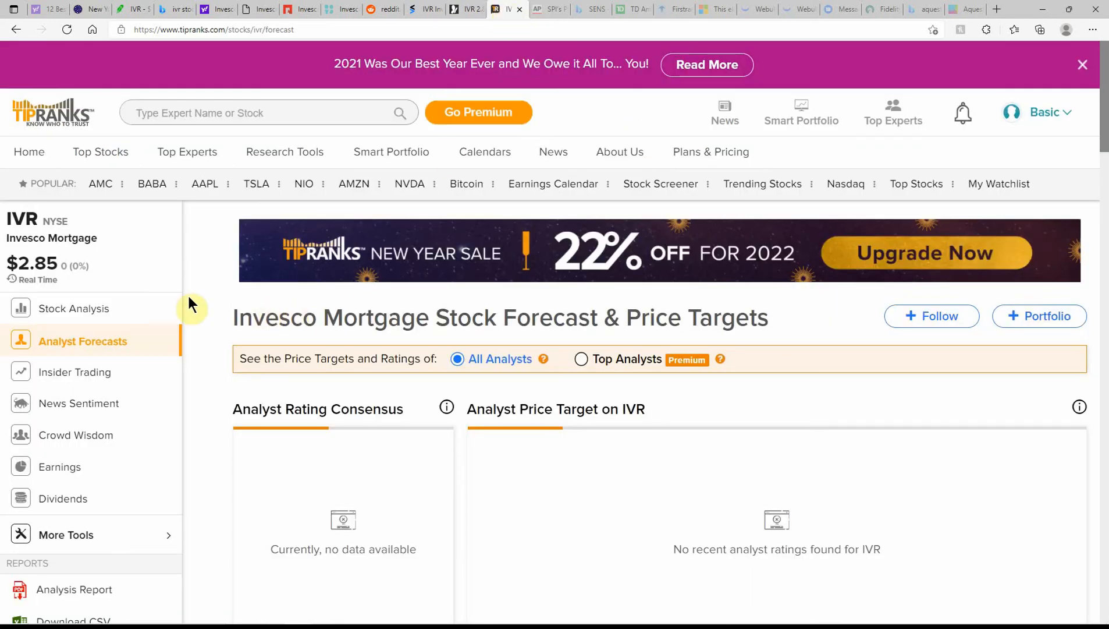
- Return to Robinhood's IVR page showing the 30-share position worth $85.65
{"action": "left_click", "coordinate": [134, 9]}
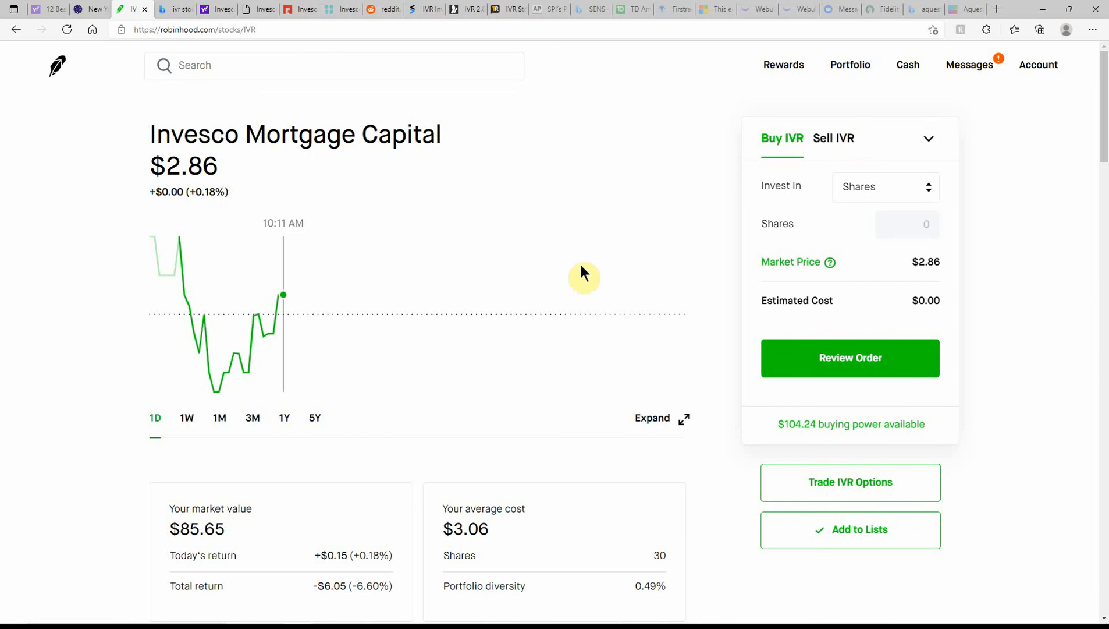
{"action": "mouse_move", "coordinate": [451, 293]}
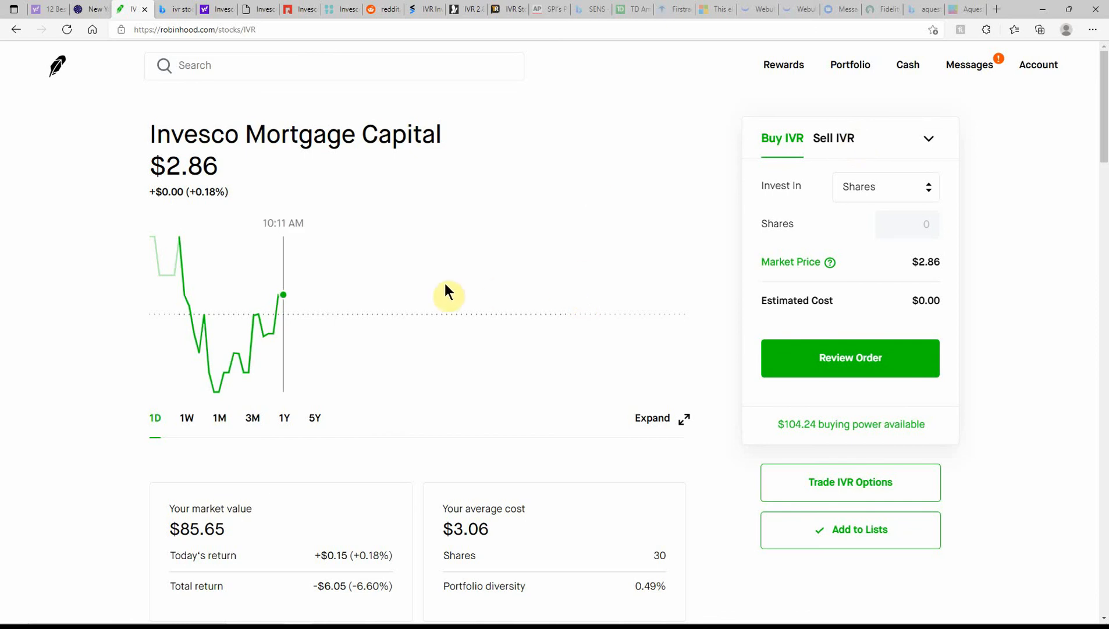